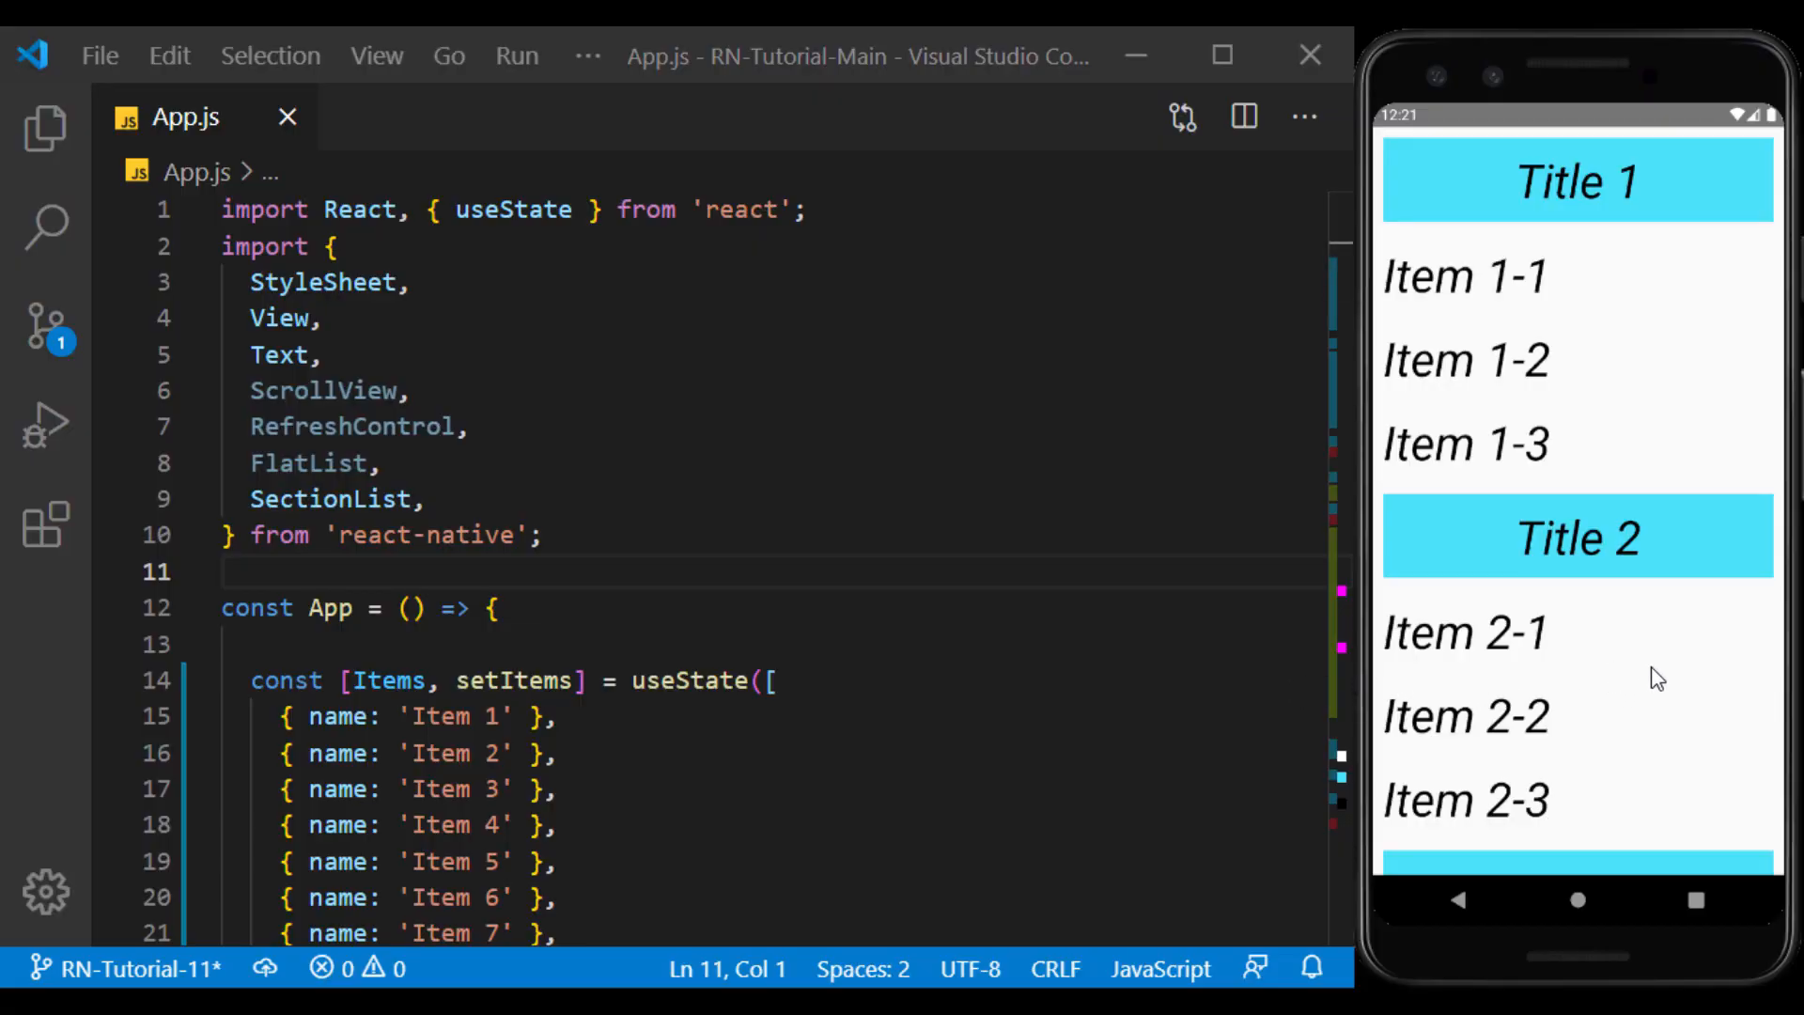
Scroll through the old SectionList example in the emulator before clearing App.js
{"action": "scroll", "scroll_direction": "down", "scroll_amount": 3}
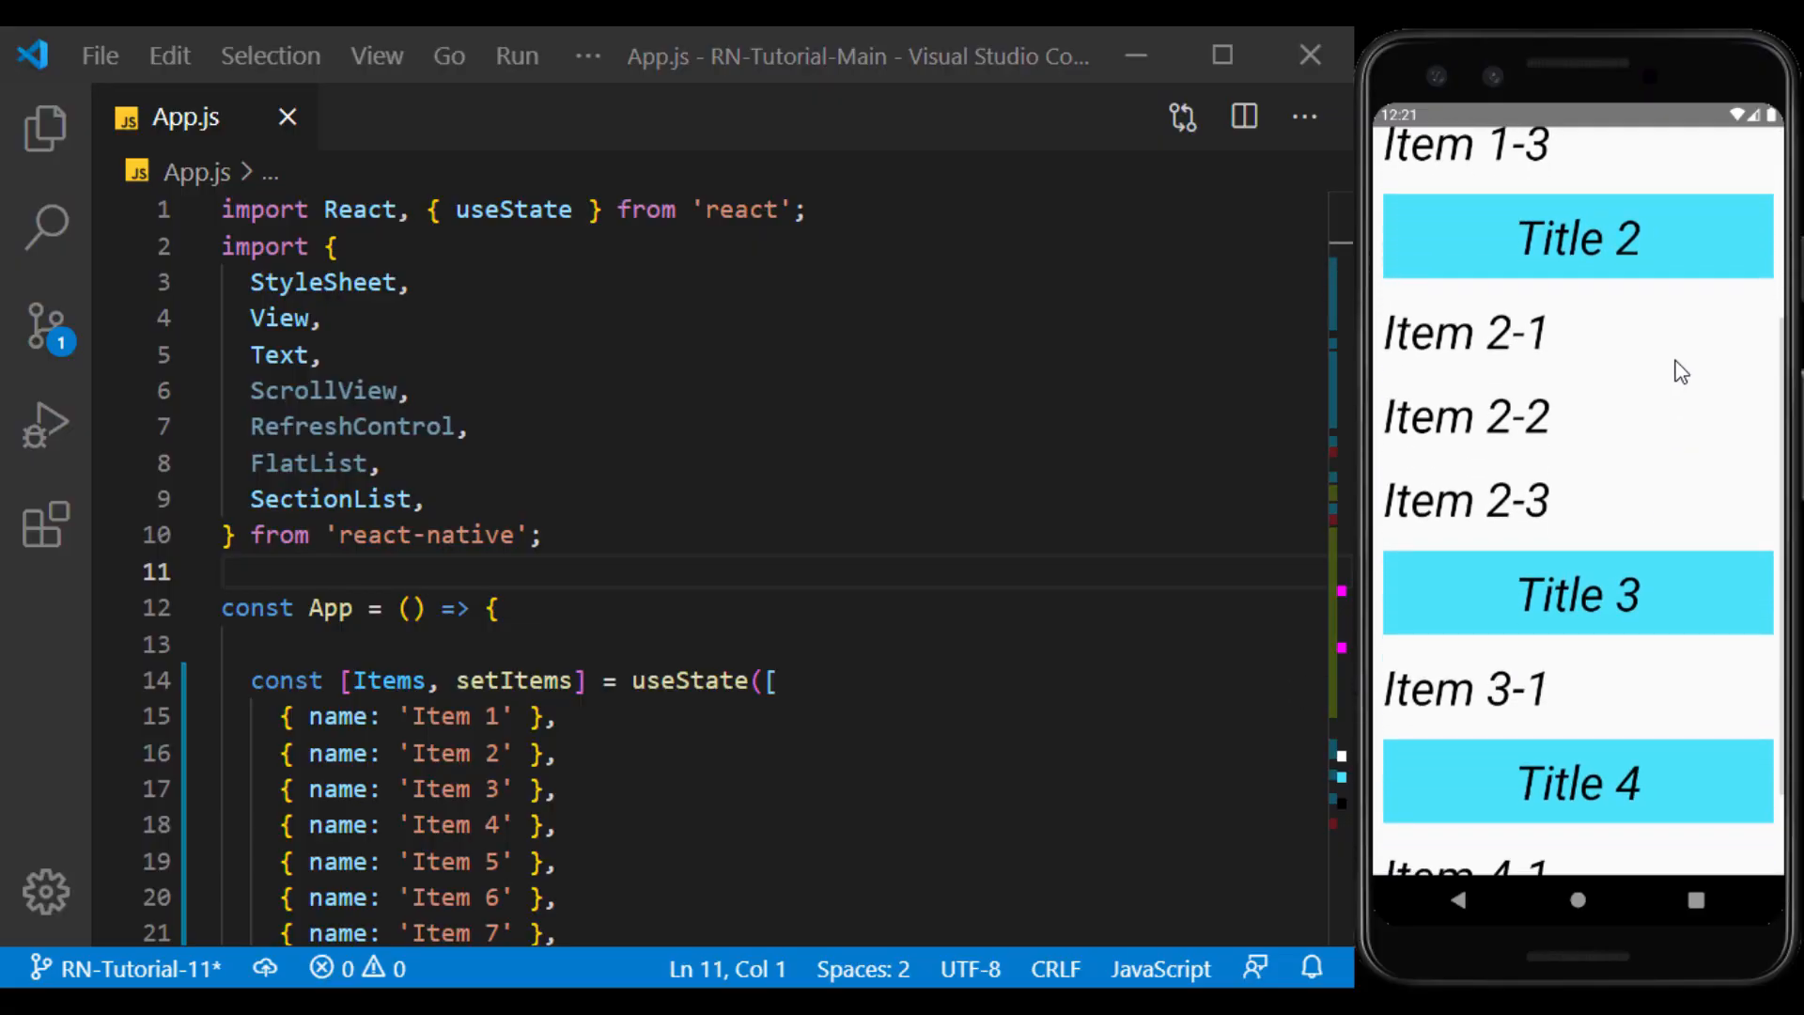
{"action": "scroll", "scroll_direction": "down", "scroll_amount": 3}
{"action": "type", "text": "<View style>"}
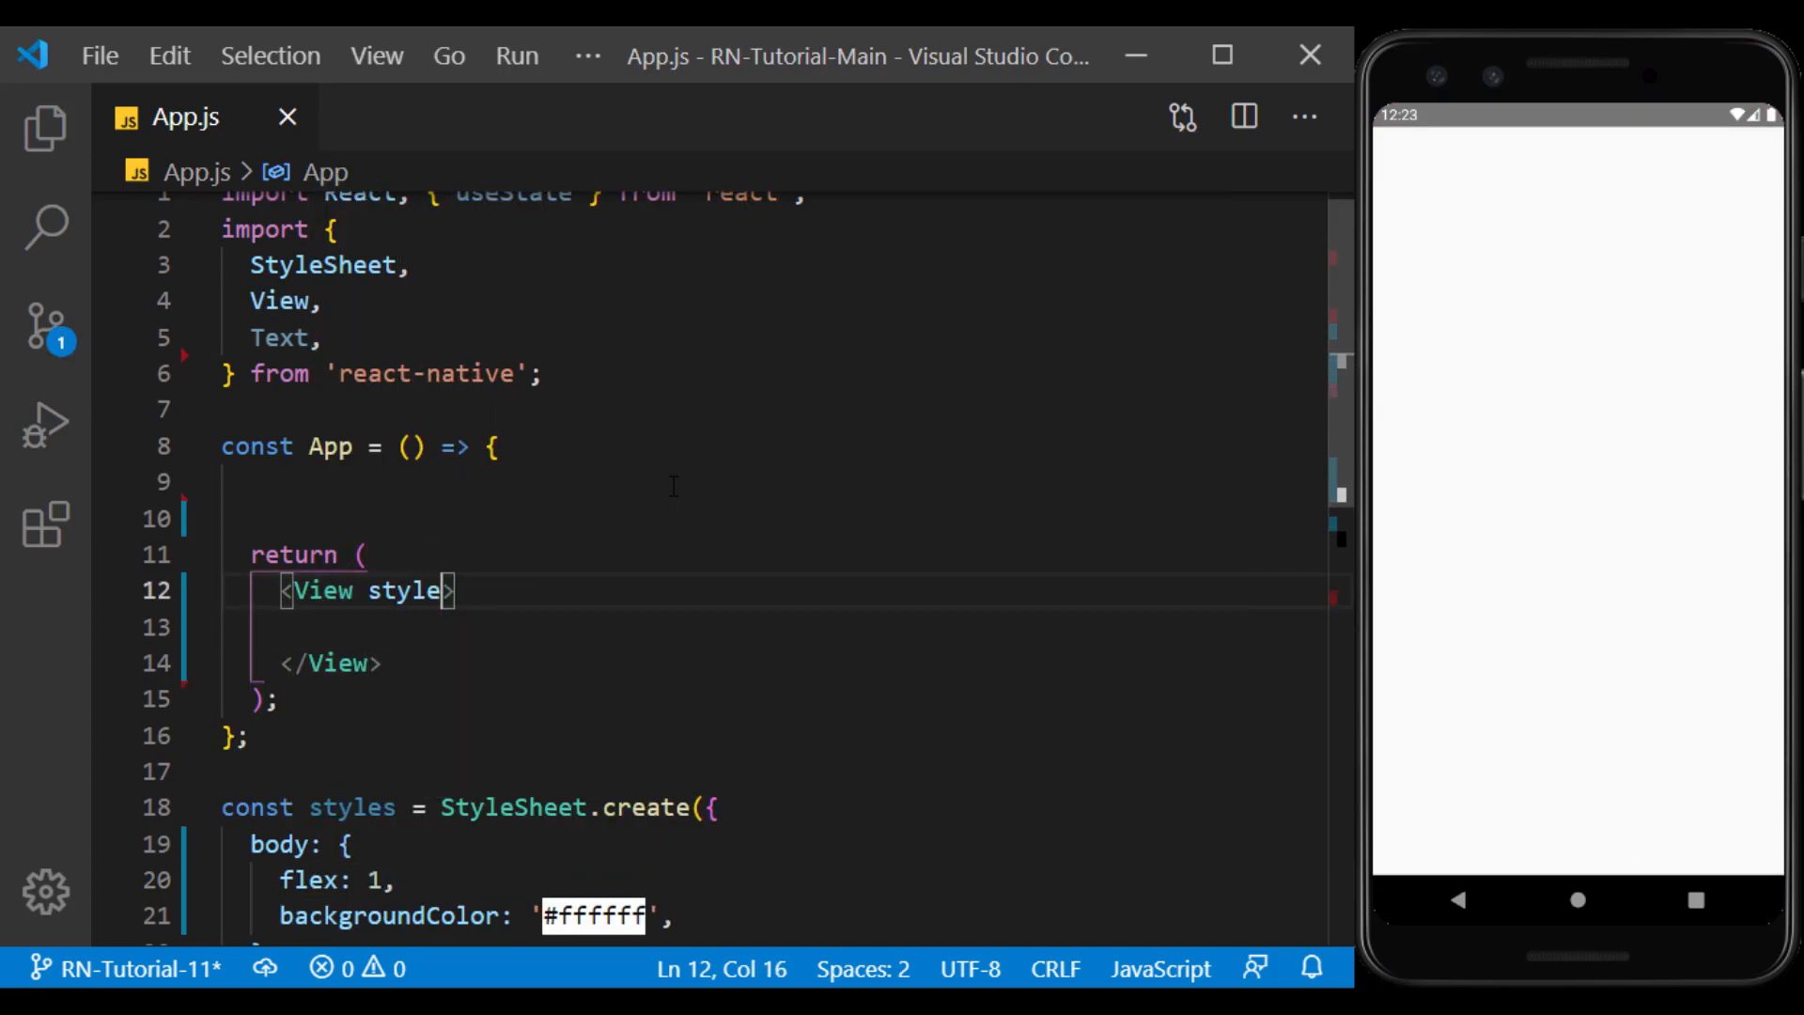
Give the View styles.body and add a styles.text Text reading 'Please write your name:'
{"action": "type", "text": "={styles}"}
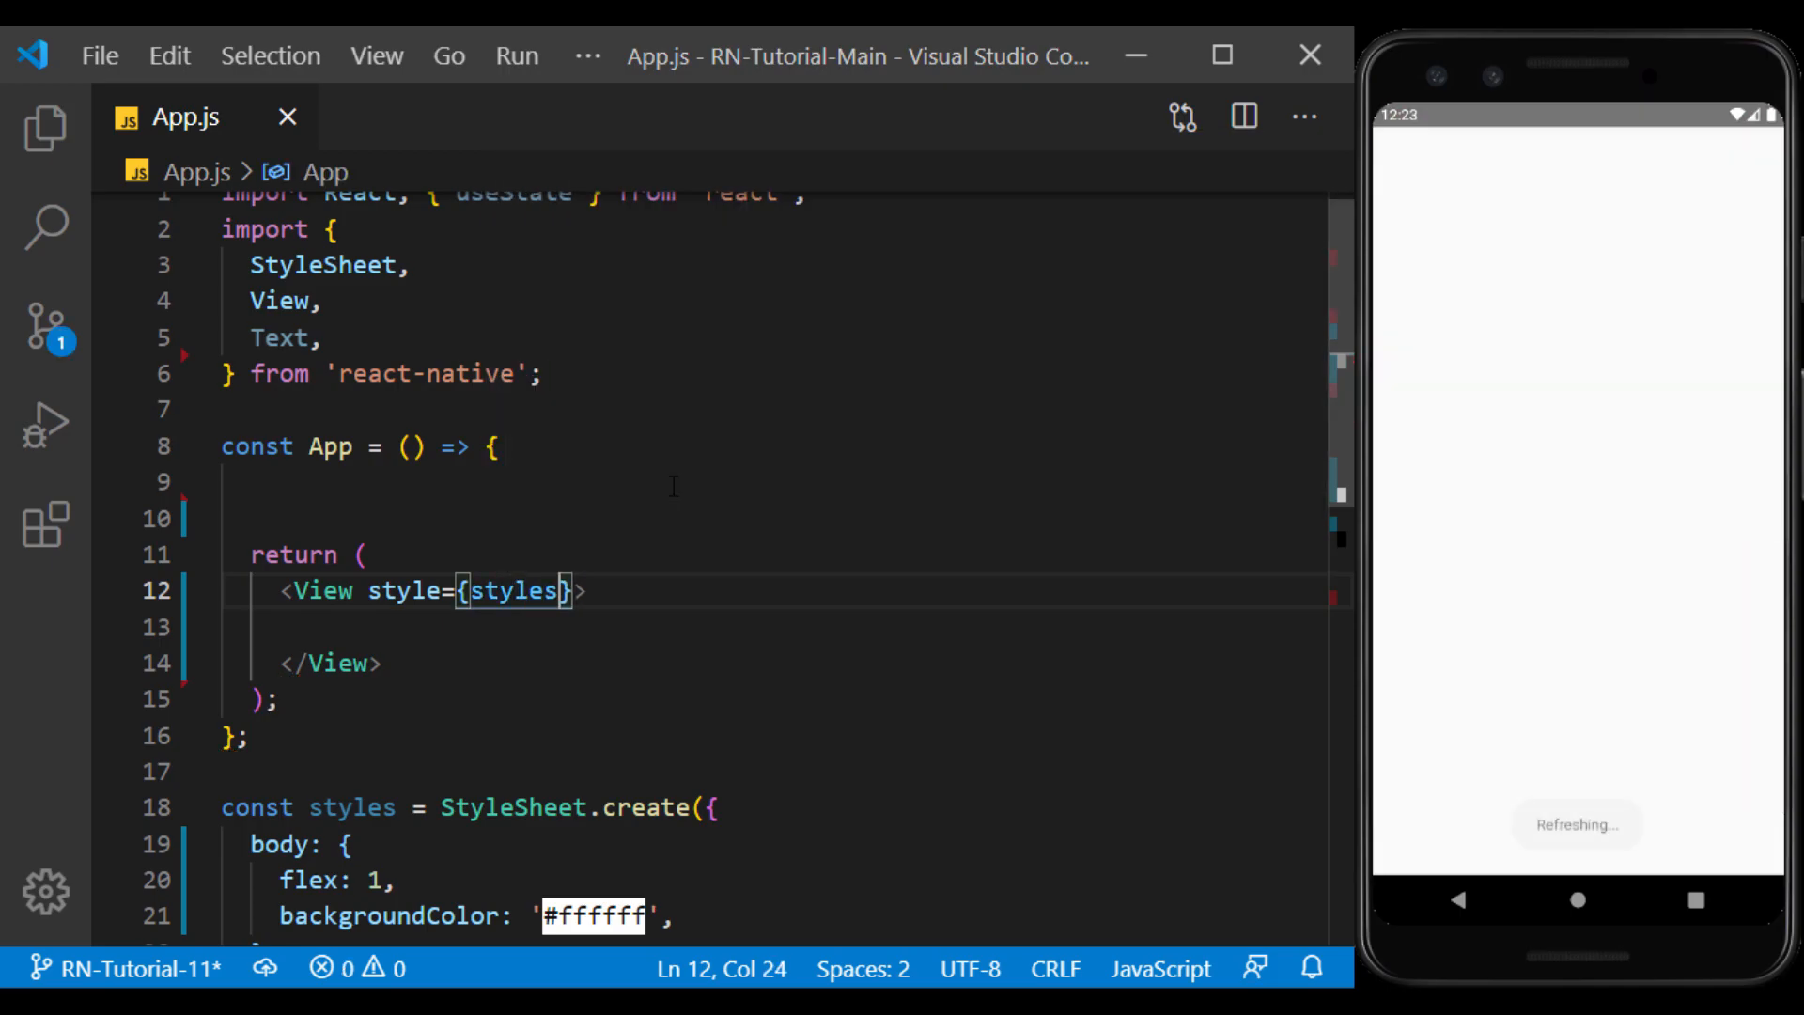
{"action": "type", "text": "Text>"}
{"action": "type", "text": ".body"}
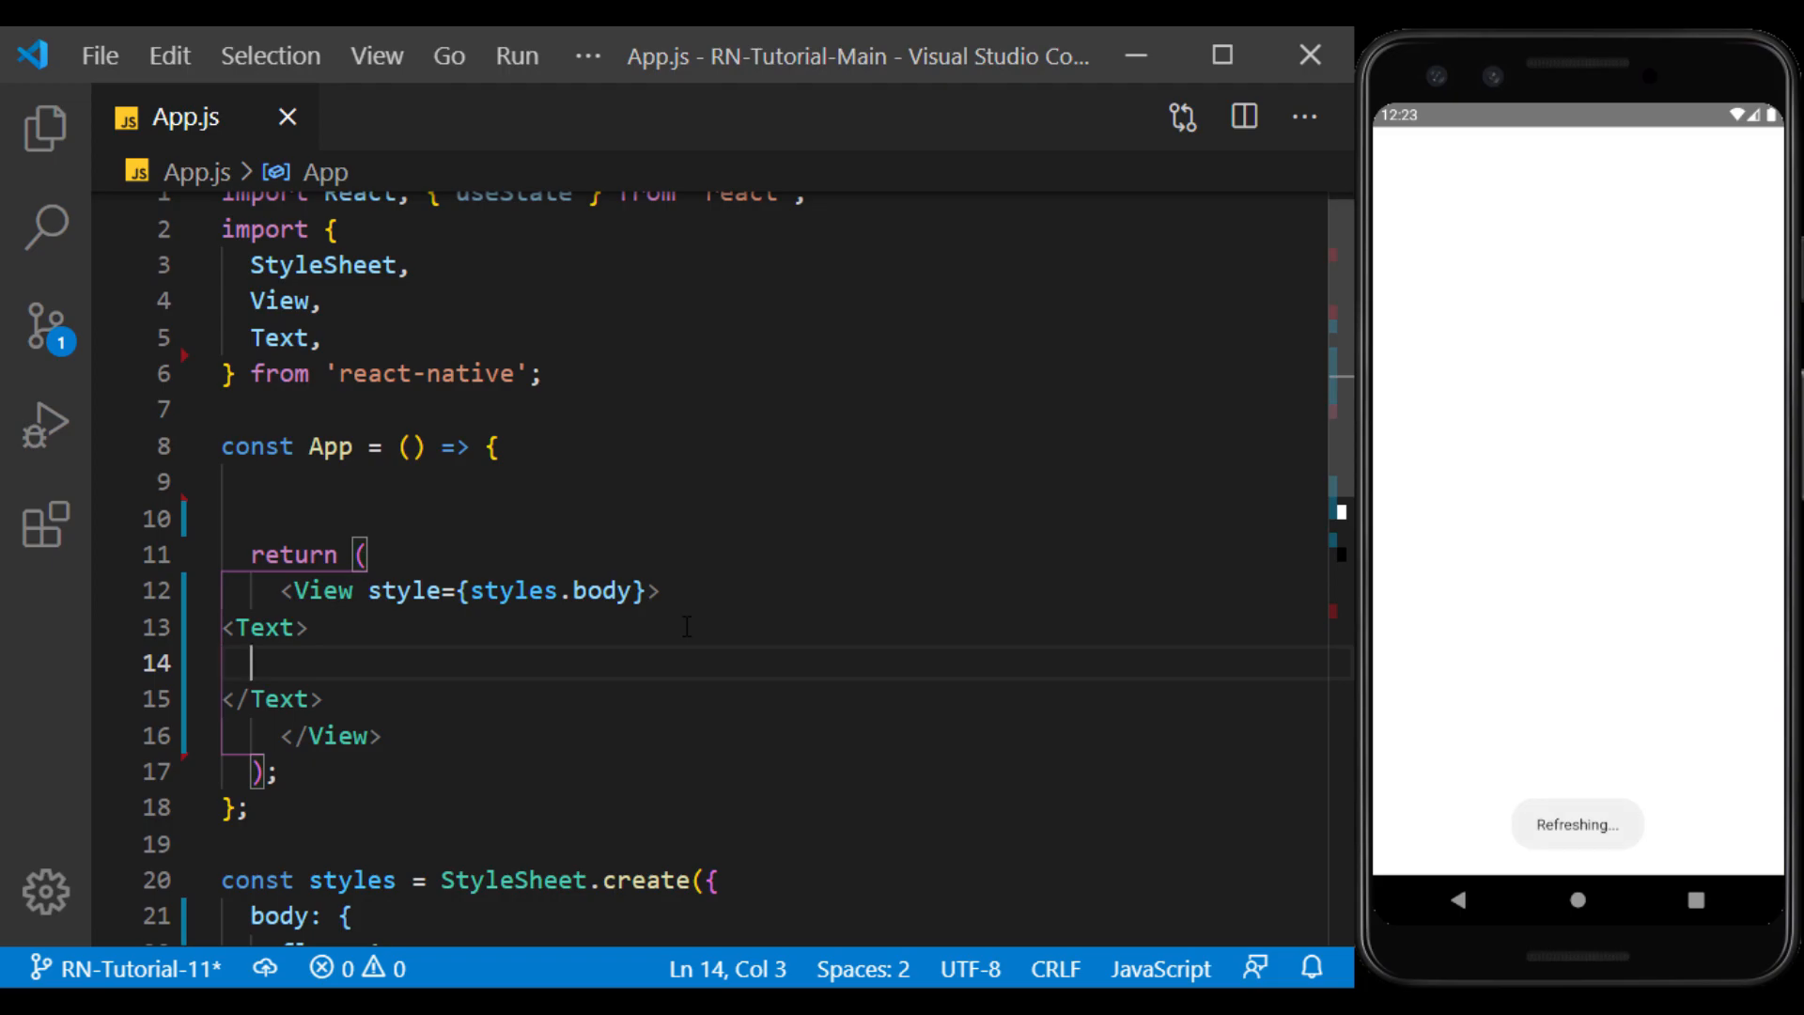
{"action": "type", "text": "Please wri"}
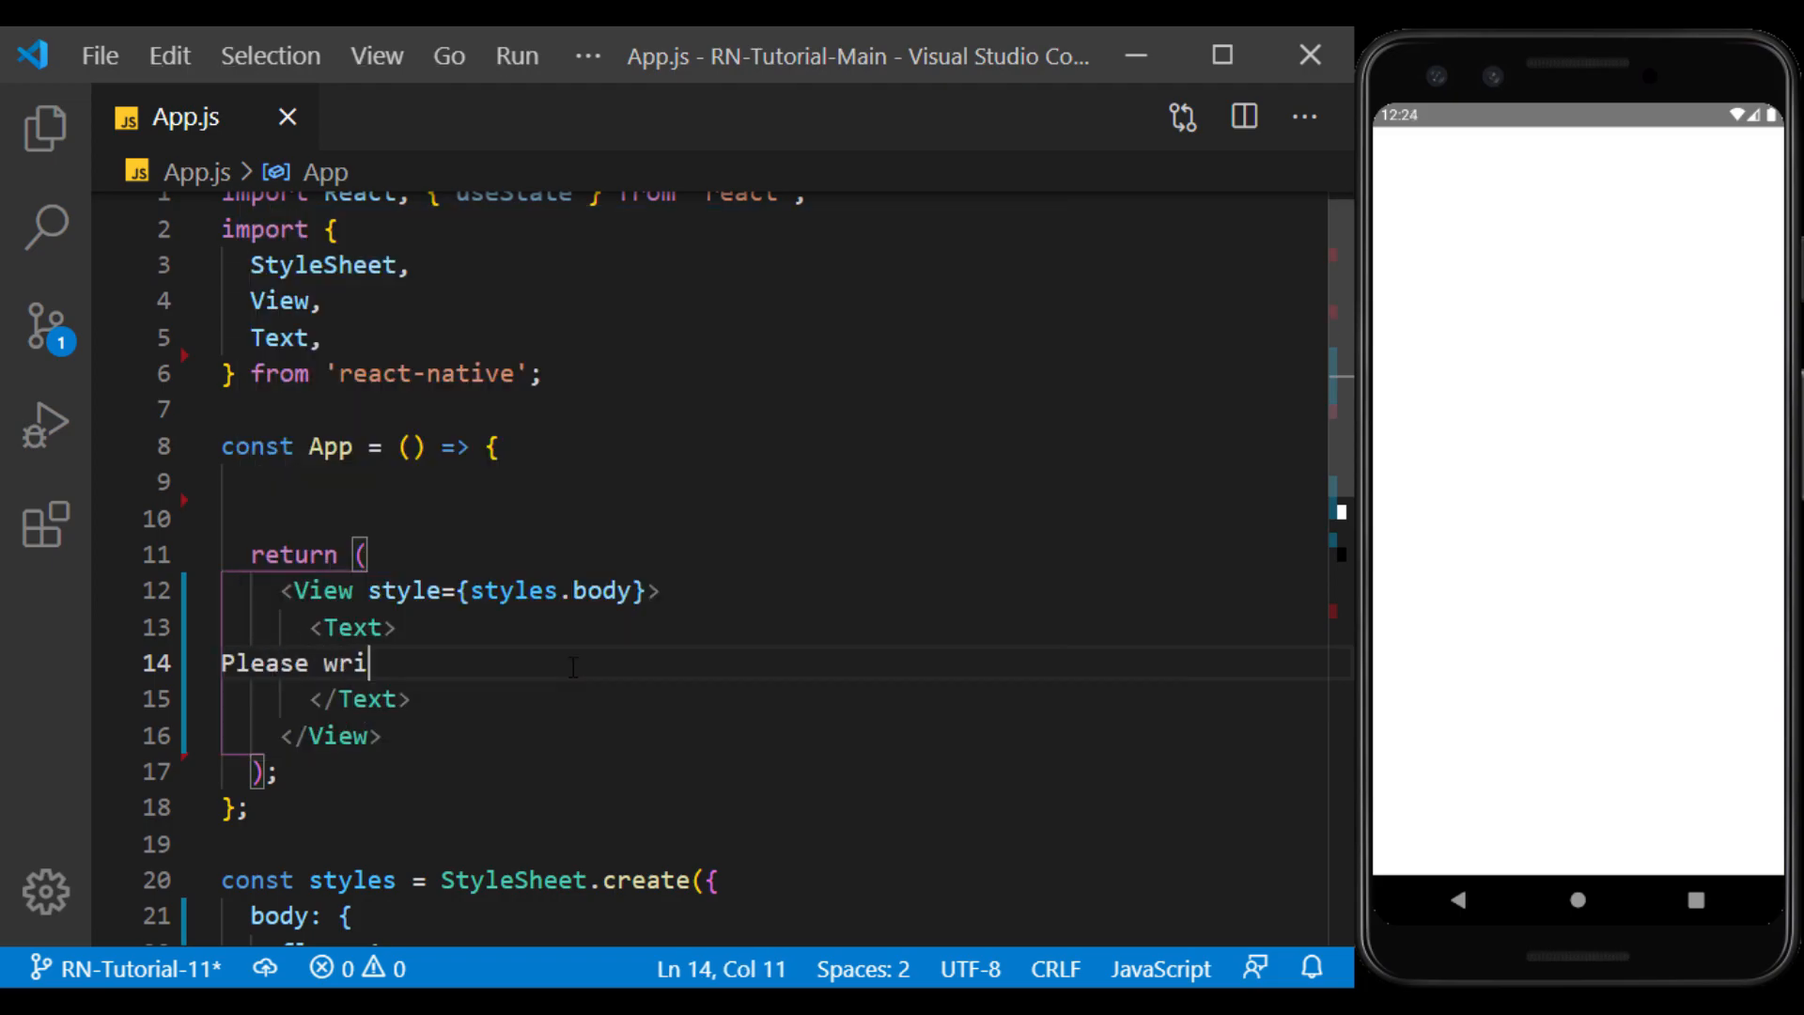
{"action": "type", "text": "te your"}
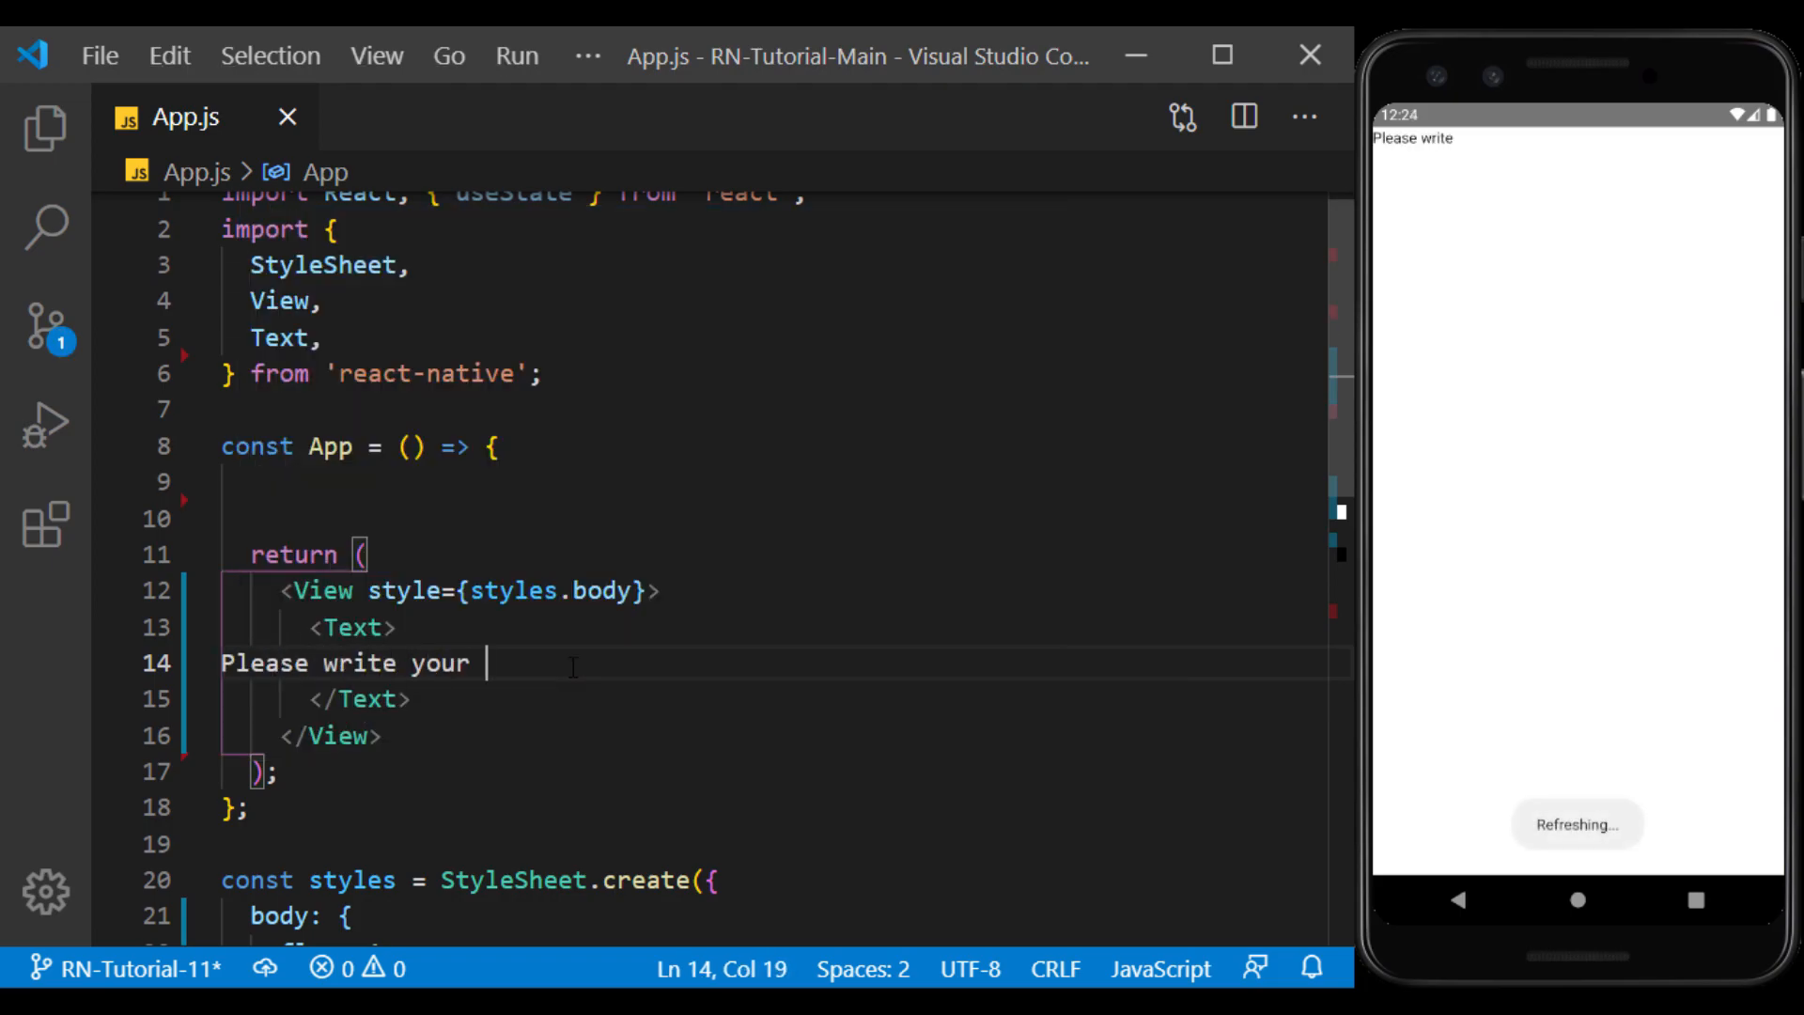
{"action": "type", "text": "name:"}
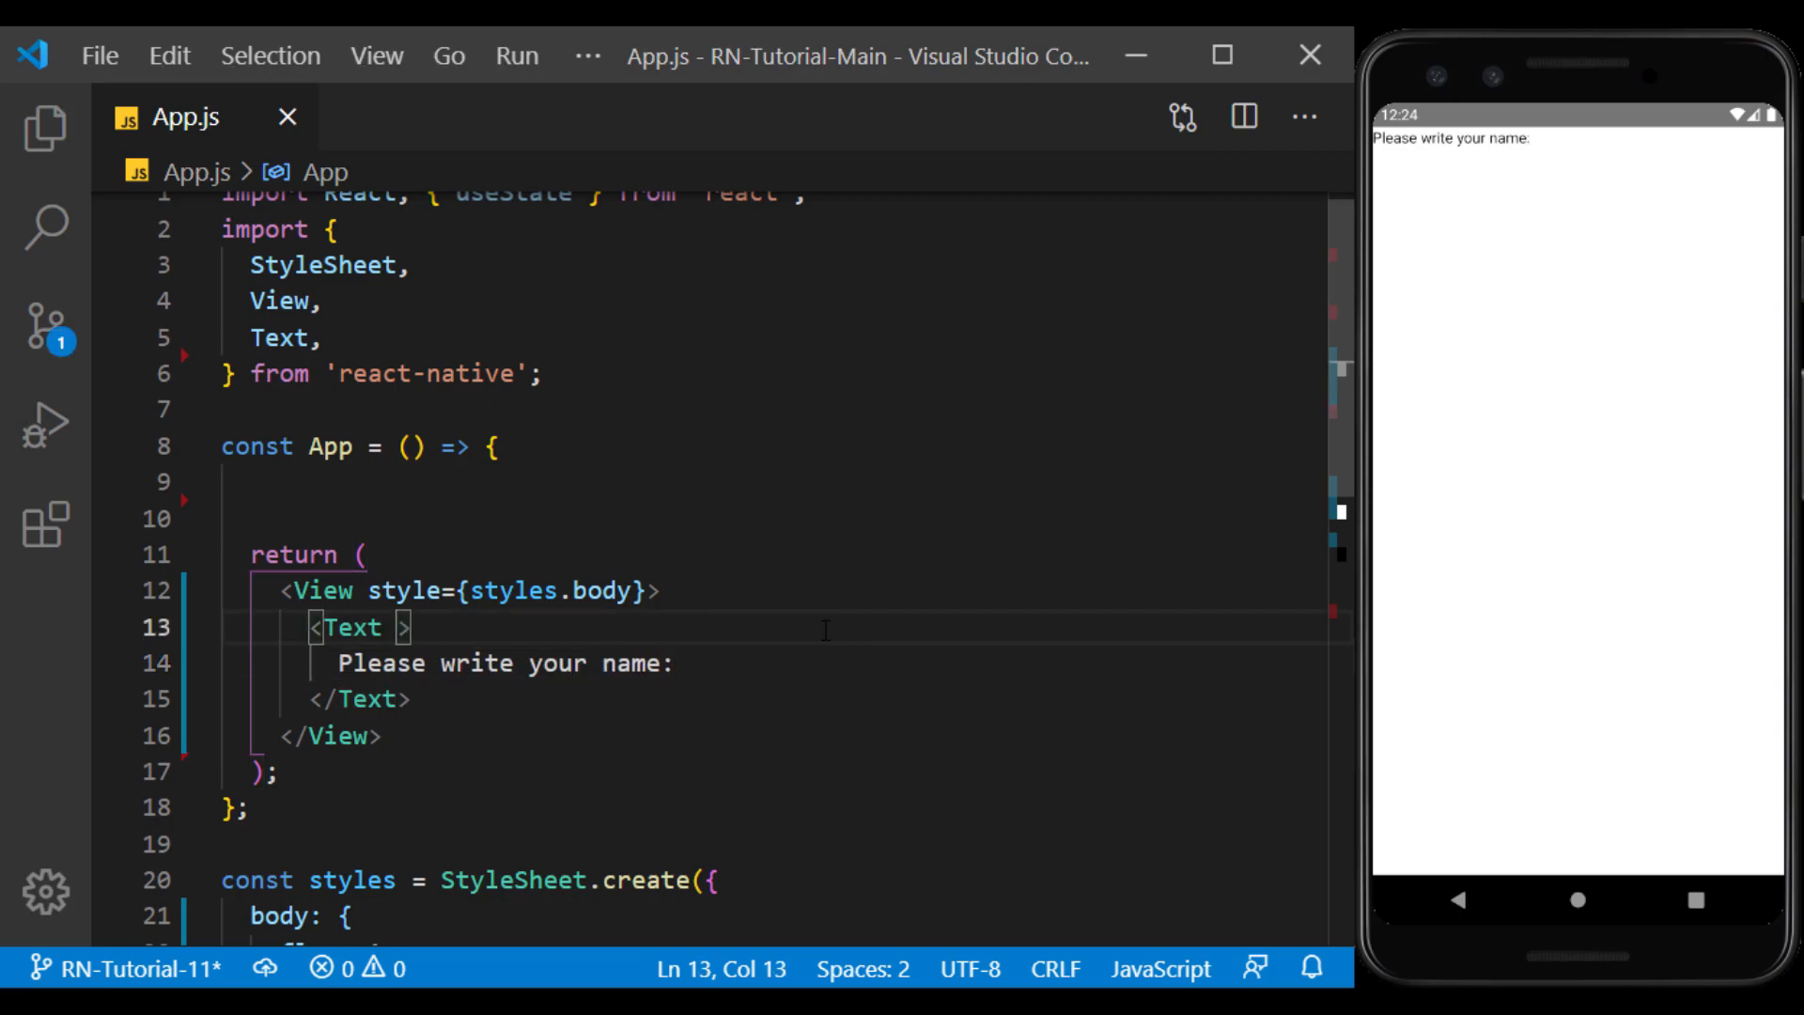
{"action": "type", "text": "style={styles.text"}
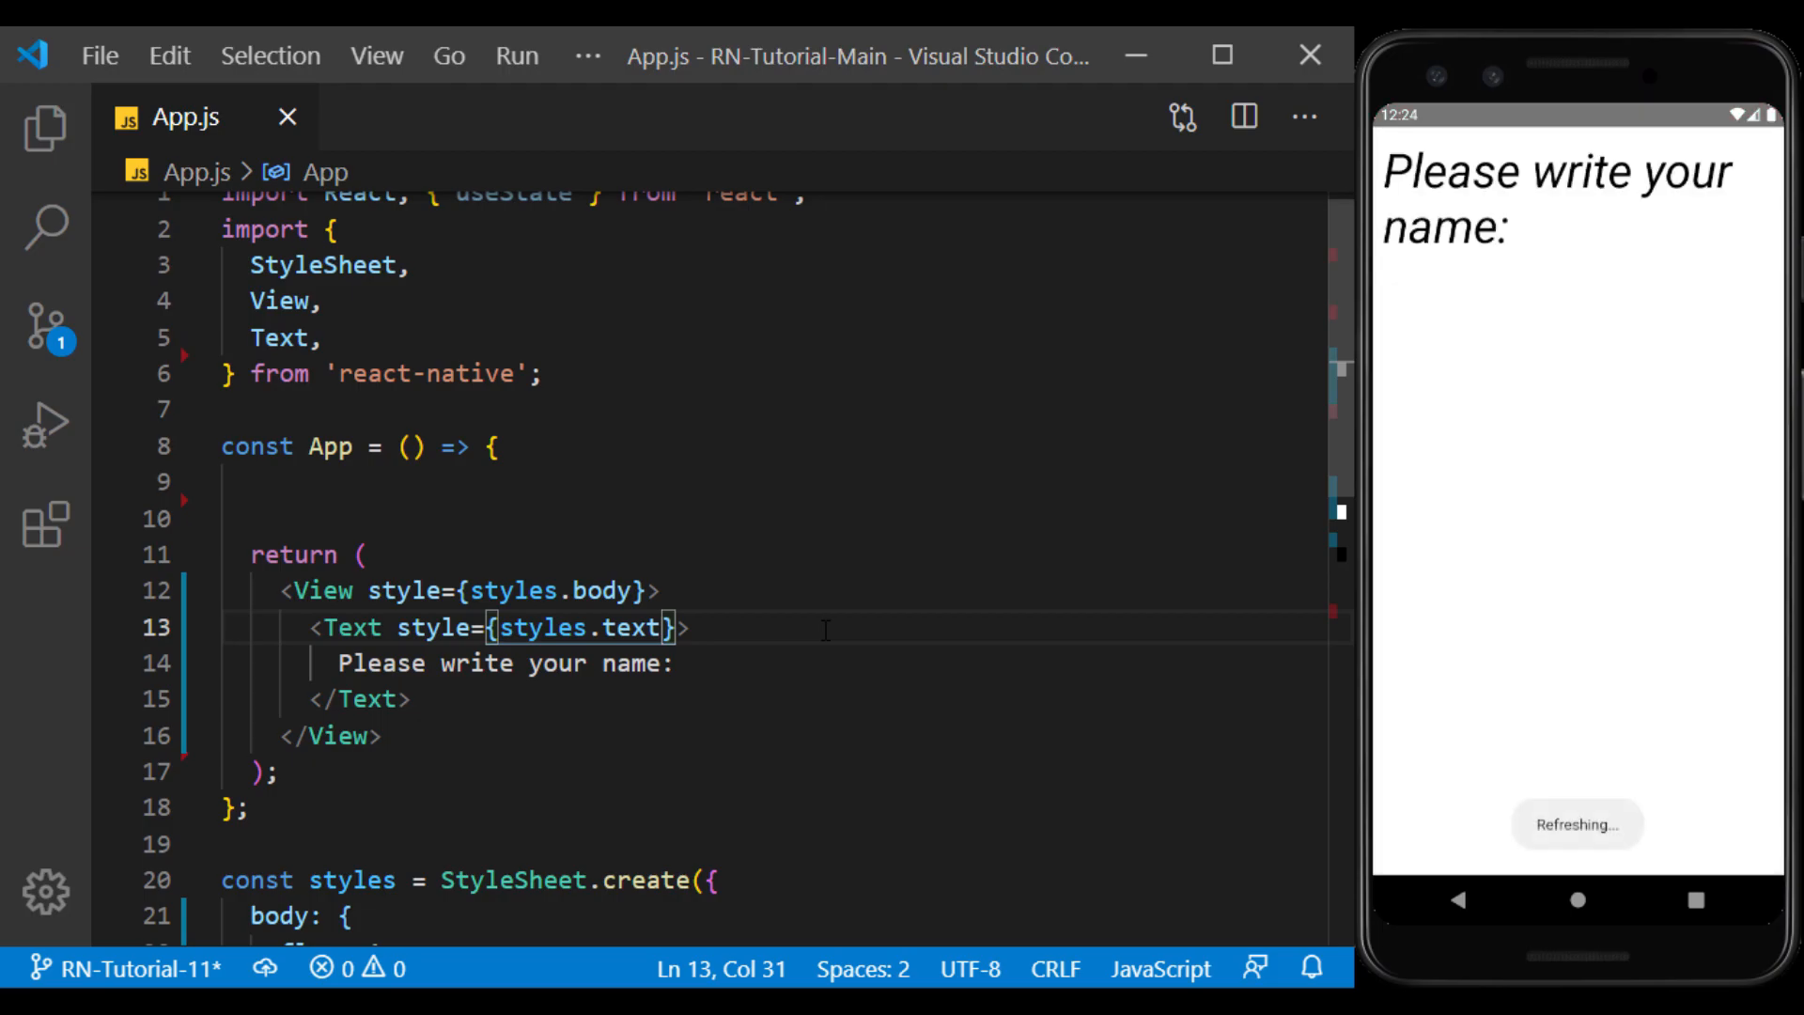
{"action": "scroll", "scroll_direction": "down", "scroll_amount": 3}
{"action": "type", "text": "backgroundColor: '#ffffff',"}
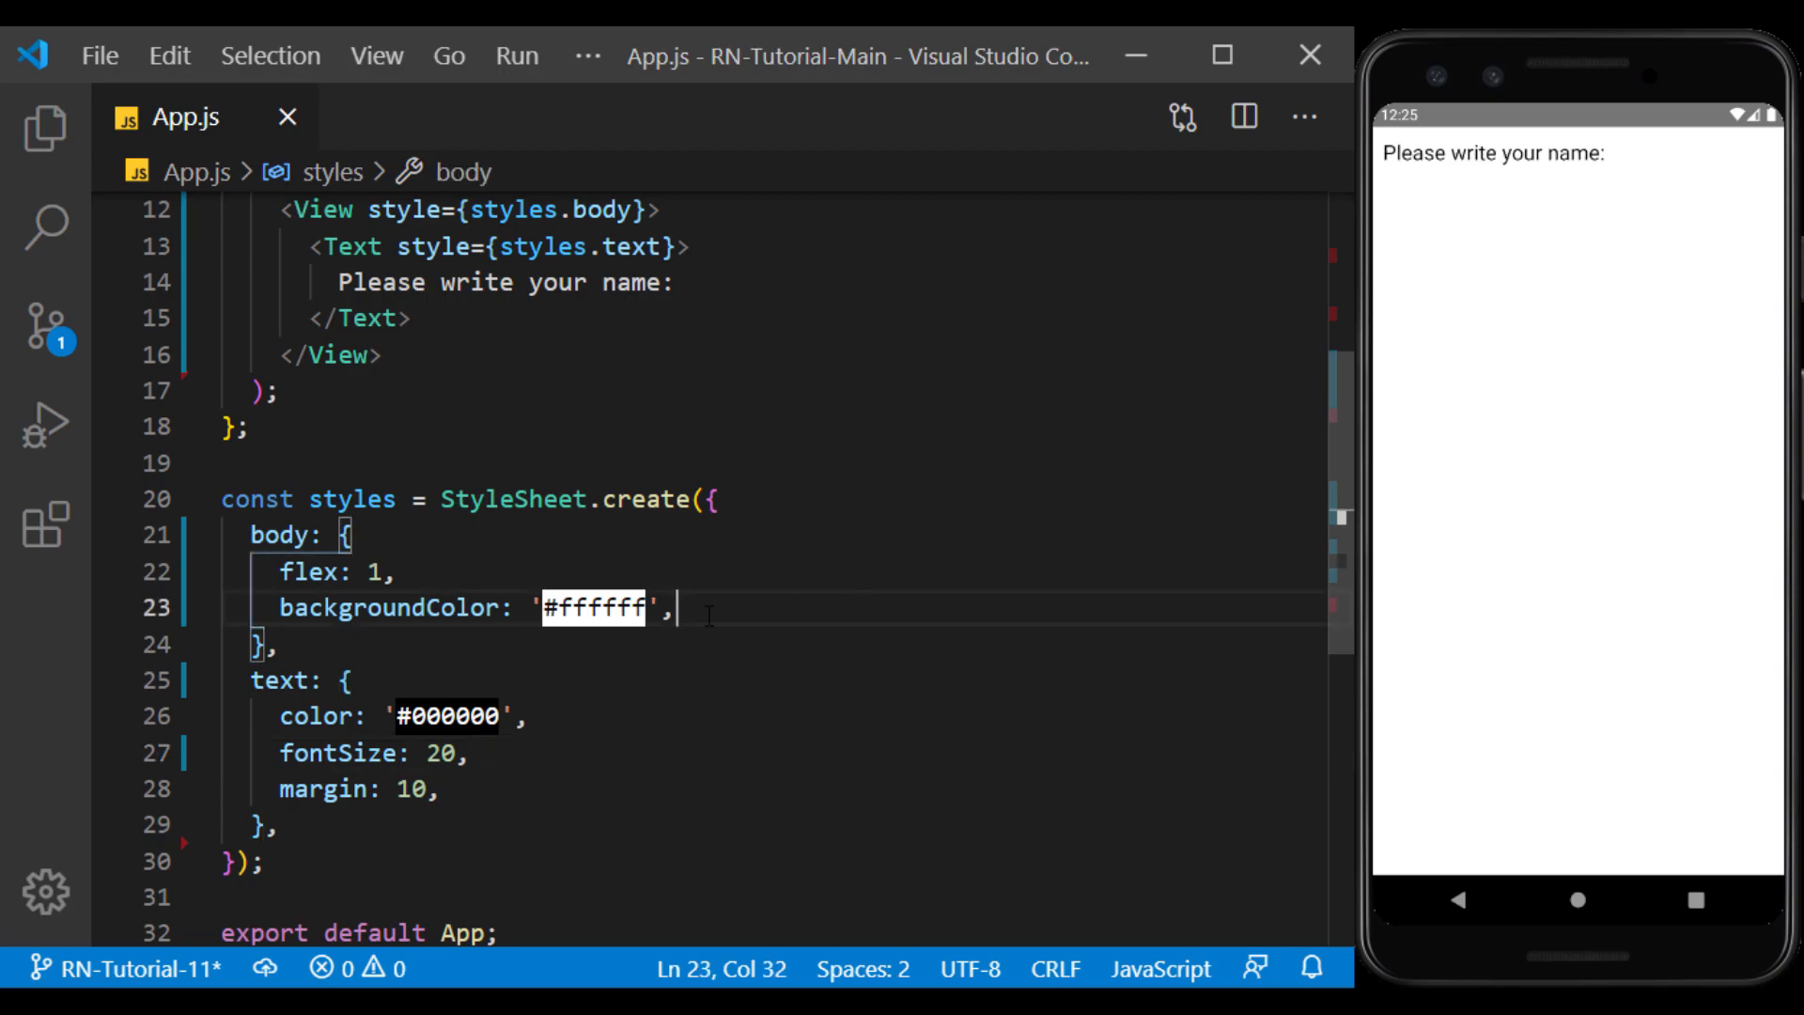
Add alignItems: 'center' to the body style
{"action": "type", "text": "alignItems"}
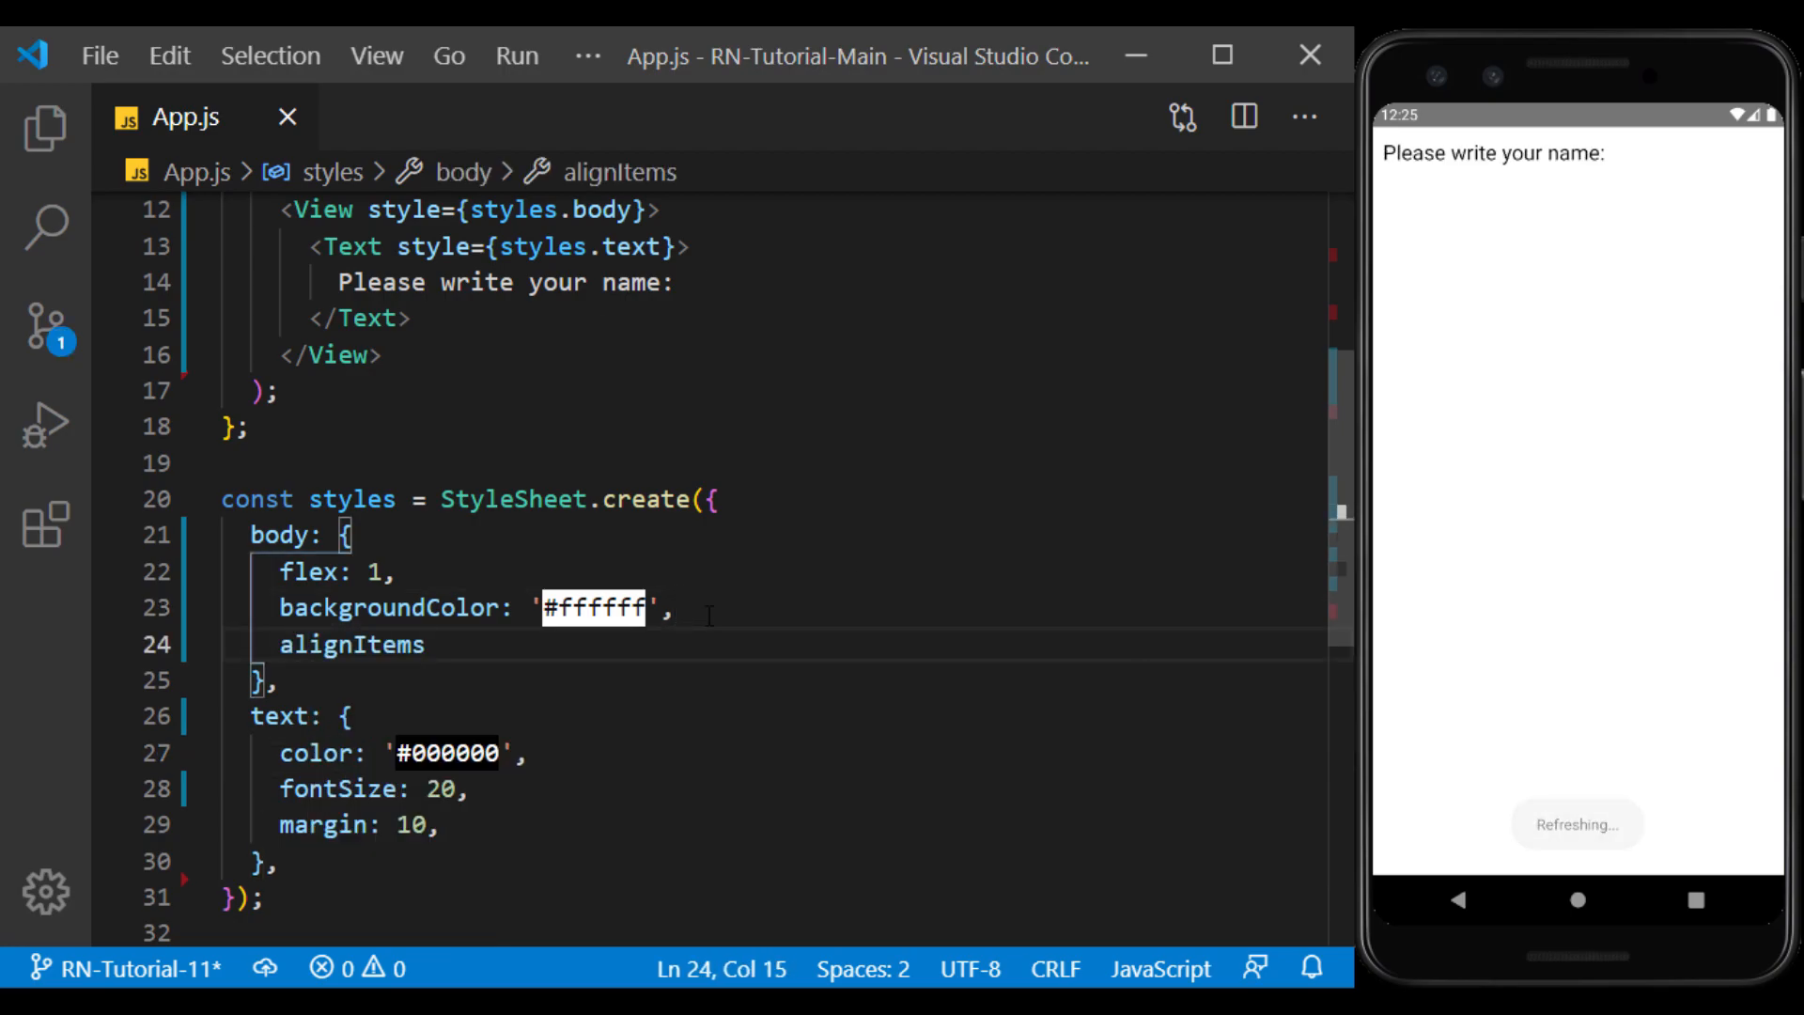
{"action": "type", "text": ": 'center'"}
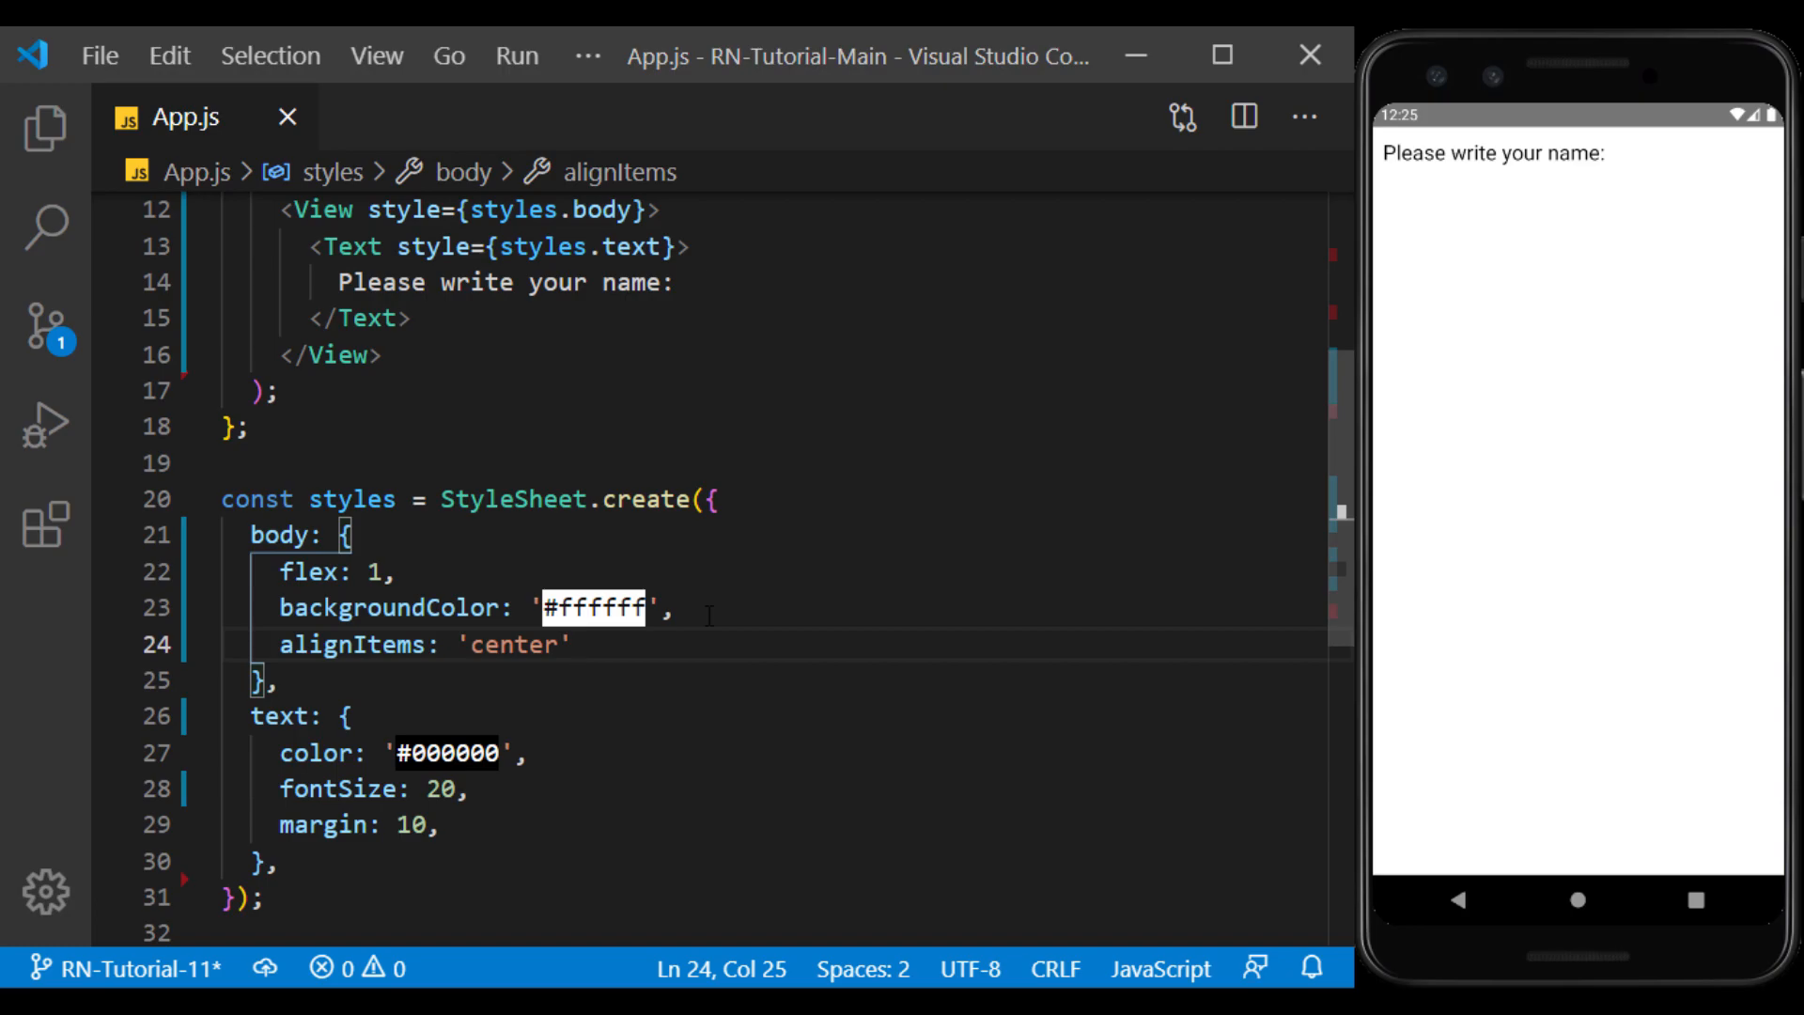
{"action": "type", "text": ","}
{"action": "type", "text": "<"}
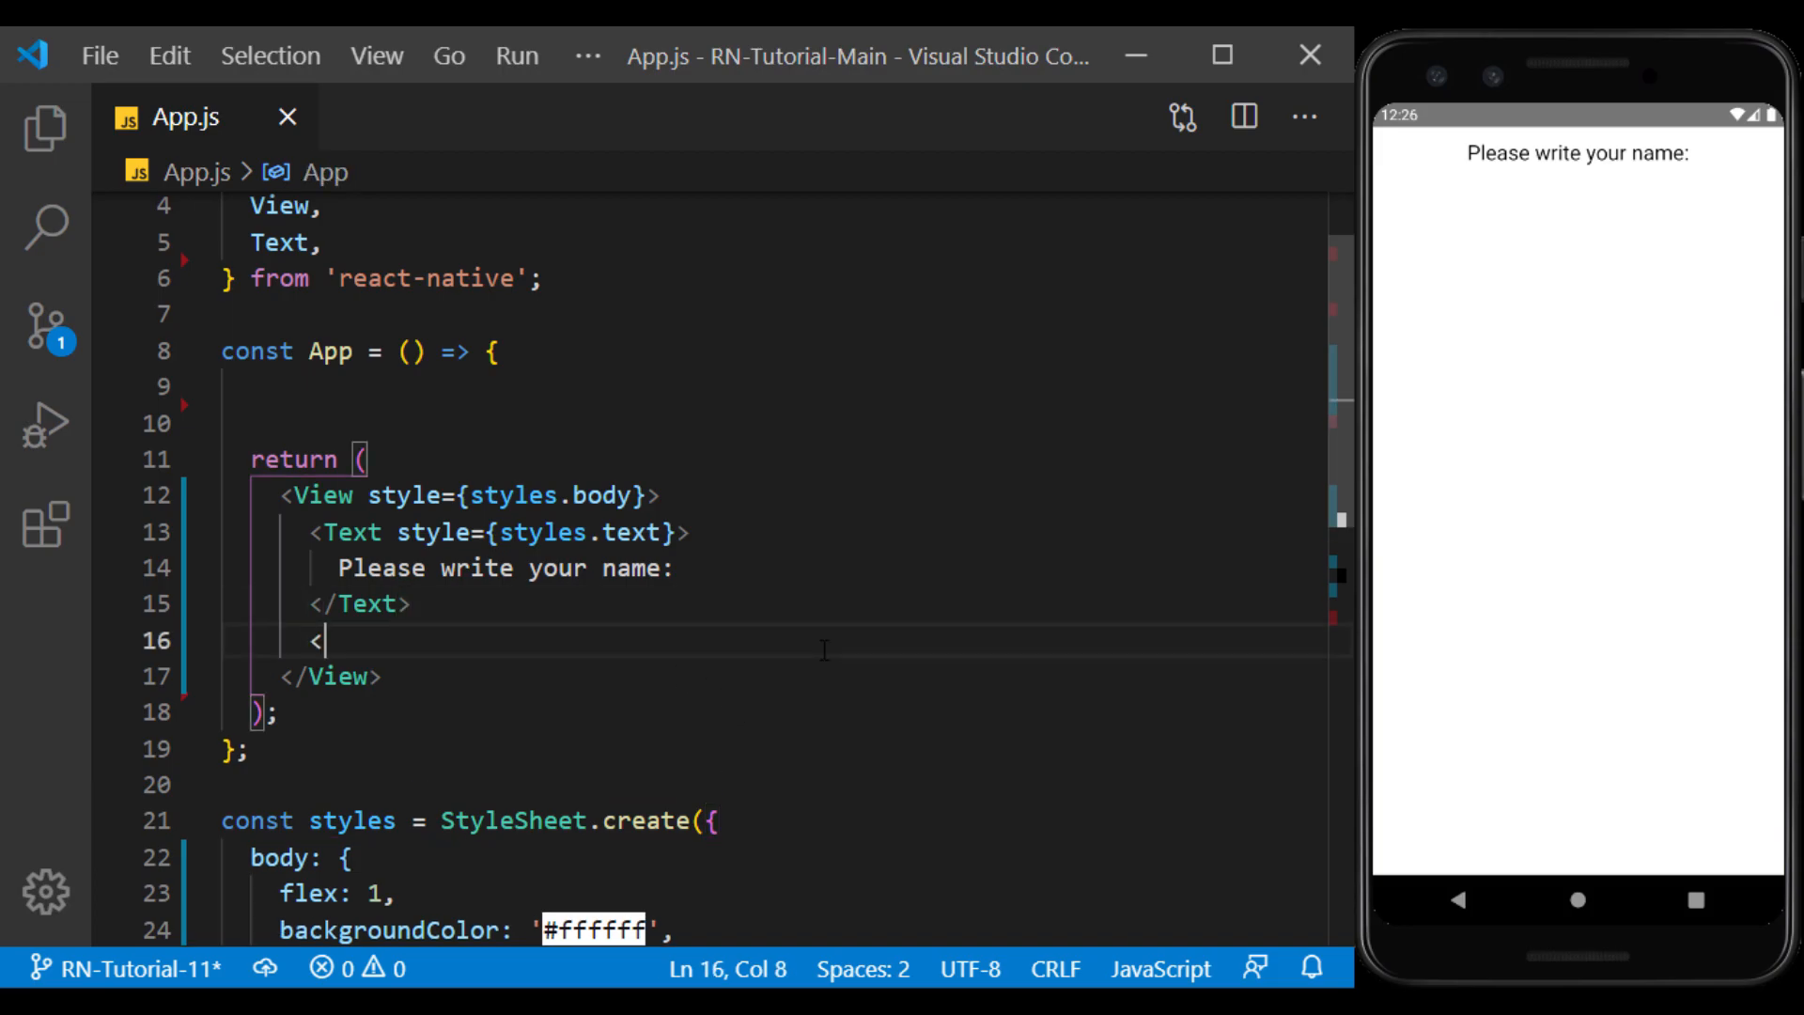
Place a <TextInput/> below the prompt and begin adding style={} to it
{"action": "type", "text": "Text"}
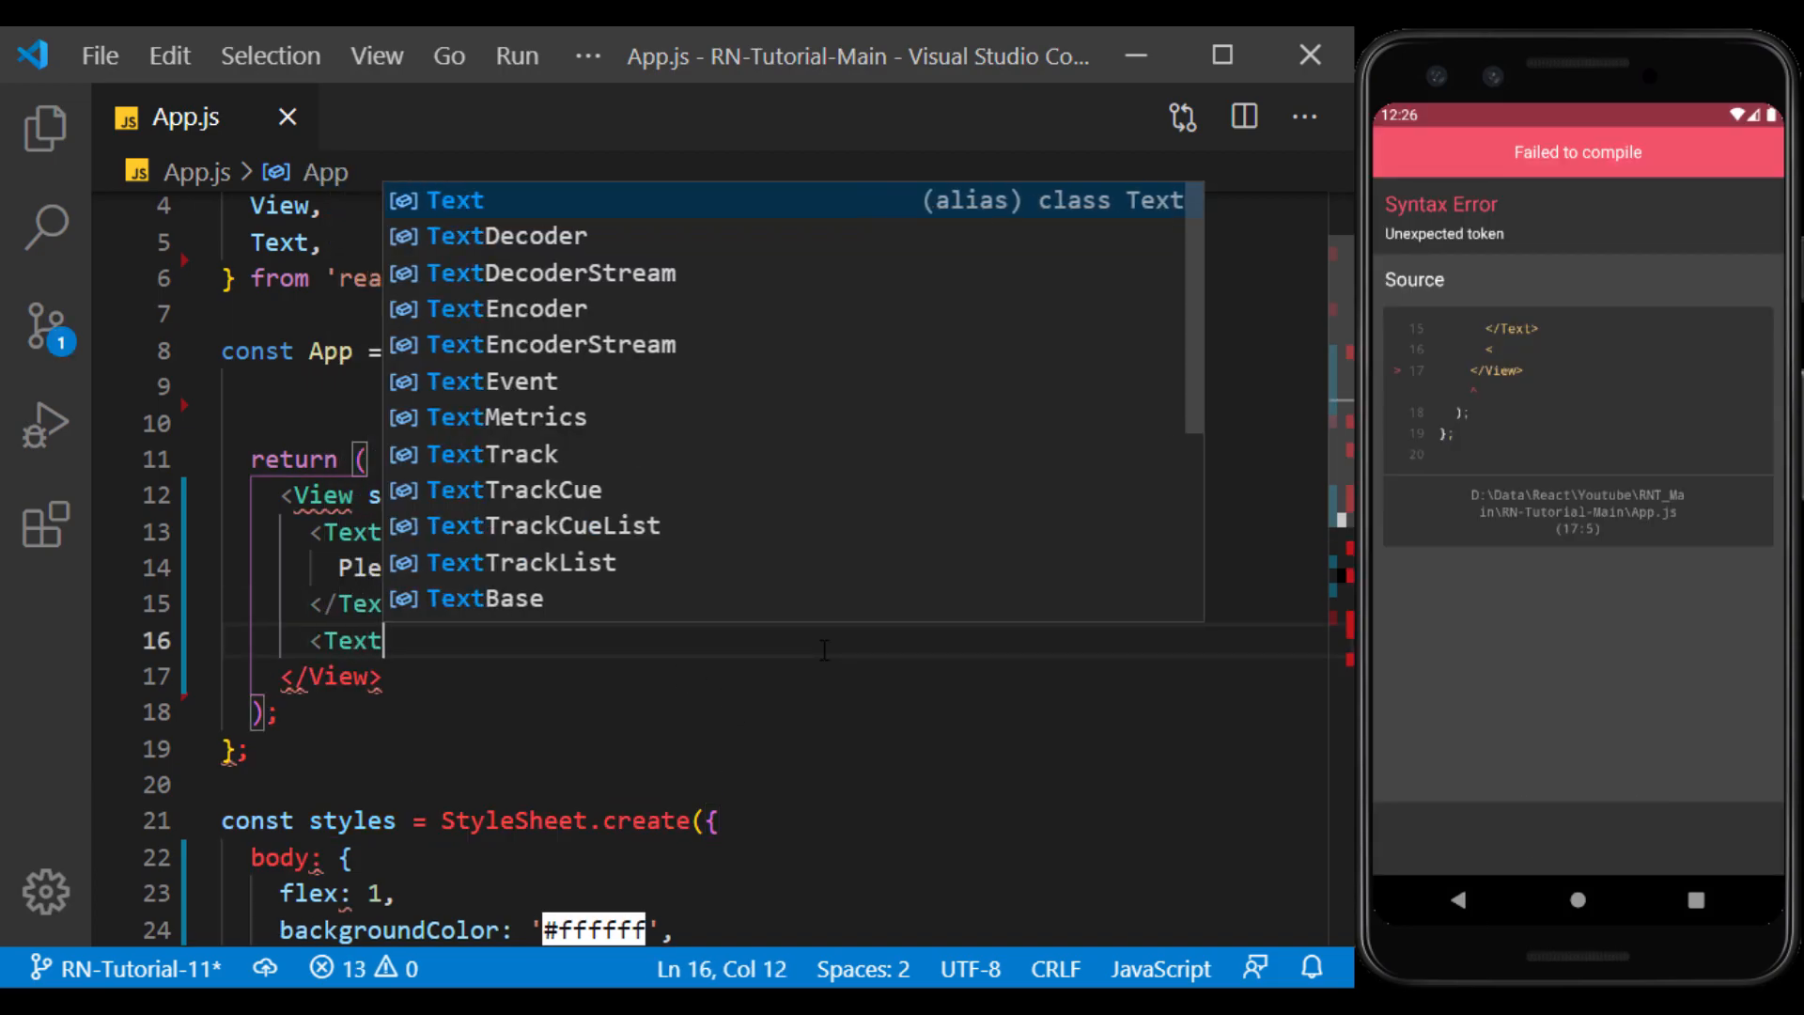
{"action": "type", "text": "Input/>"}
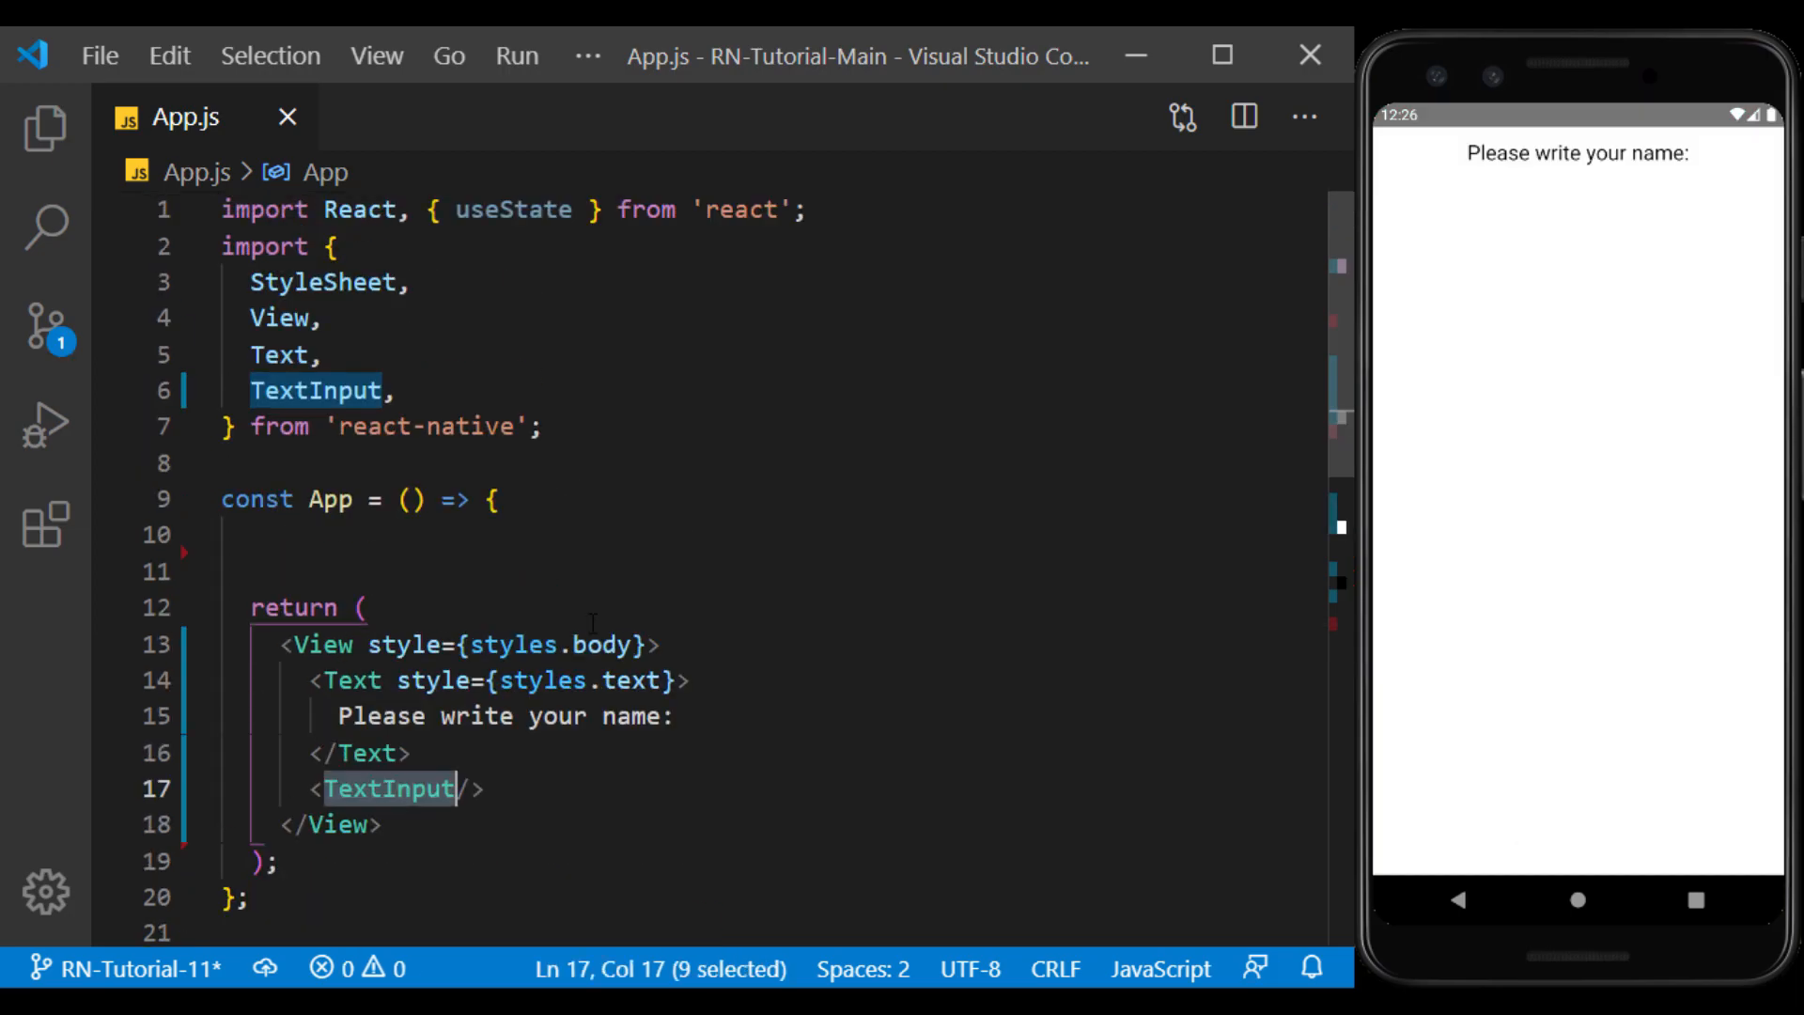
{"action": "scroll", "scroll_direction": "down", "scroll_amount": 3}
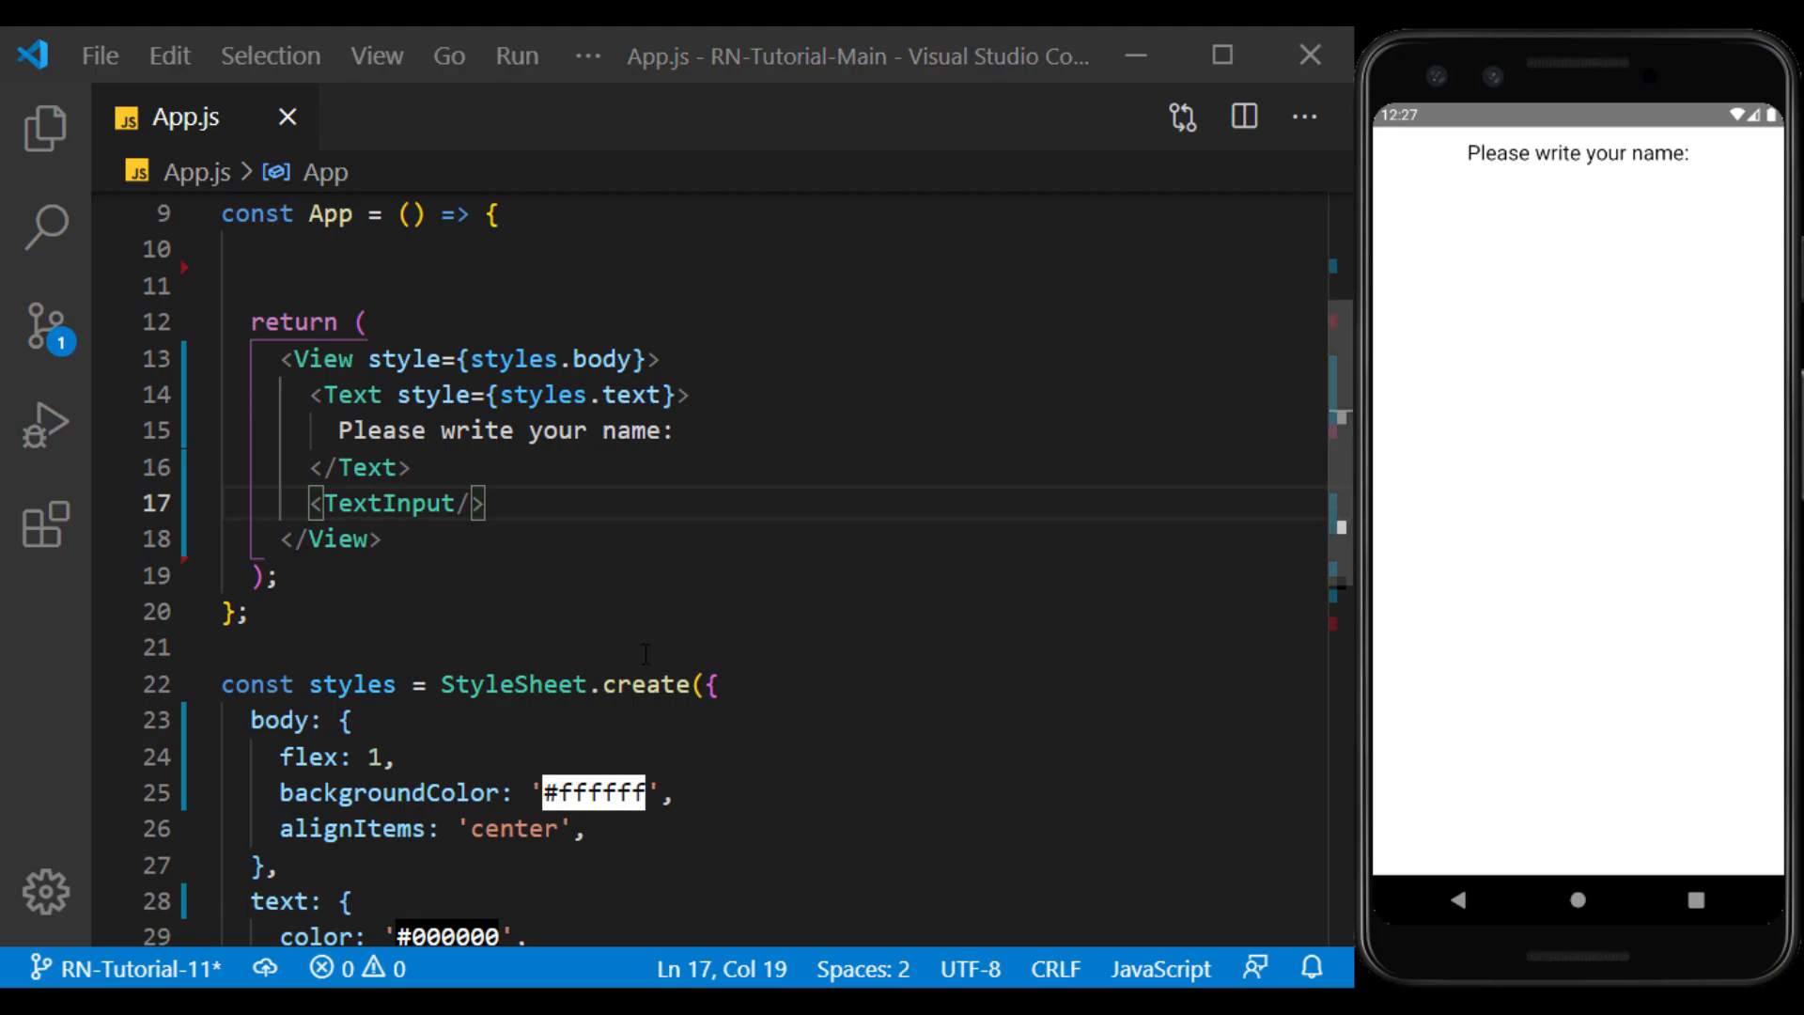
{"action": "left_click", "coordinate": [1577, 201]}
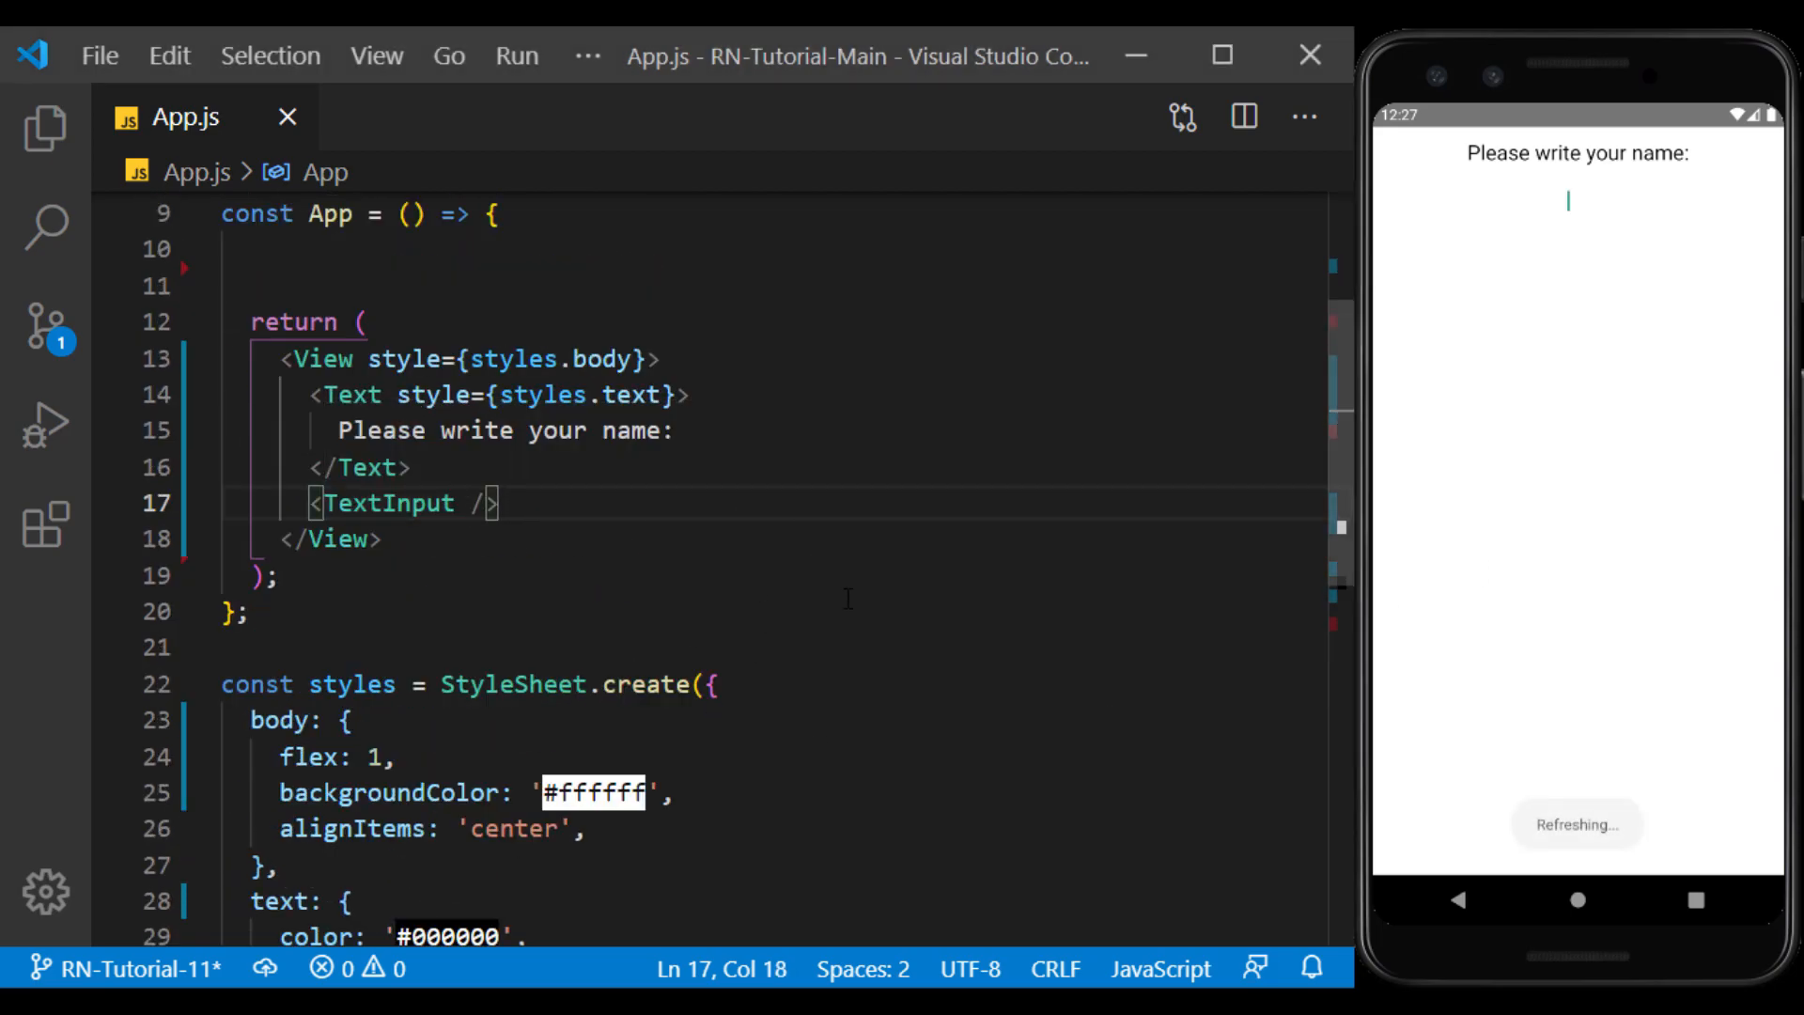
{"action": "type", "text": "style="}
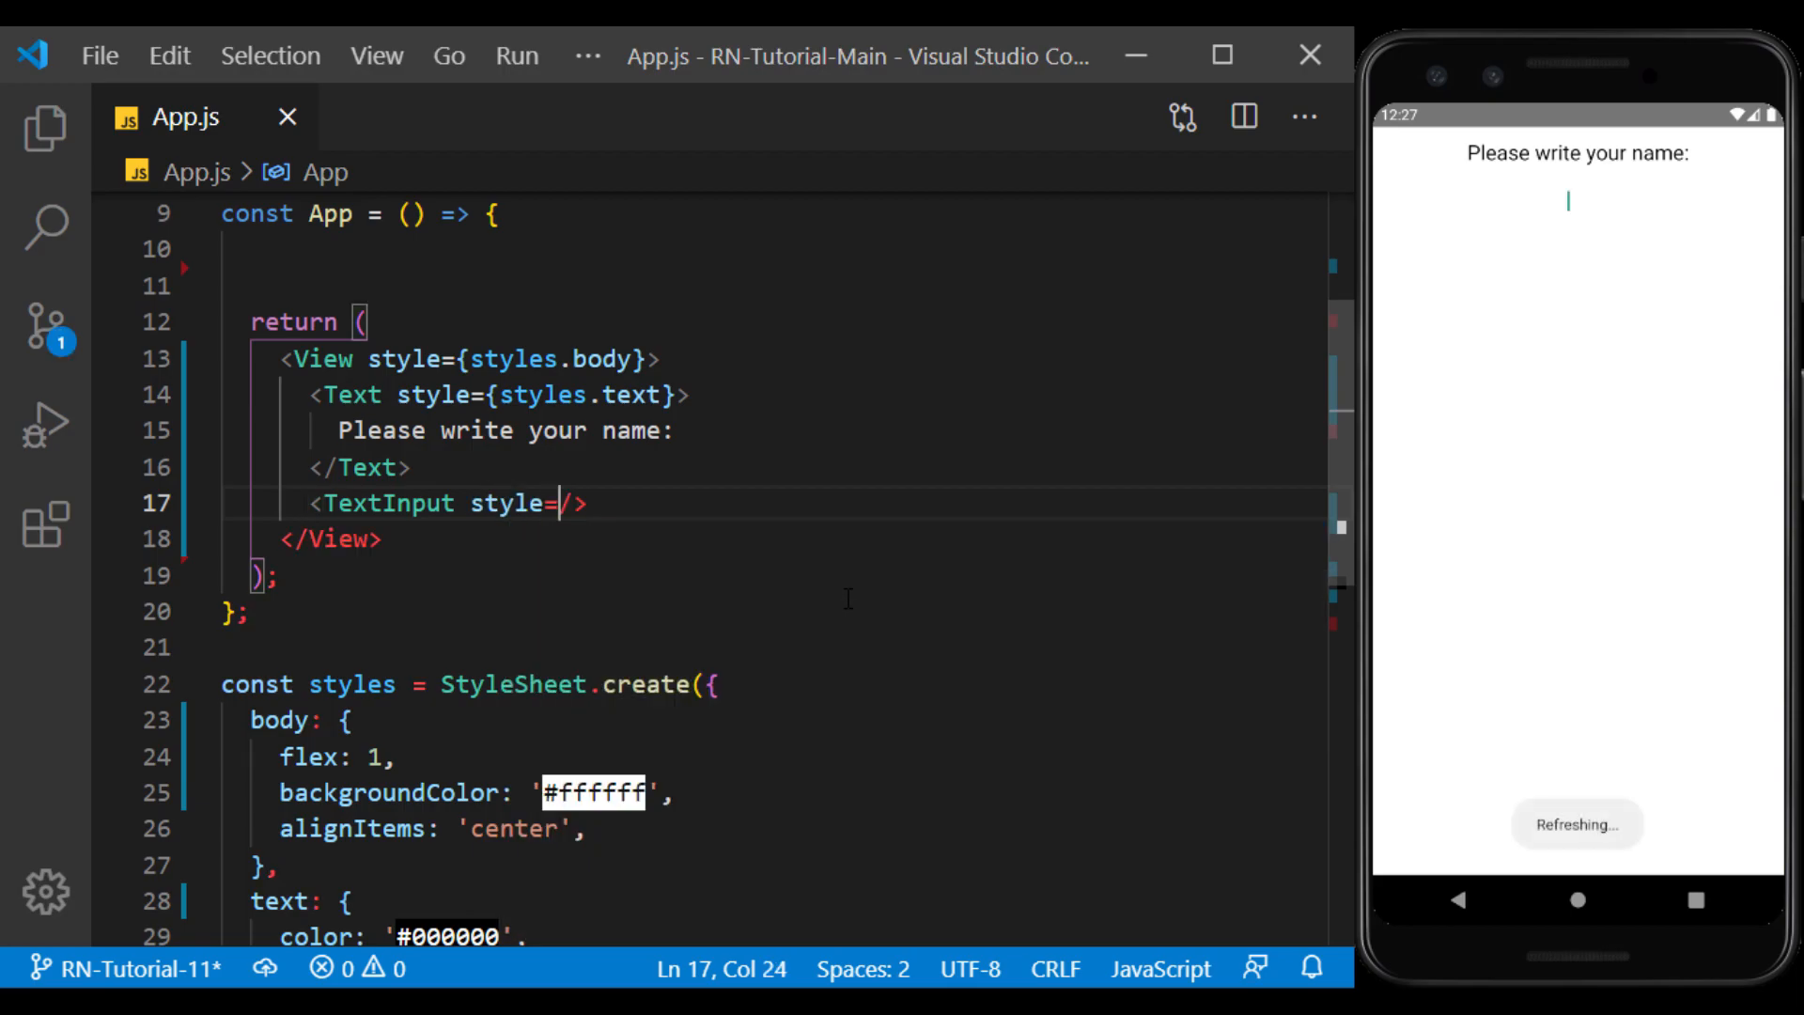
{"action": "type", "text": "{}"}
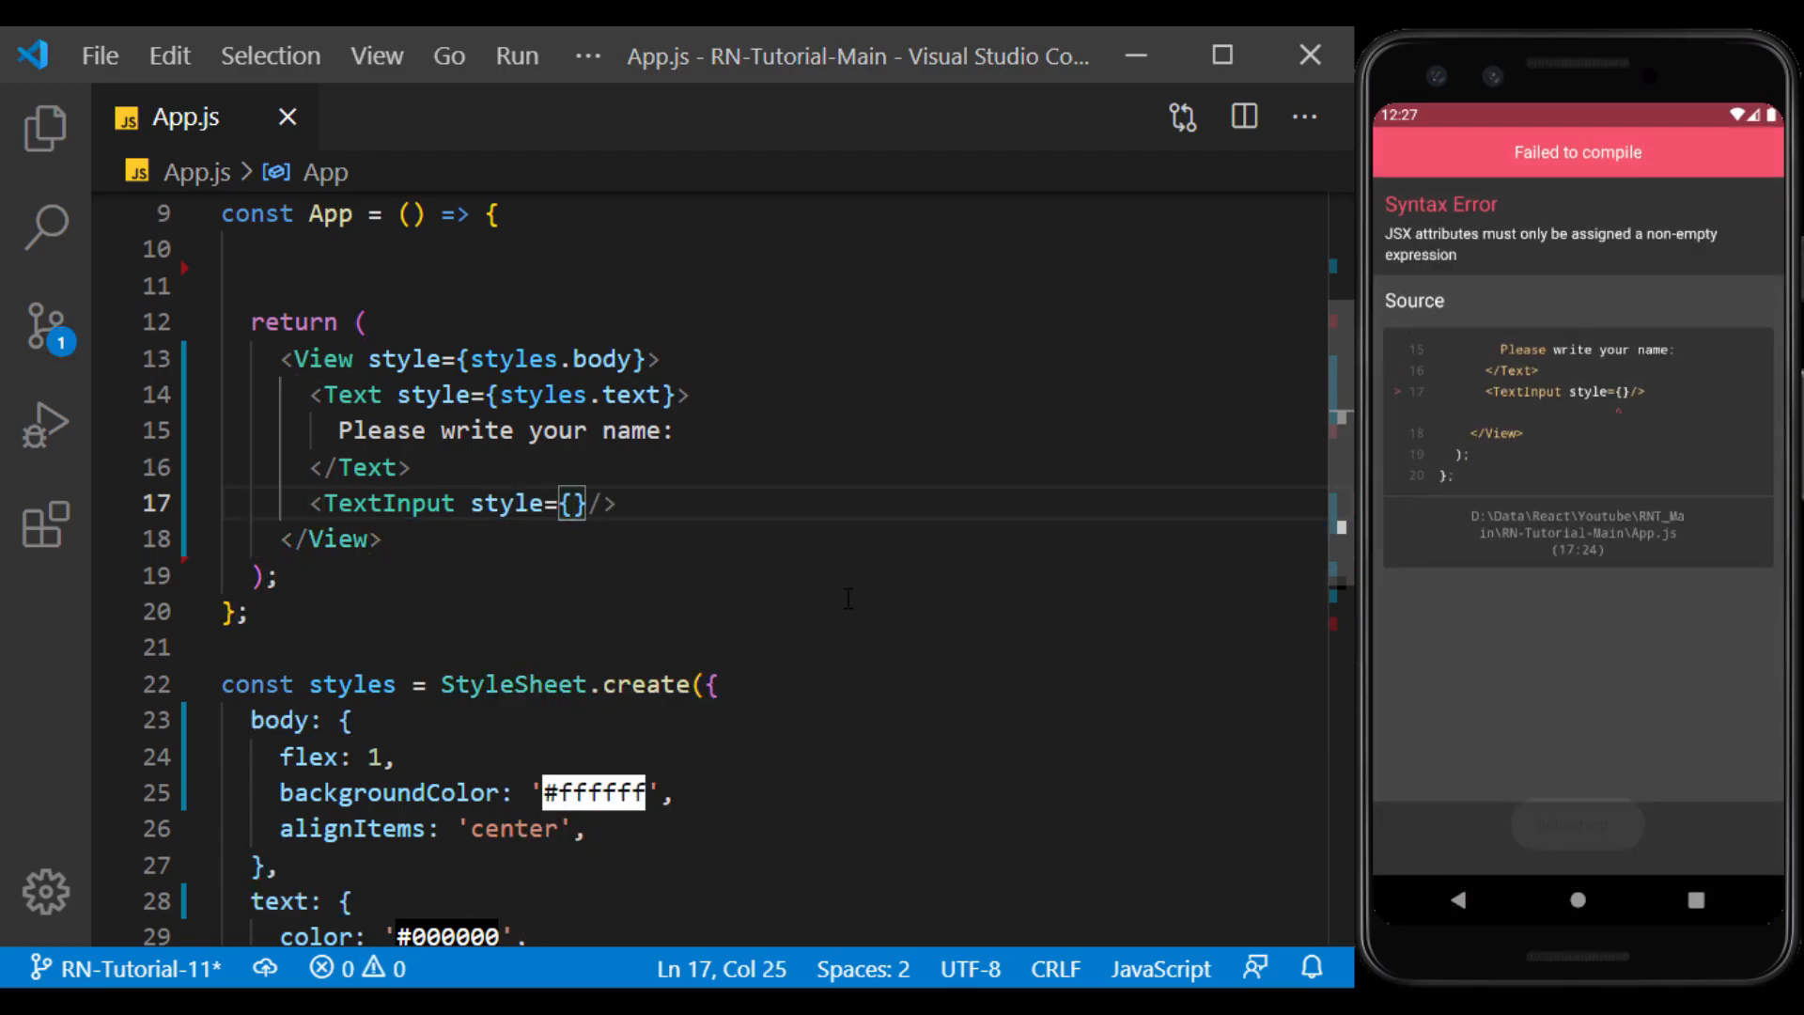
Create styles.input with width 200, borderColor '#555' and borderRadius, then try the field
{"action": "type", "text": "styles.input"}
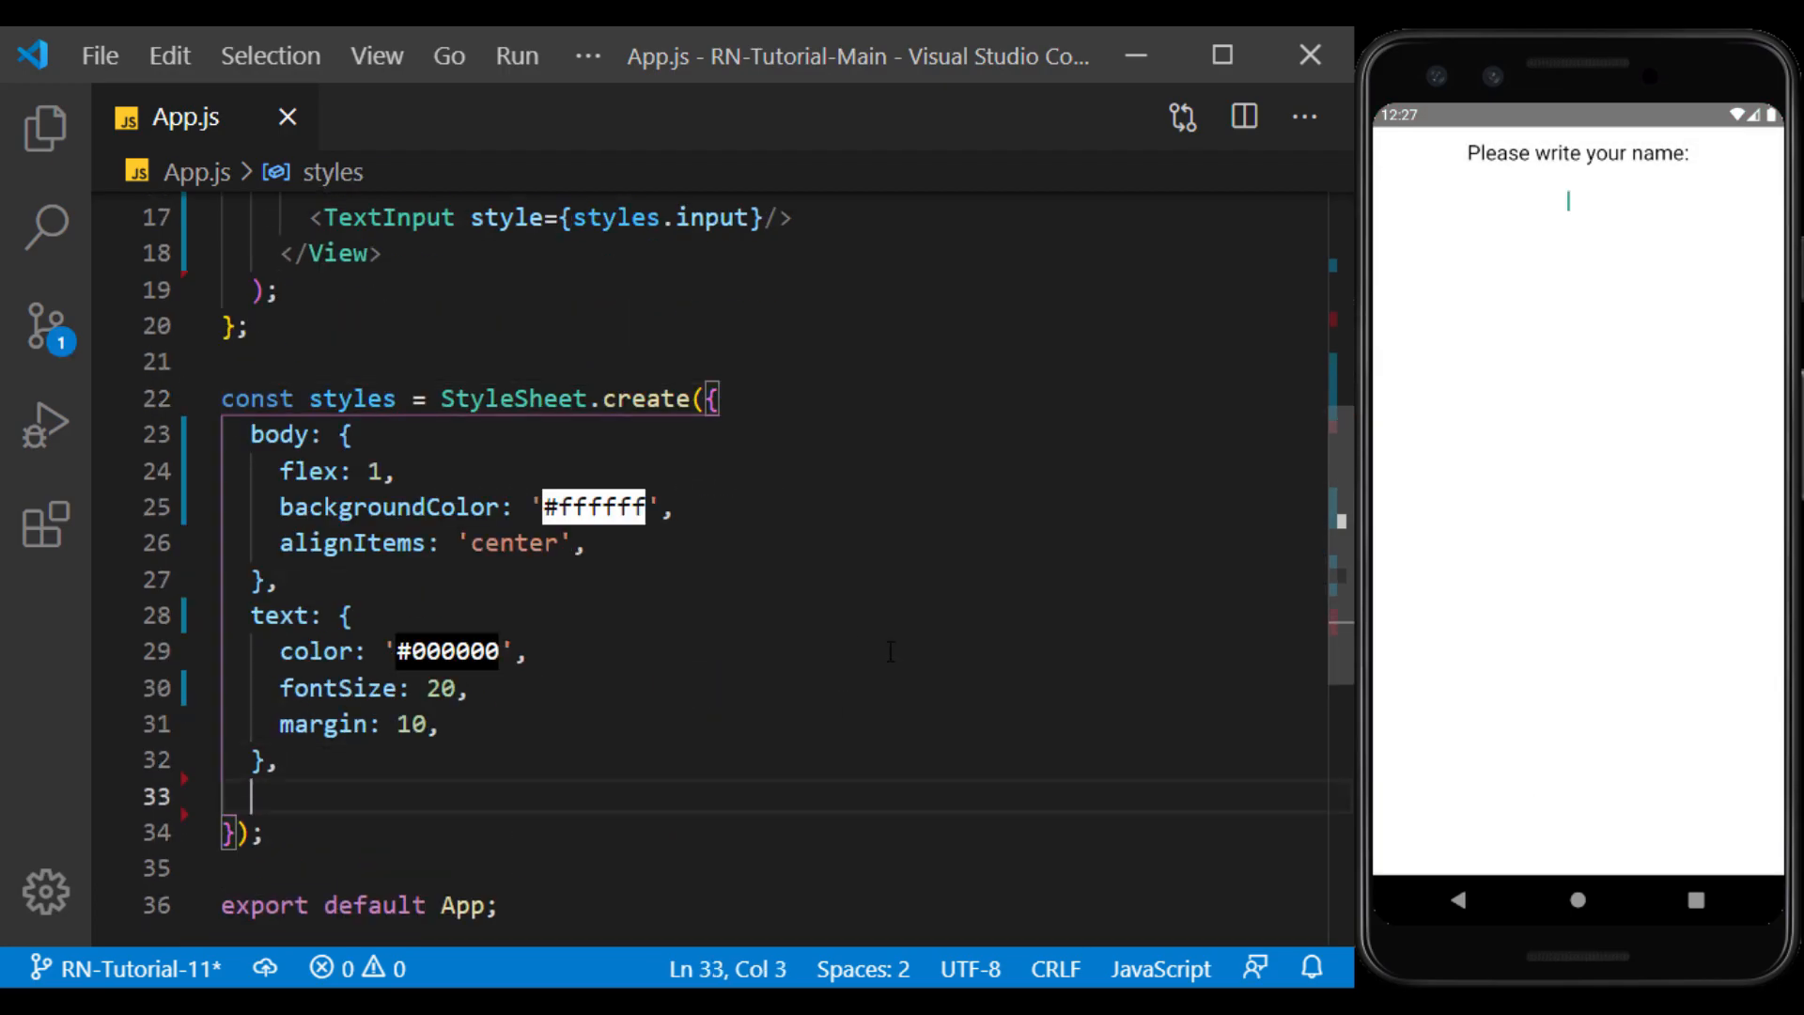
{"action": "type", "text": "input:{"}
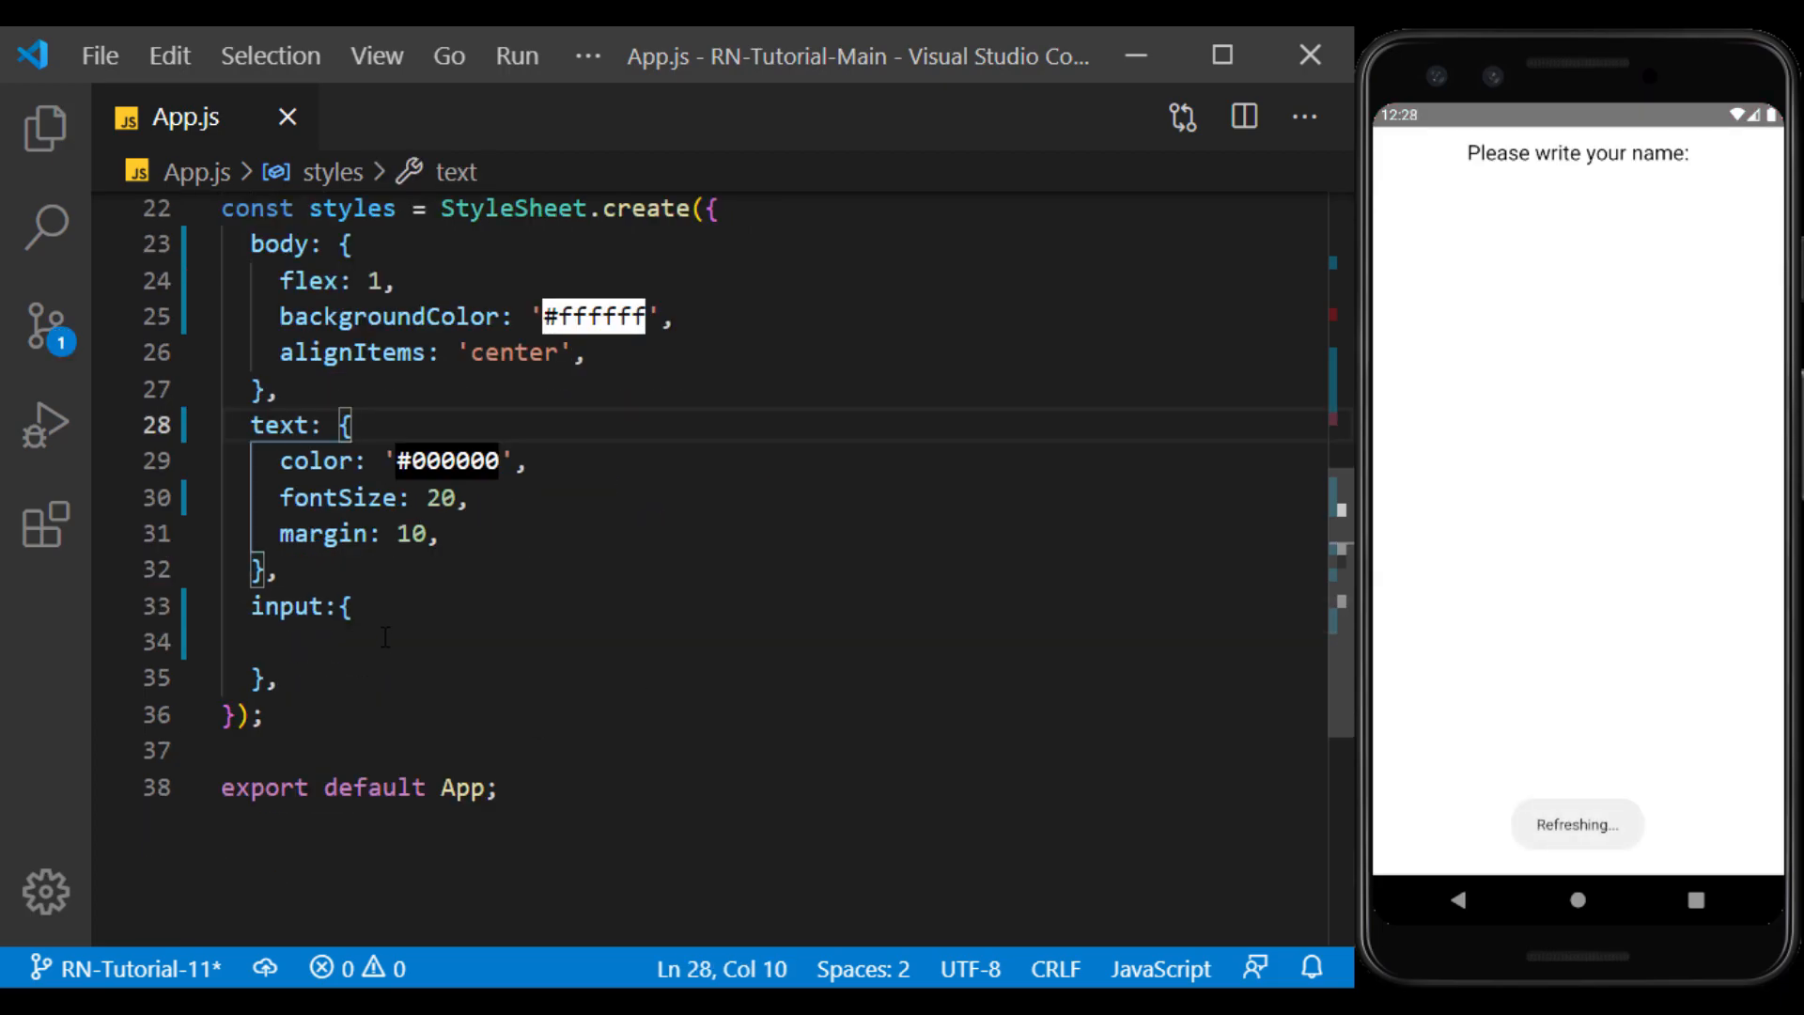
{"action": "type", "text": "borderWidth: 1,"}
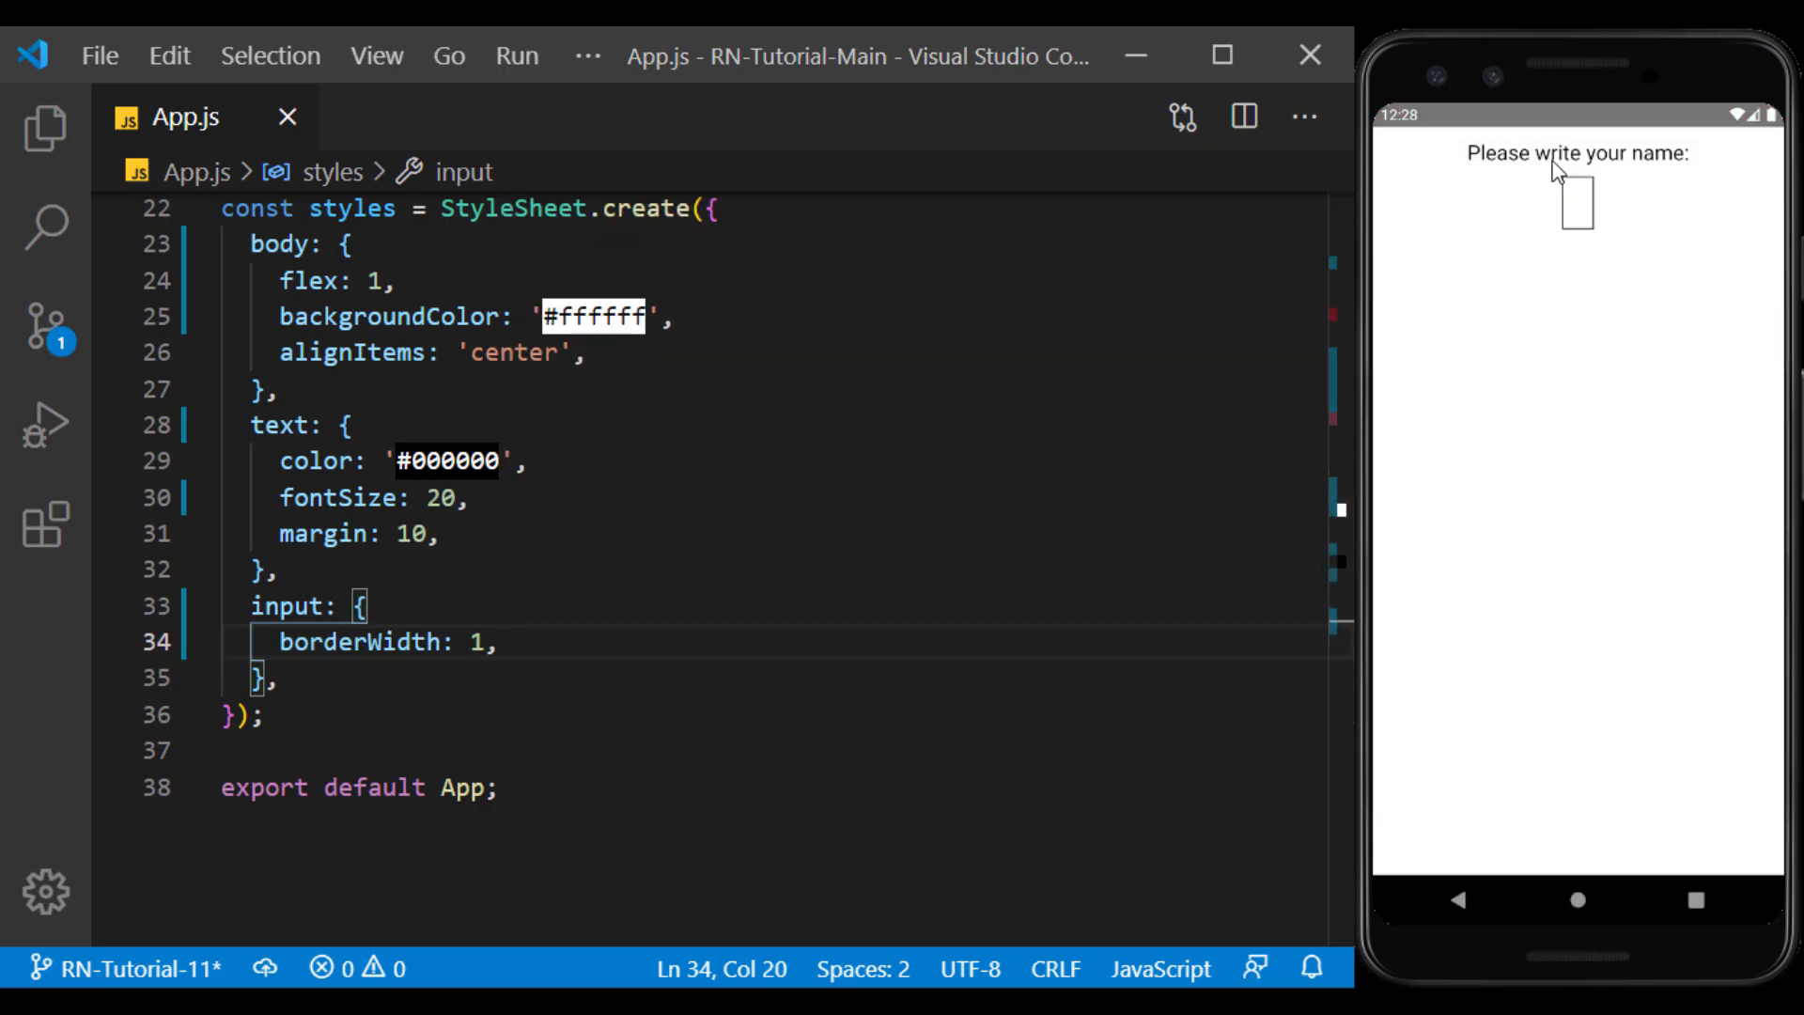
{"action": "mouse_move", "coordinate": [1595, 254]}
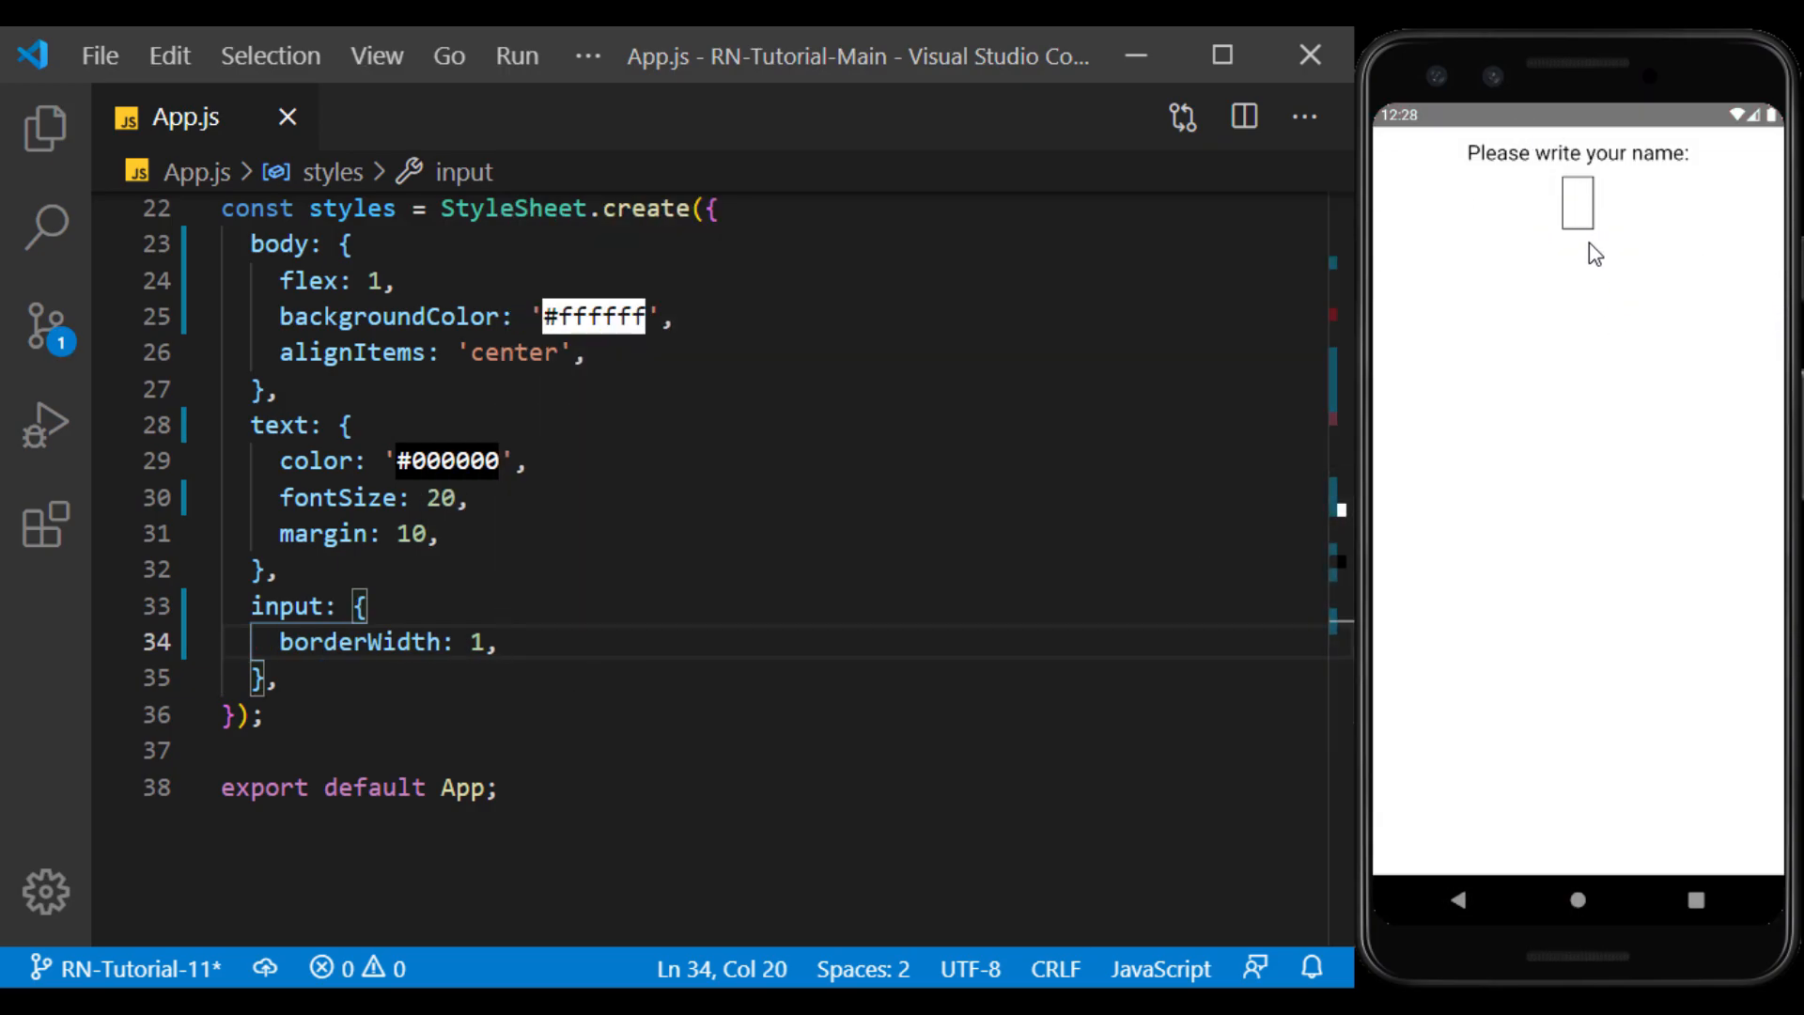
{"action": "mouse_move", "coordinate": [1677, 238]}
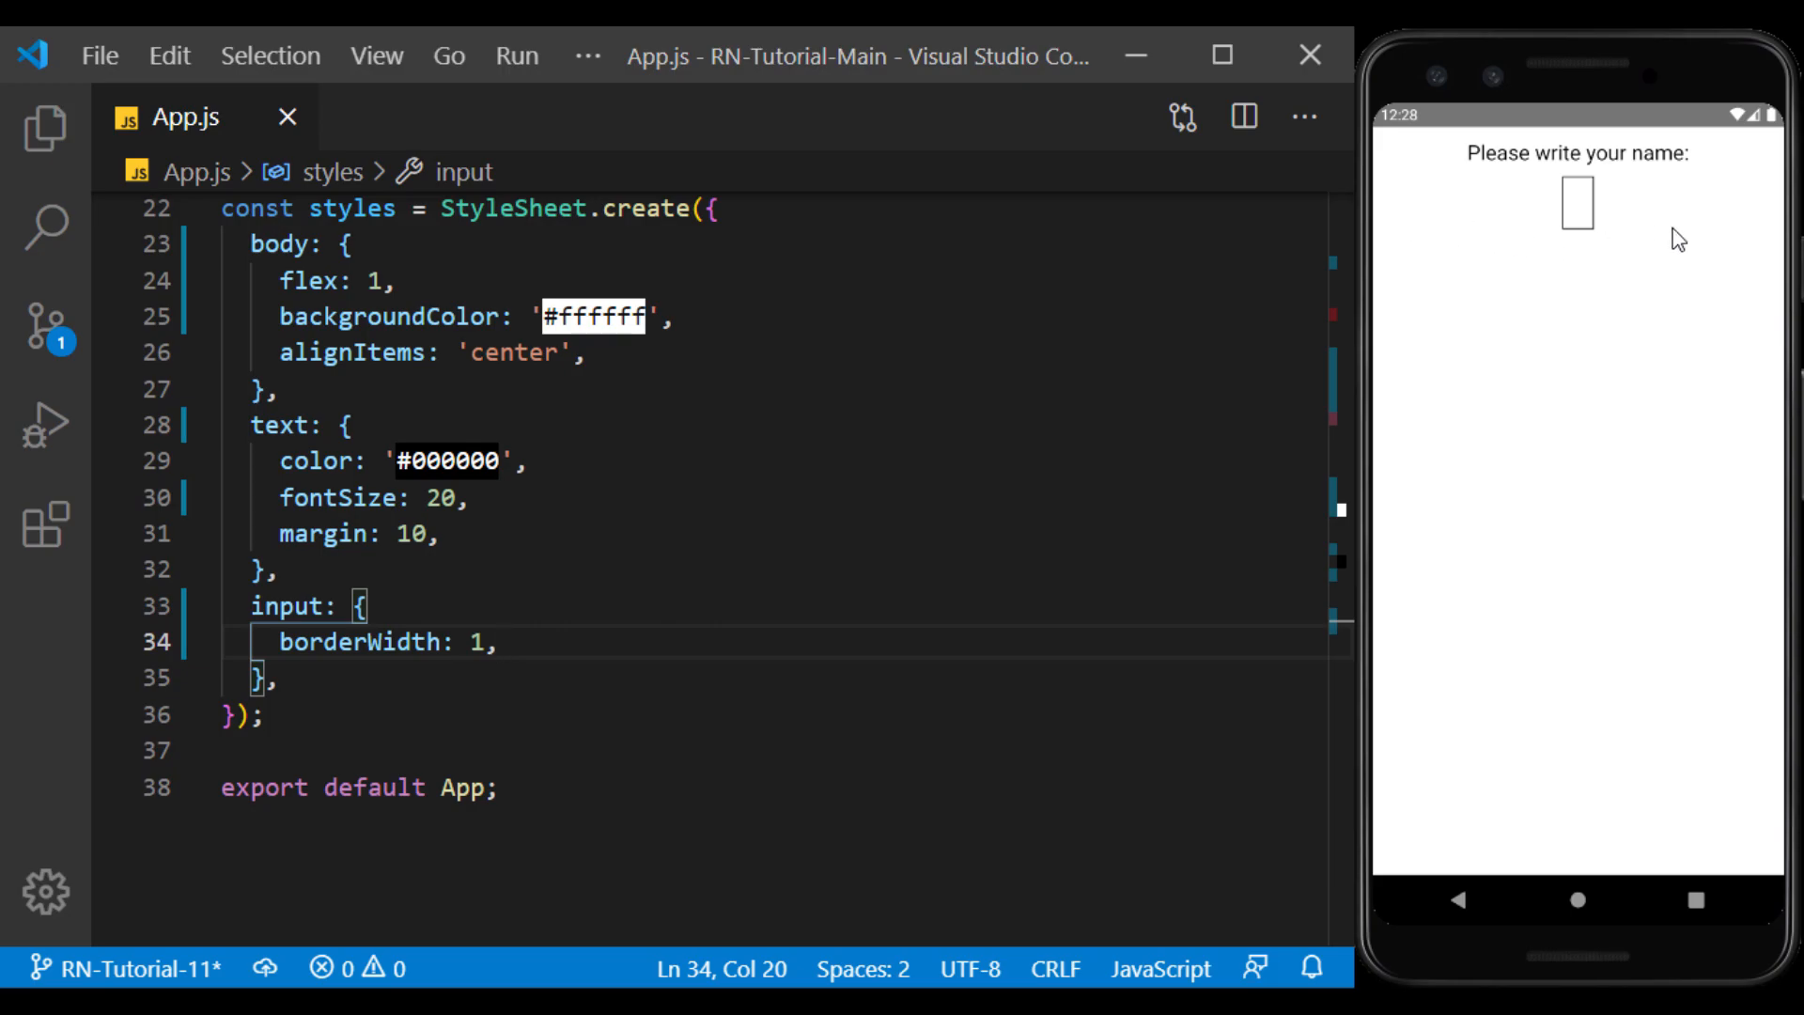
{"action": "key", "text": "Enter"}
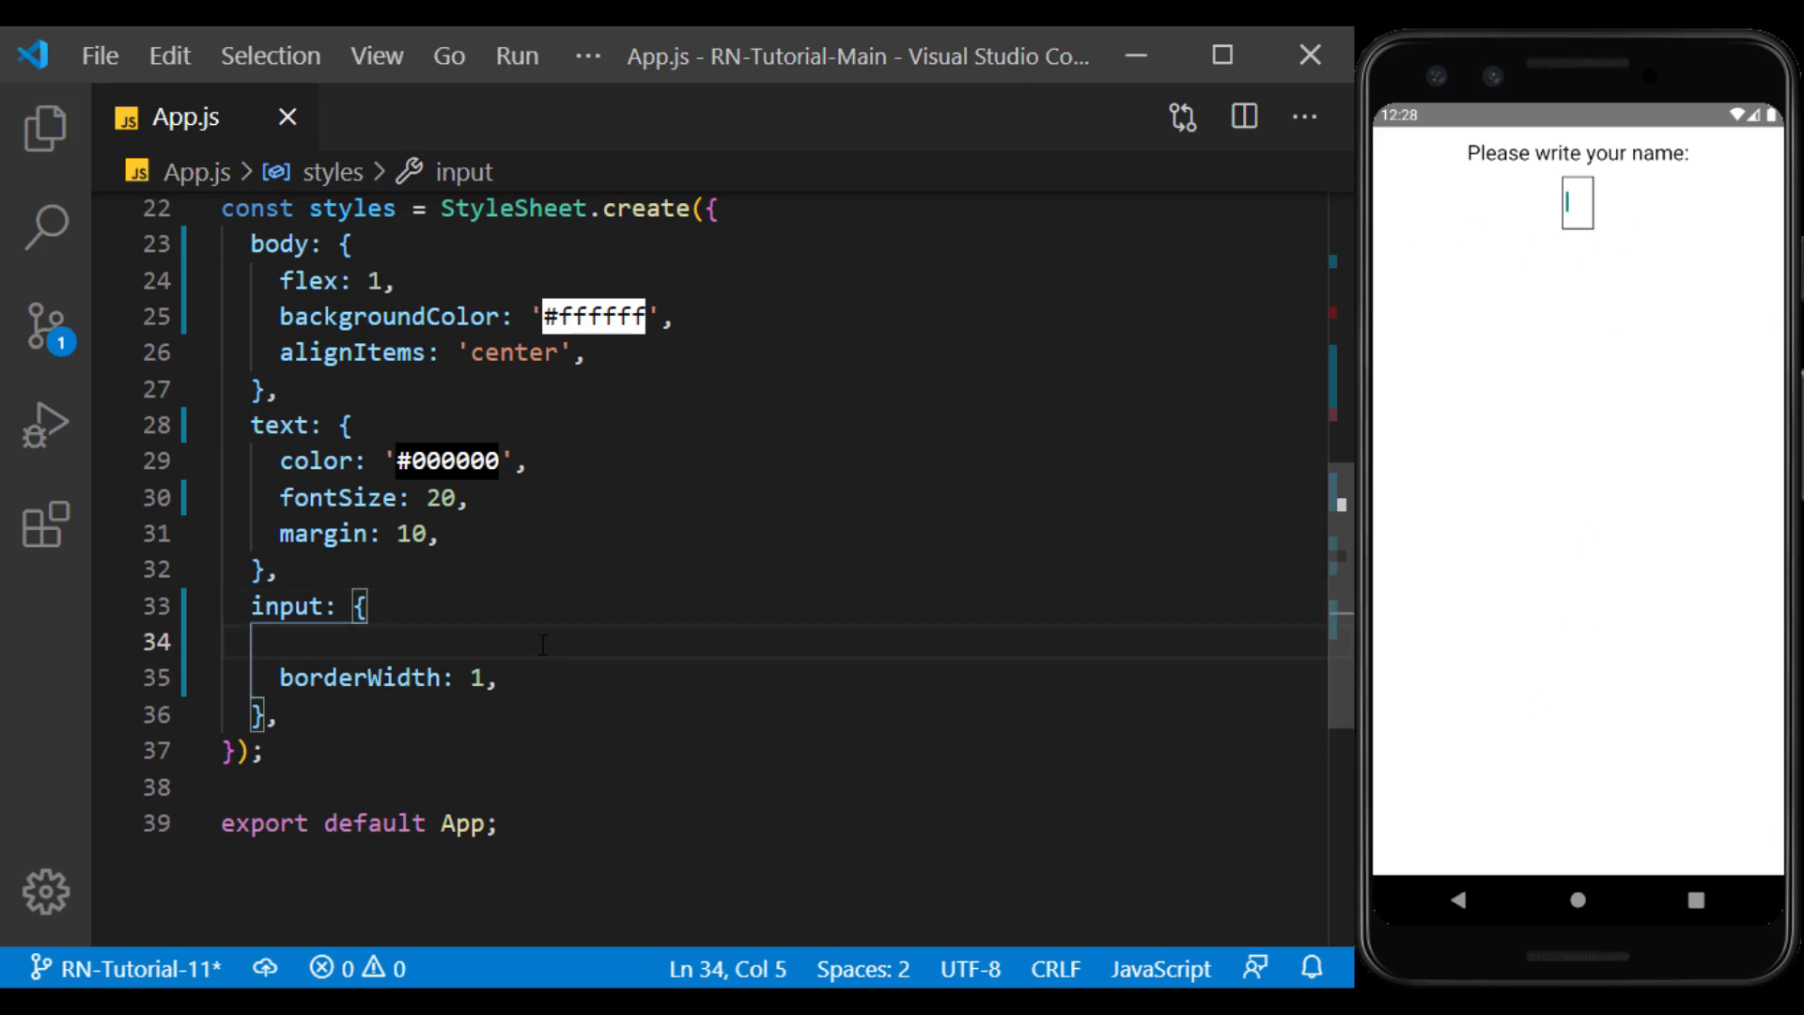
{"action": "type", "text": "width"}
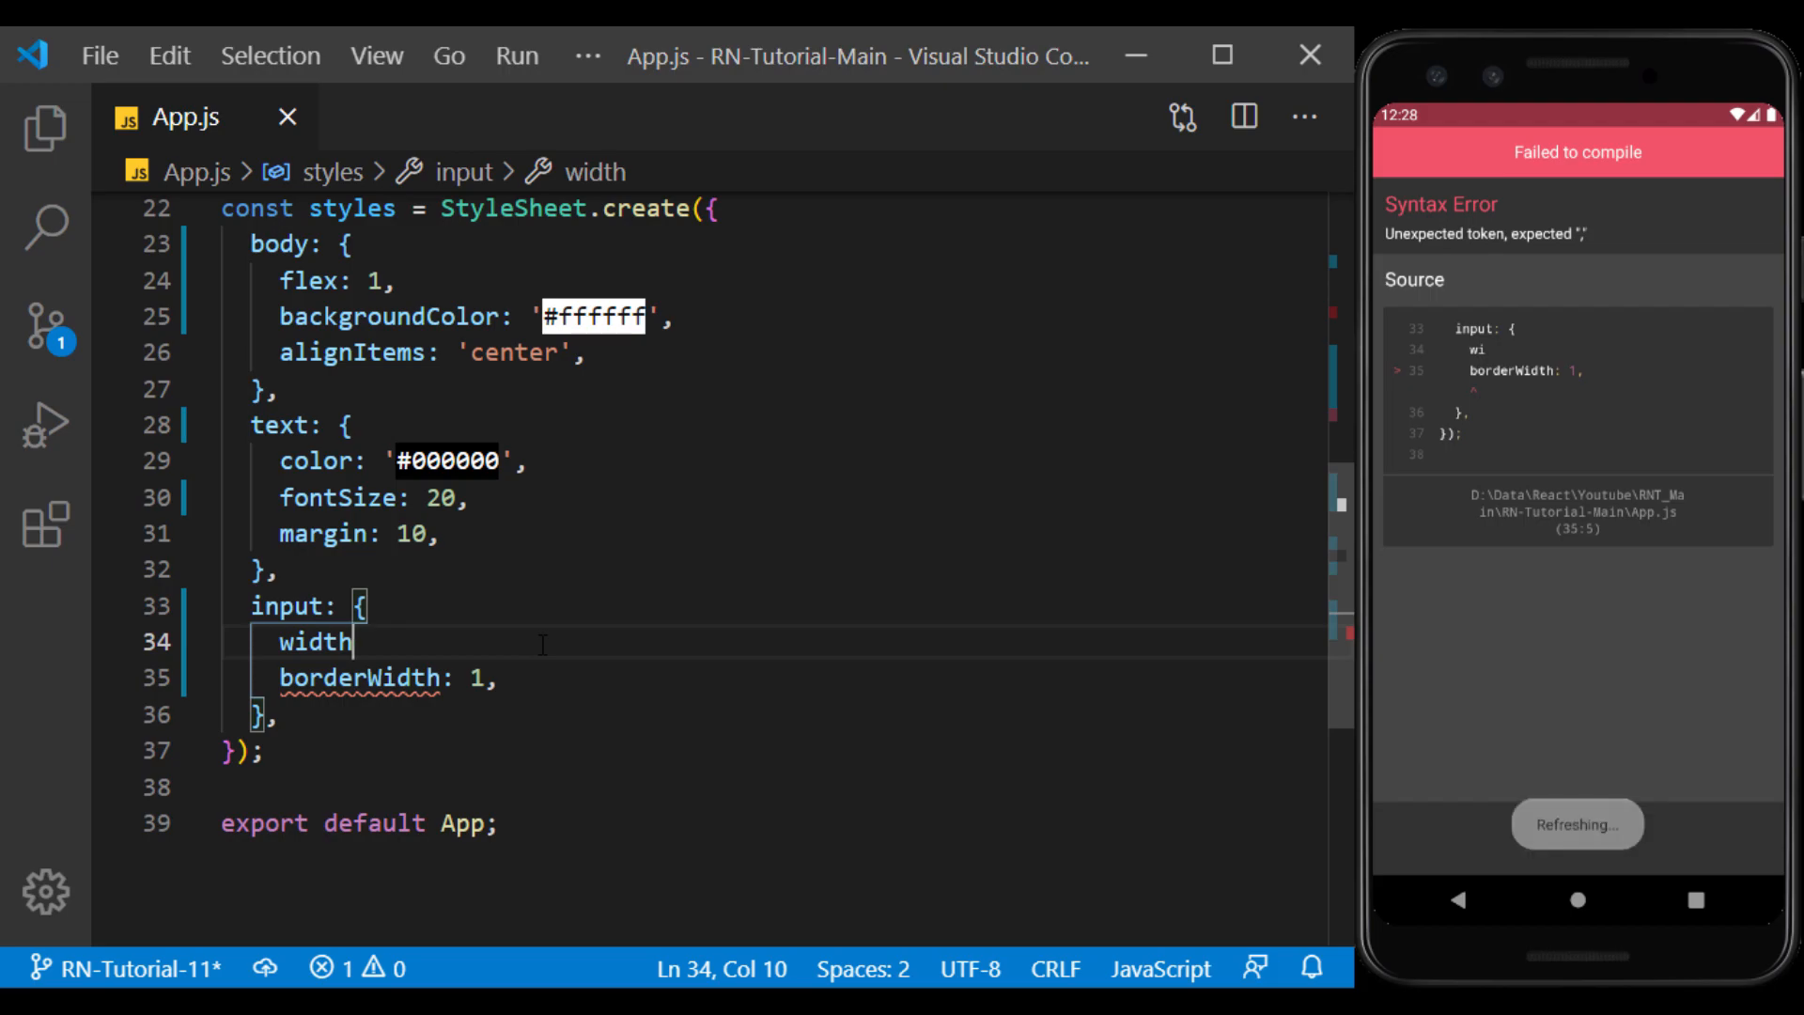
{"action": "type", "text": ":200,"}
{"action": "type", "text": "b"}
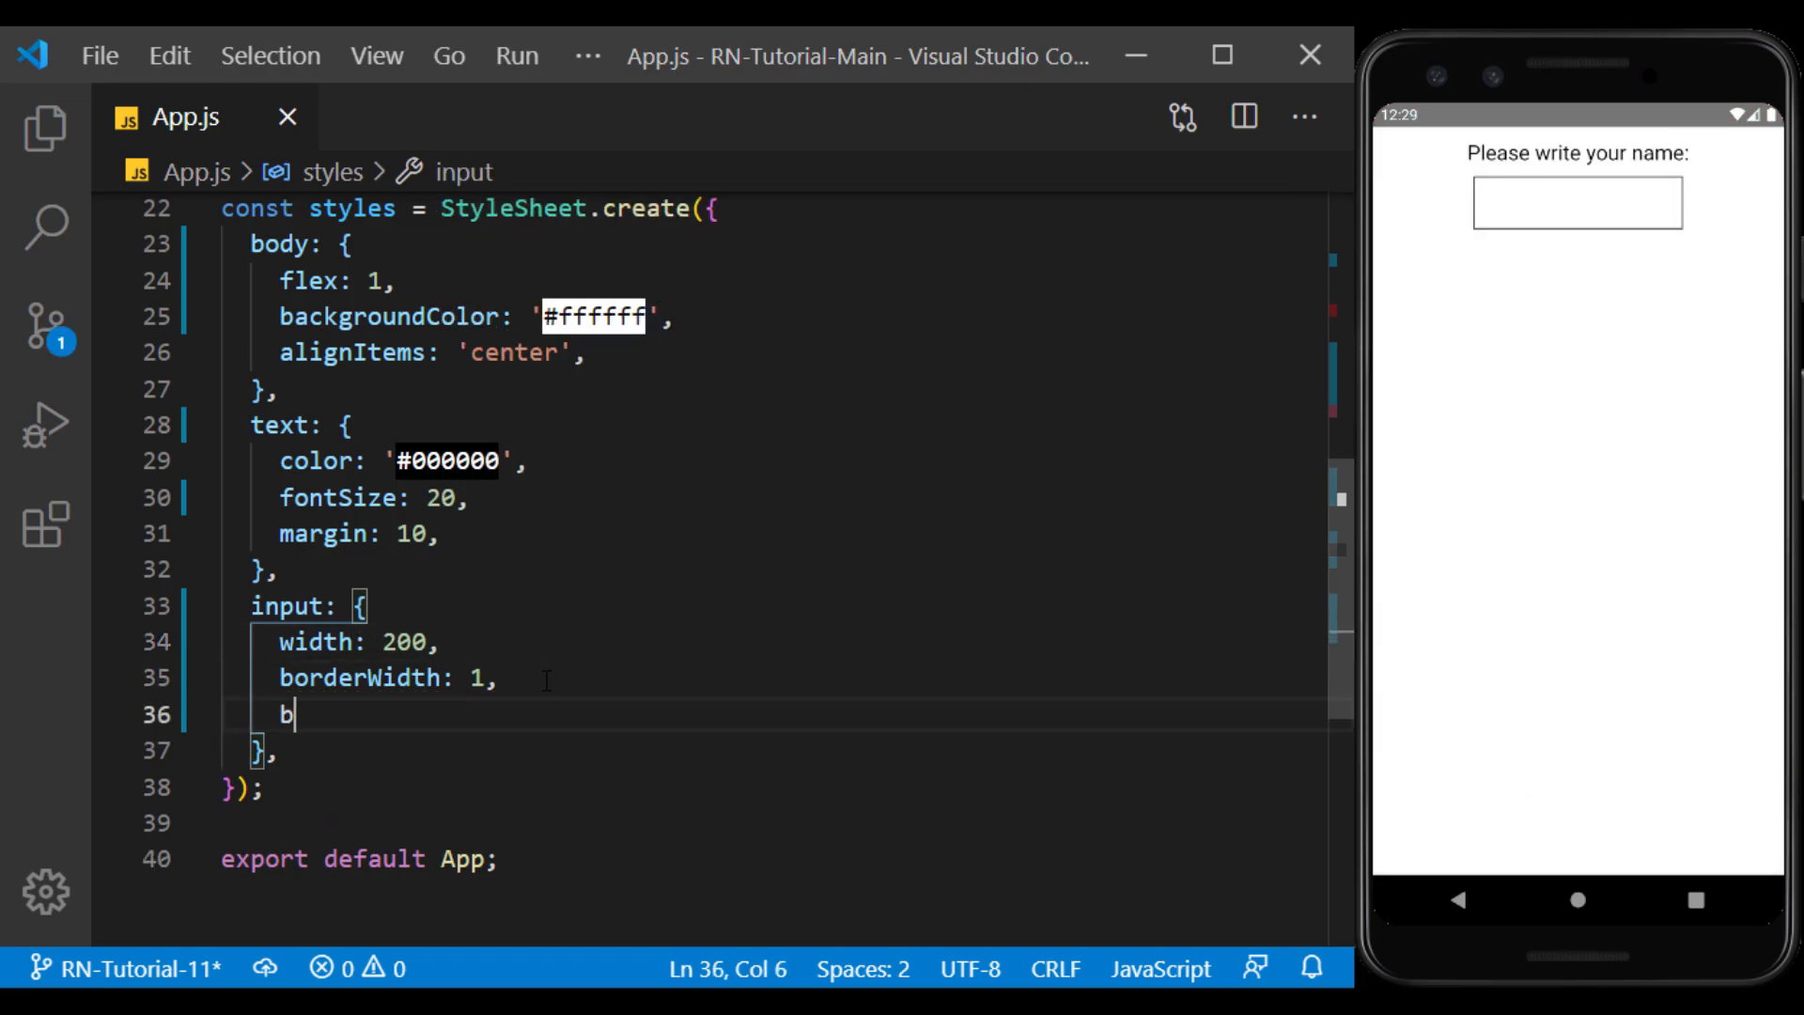
{"action": "type", "text": "orderColor: '"}
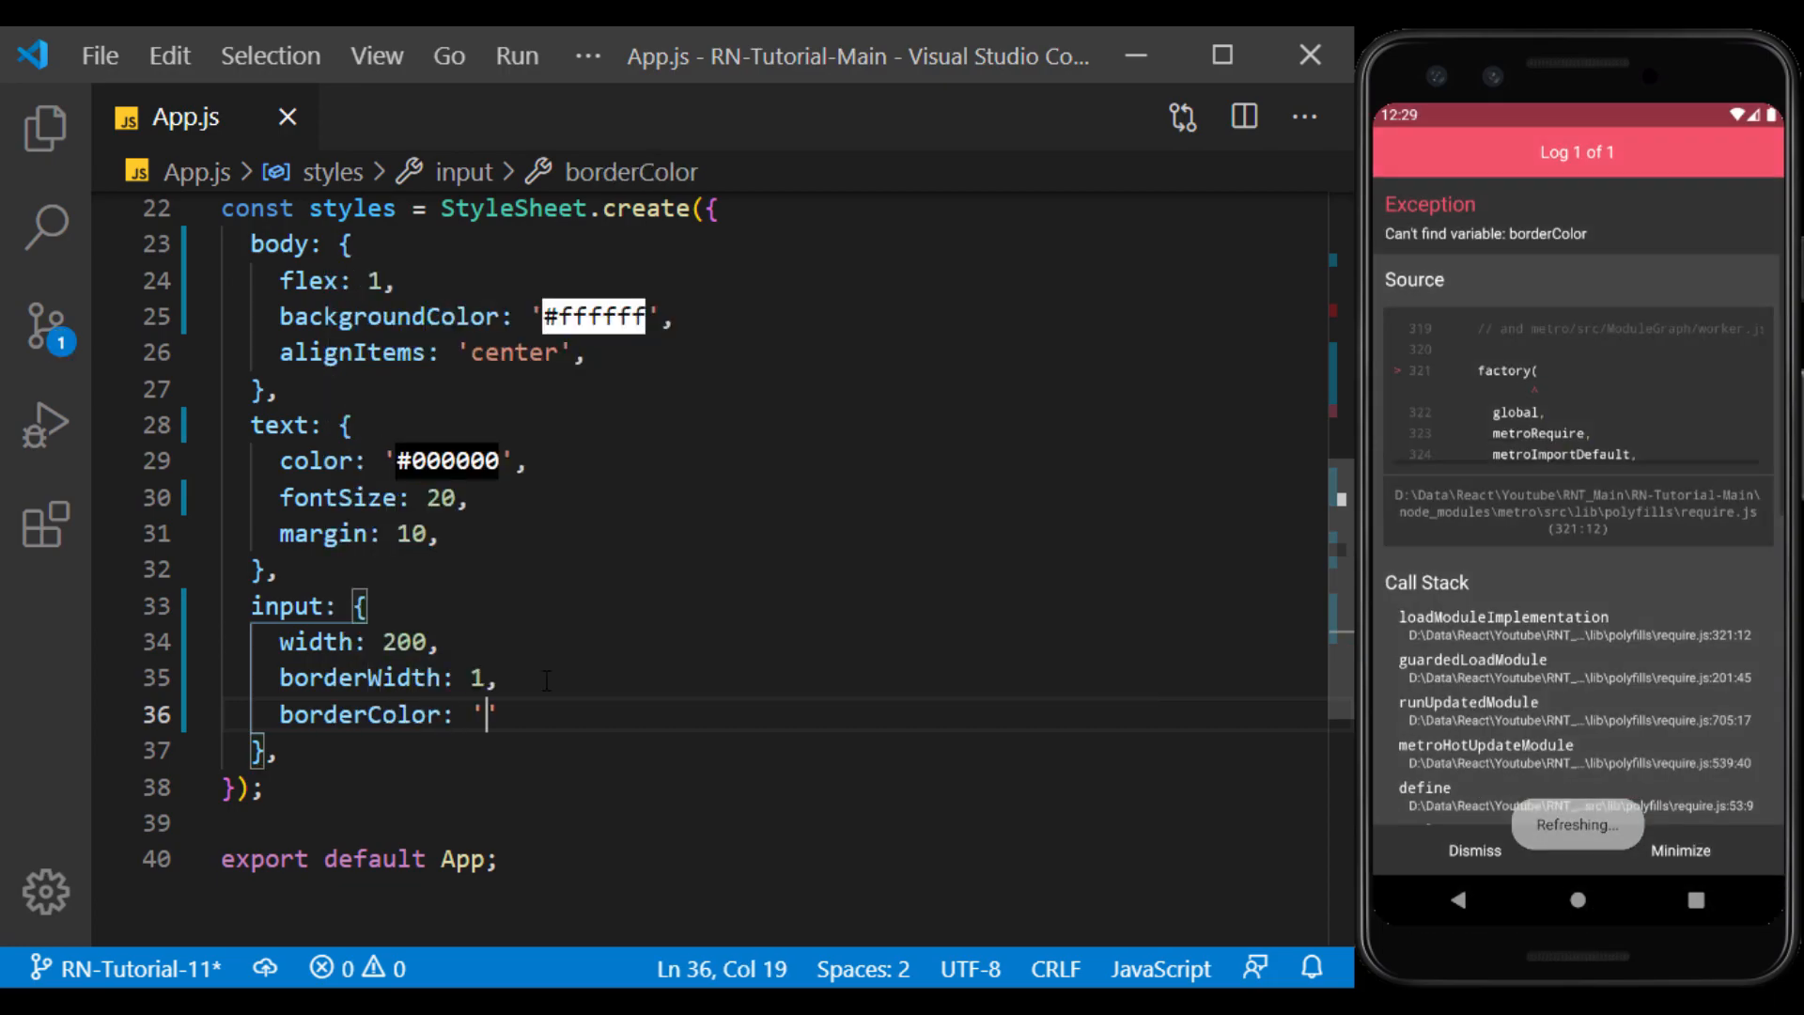
{"action": "type", "text": "#555',"}
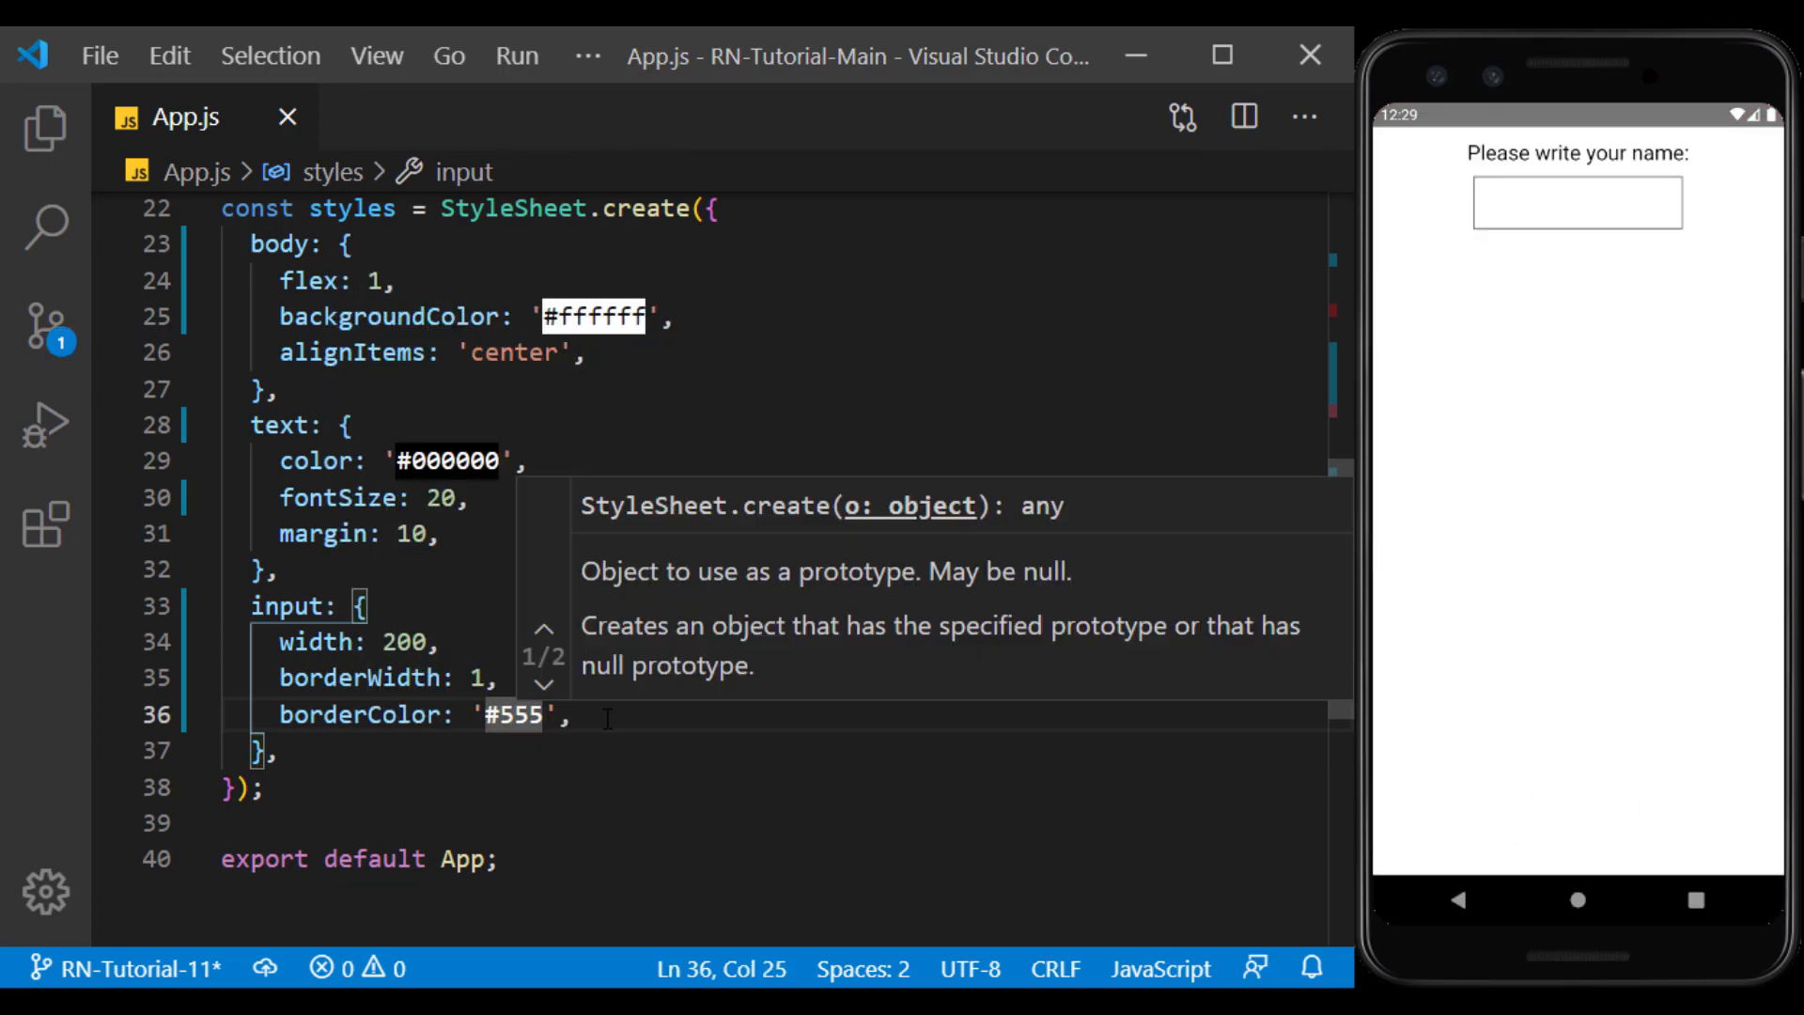
{"action": "type", "text": "borderRadius: 5,"}
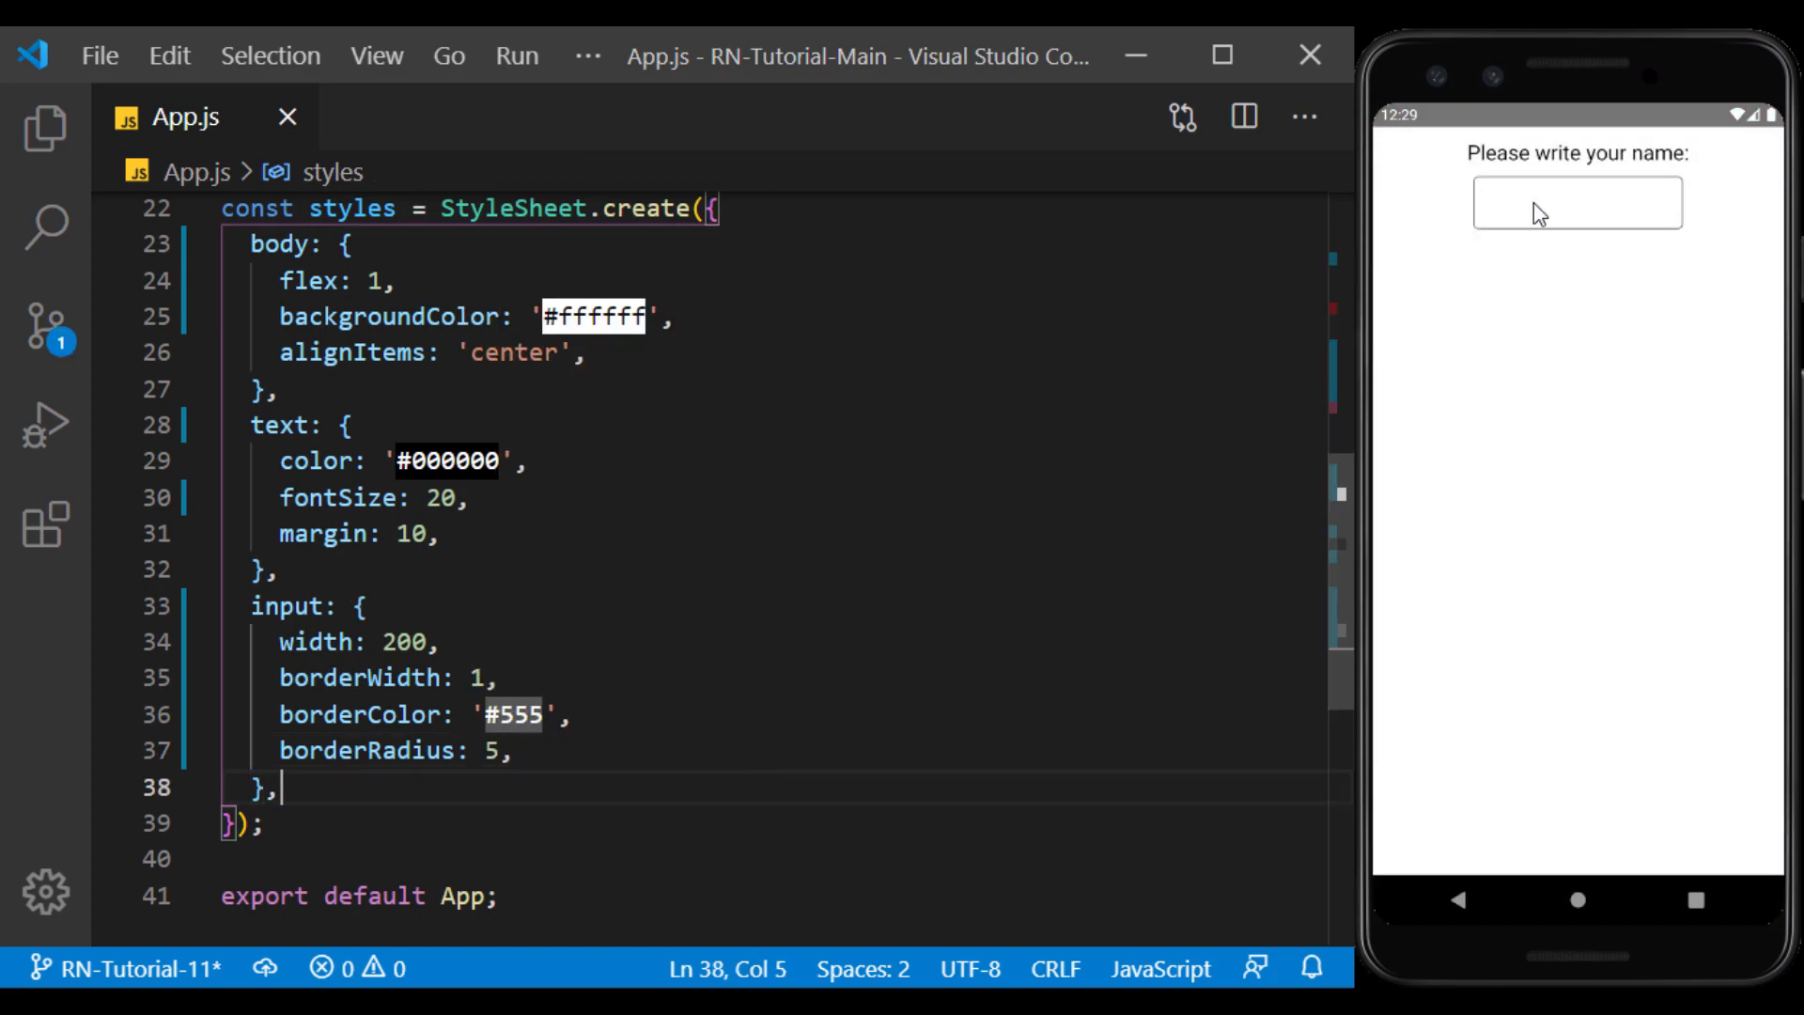
{"action": "left_click", "coordinate": [1578, 203]}
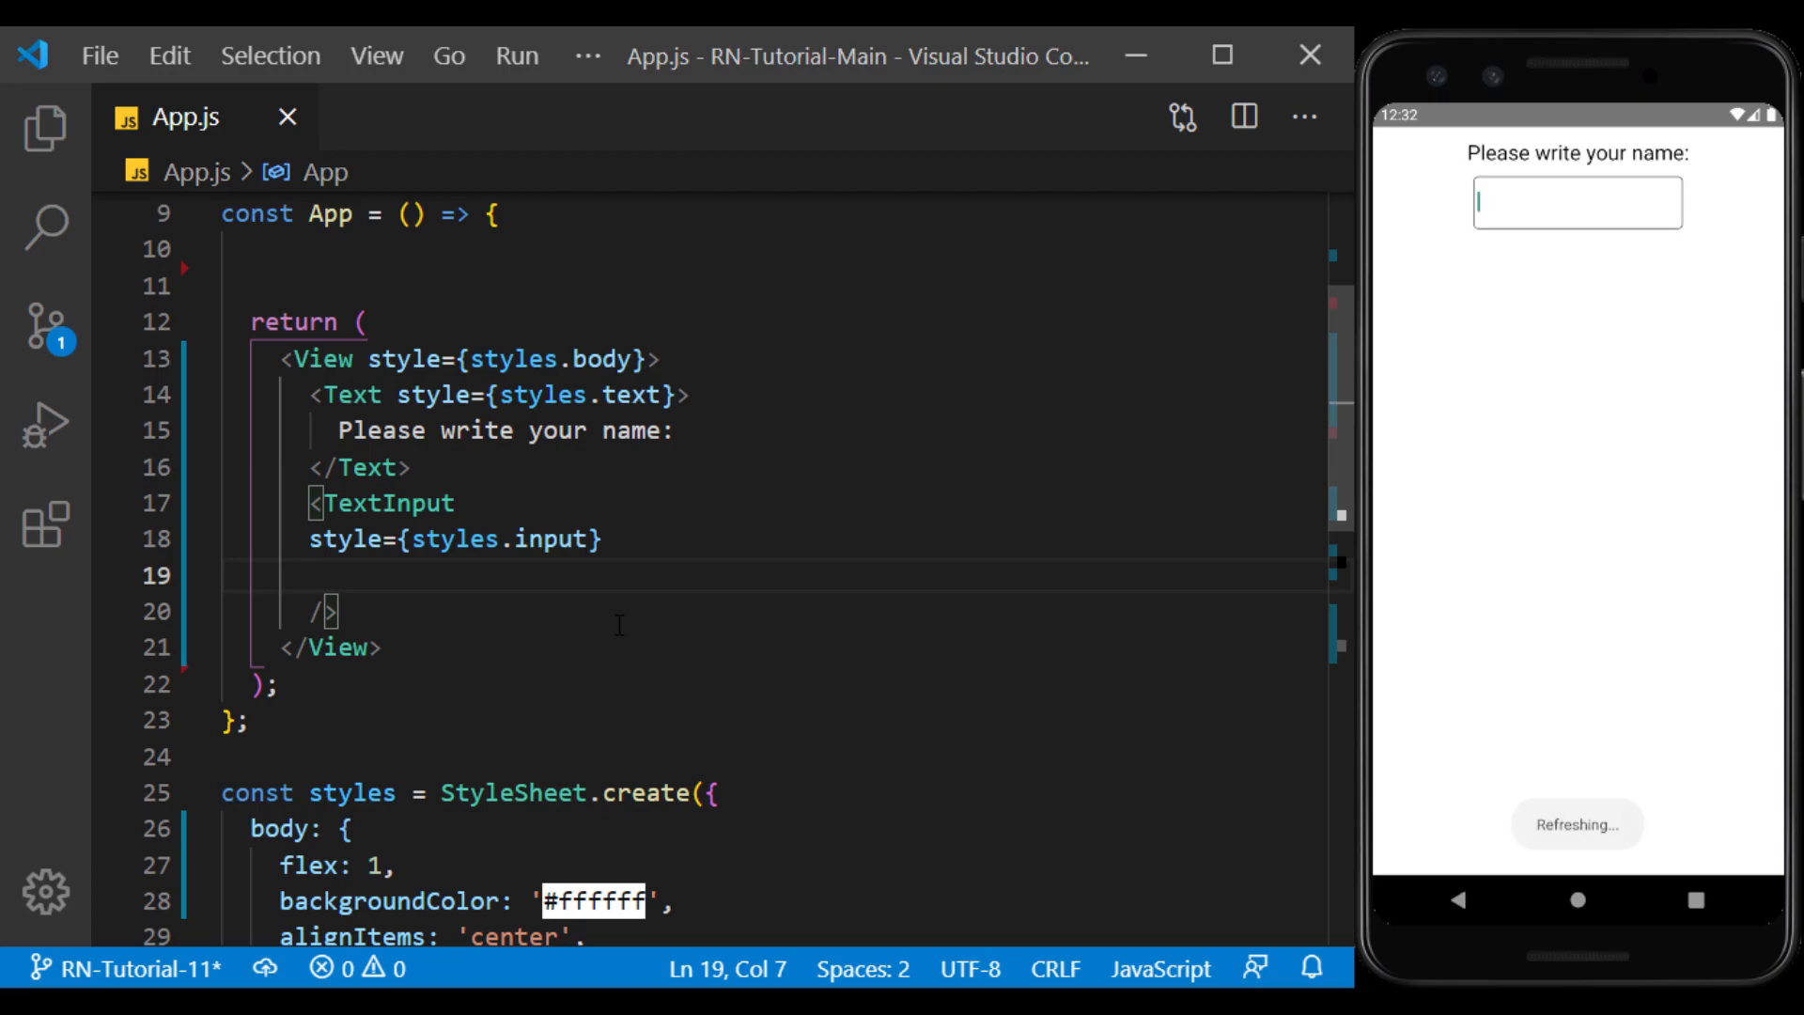
Add placeholder 'e.g. John' to the TextInput and clear the test text in the field
{"action": "type", "text": "placeholder"}
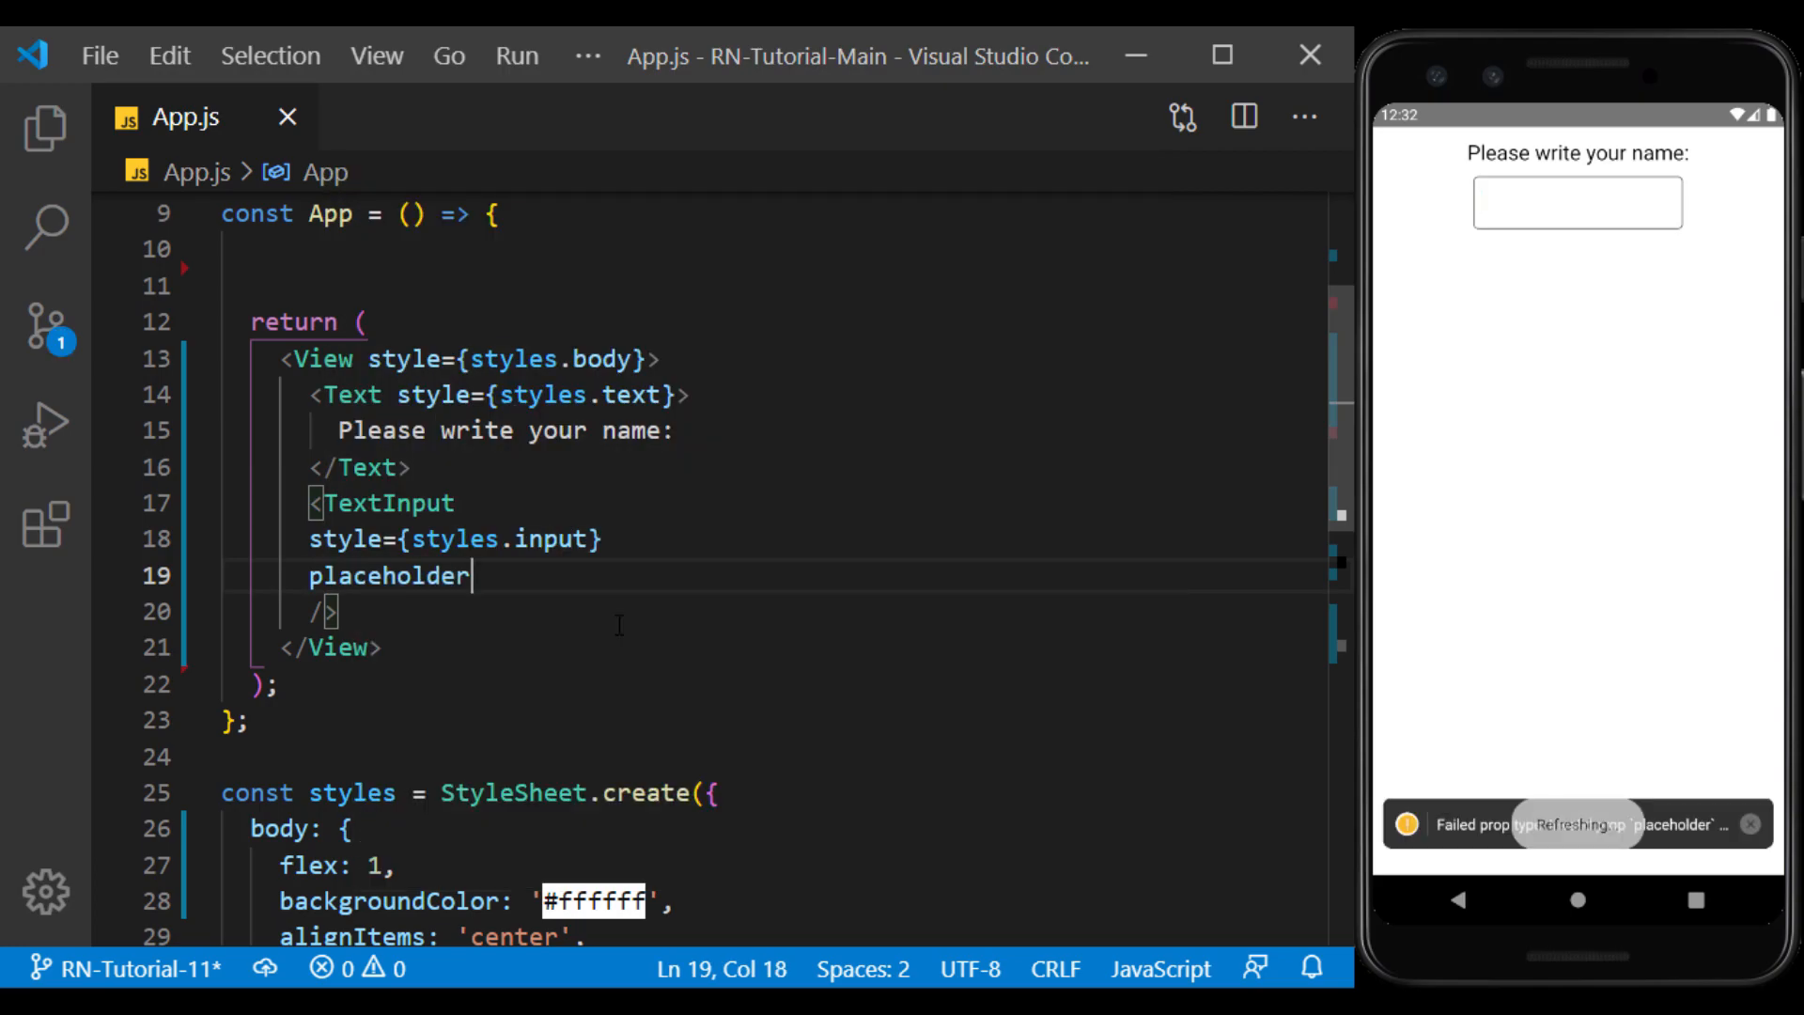
{"action": "type", "text": "='e.g."}
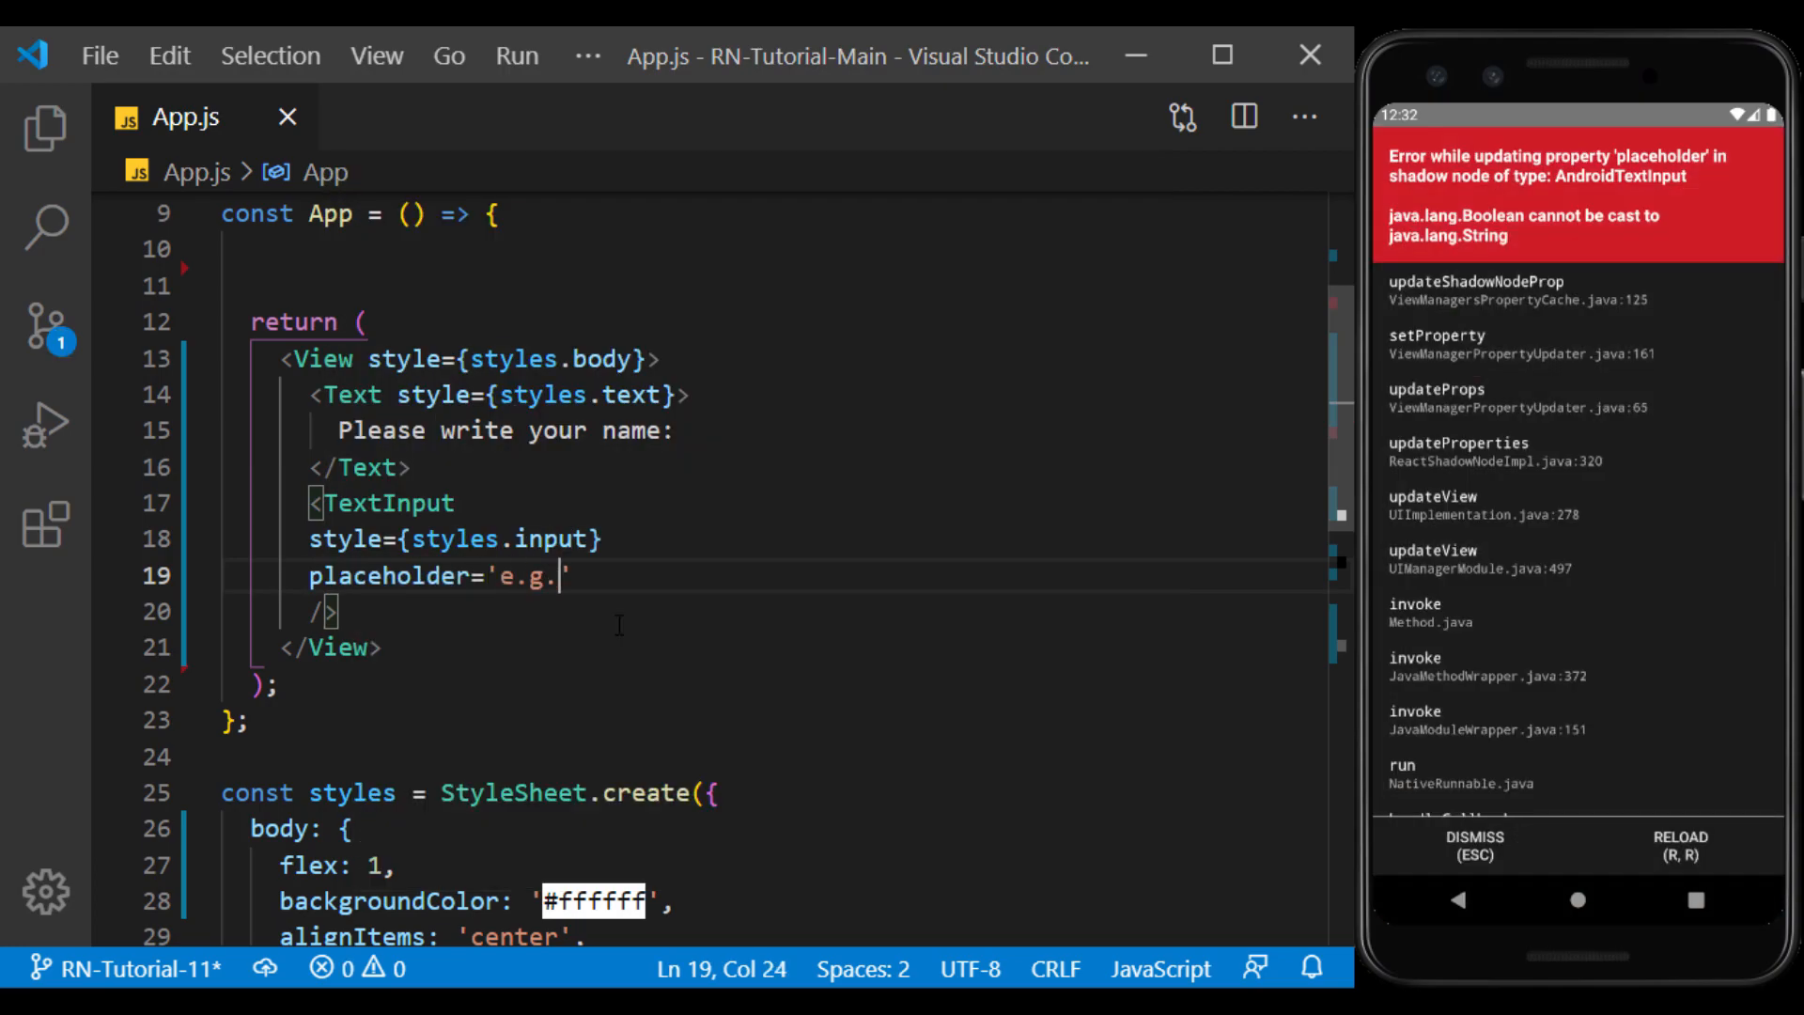
{"action": "type", "text": "John"}
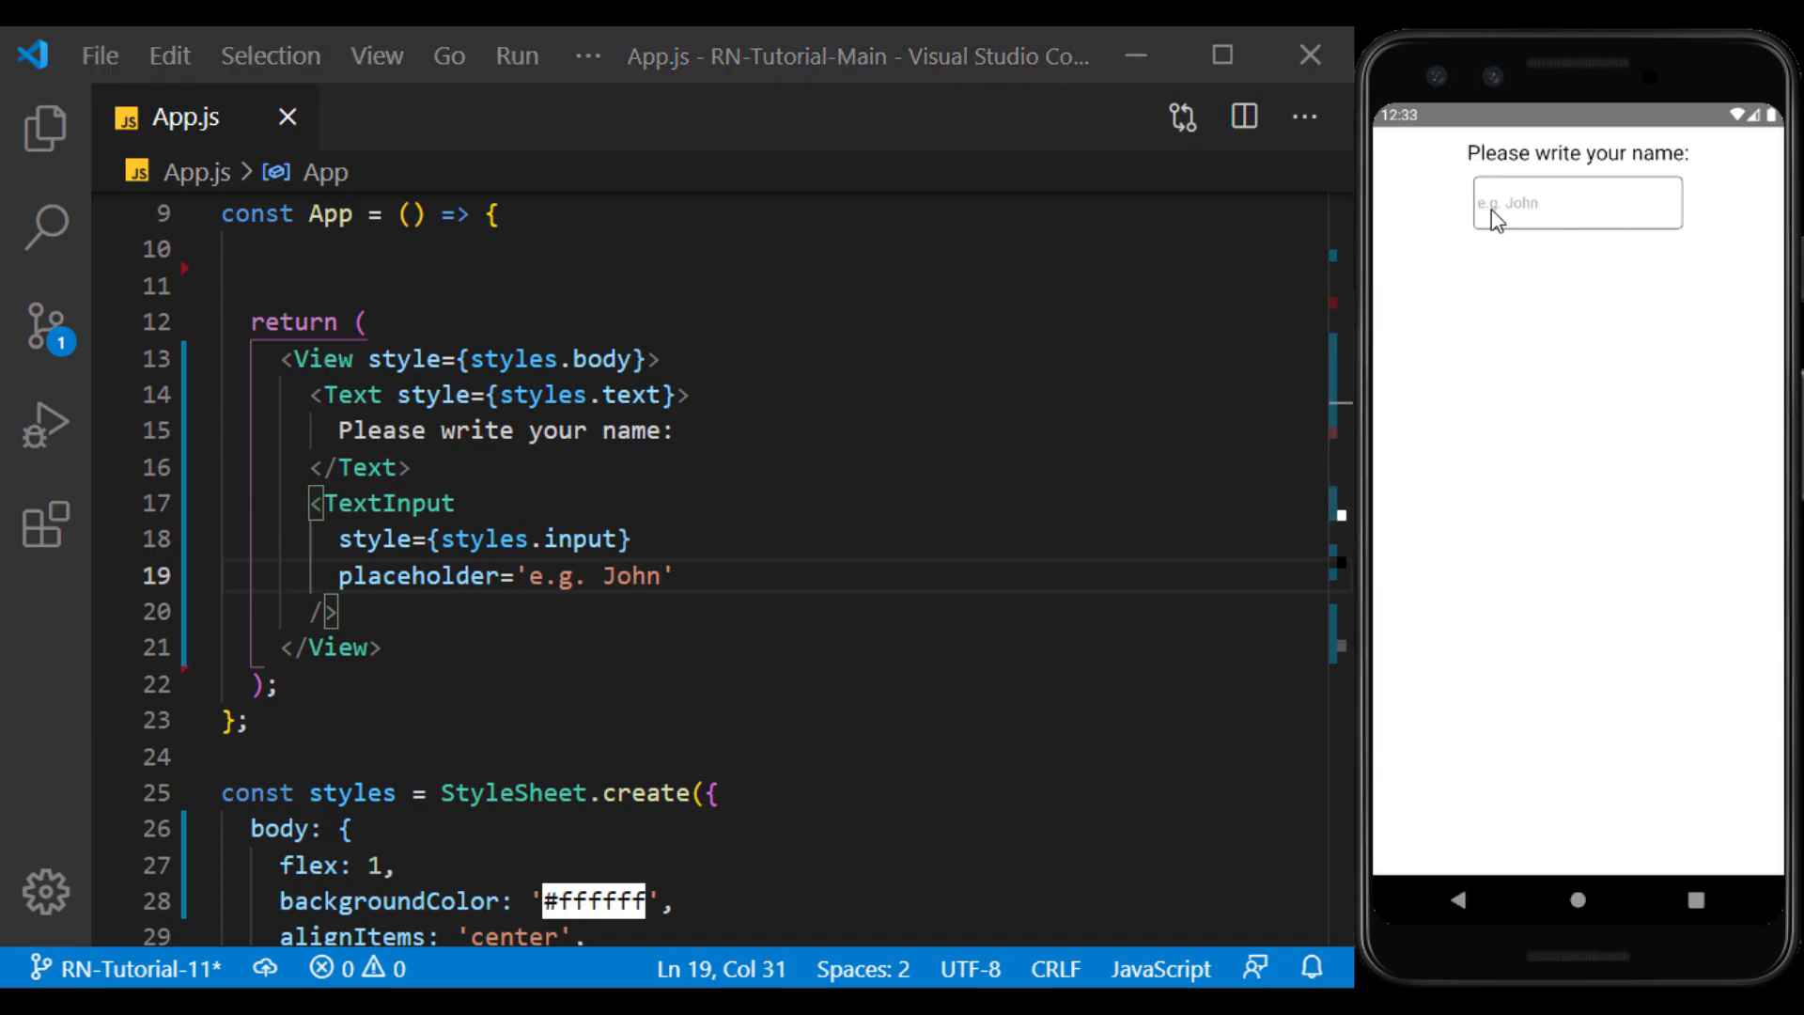
{"action": "mouse_move", "coordinate": [1556, 208]}
{"action": "type", "text": "Mas"}
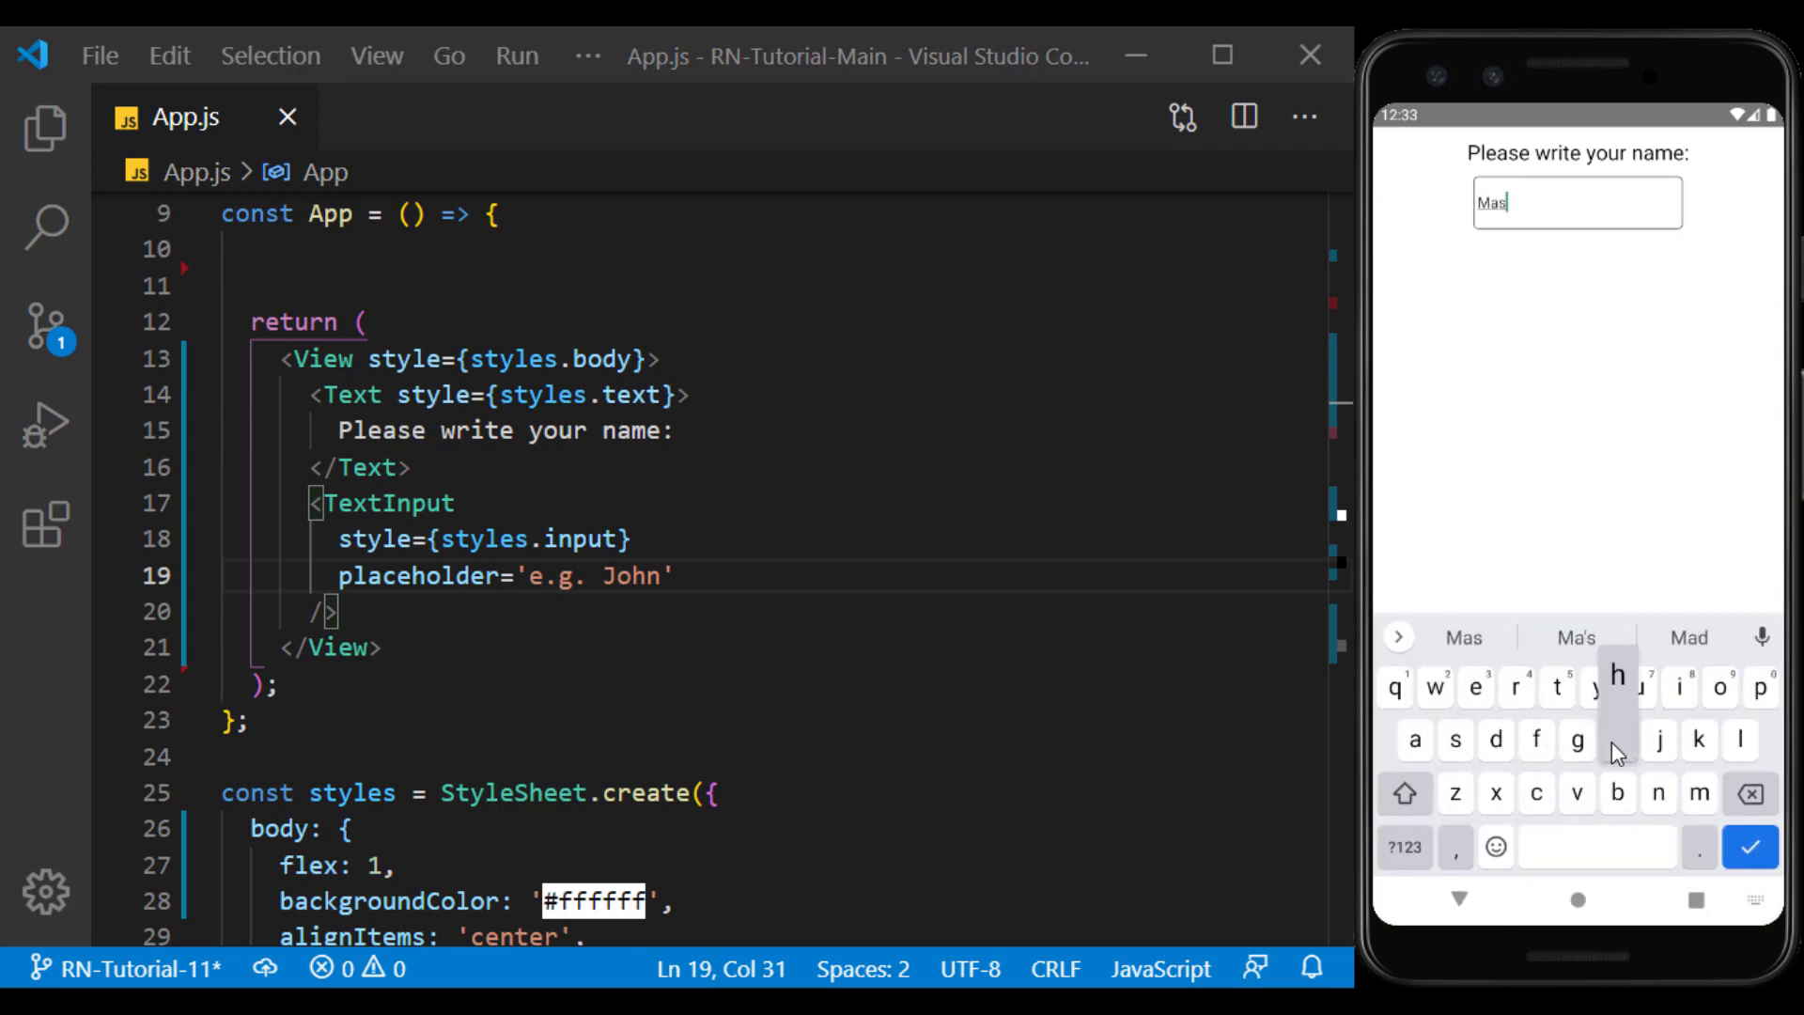
{"action": "left_click", "coordinate": [1748, 793]}
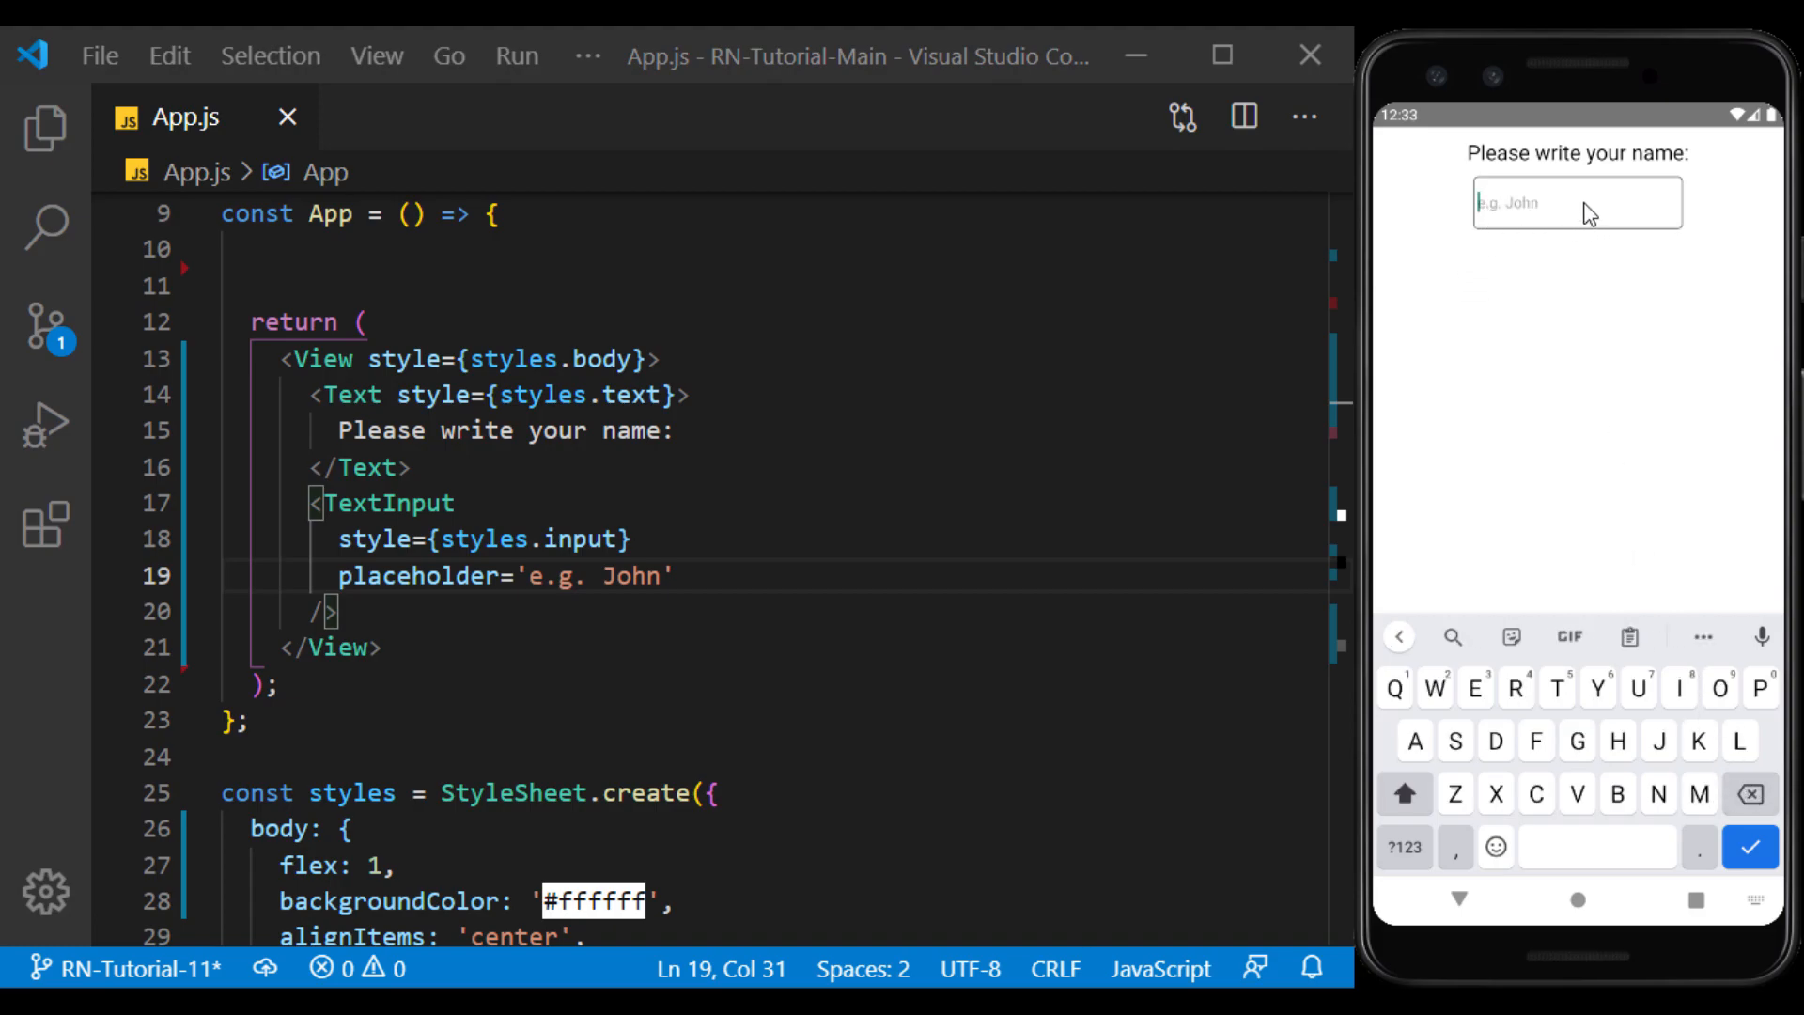
Add textAlign 'center' and fontSize 20 to the input style, testing with 'Mash'
{"action": "scroll", "scroll_direction": "down", "scroll_amount": 3}
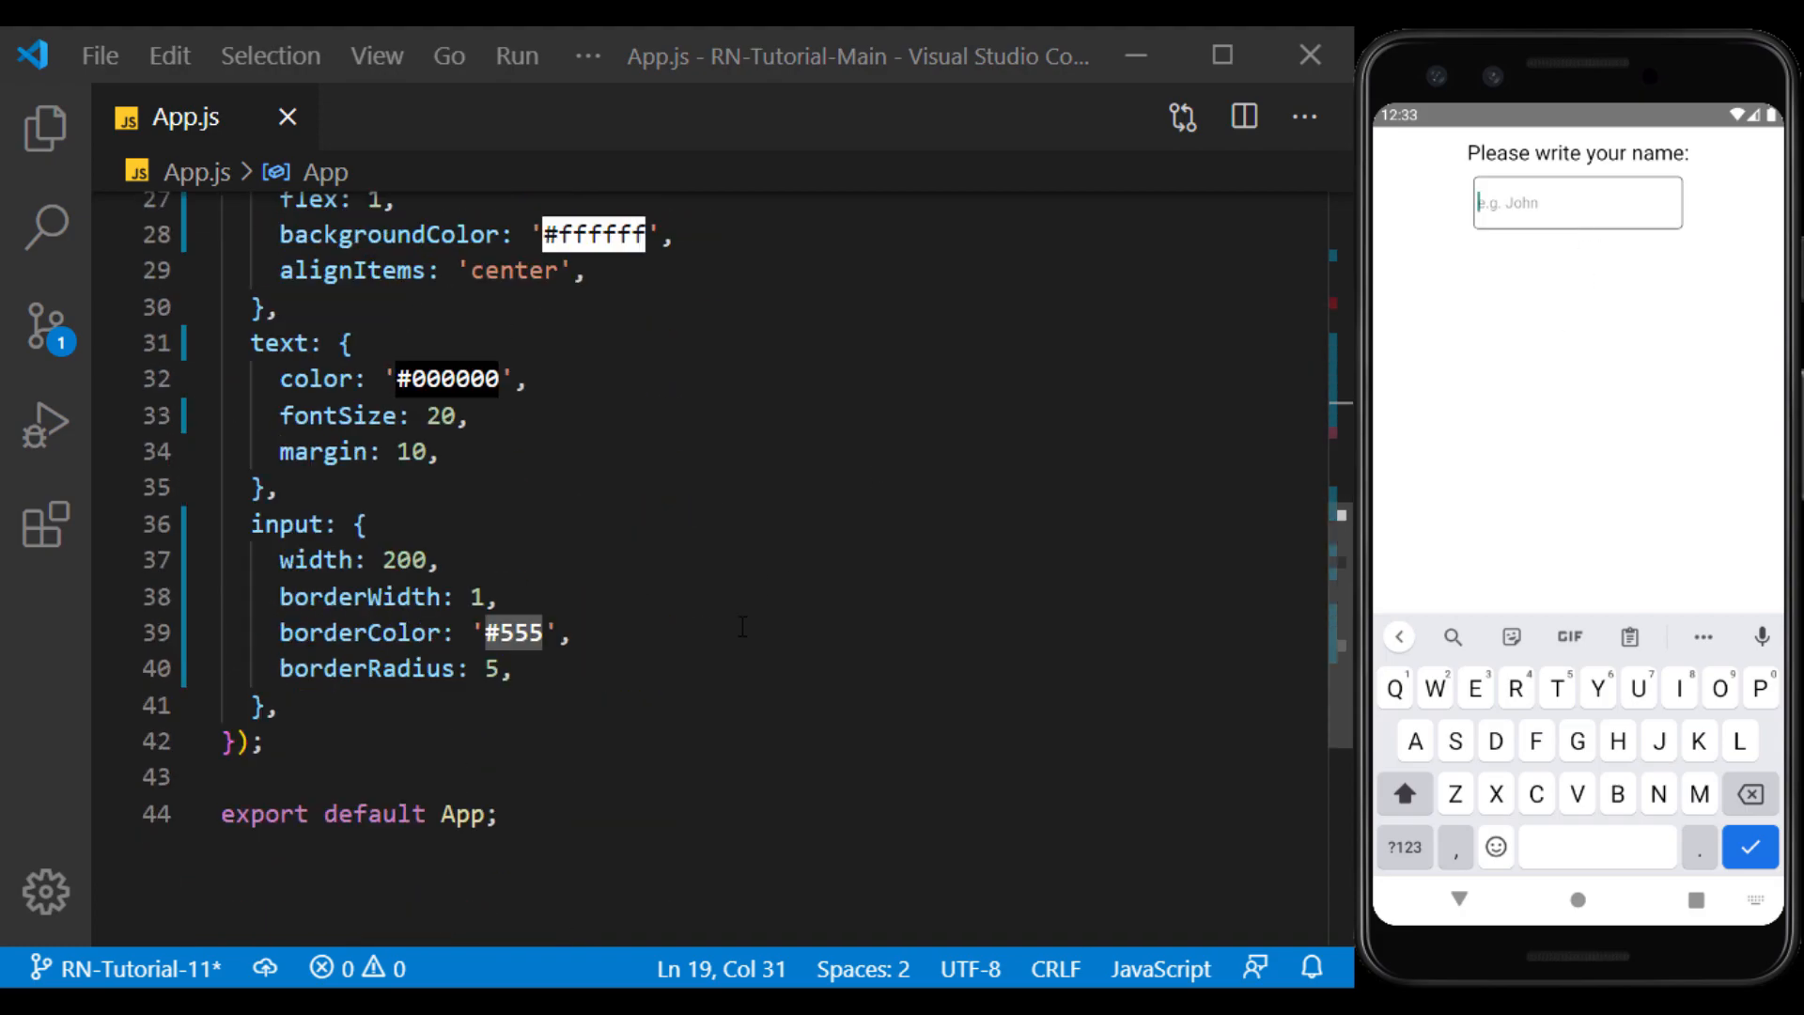
{"action": "type", "text": "textAlign:'center',"}
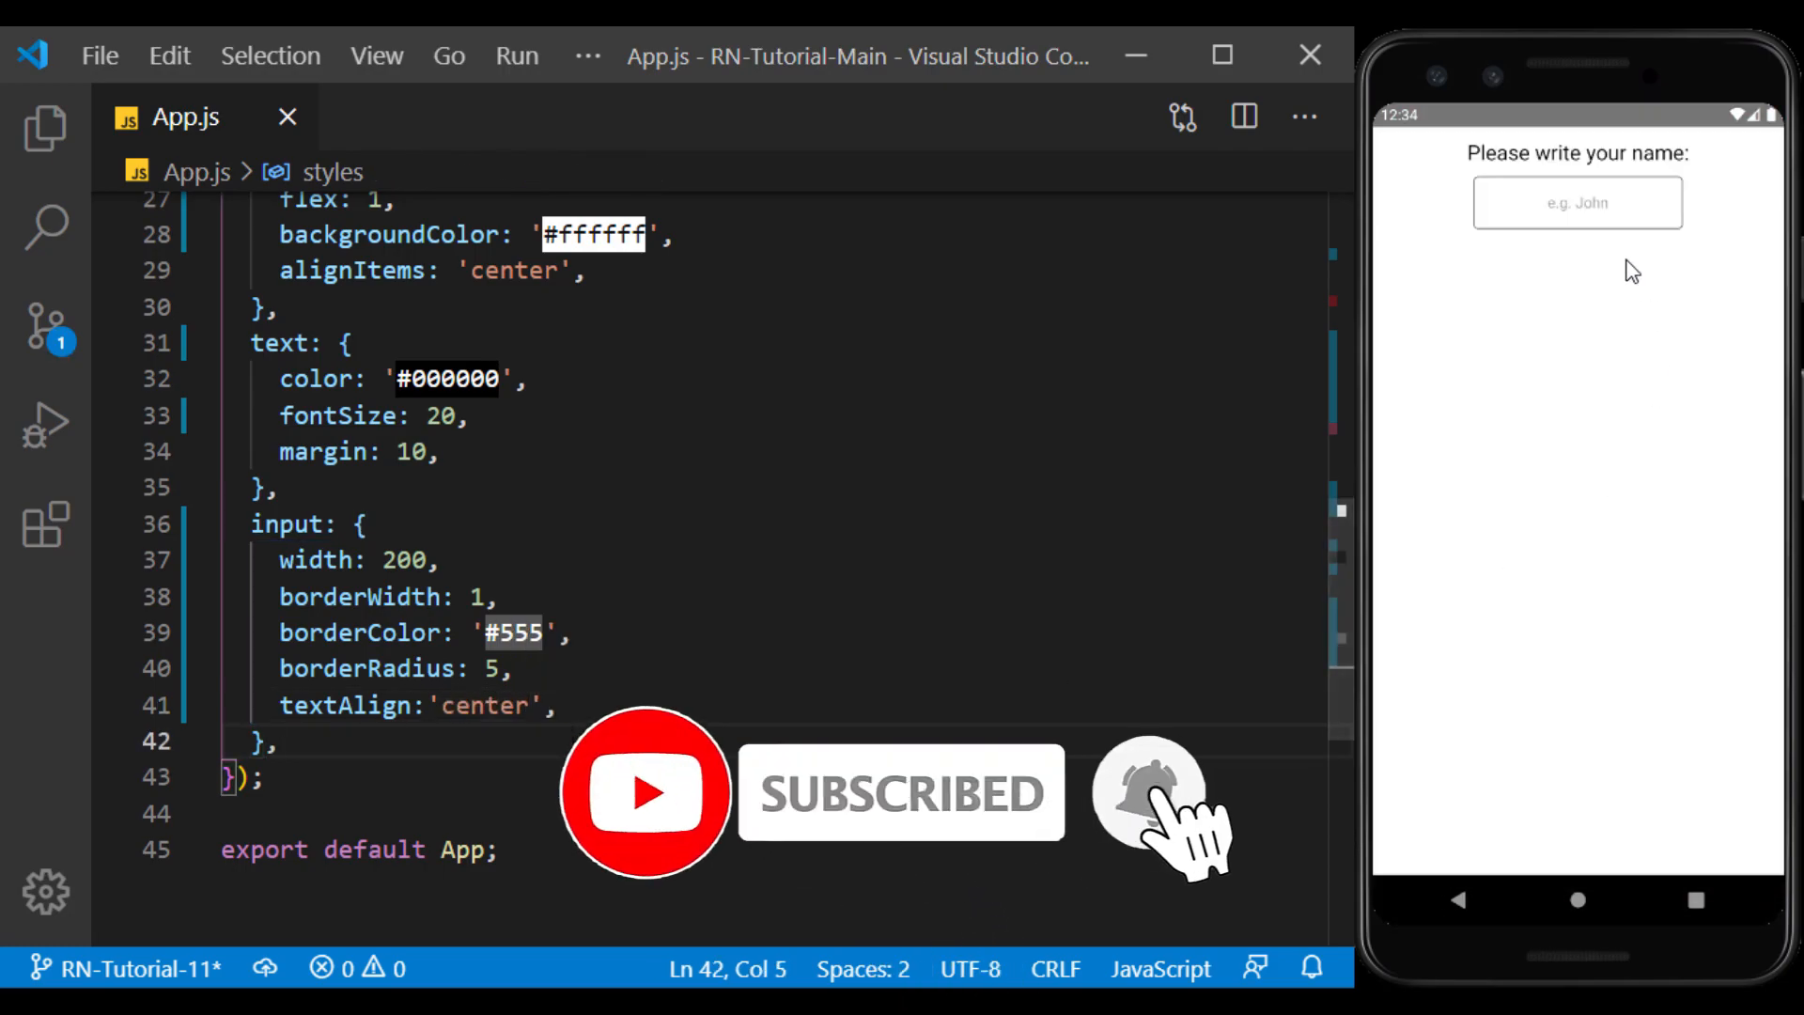
{"action": "left_click", "coordinate": [1578, 203]}
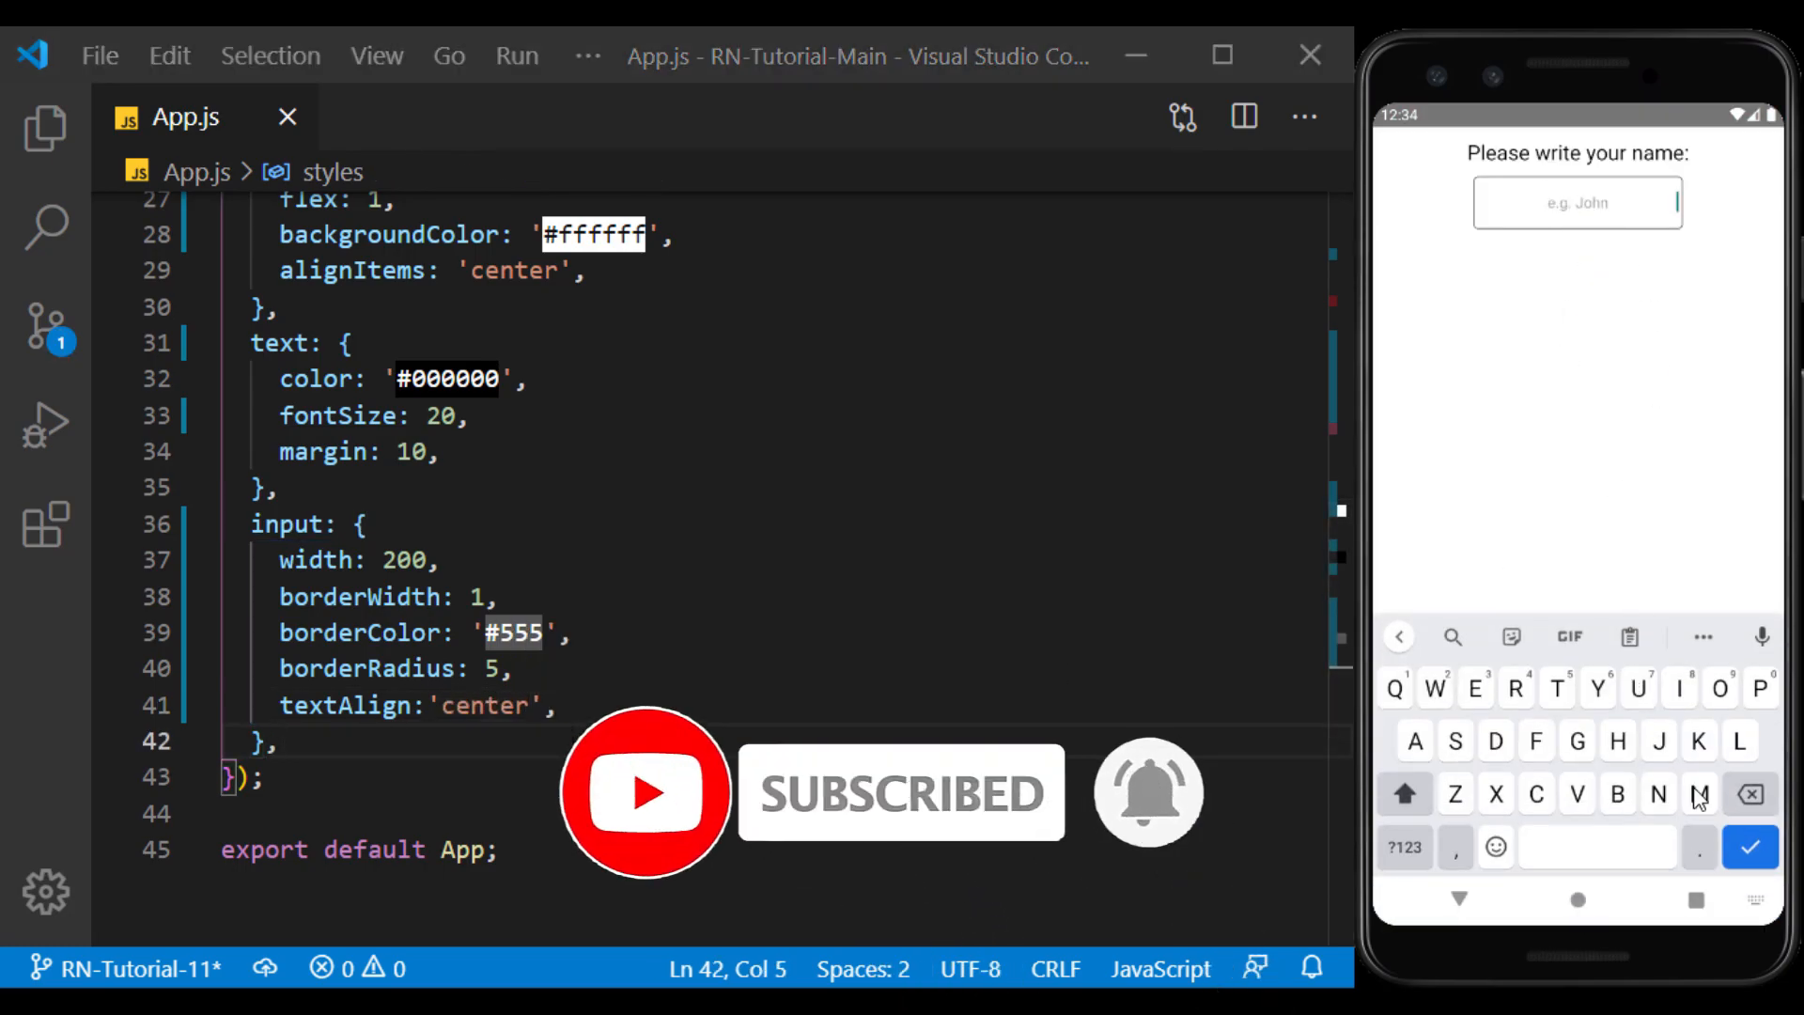
{"action": "type", "text": "Mash"}
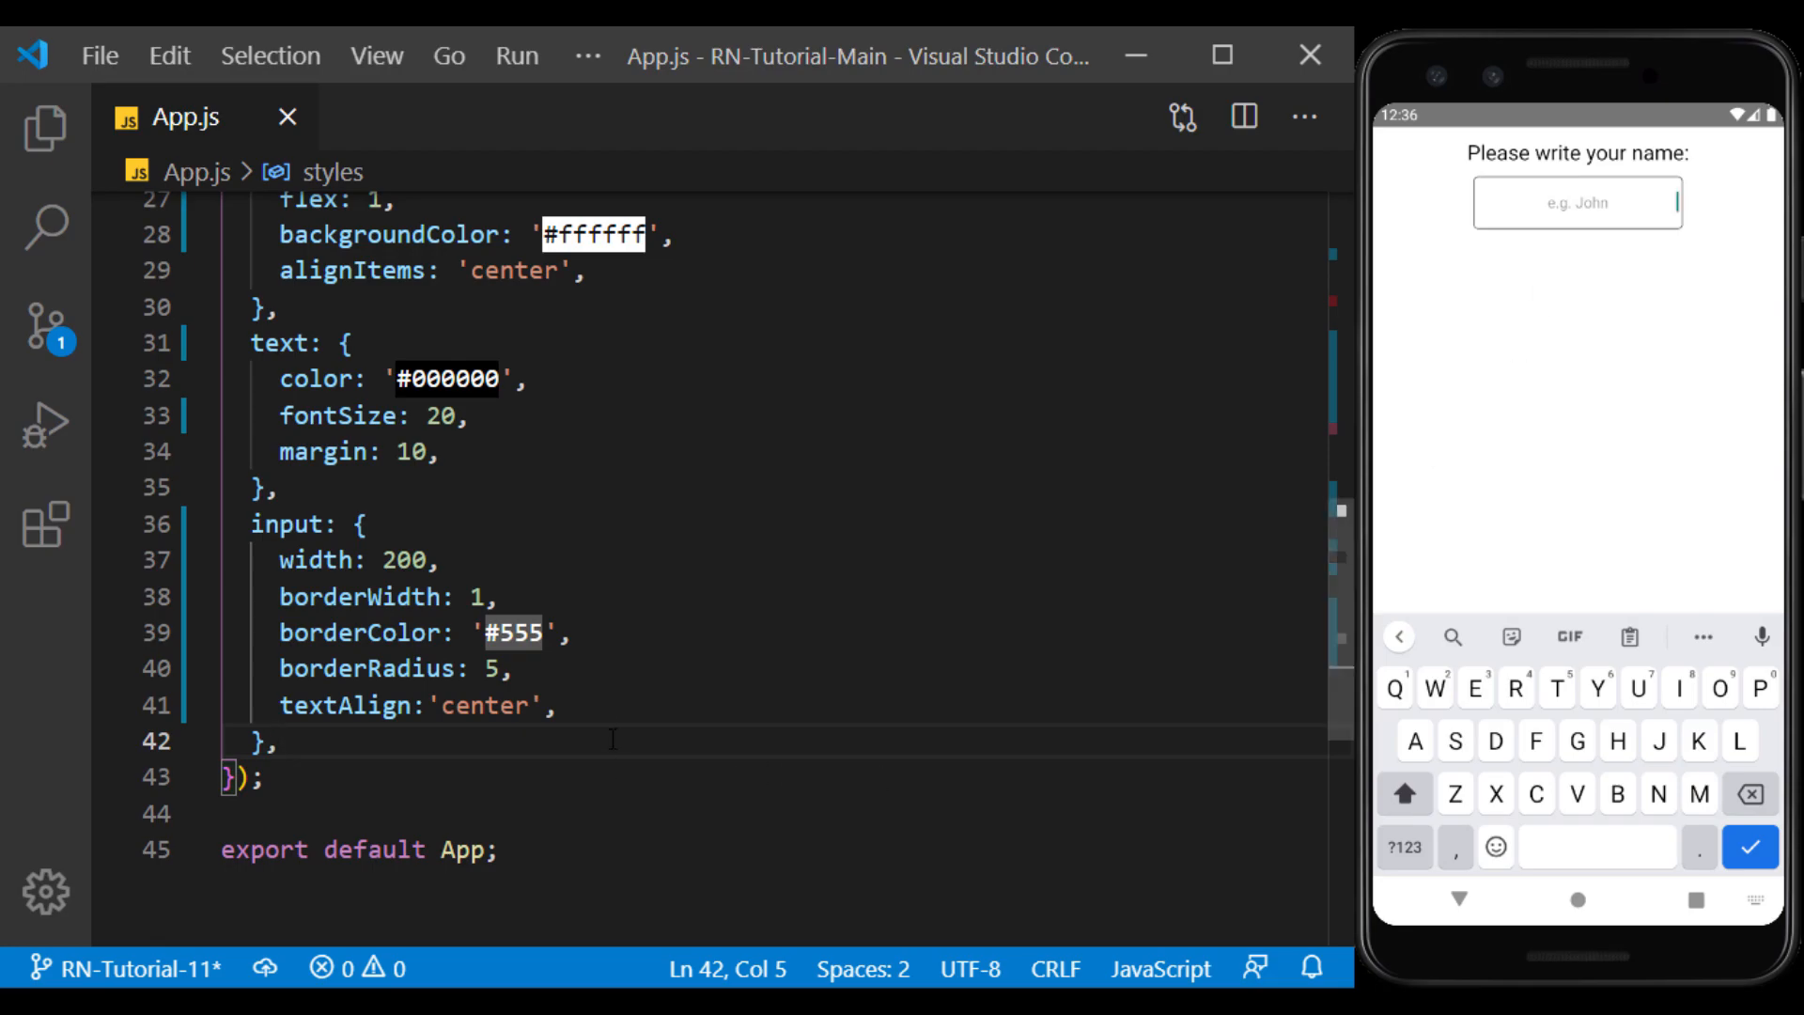
{"action": "type", "text": "font"}
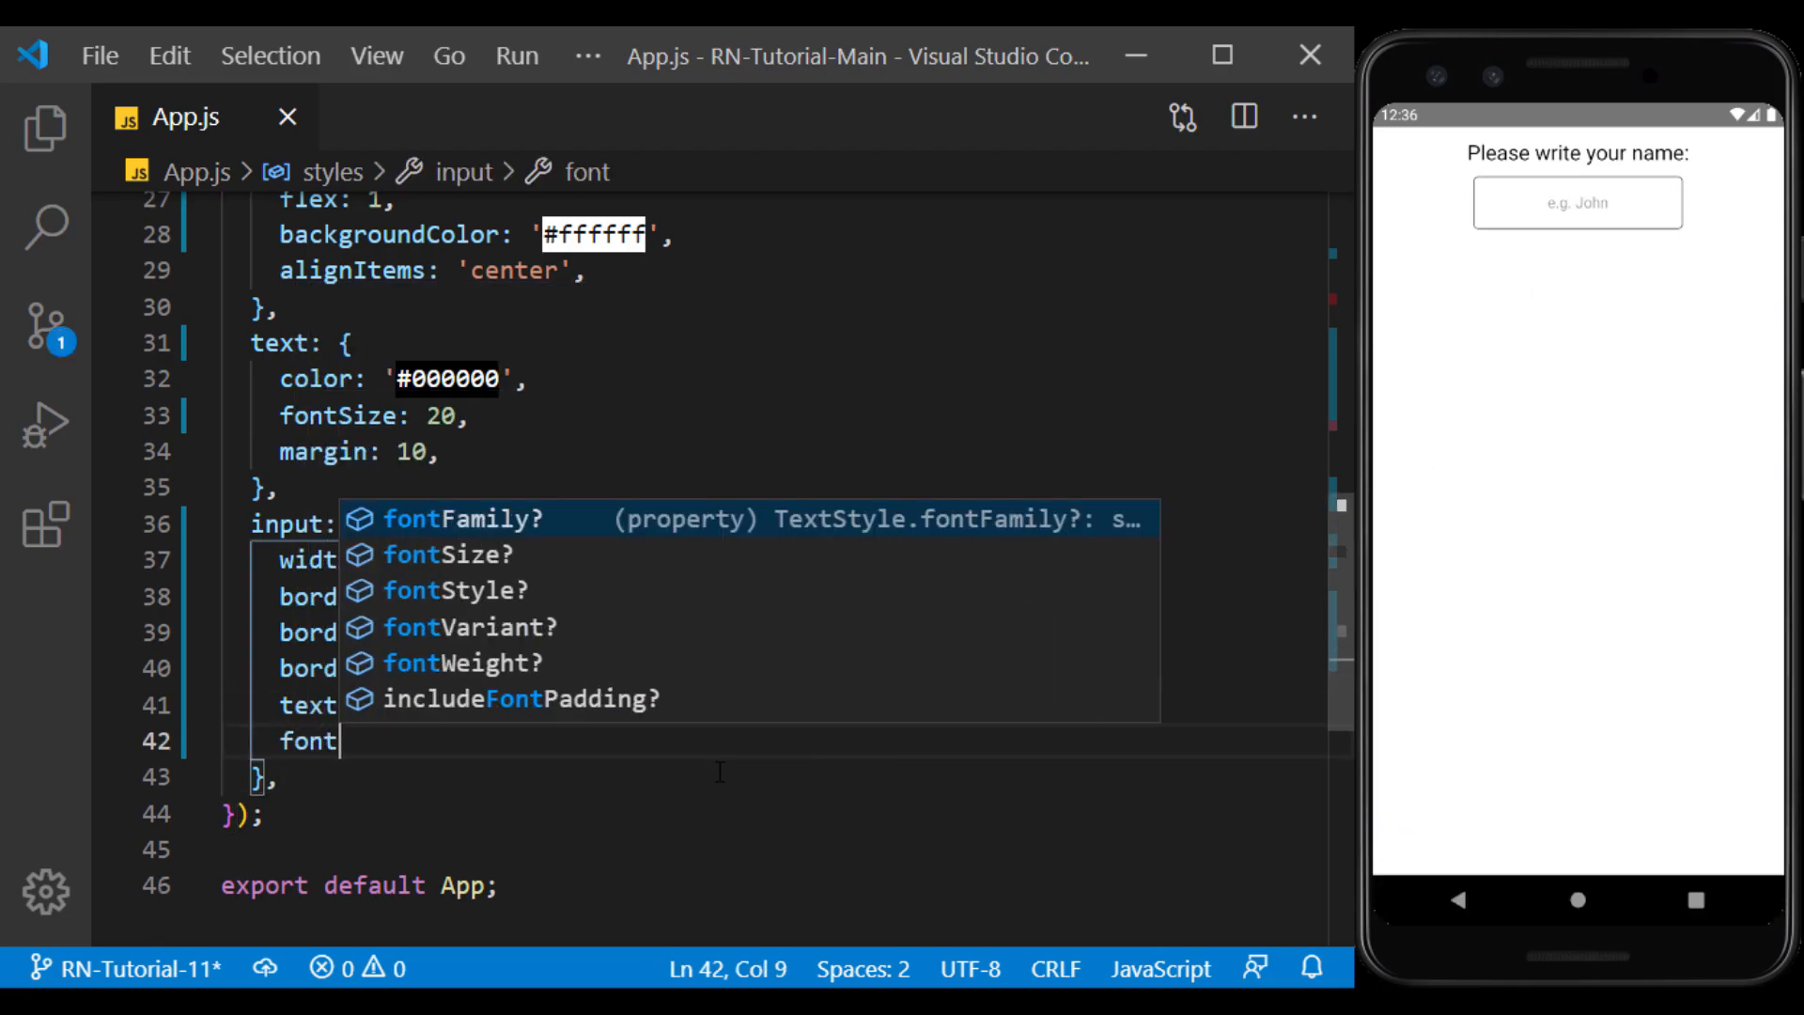
{"action": "type", "text": "Size:15"}
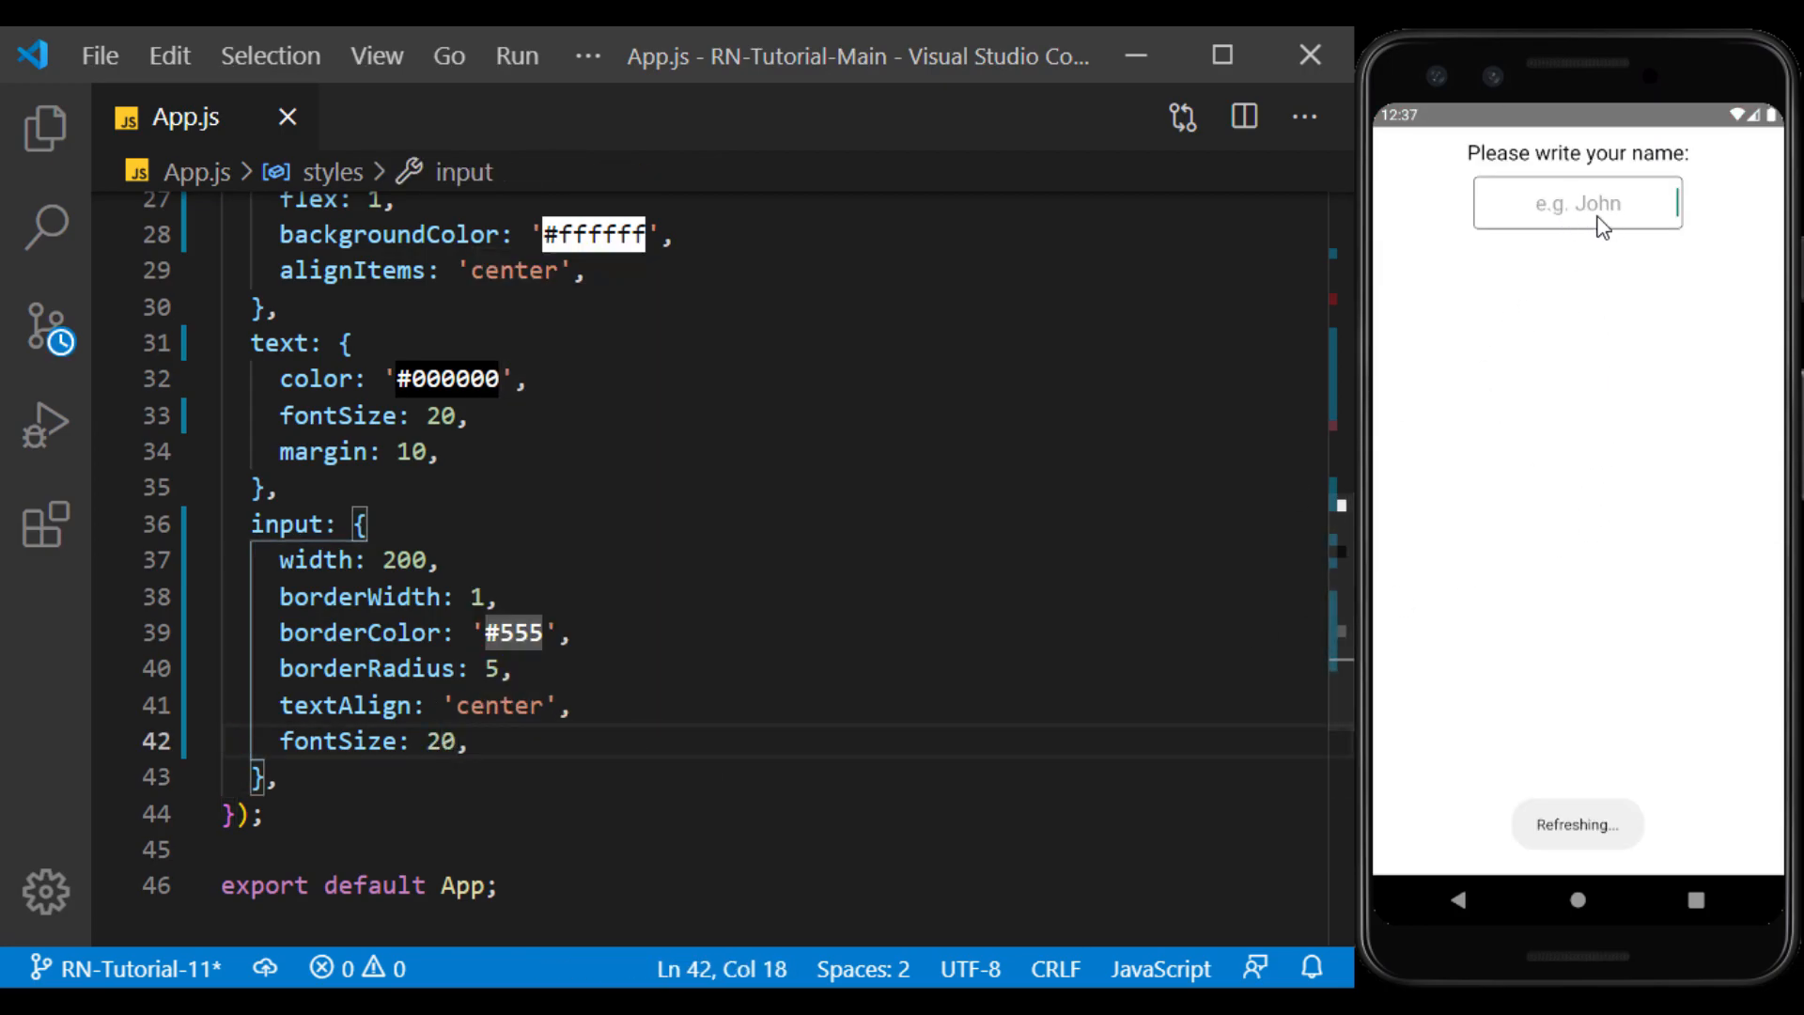
{"action": "type", "text": "Mash"}
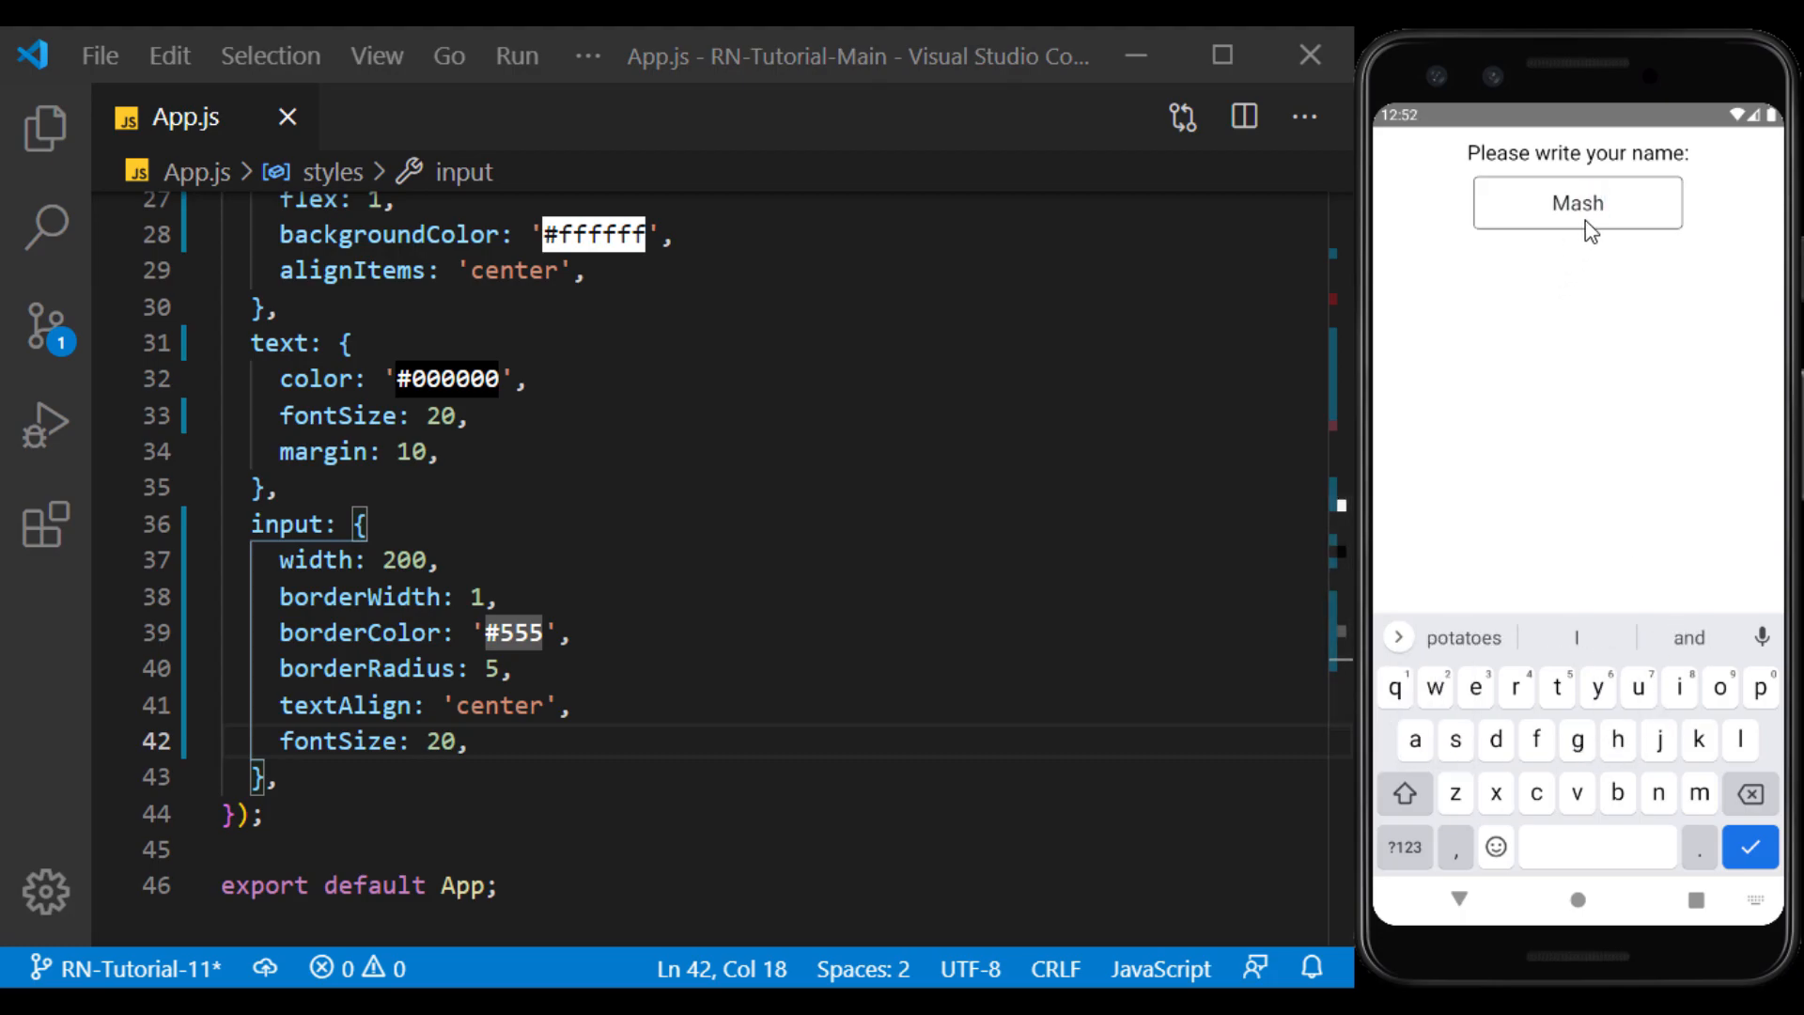
{"action": "mouse_move", "coordinate": [1594, 266]}
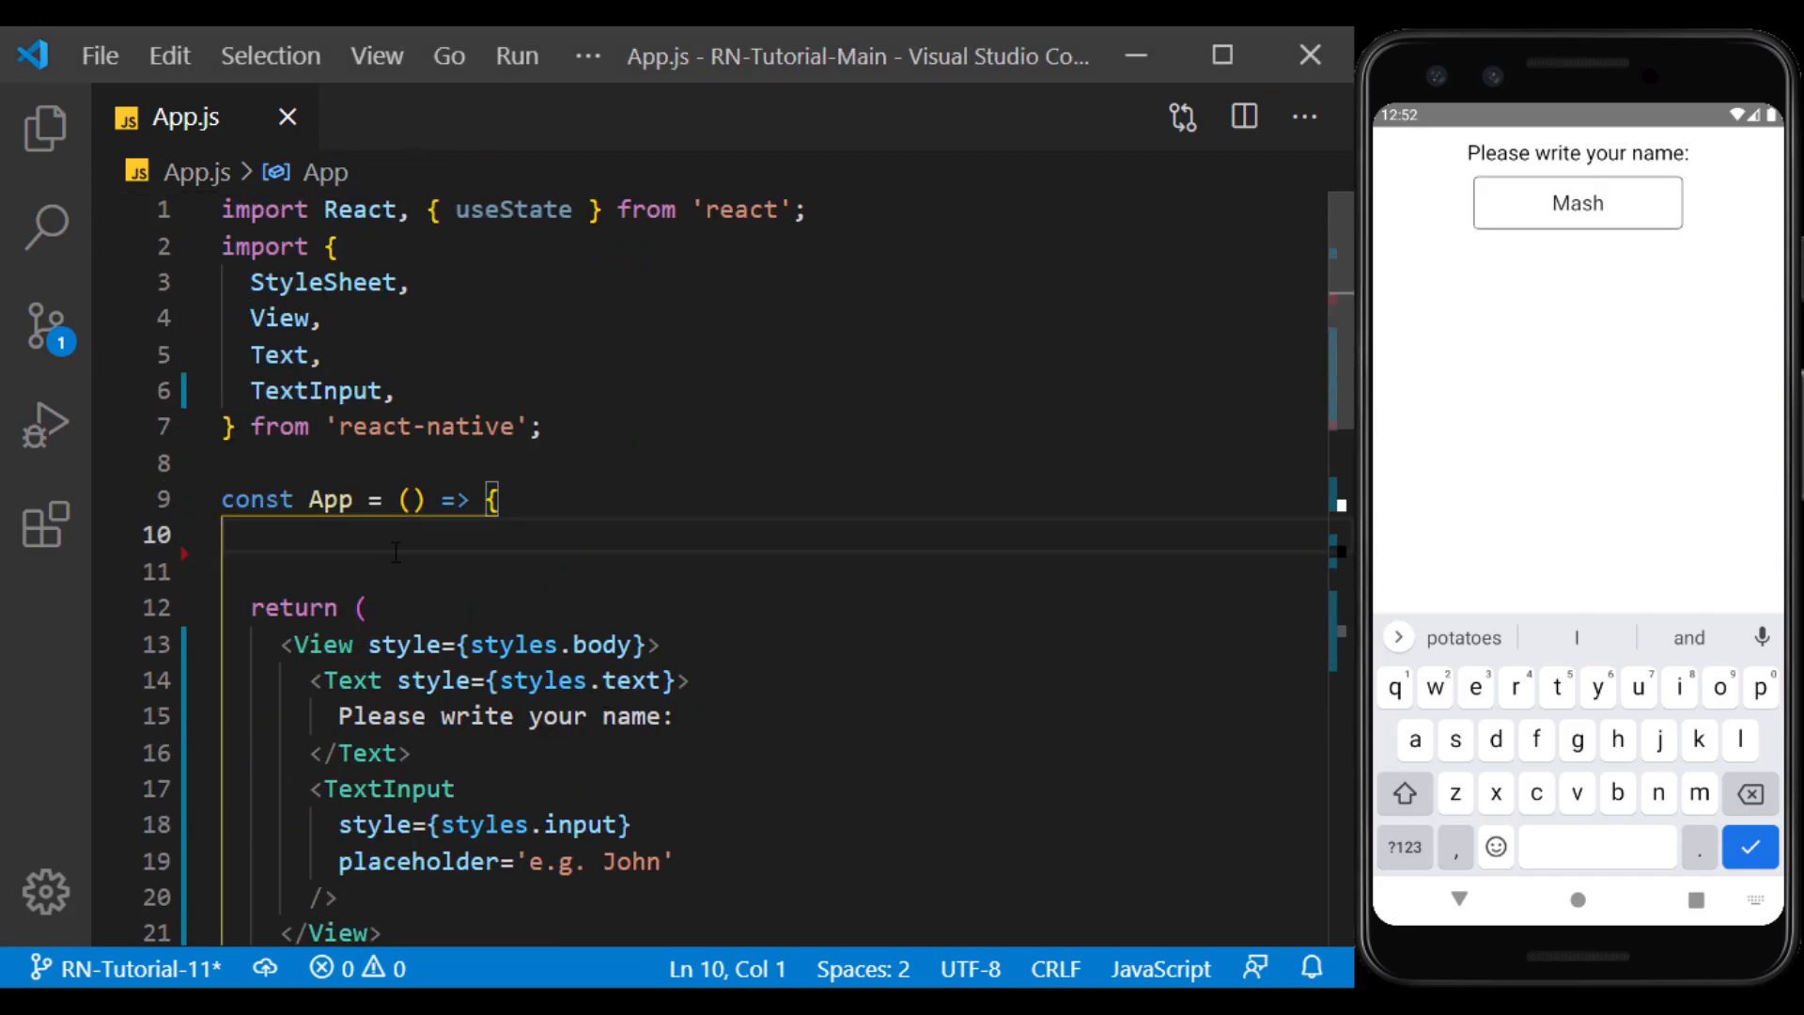
Add a name state with useState('') and a Text showing 'Your name is: {name}'
{"action": "type", "text": "const [name,SetName]="}
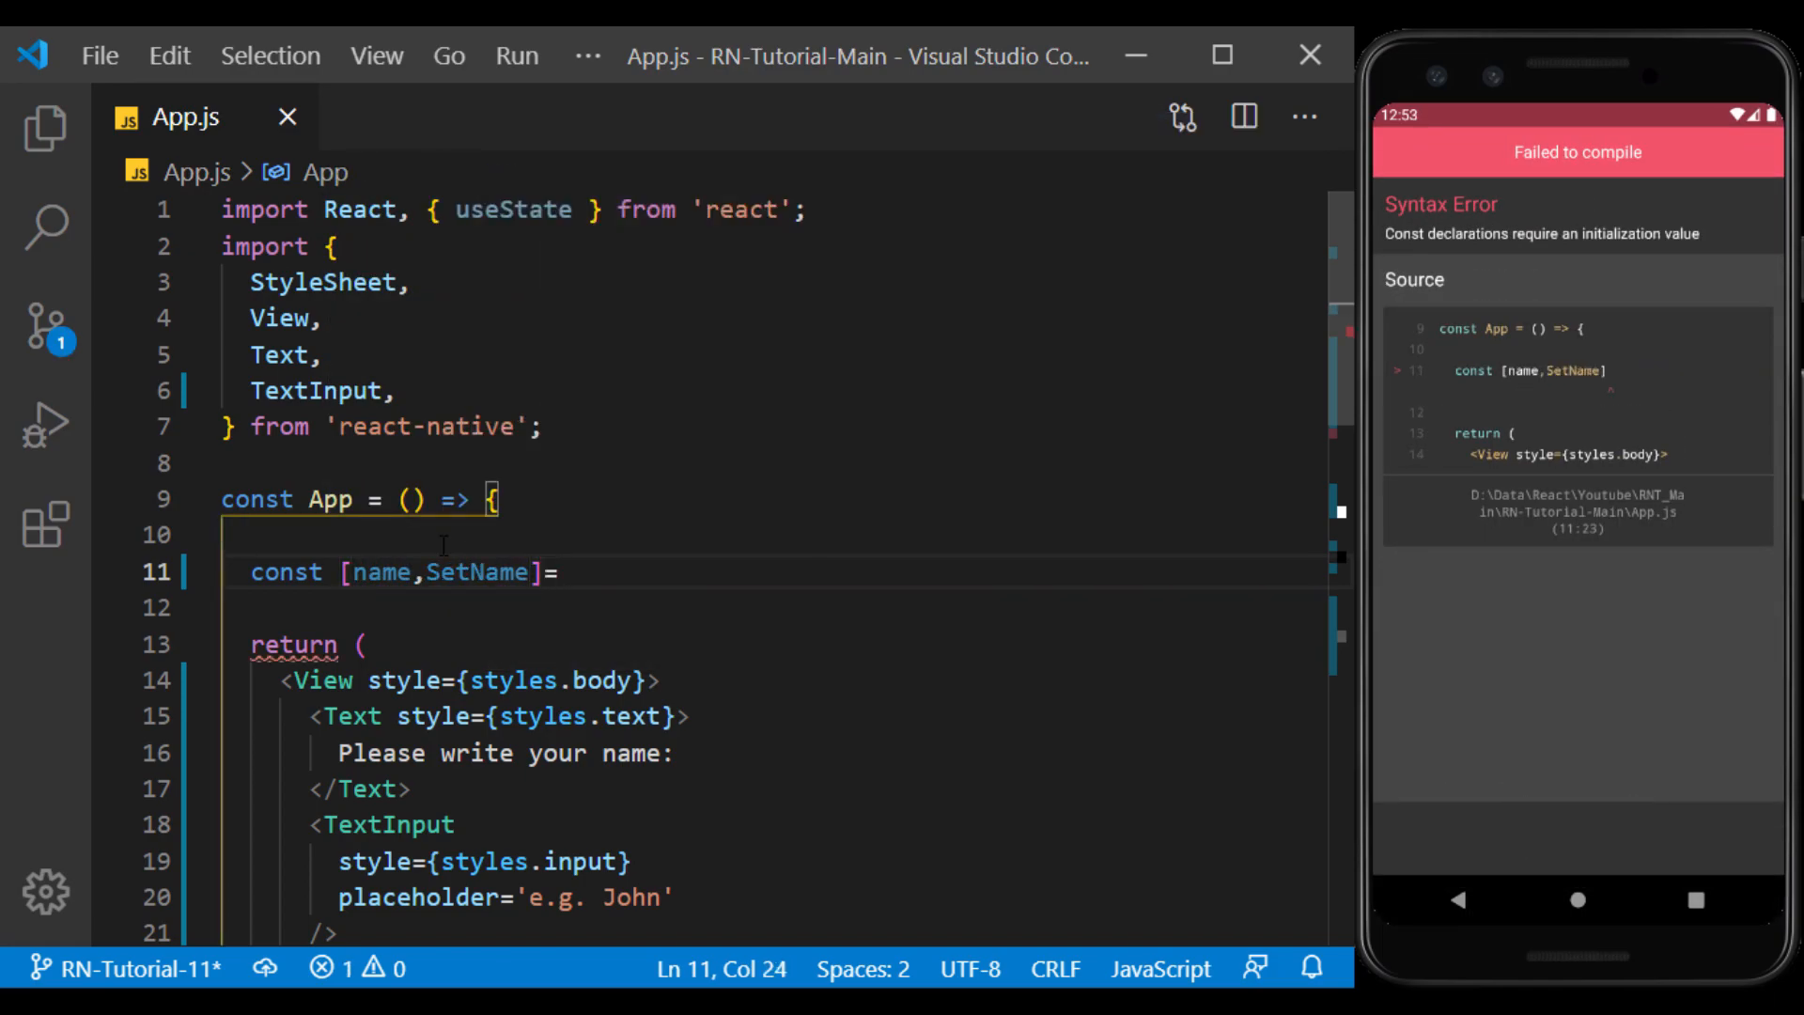
{"action": "type", "text": "useState()"}
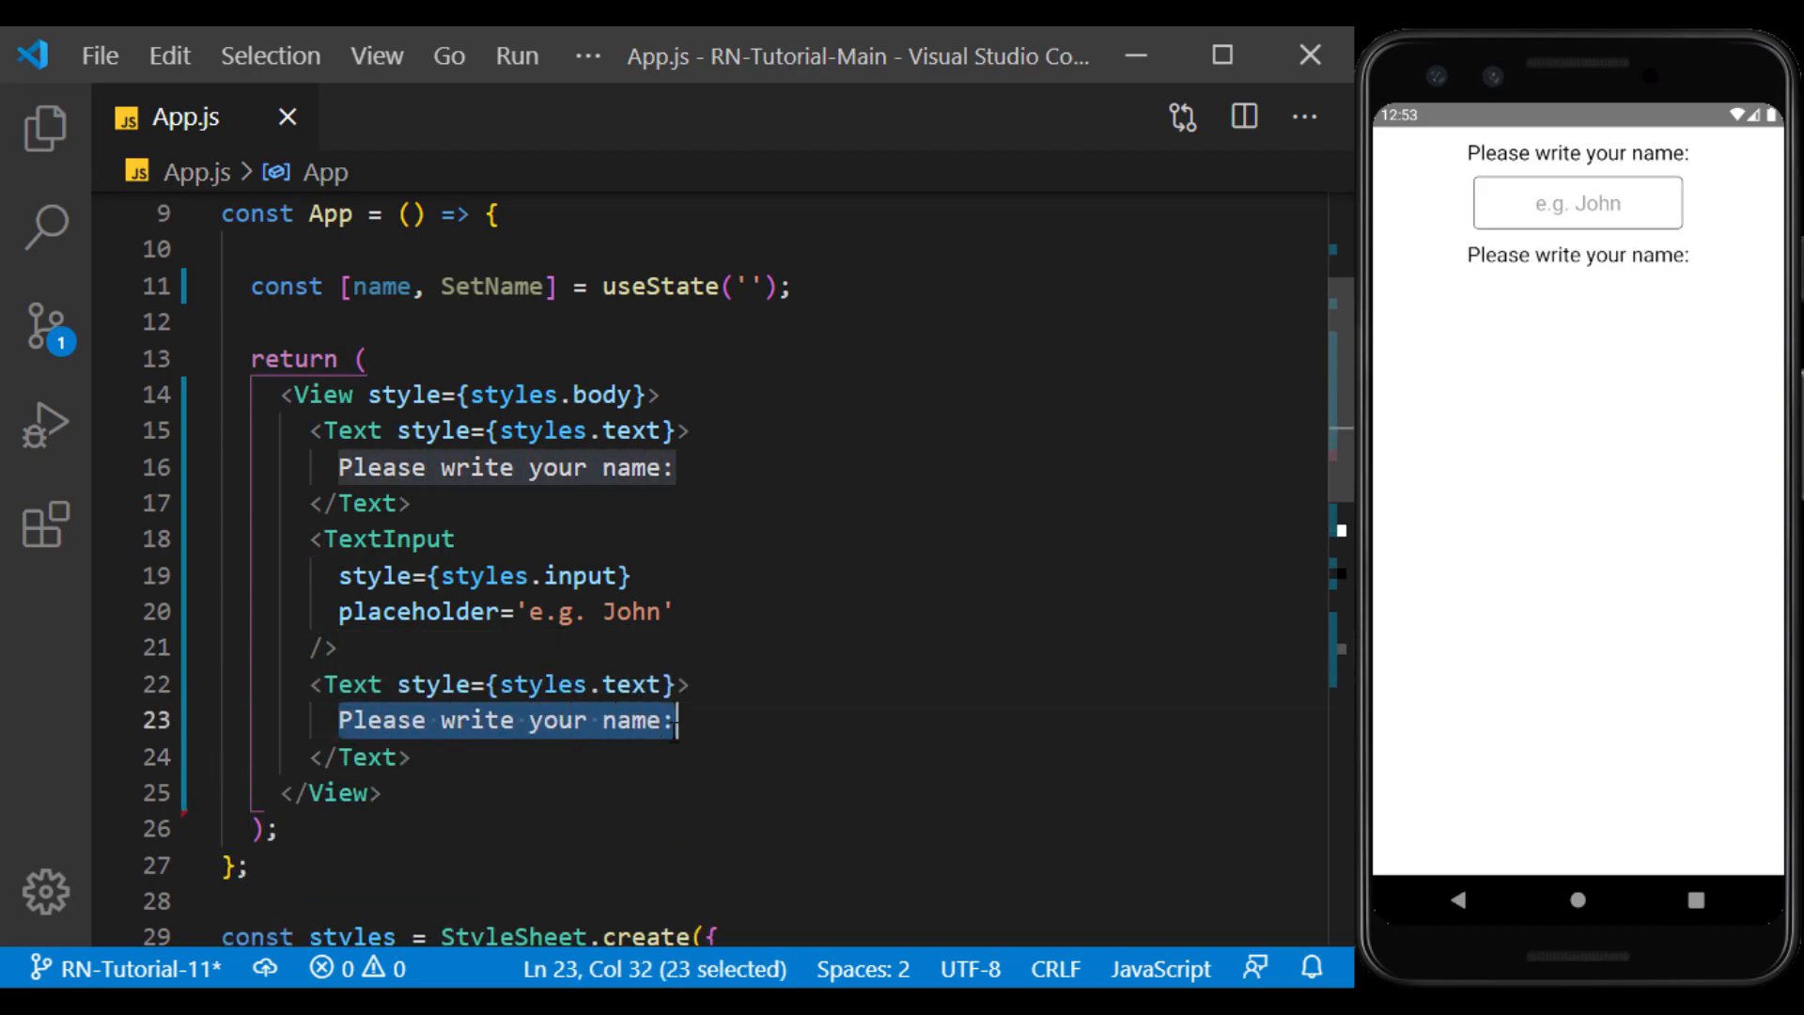
{"action": "type", "text": "Your name"}
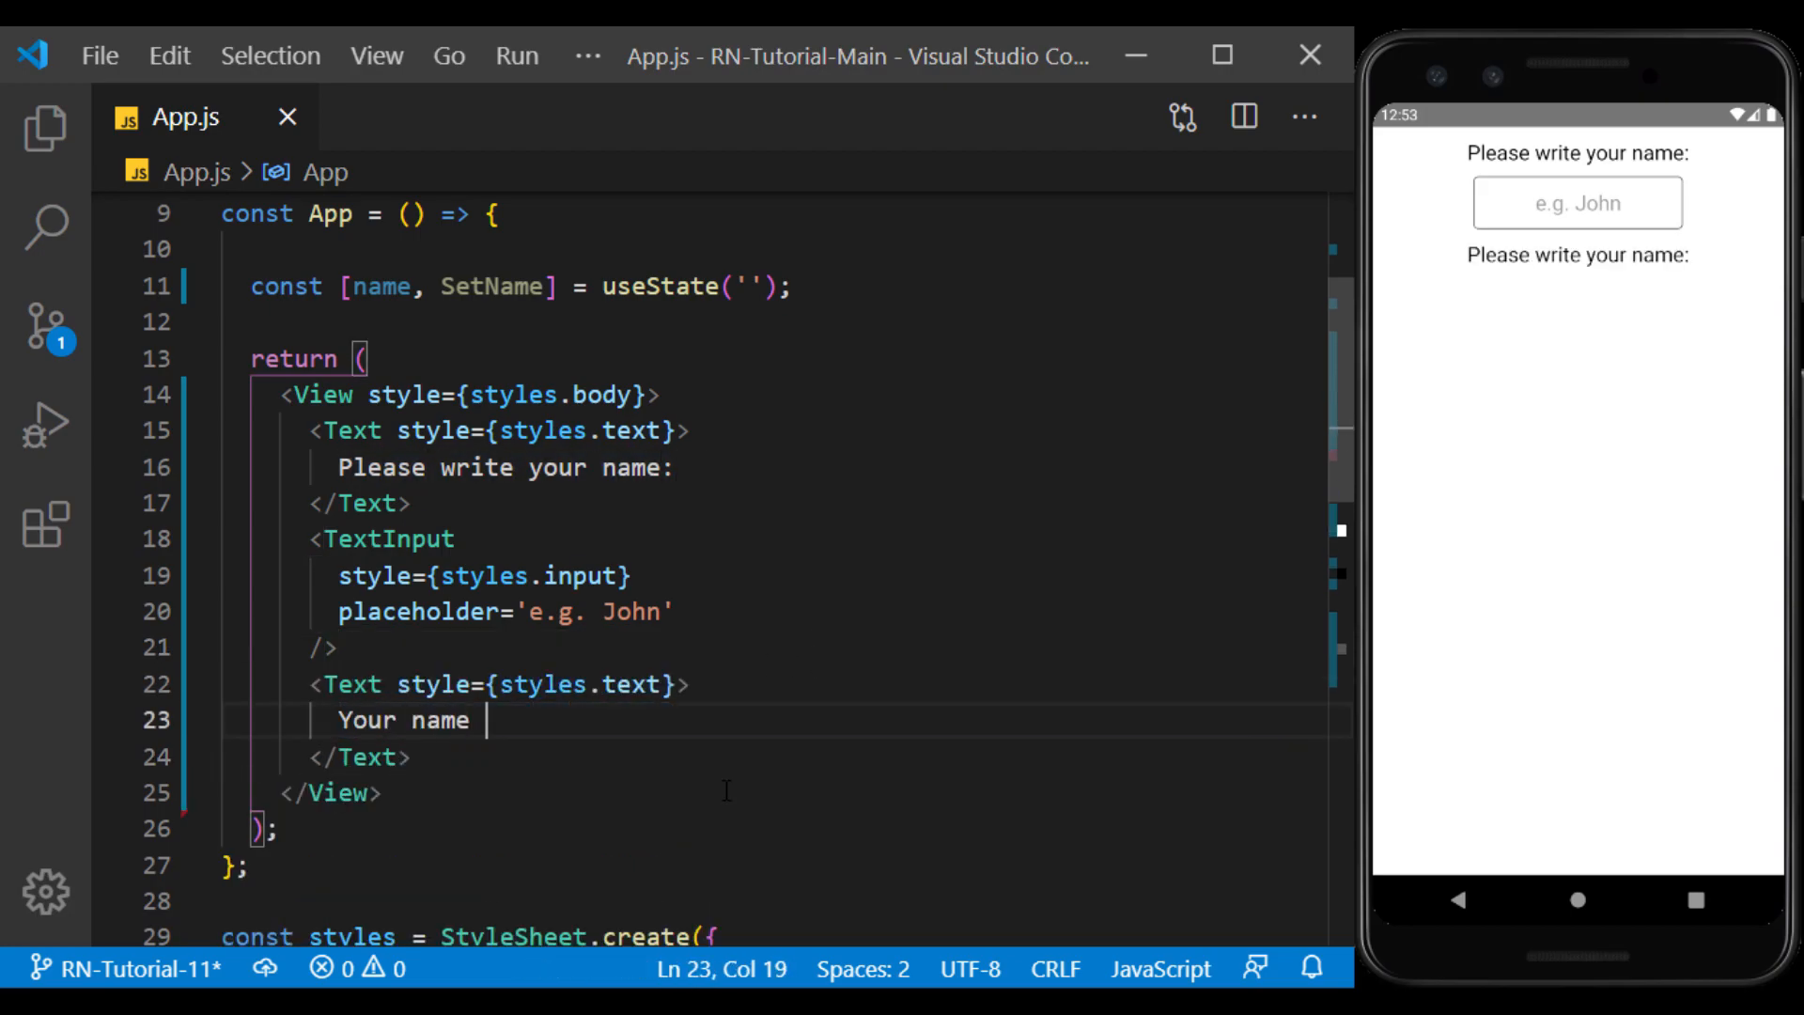
{"action": "type", "text": "is: {}"}
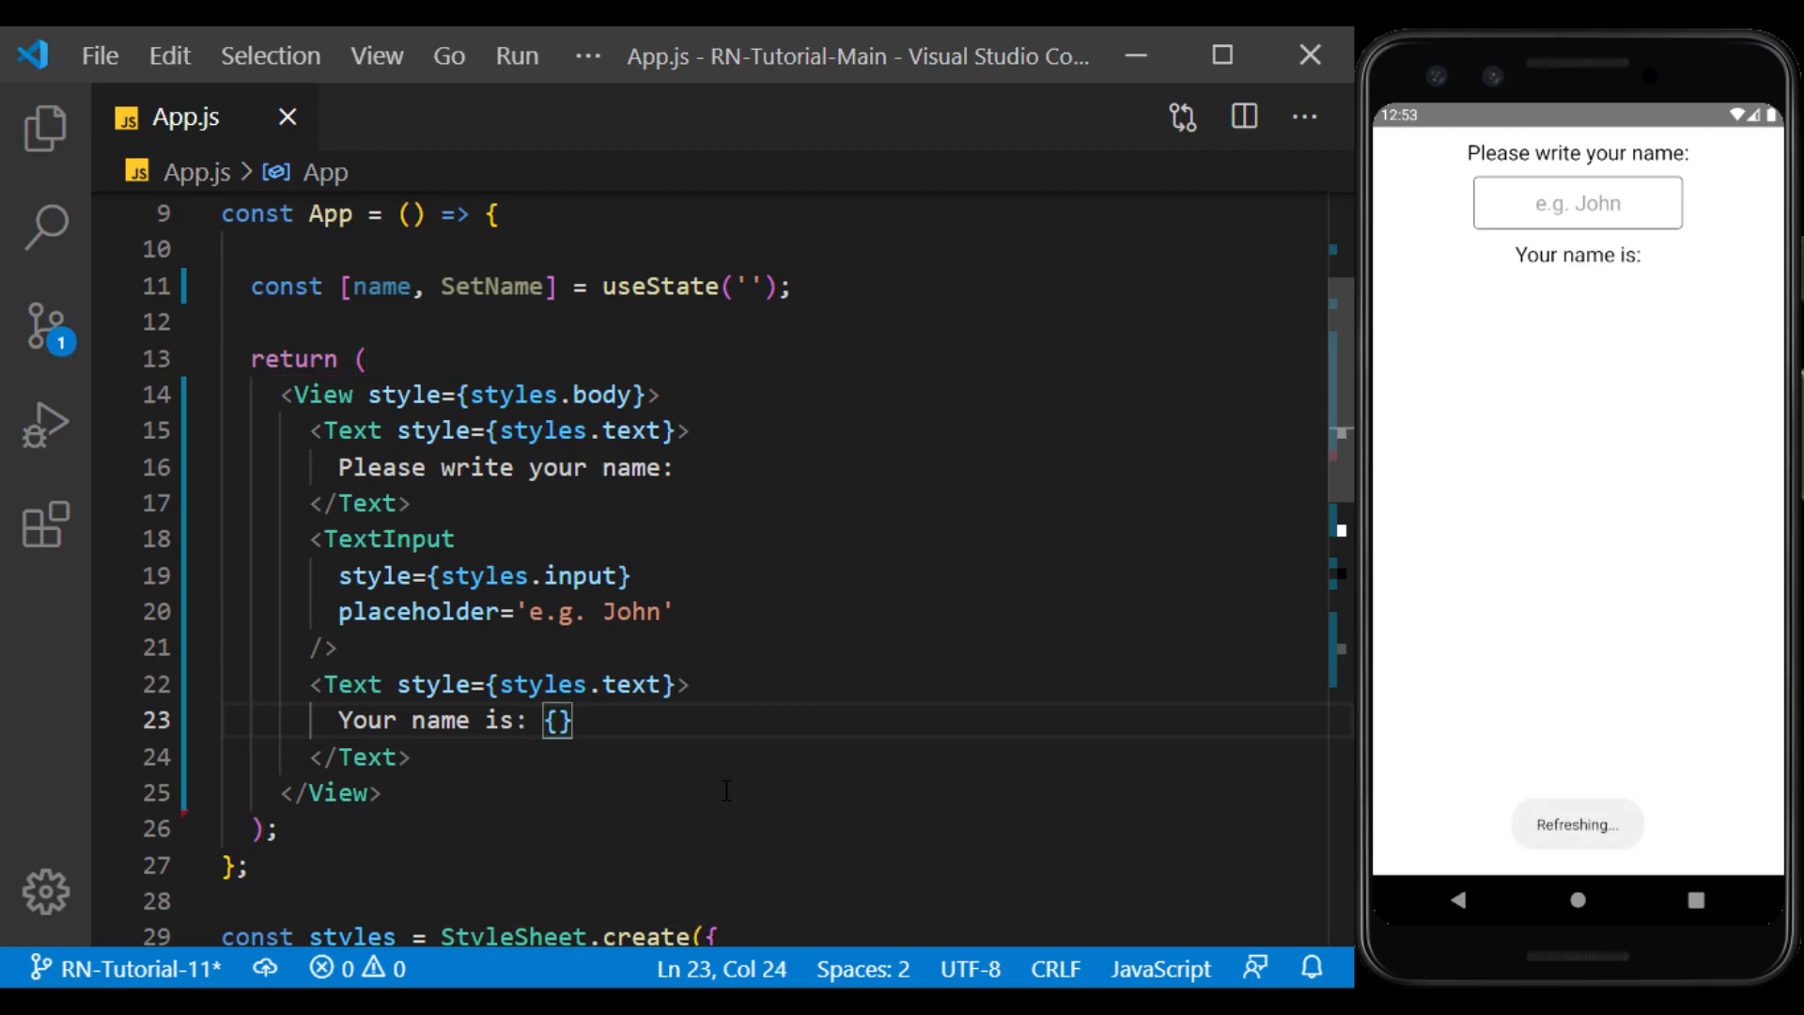
{"action": "type", "text": "name"}
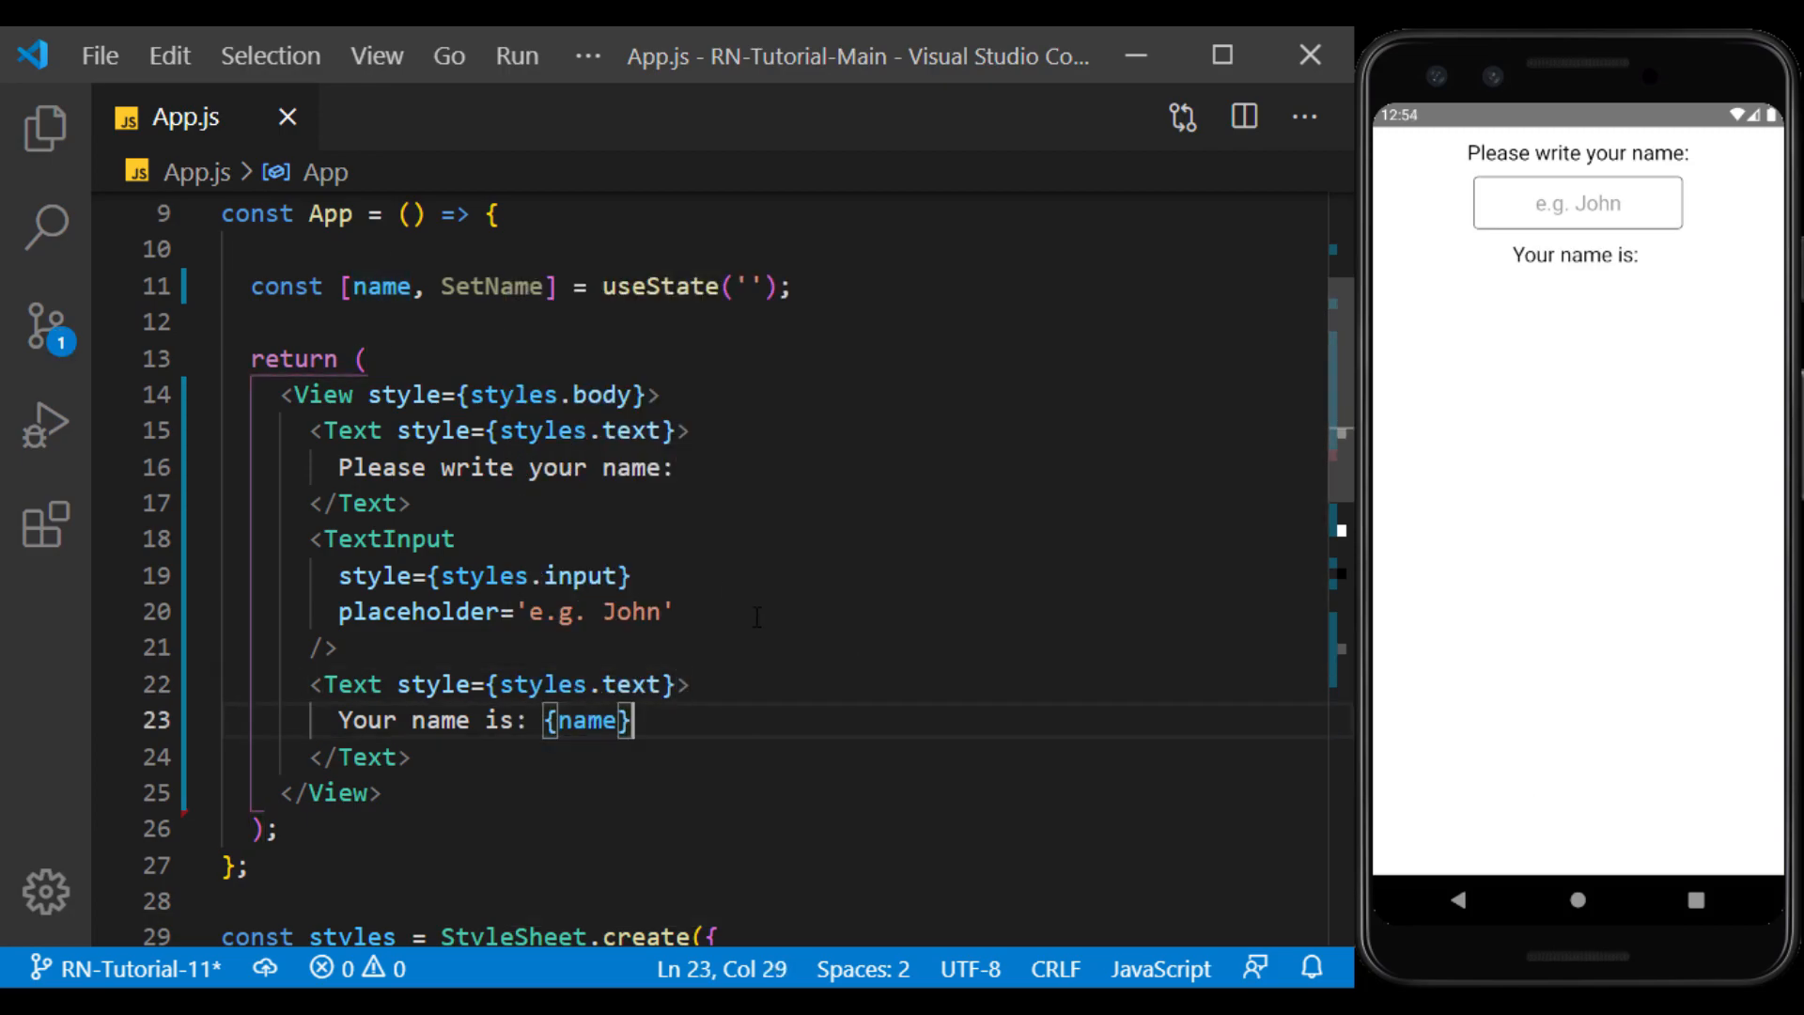
{"action": "type", "text": "on"}
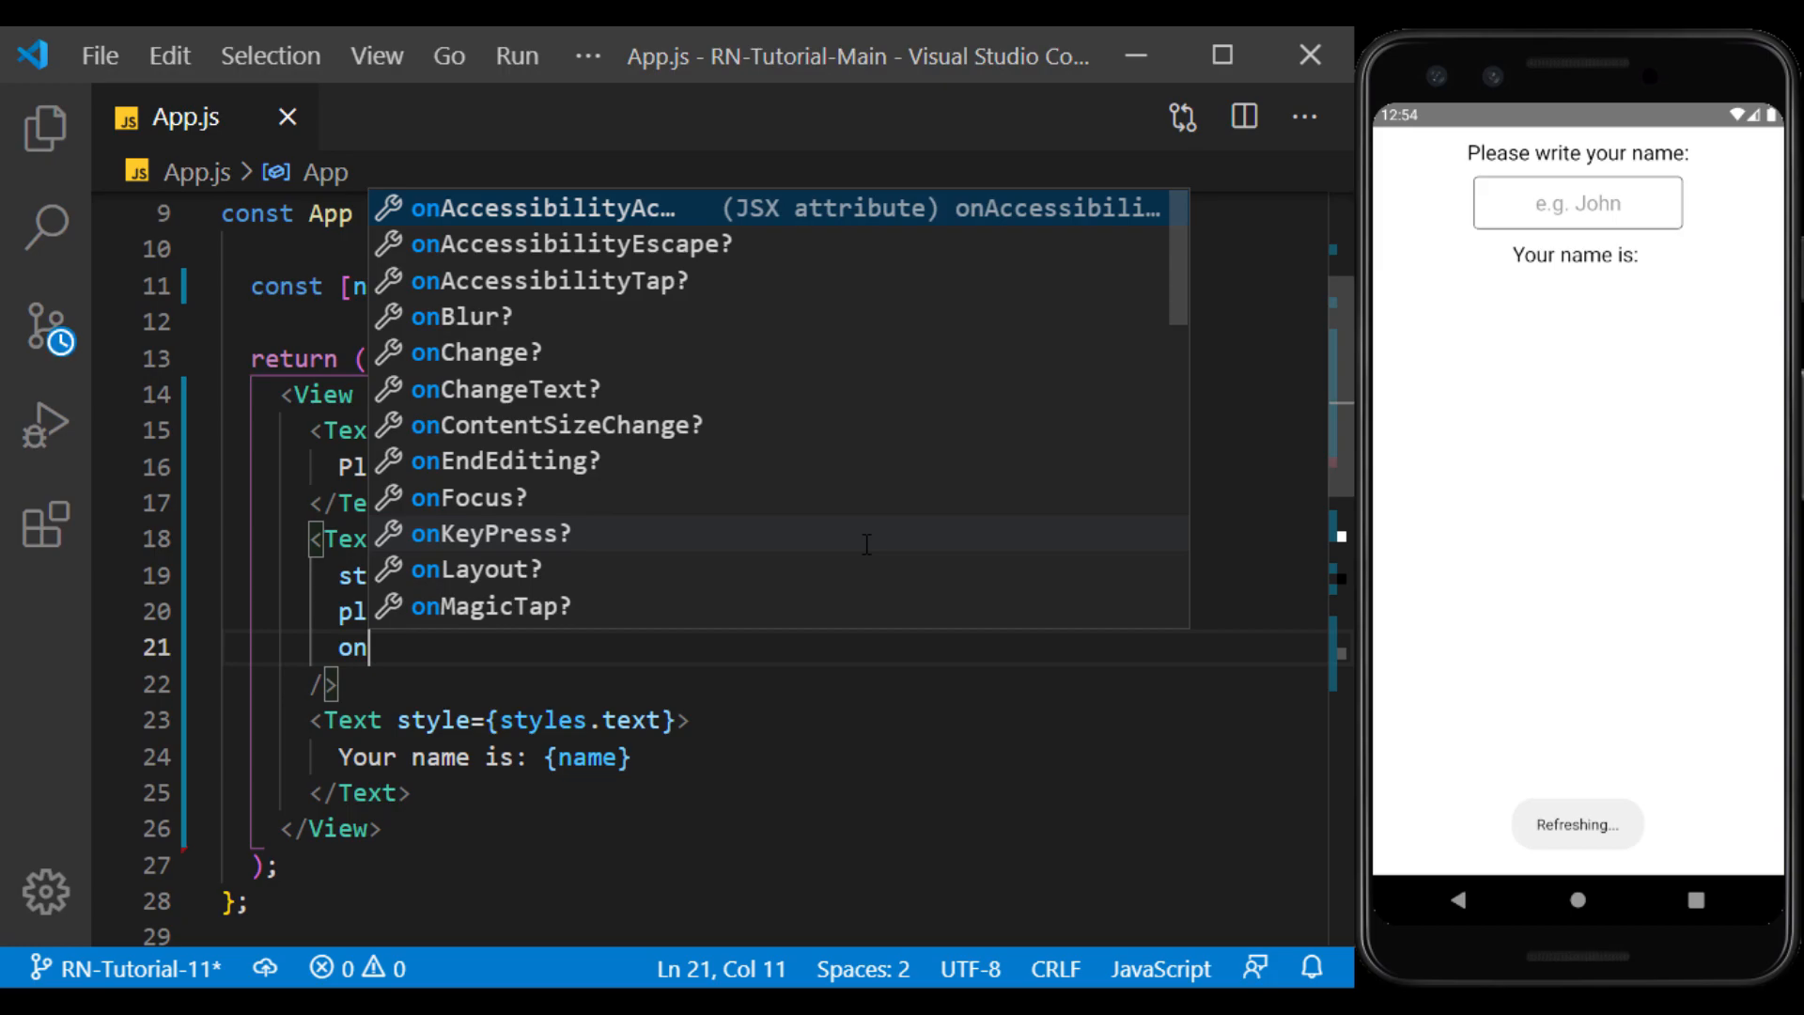
Set the TextInput's onChangeText to (value) => SetName(value) and focus the emulator field
{"action": "type", "text": "ChangeText"}
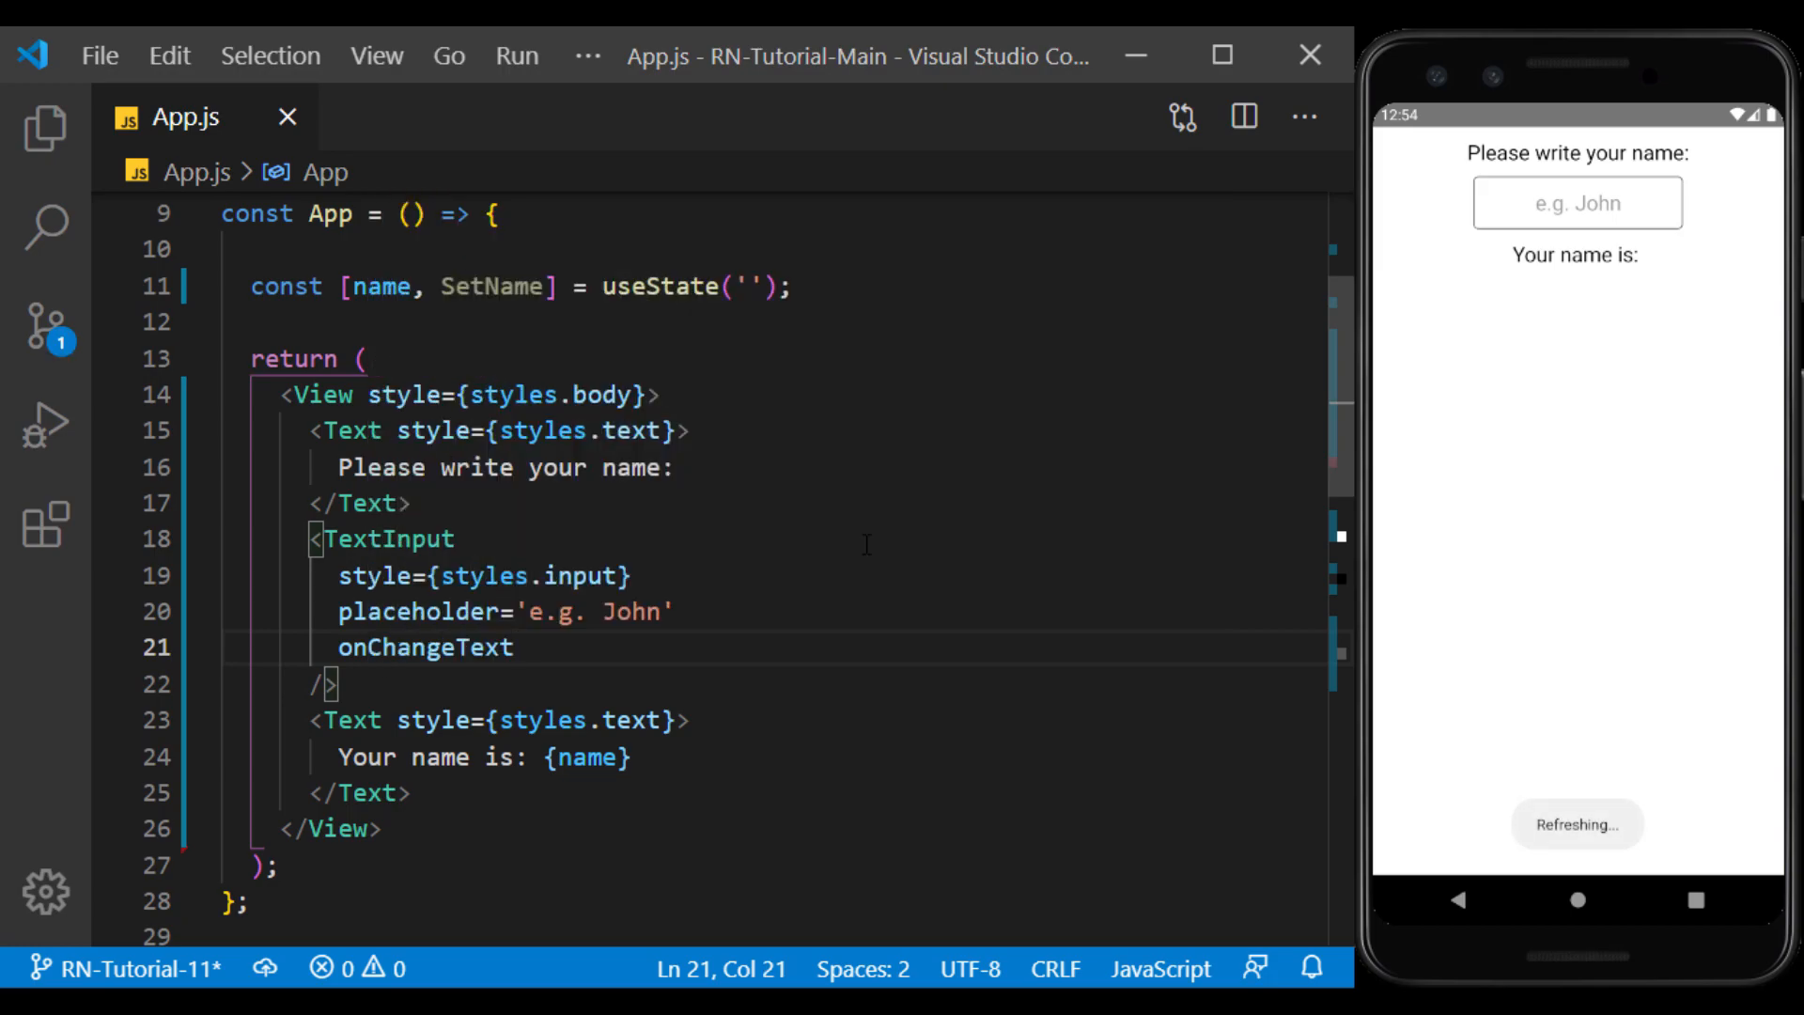
{"action": "type", "text": "={}"}
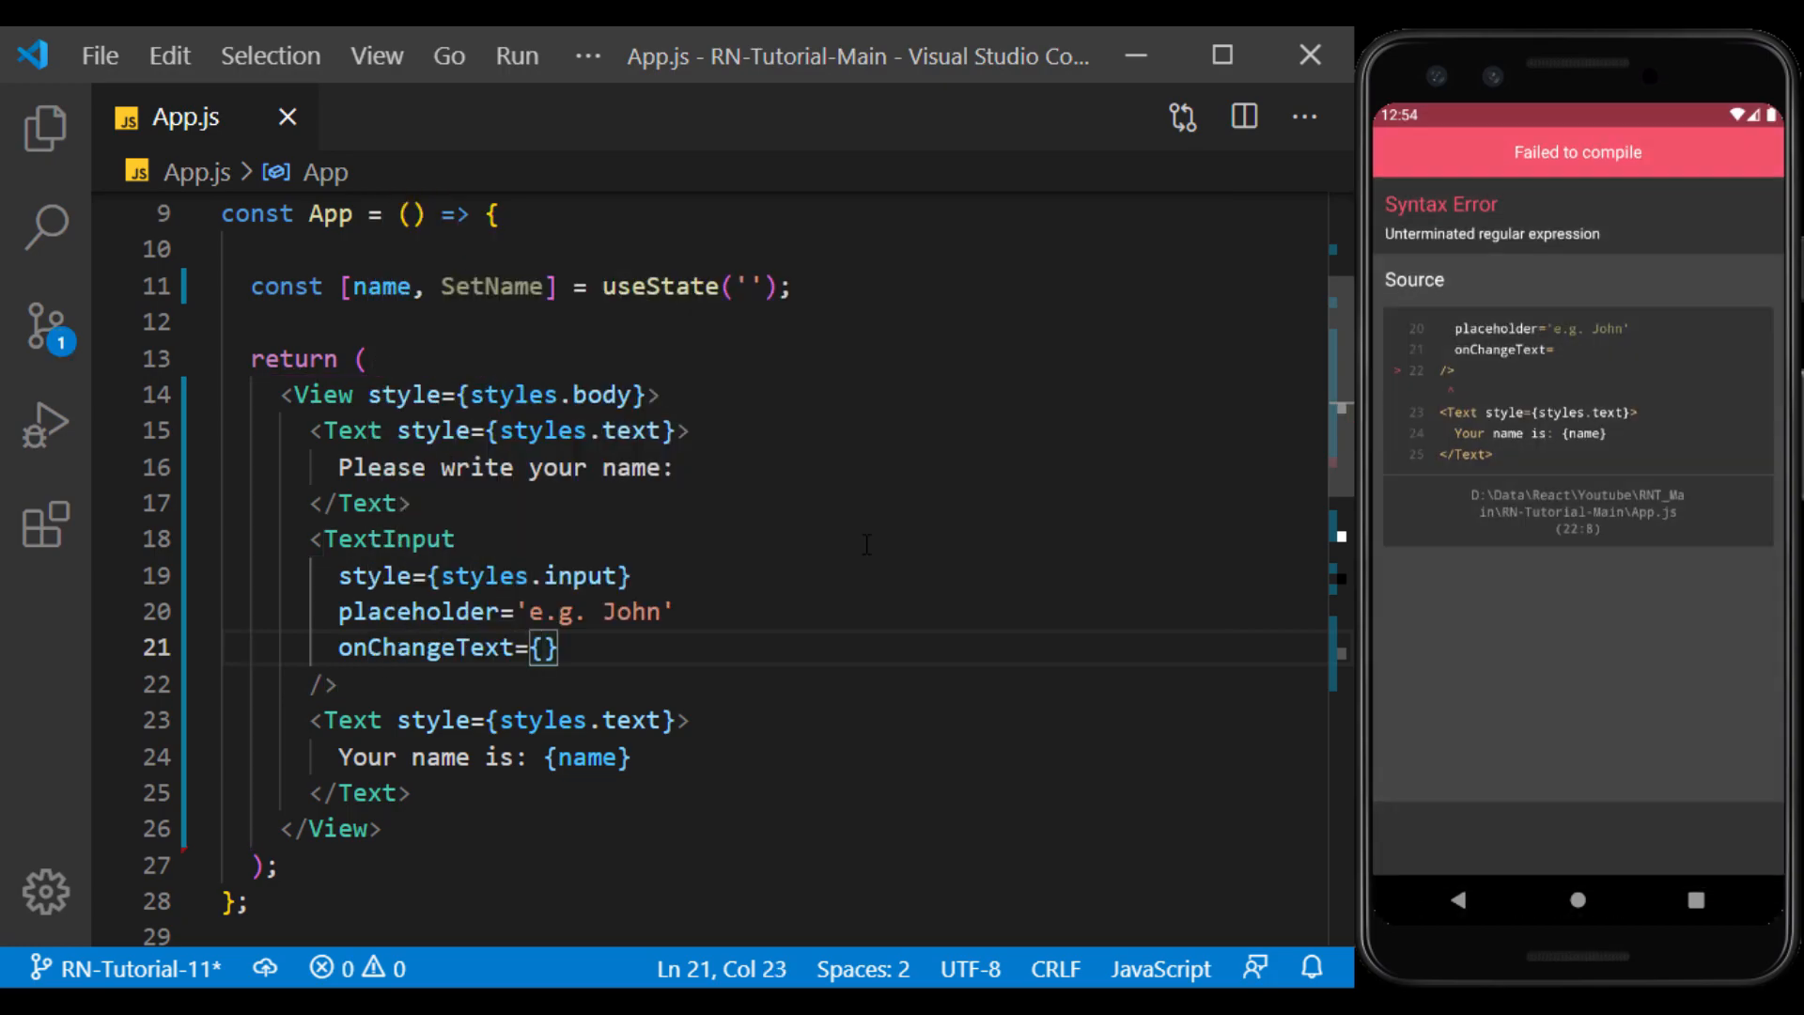
{"action": "type", "text": "()="}
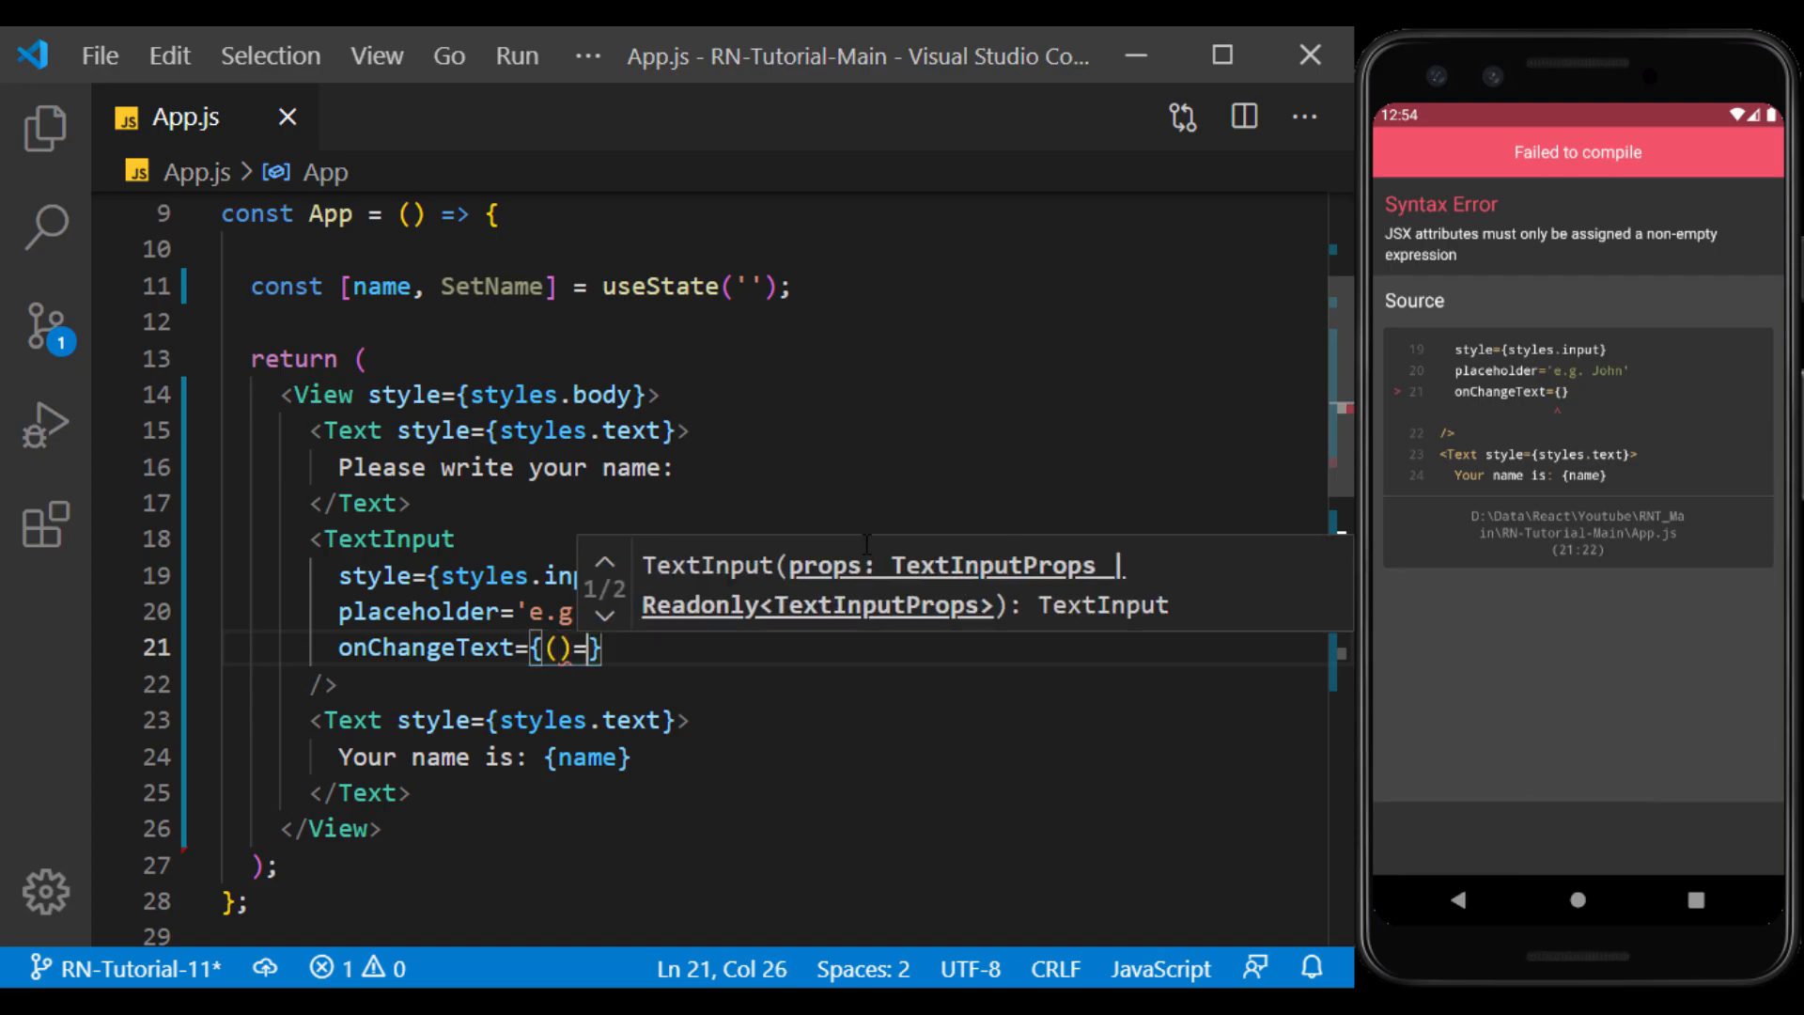
{"action": "type", "text": ">SetName"}
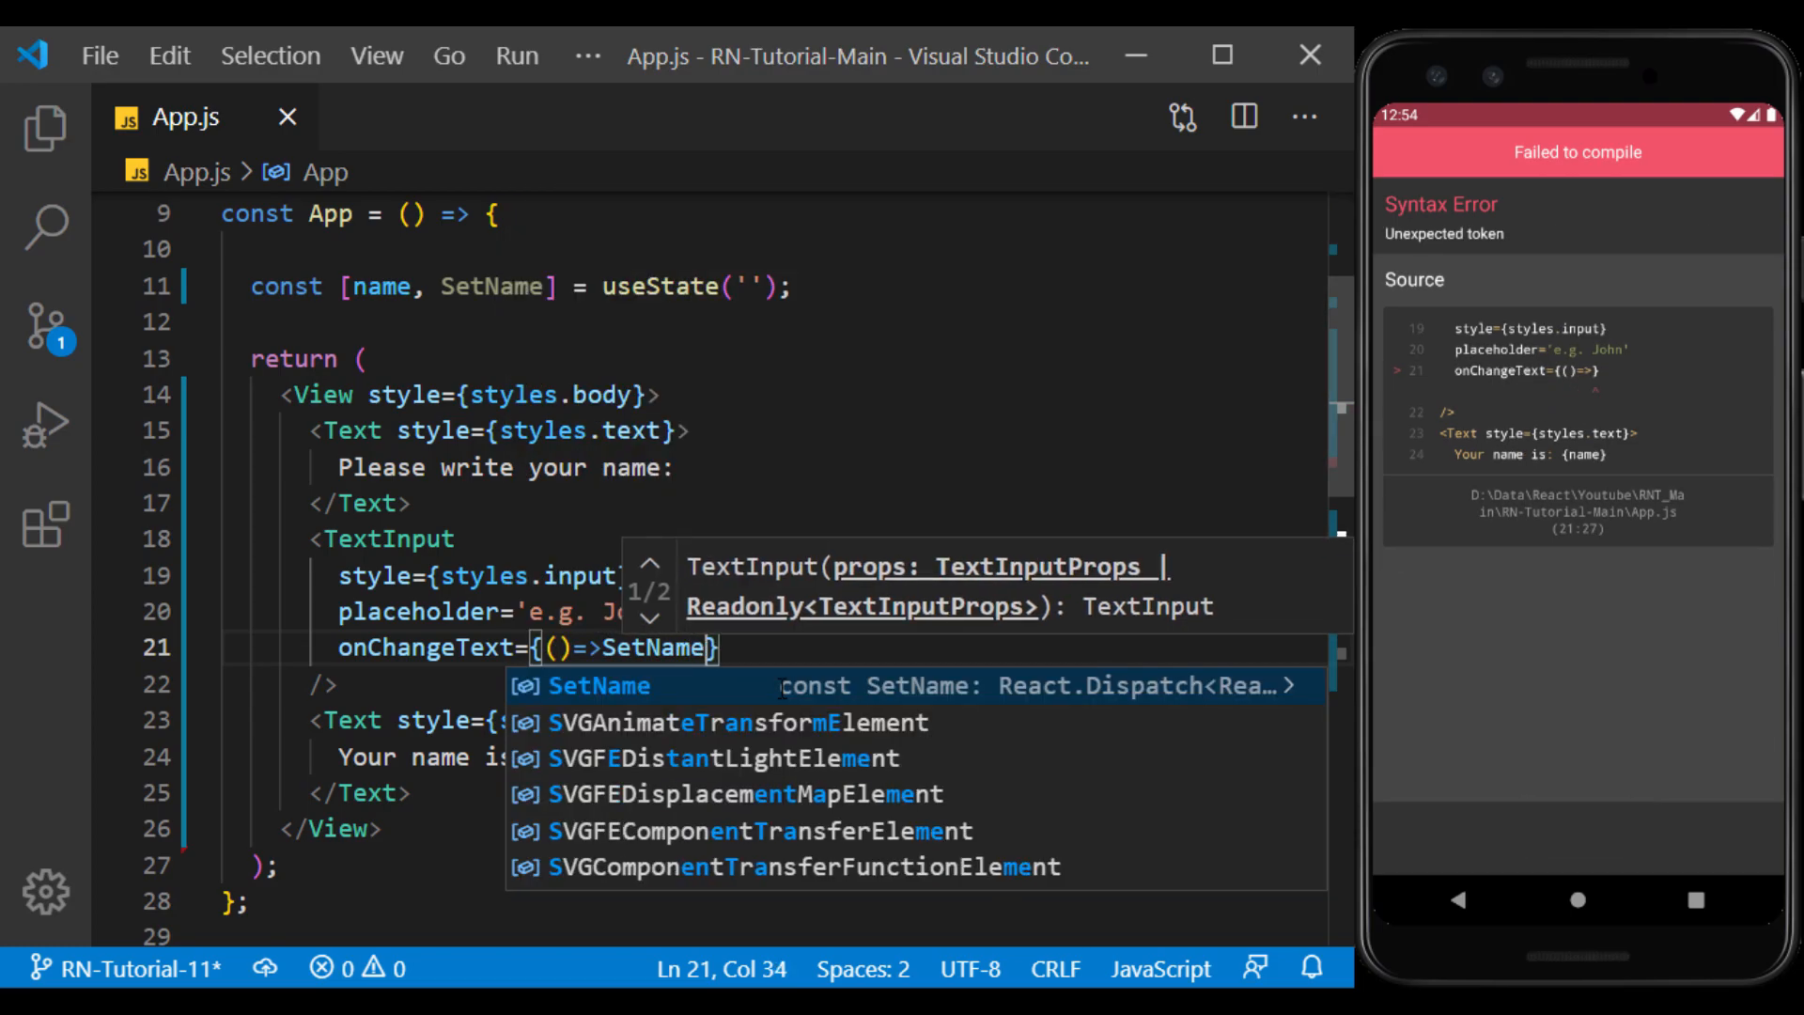
{"action": "type", "text": "()"}
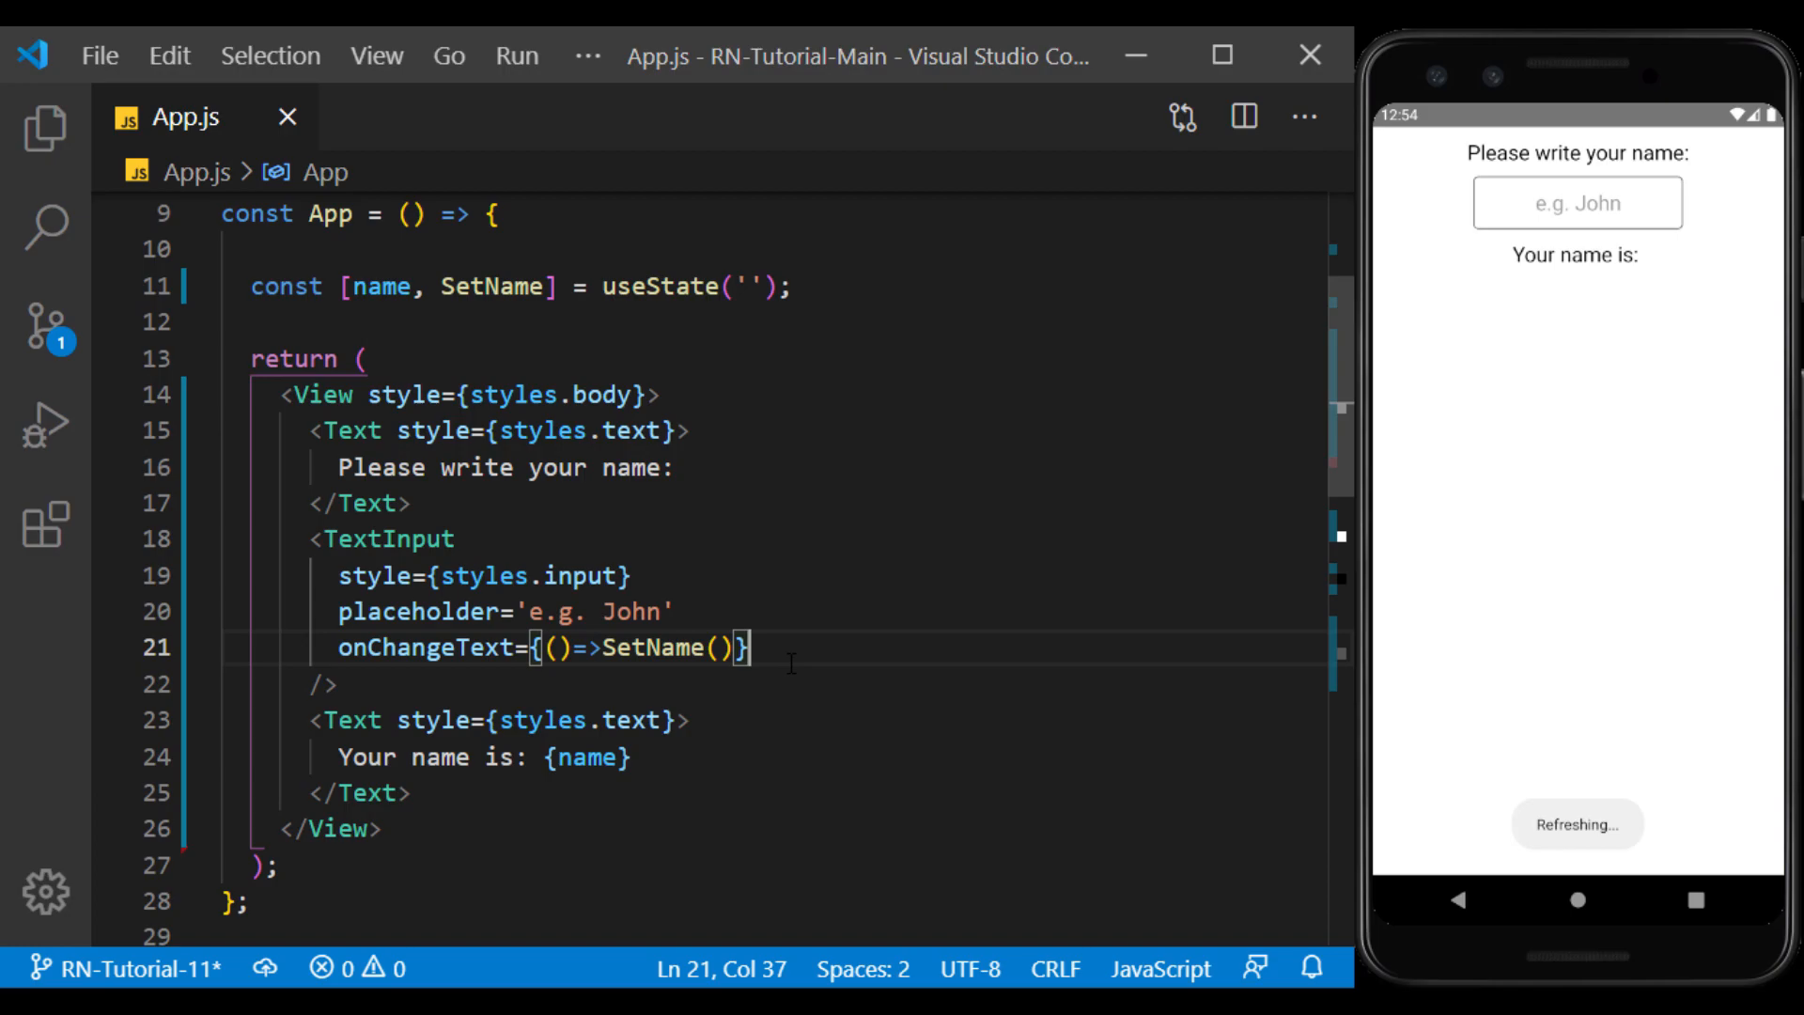
{"action": "type", "text": "value"}
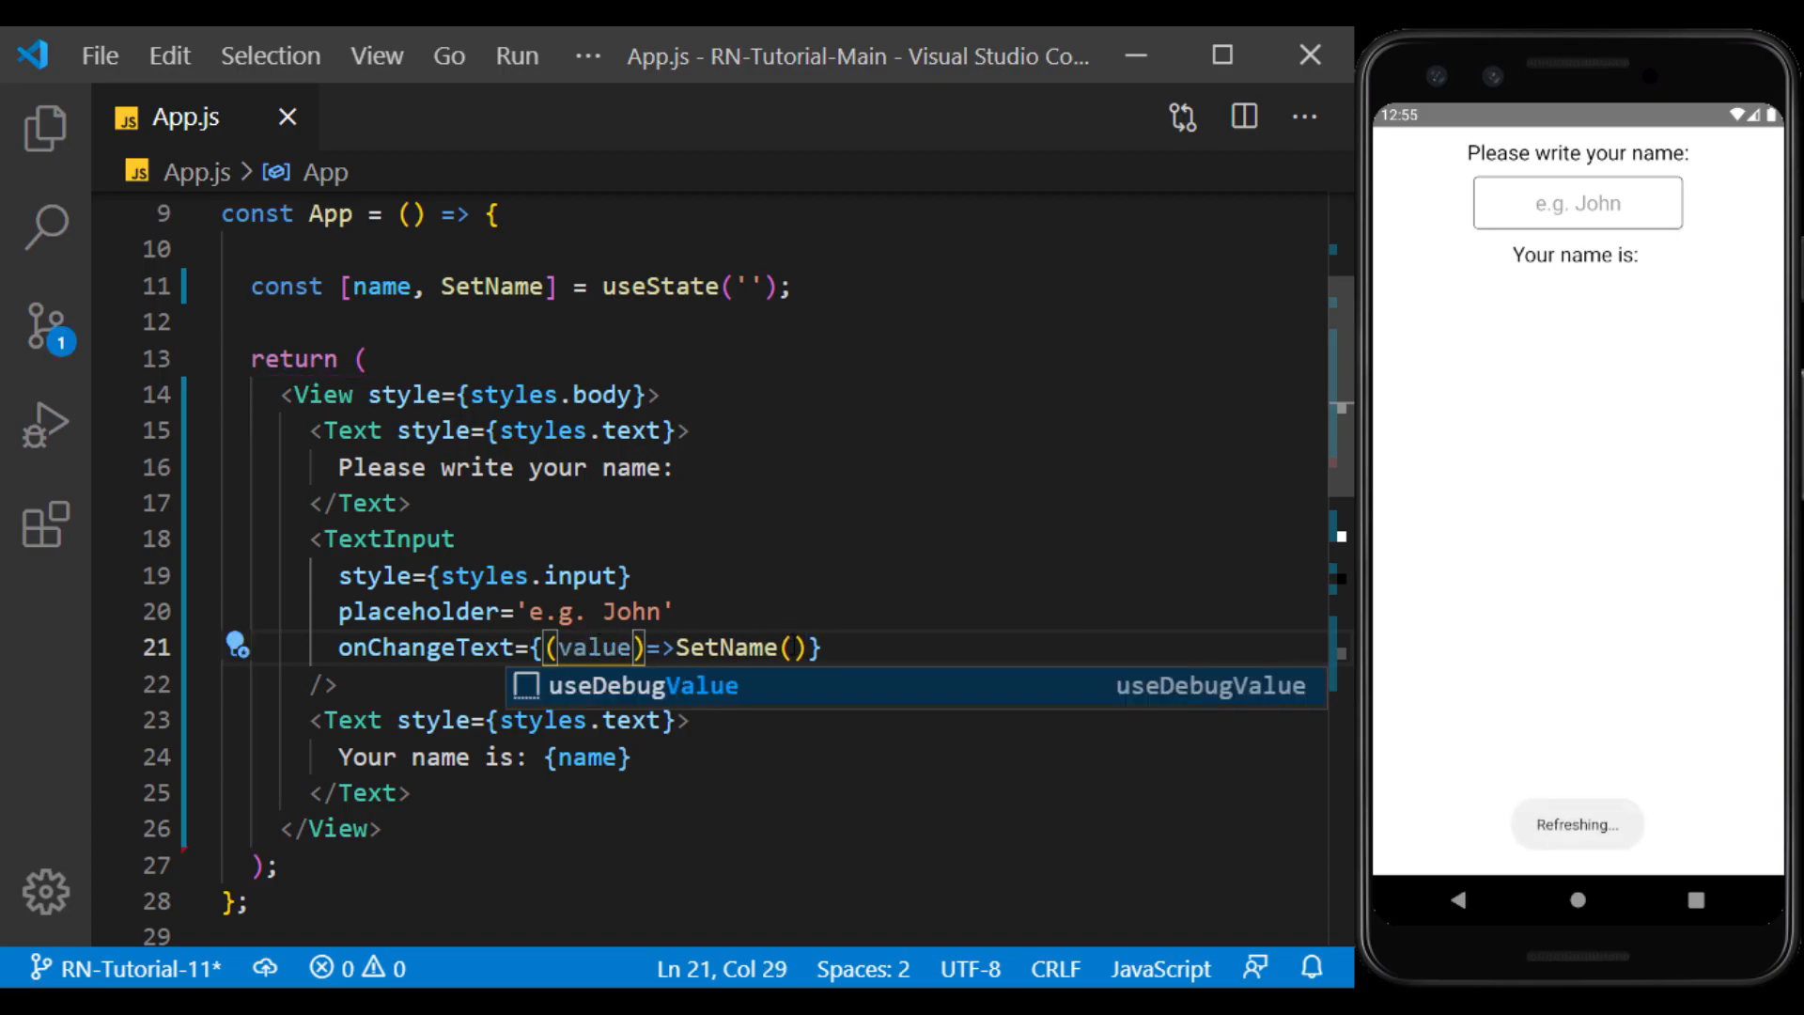
{"action": "type", "text": "v"}
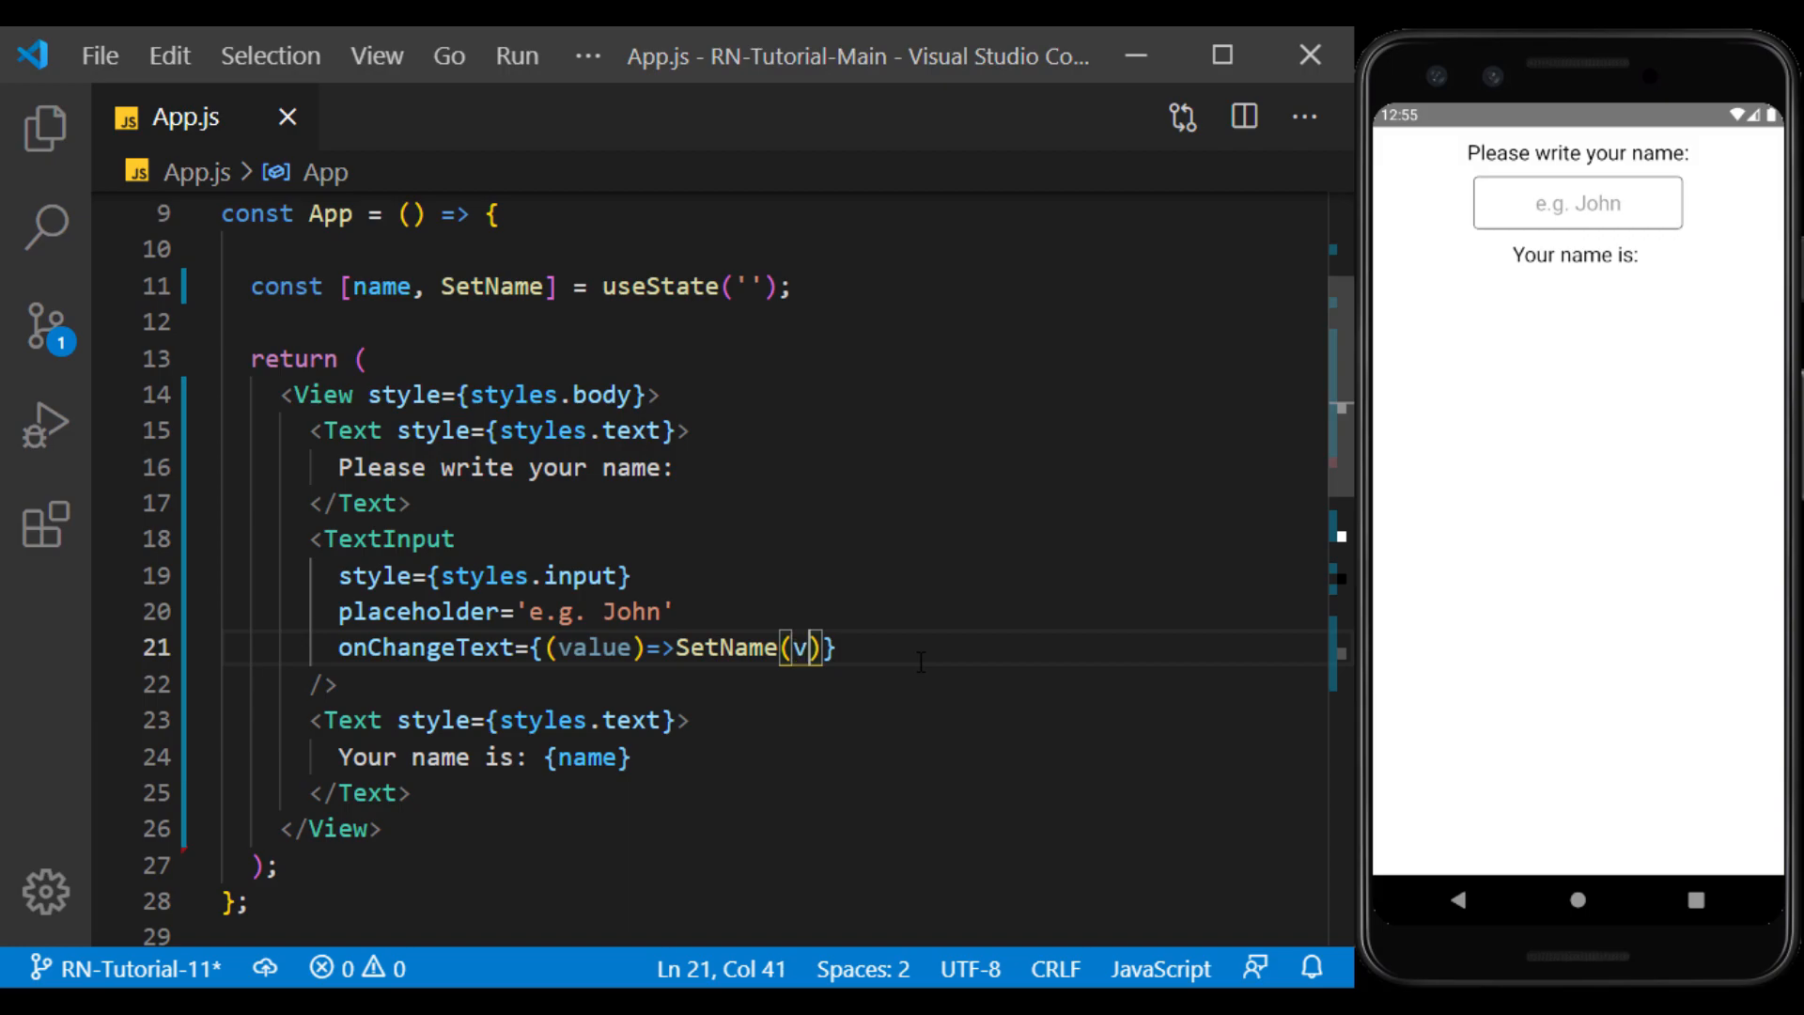
{"action": "type", "text": "alue"}
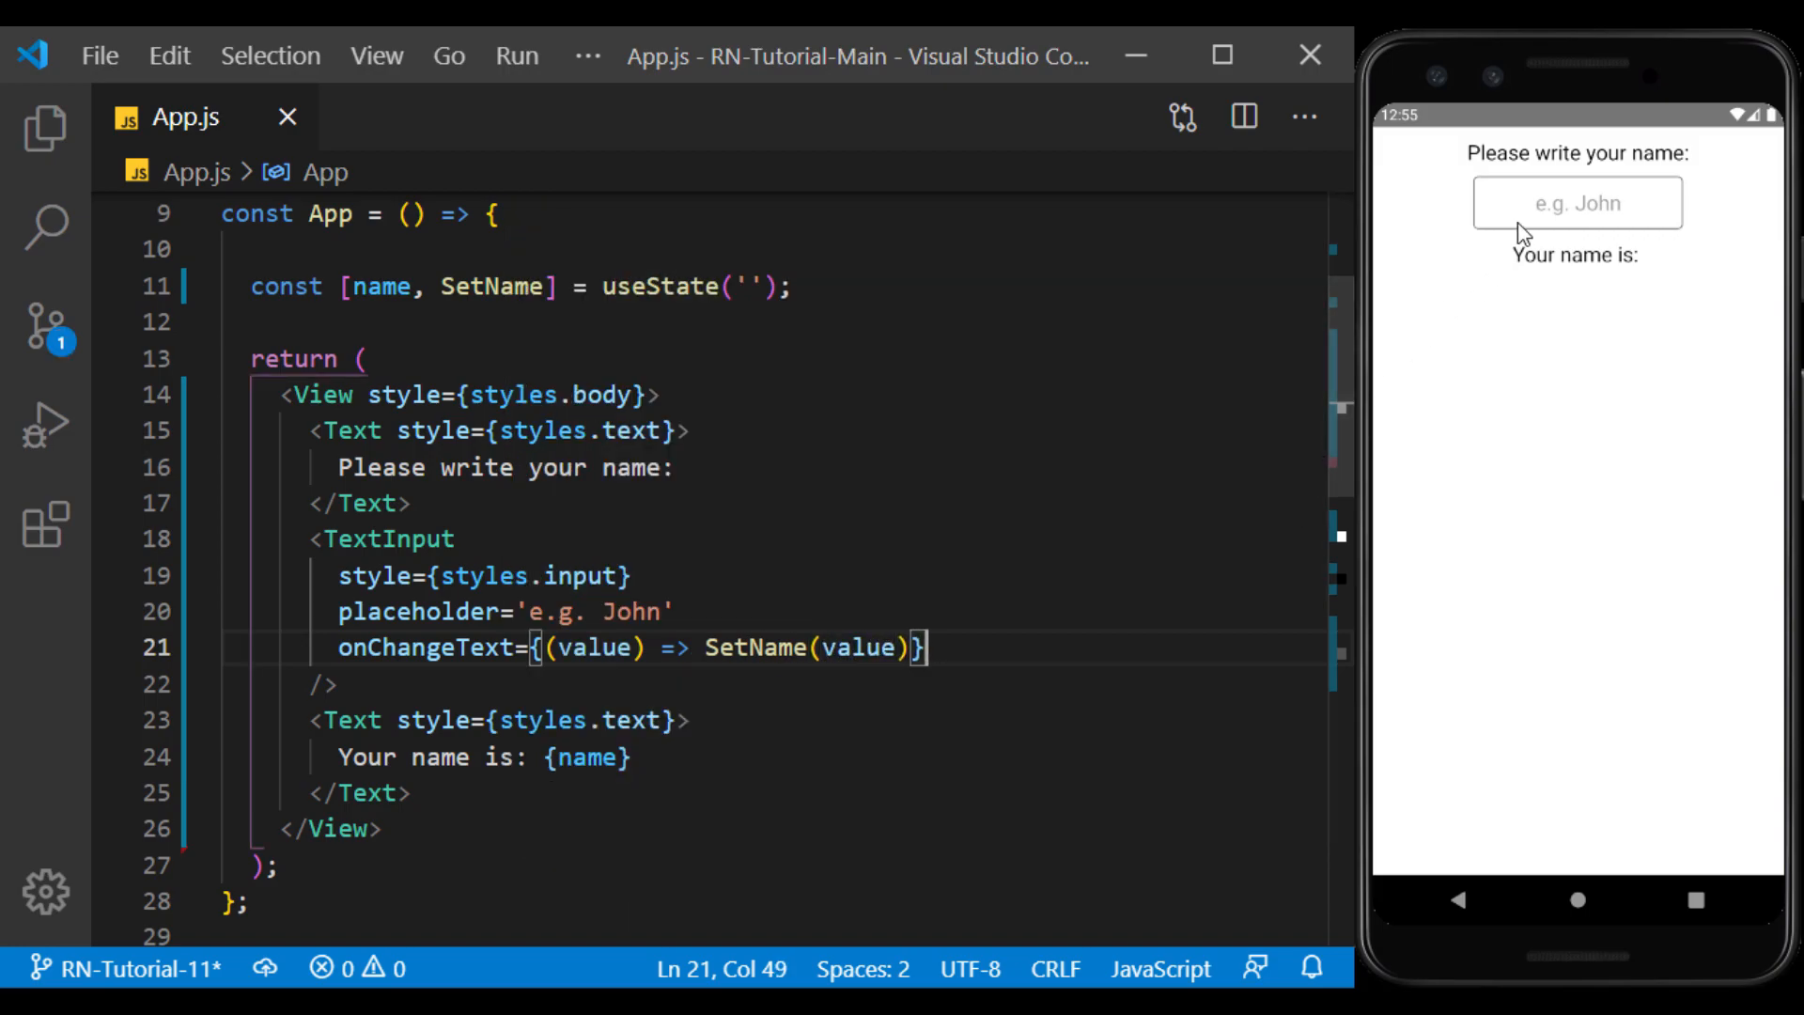
{"action": "left_click", "coordinate": [1578, 203]}
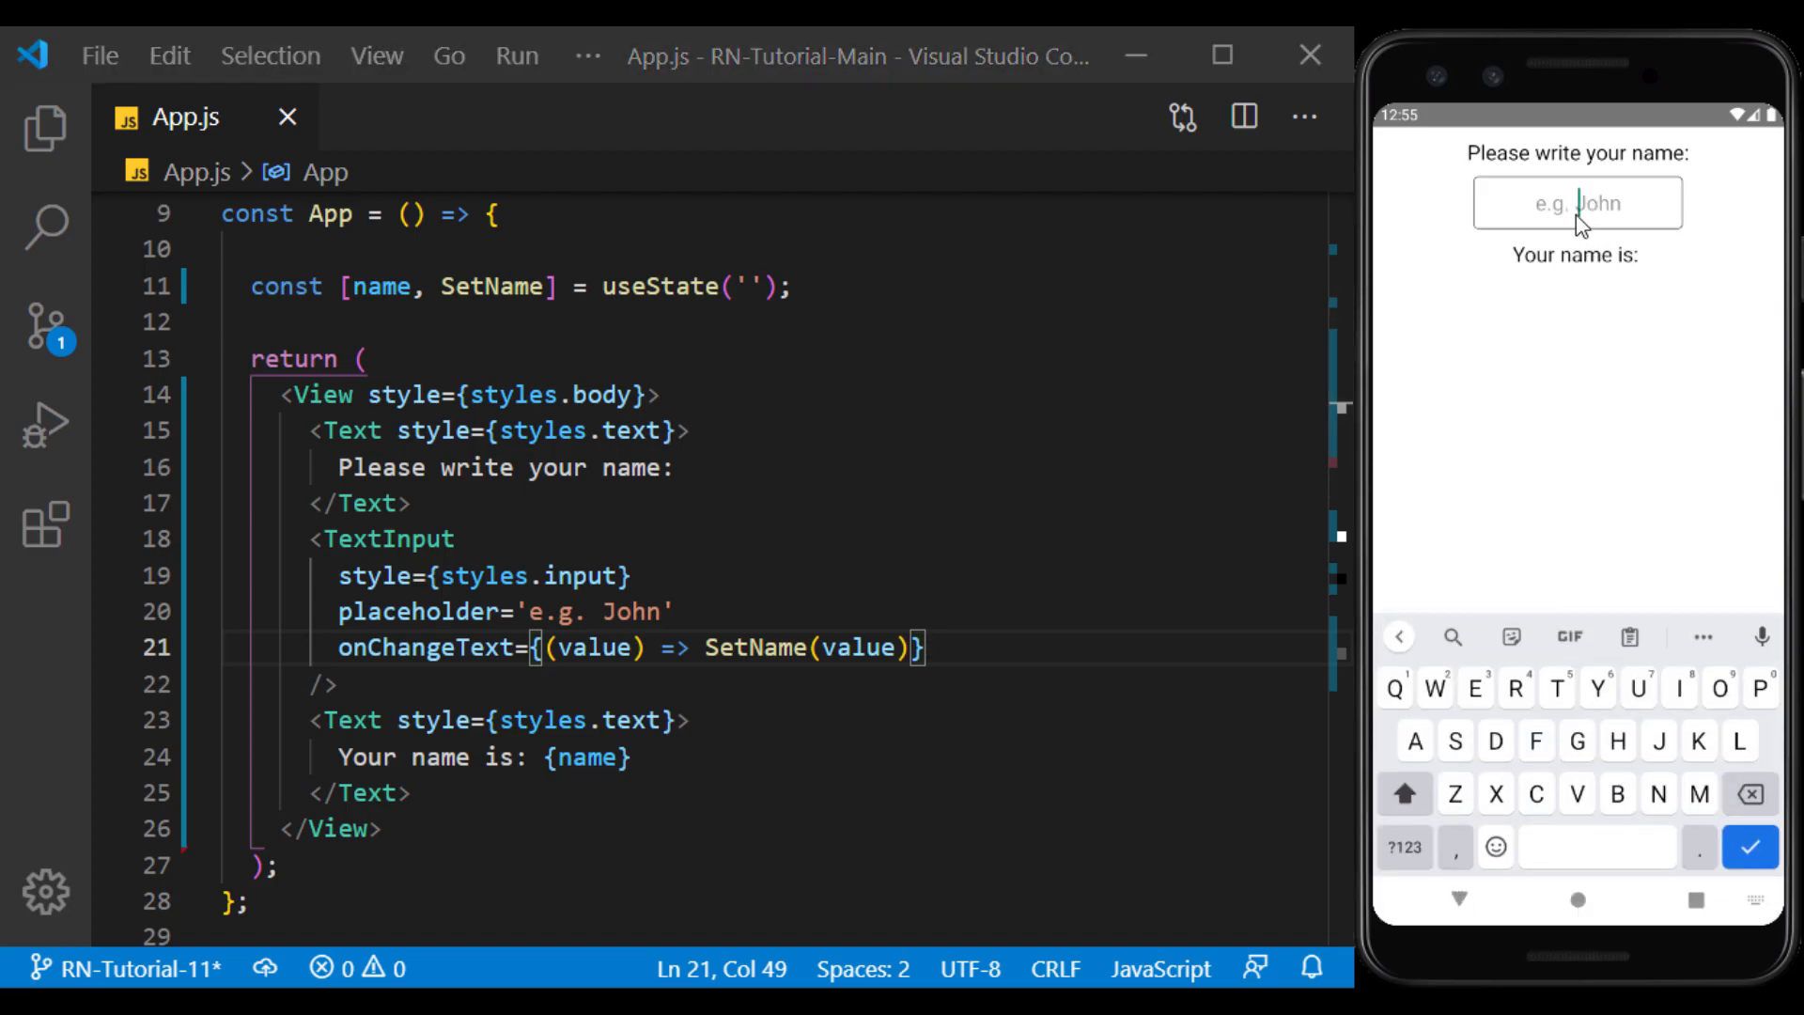
{"action": "mouse_move", "coordinate": [1669, 509]}
{"action": "type", "text": "Ma"}
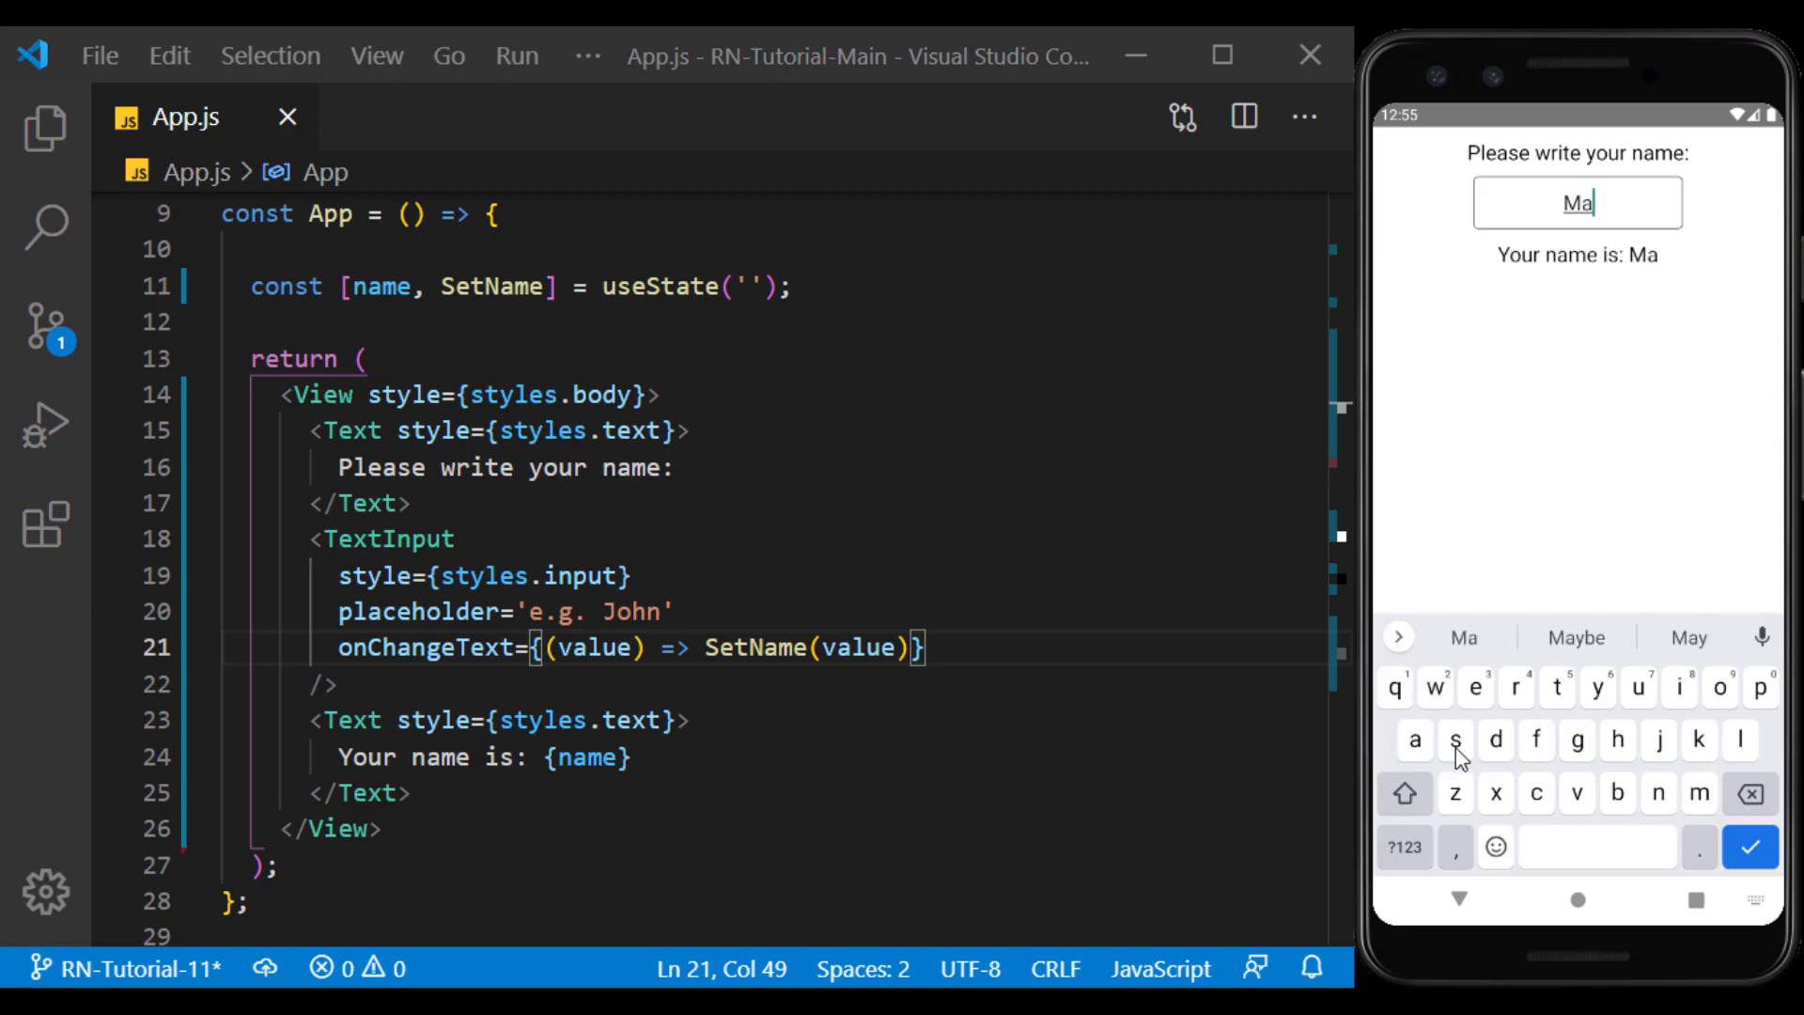
Type 'Mash' in the emulator field to confirm 'Your name is: Mash' appears
{"action": "type", "text": "sh"}
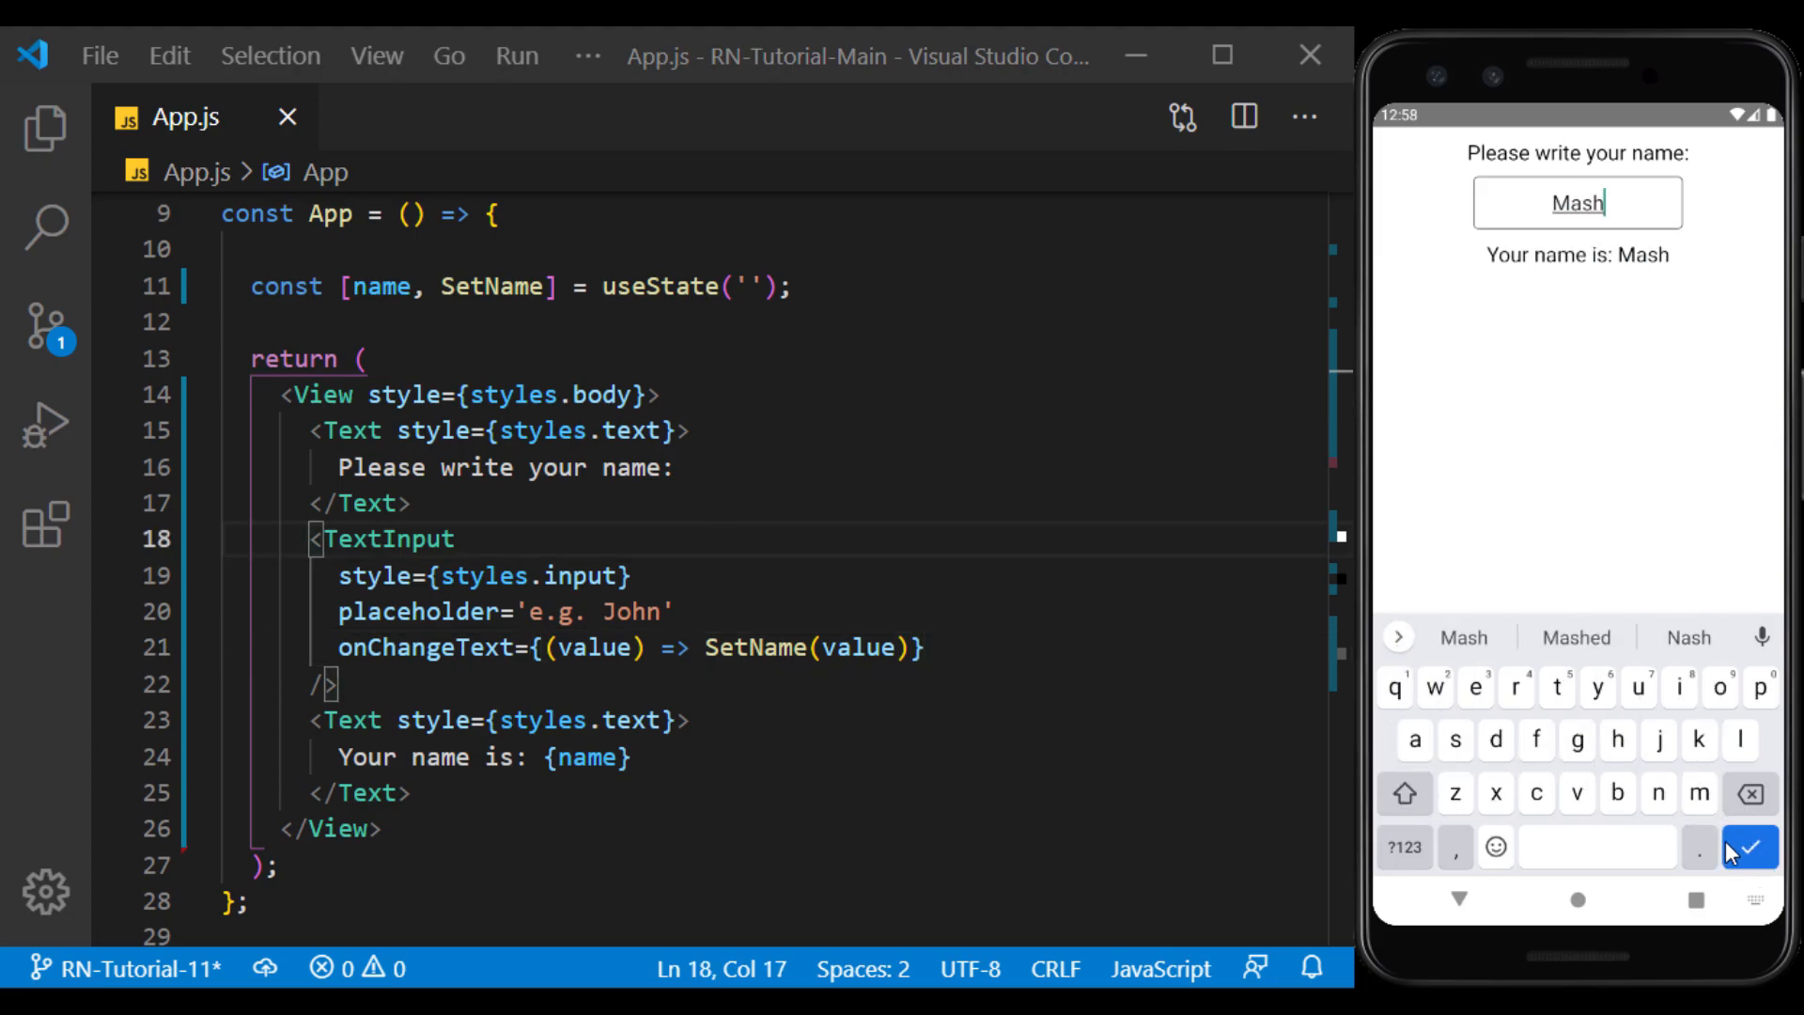
{"action": "left_click", "coordinate": [1750, 846]}
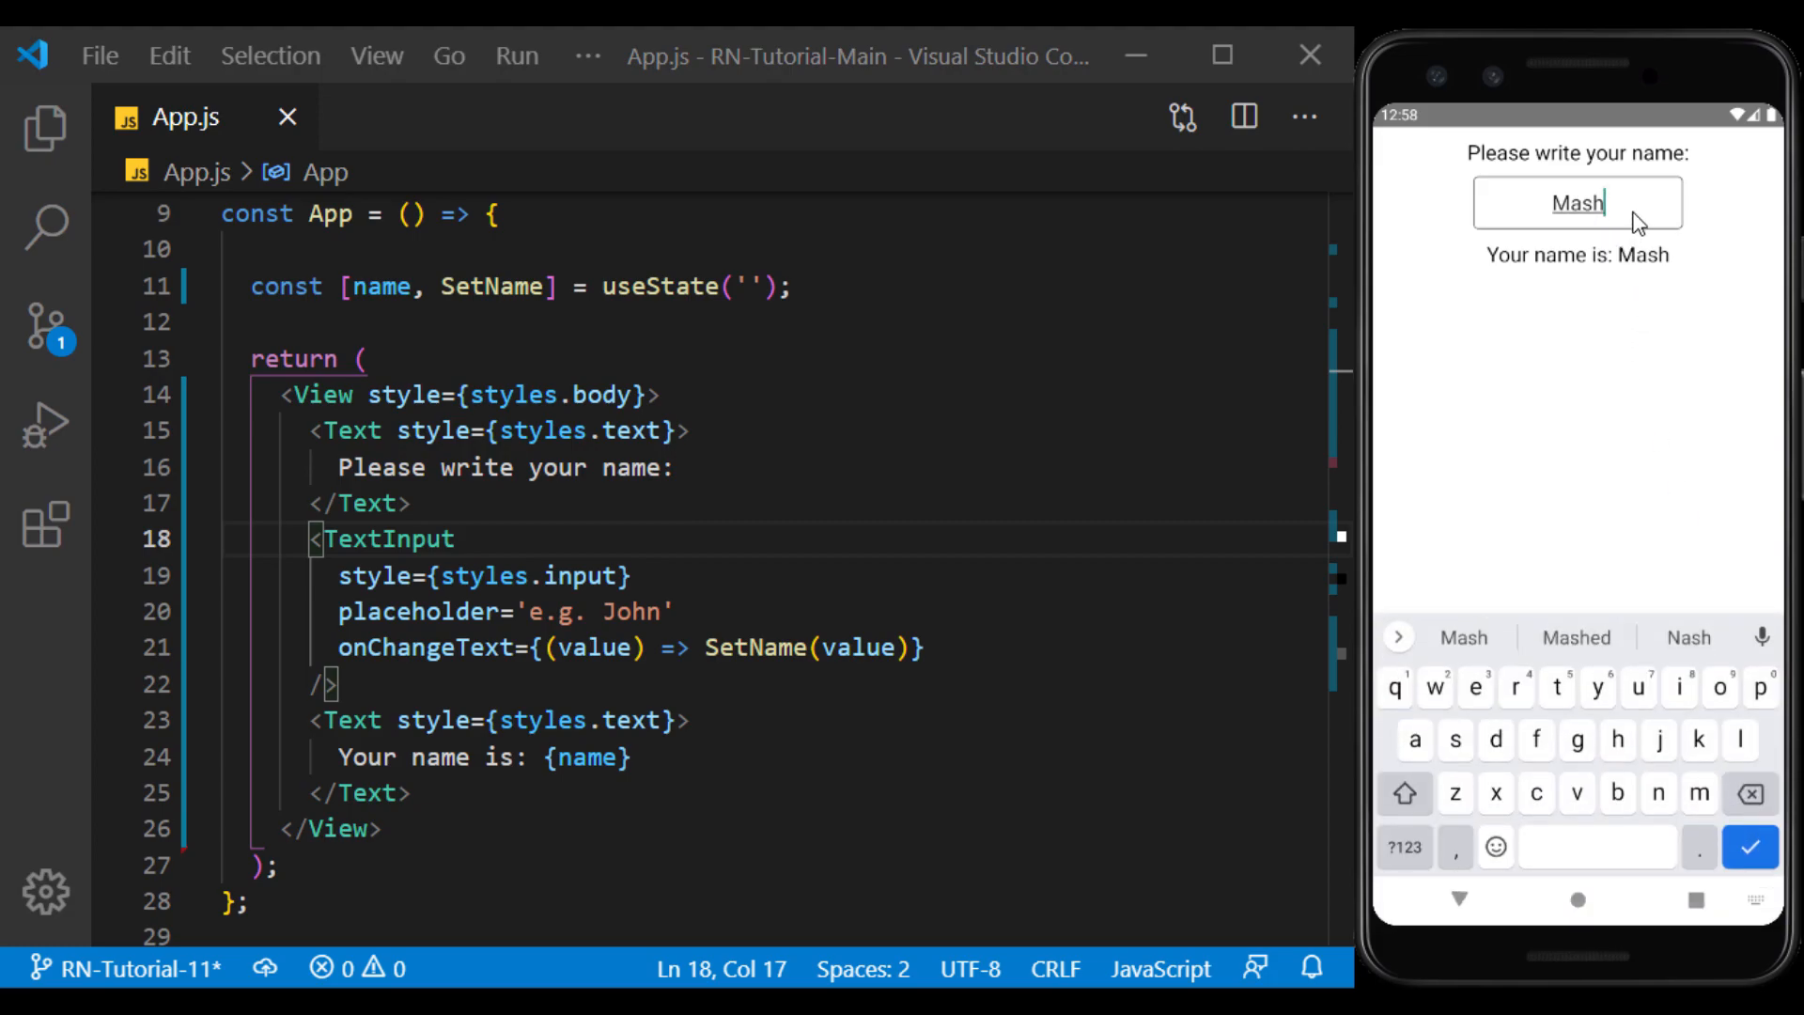
{"action": "mouse_move", "coordinate": [1707, 557]}
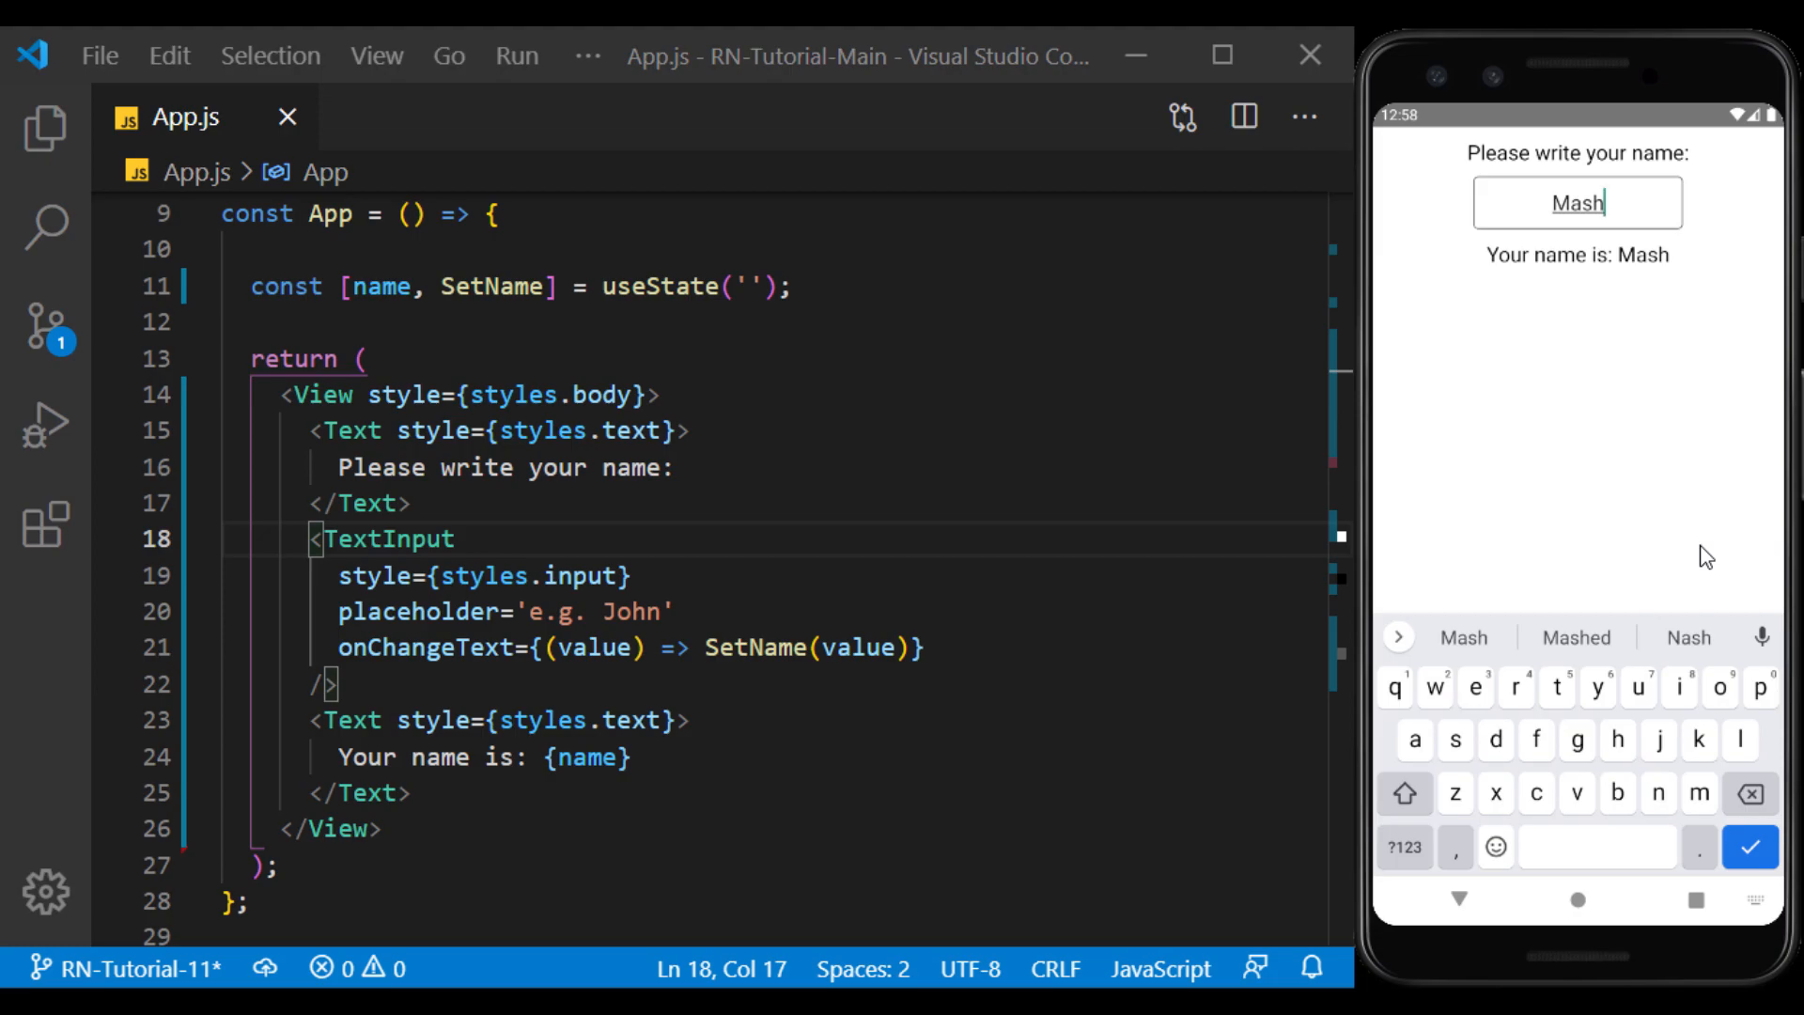
{"action": "mouse_move", "coordinate": [1618, 250]}
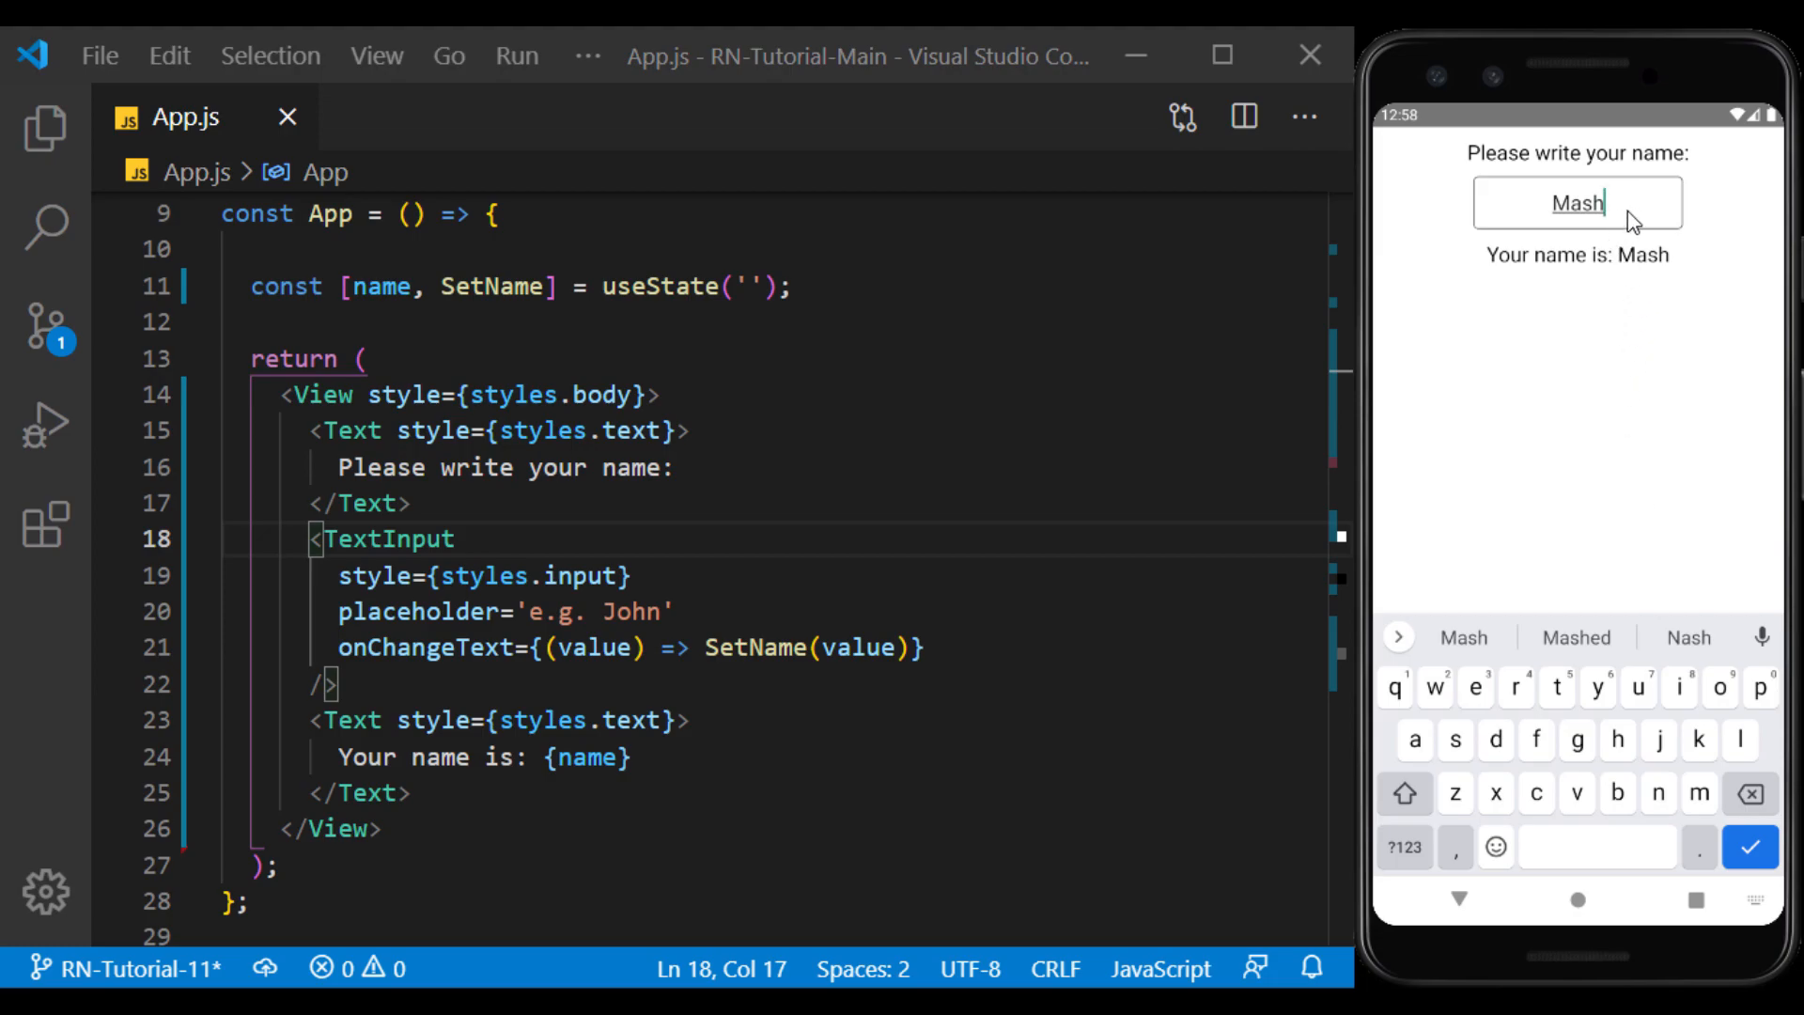
{"action": "type", "text": "mu"}
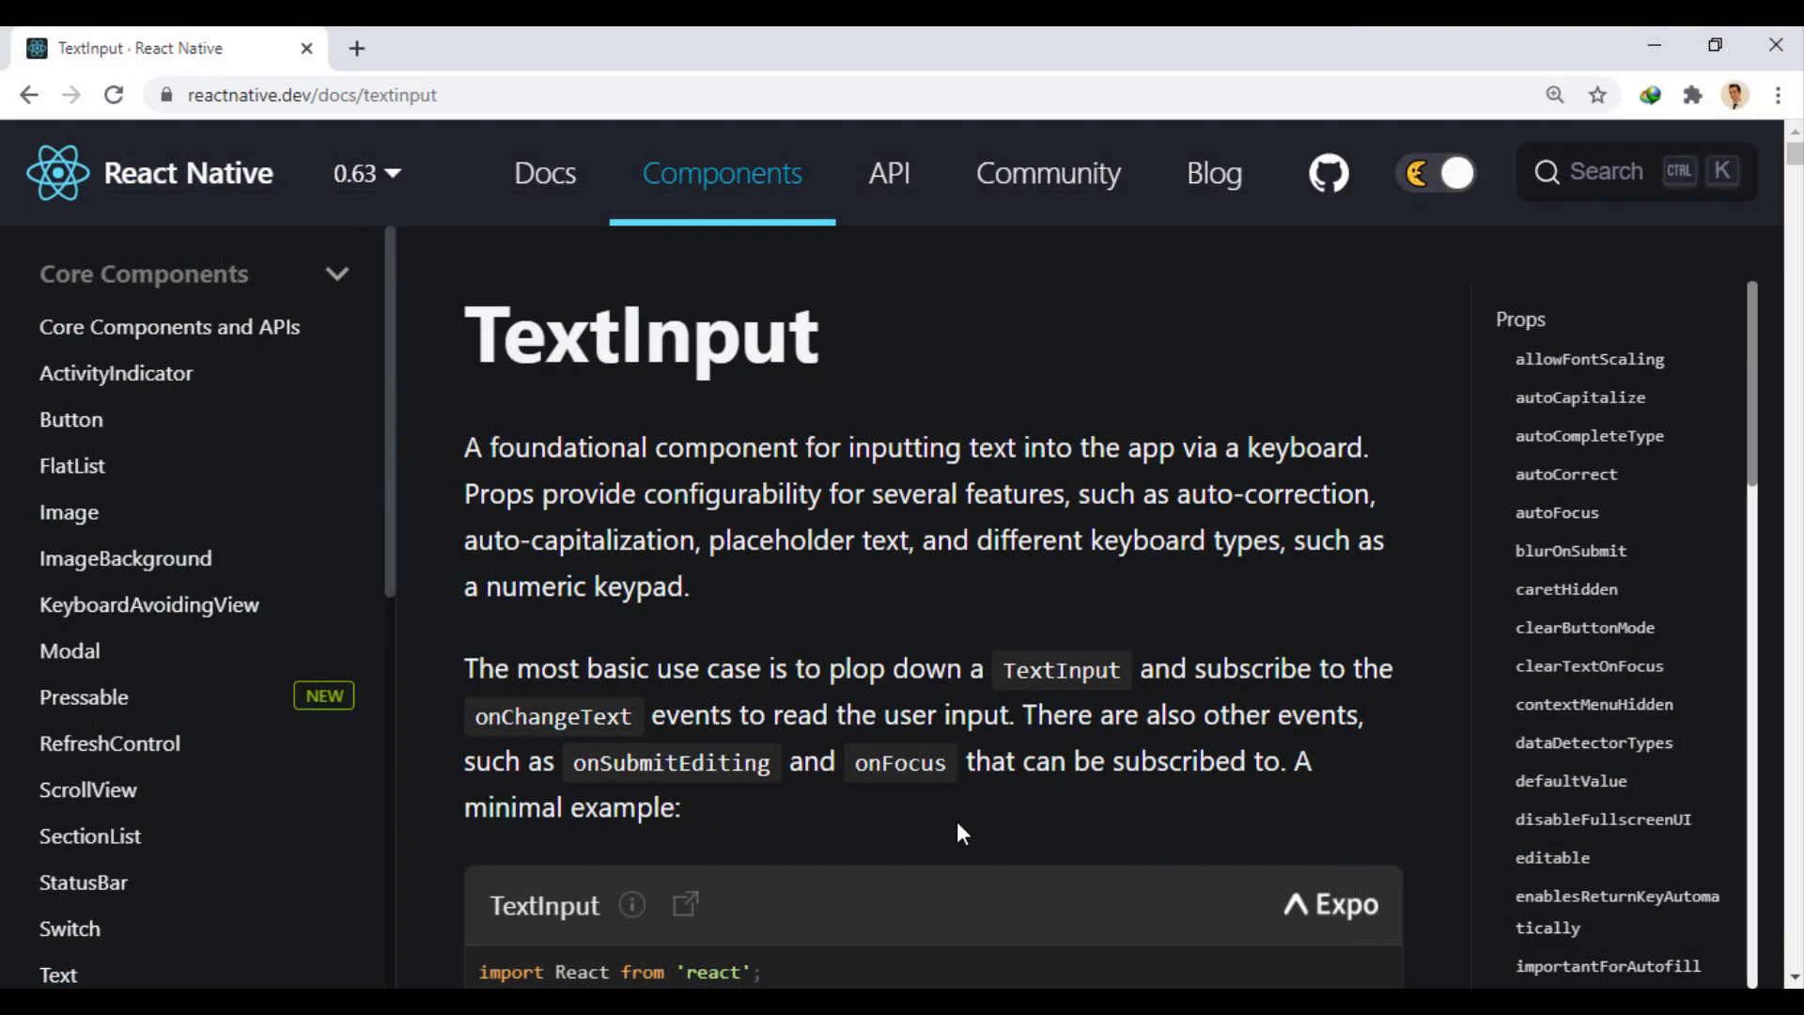
{"action": "mouse_move", "coordinate": [737, 190]}
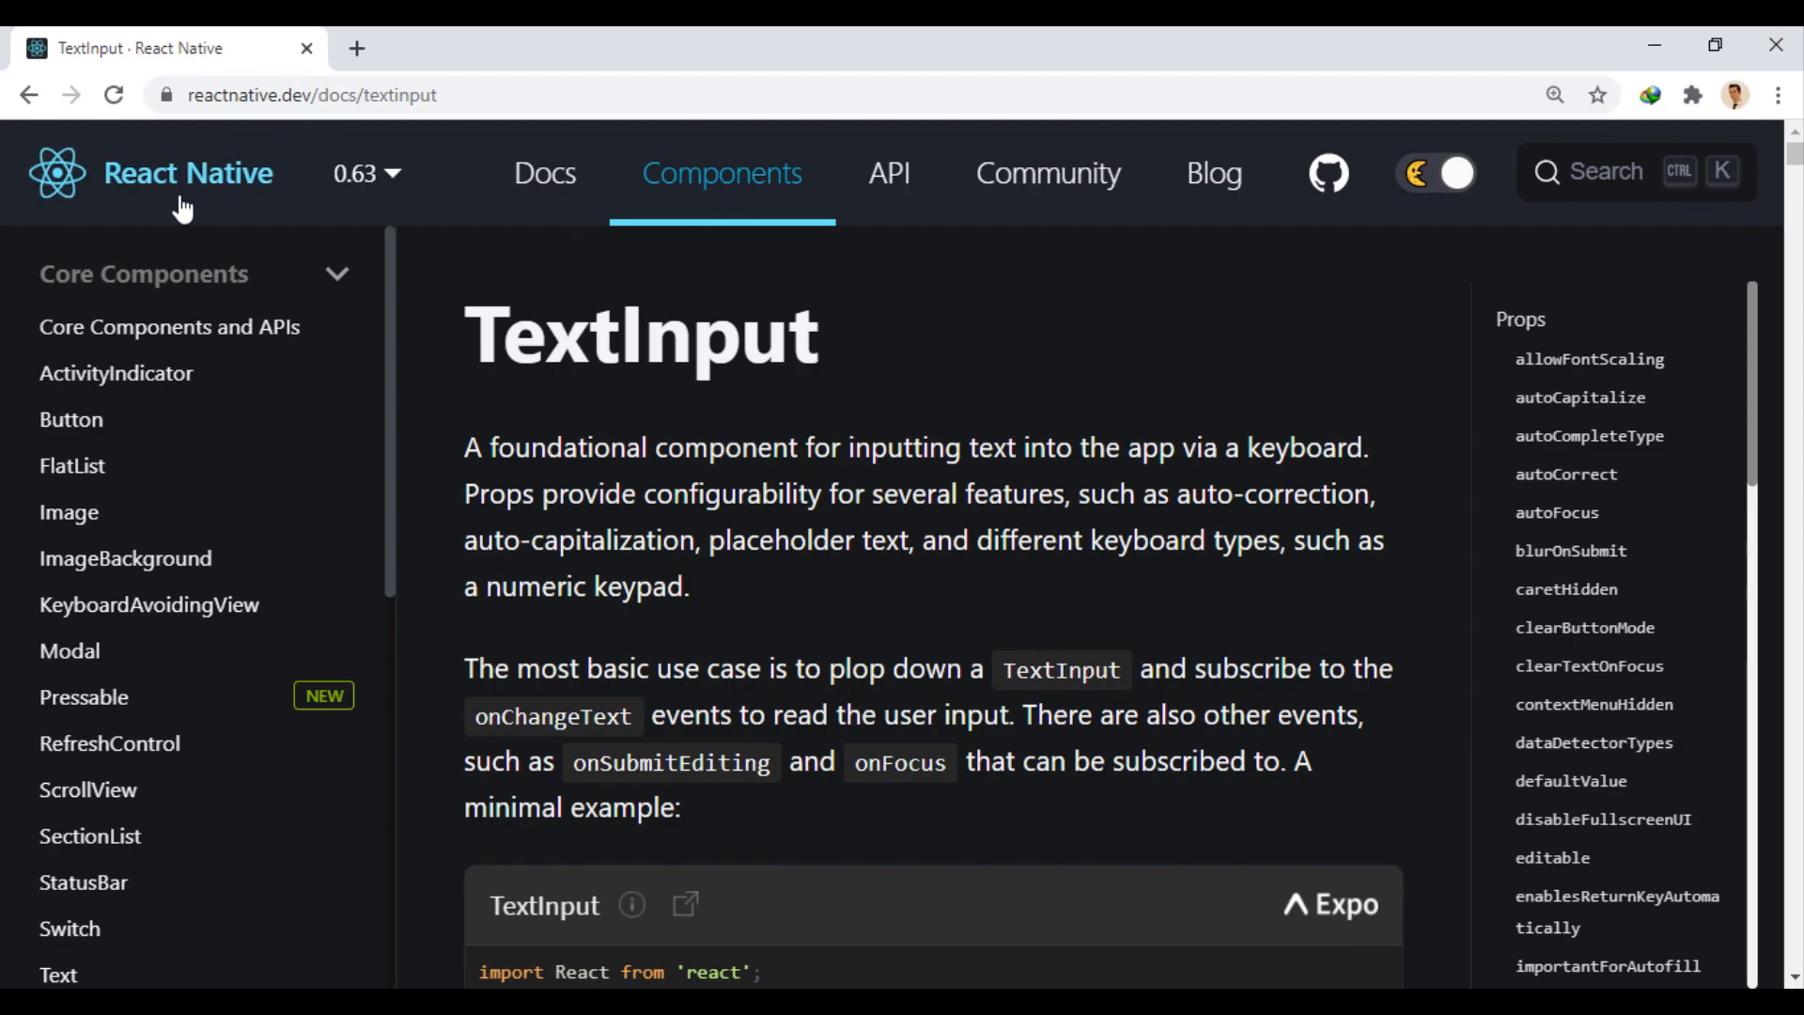
{"action": "mouse_move", "coordinate": [1065, 385]}
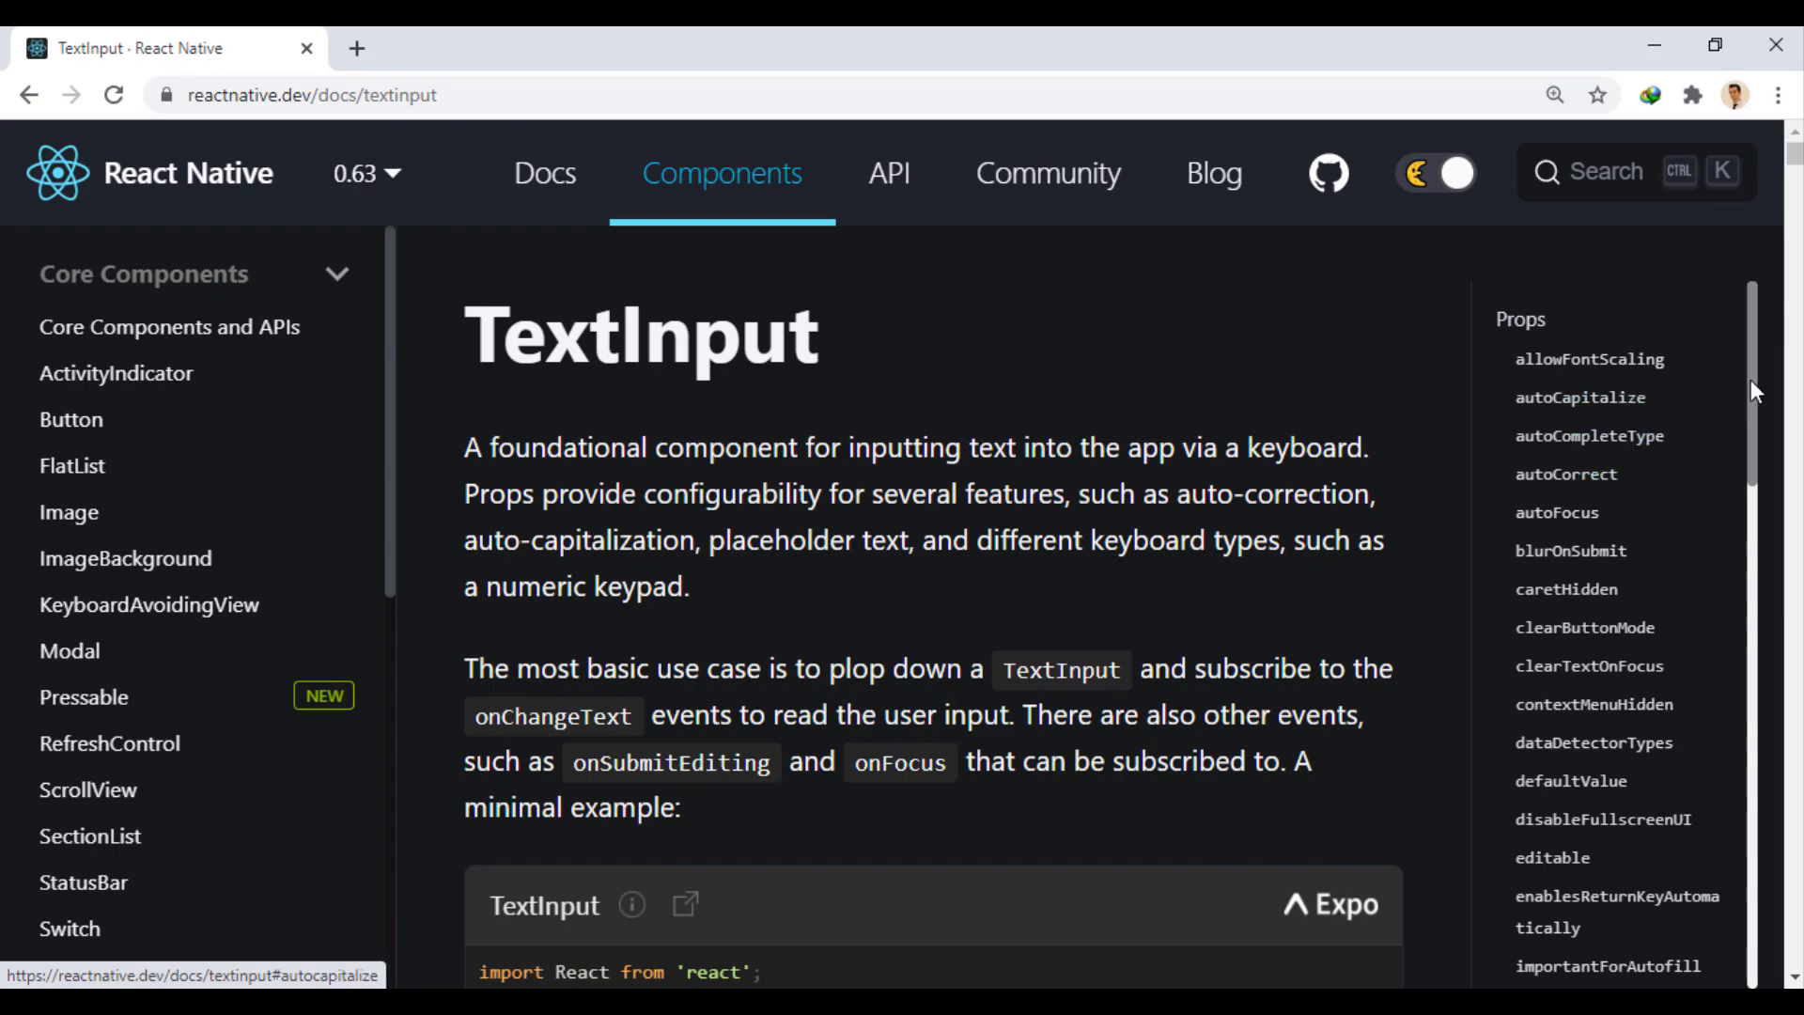
Scroll the TextInput docs Props sidebar and jump to keyboardType
{"action": "scroll", "scroll_direction": "down", "scroll_amount": 3}
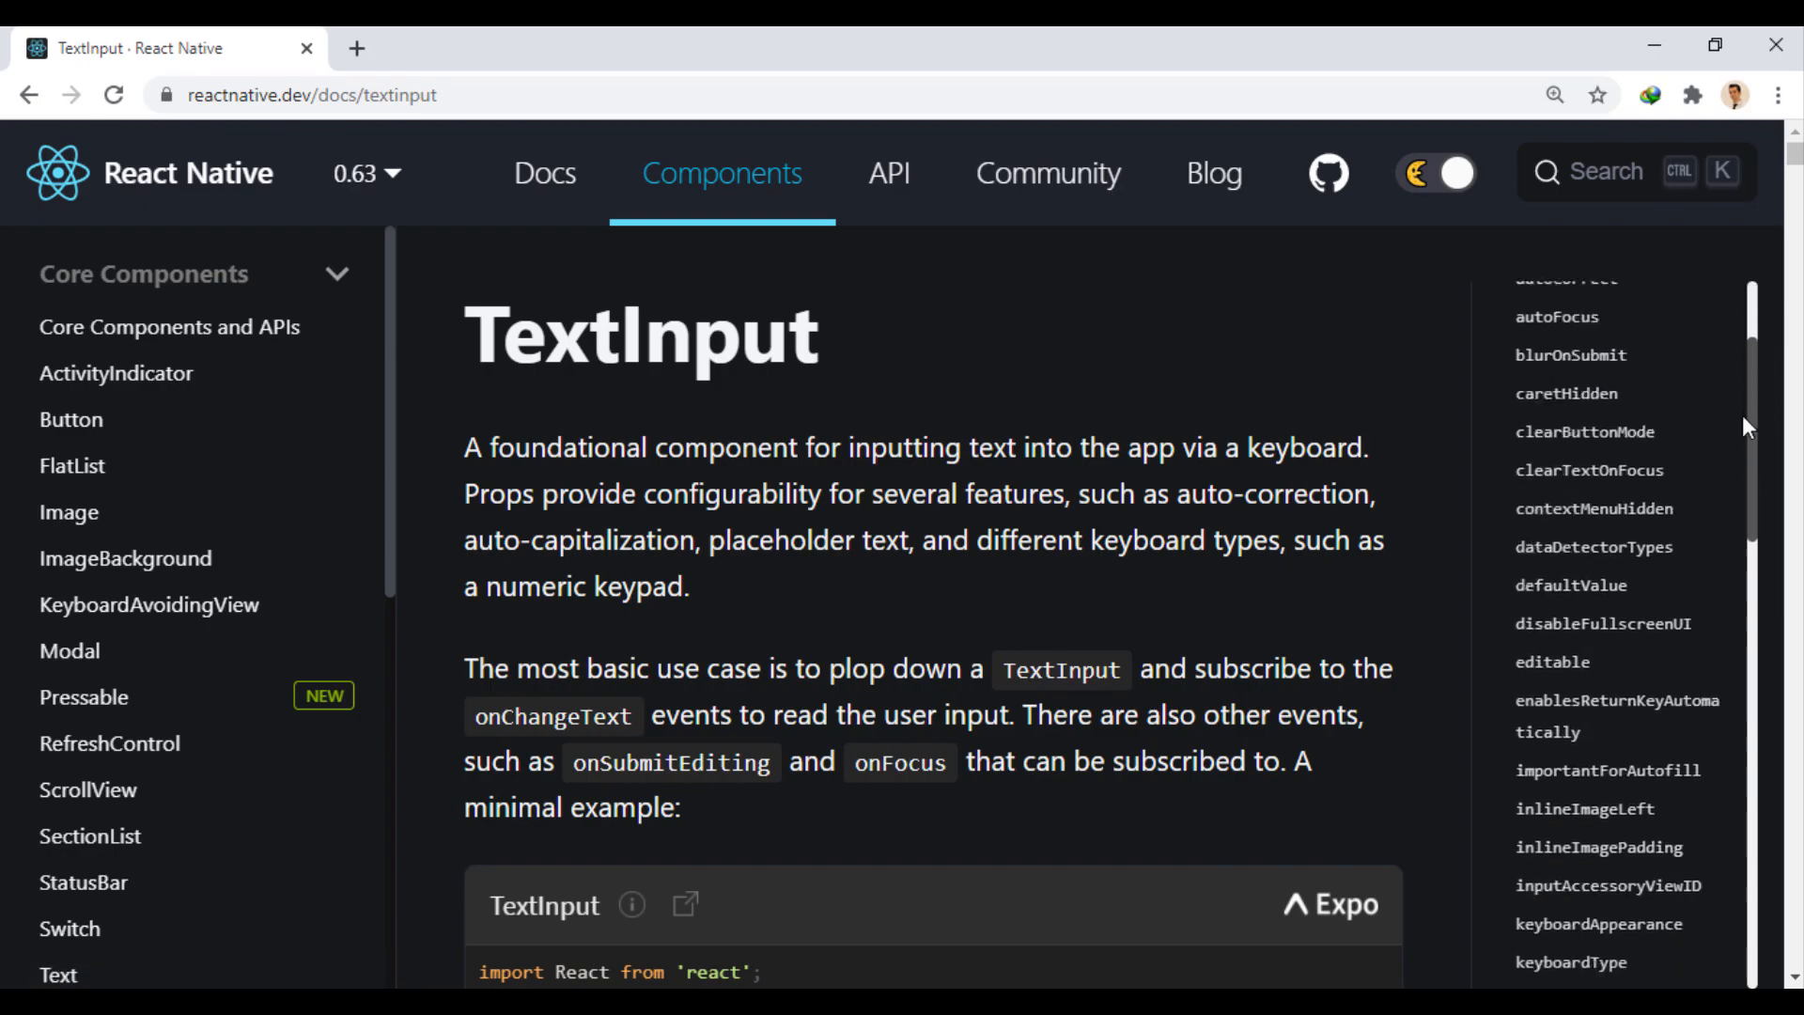
{"action": "scroll", "scroll_direction": "down", "scroll_amount": 3}
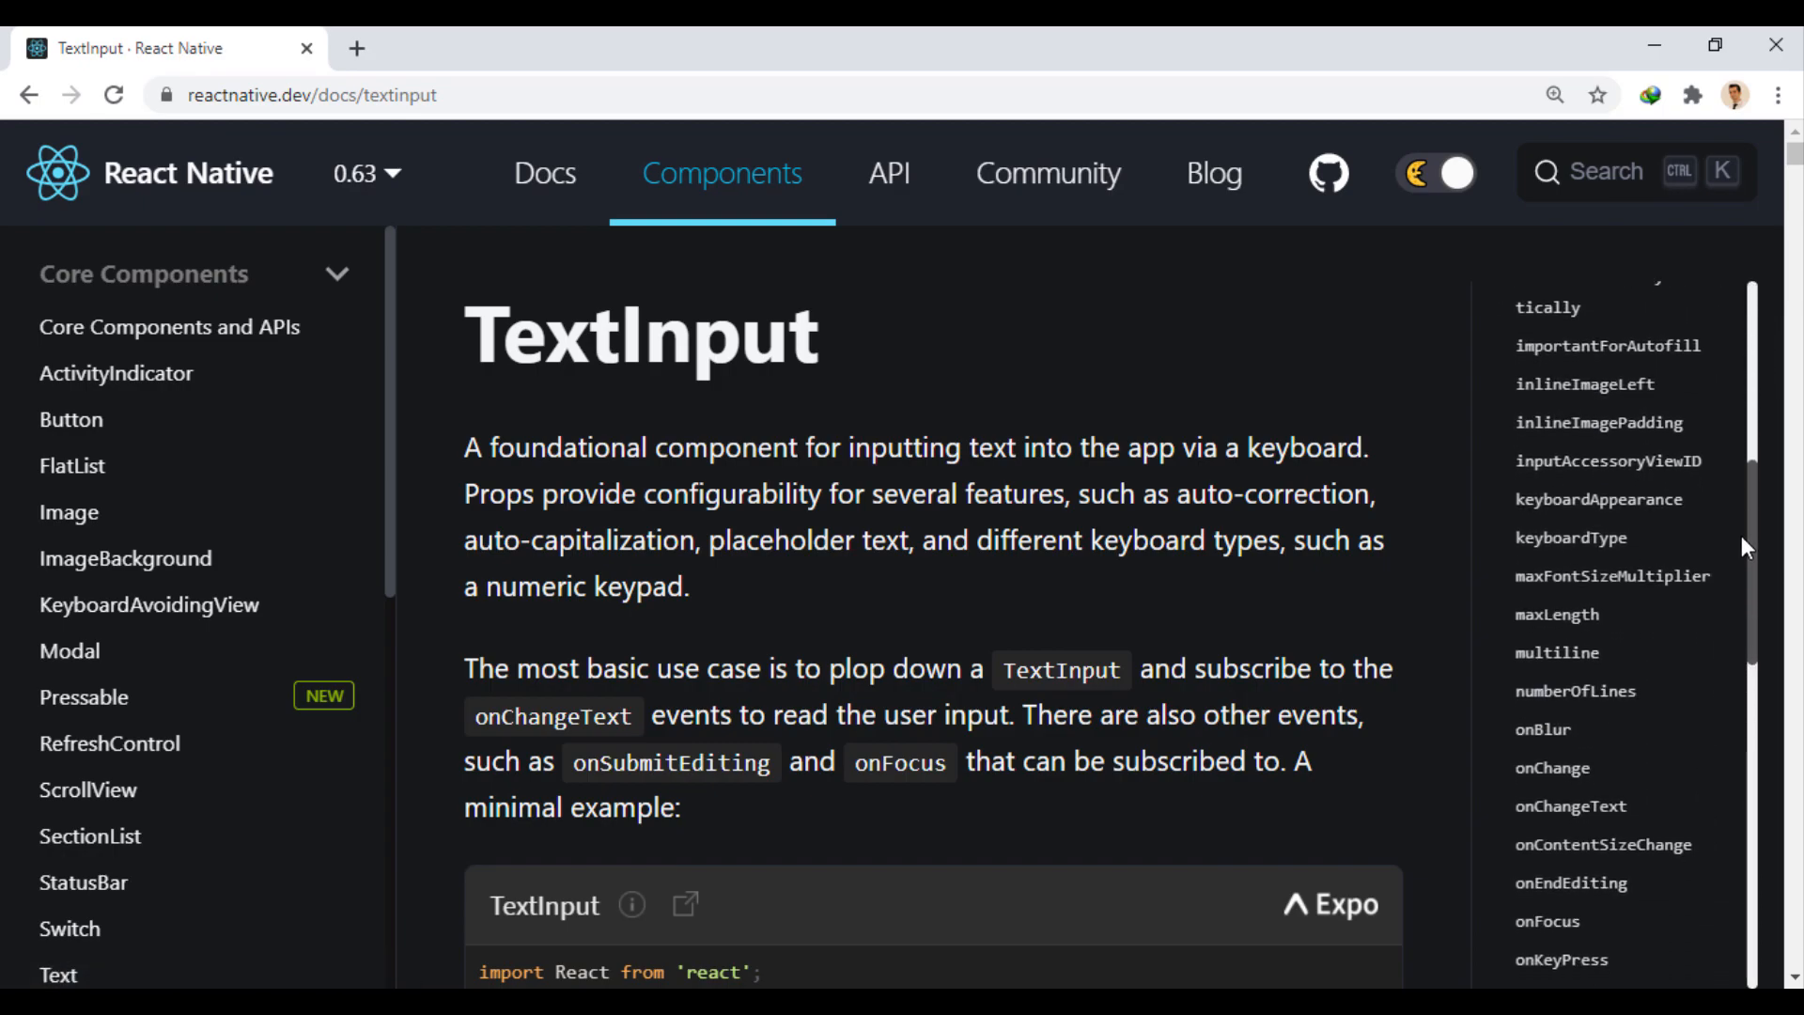
{"action": "mouse_move", "coordinate": [1570, 537]}
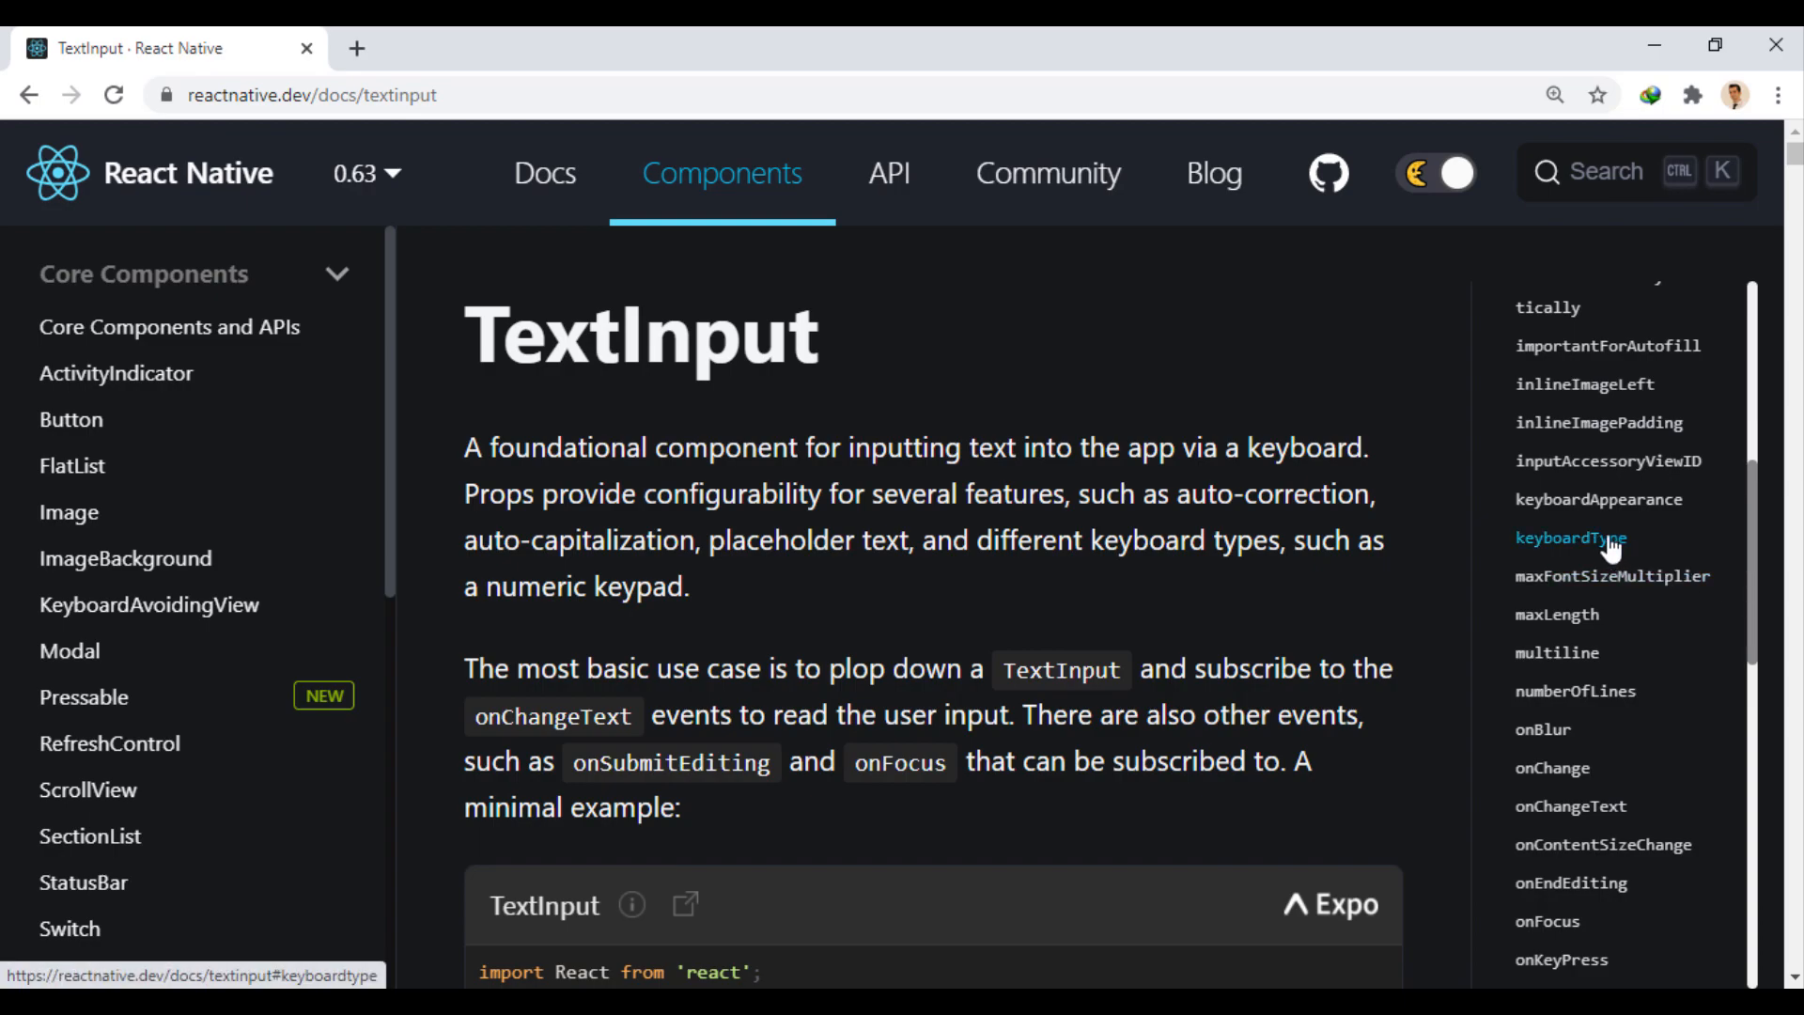
{"action": "left_click", "coordinate": [1572, 538]}
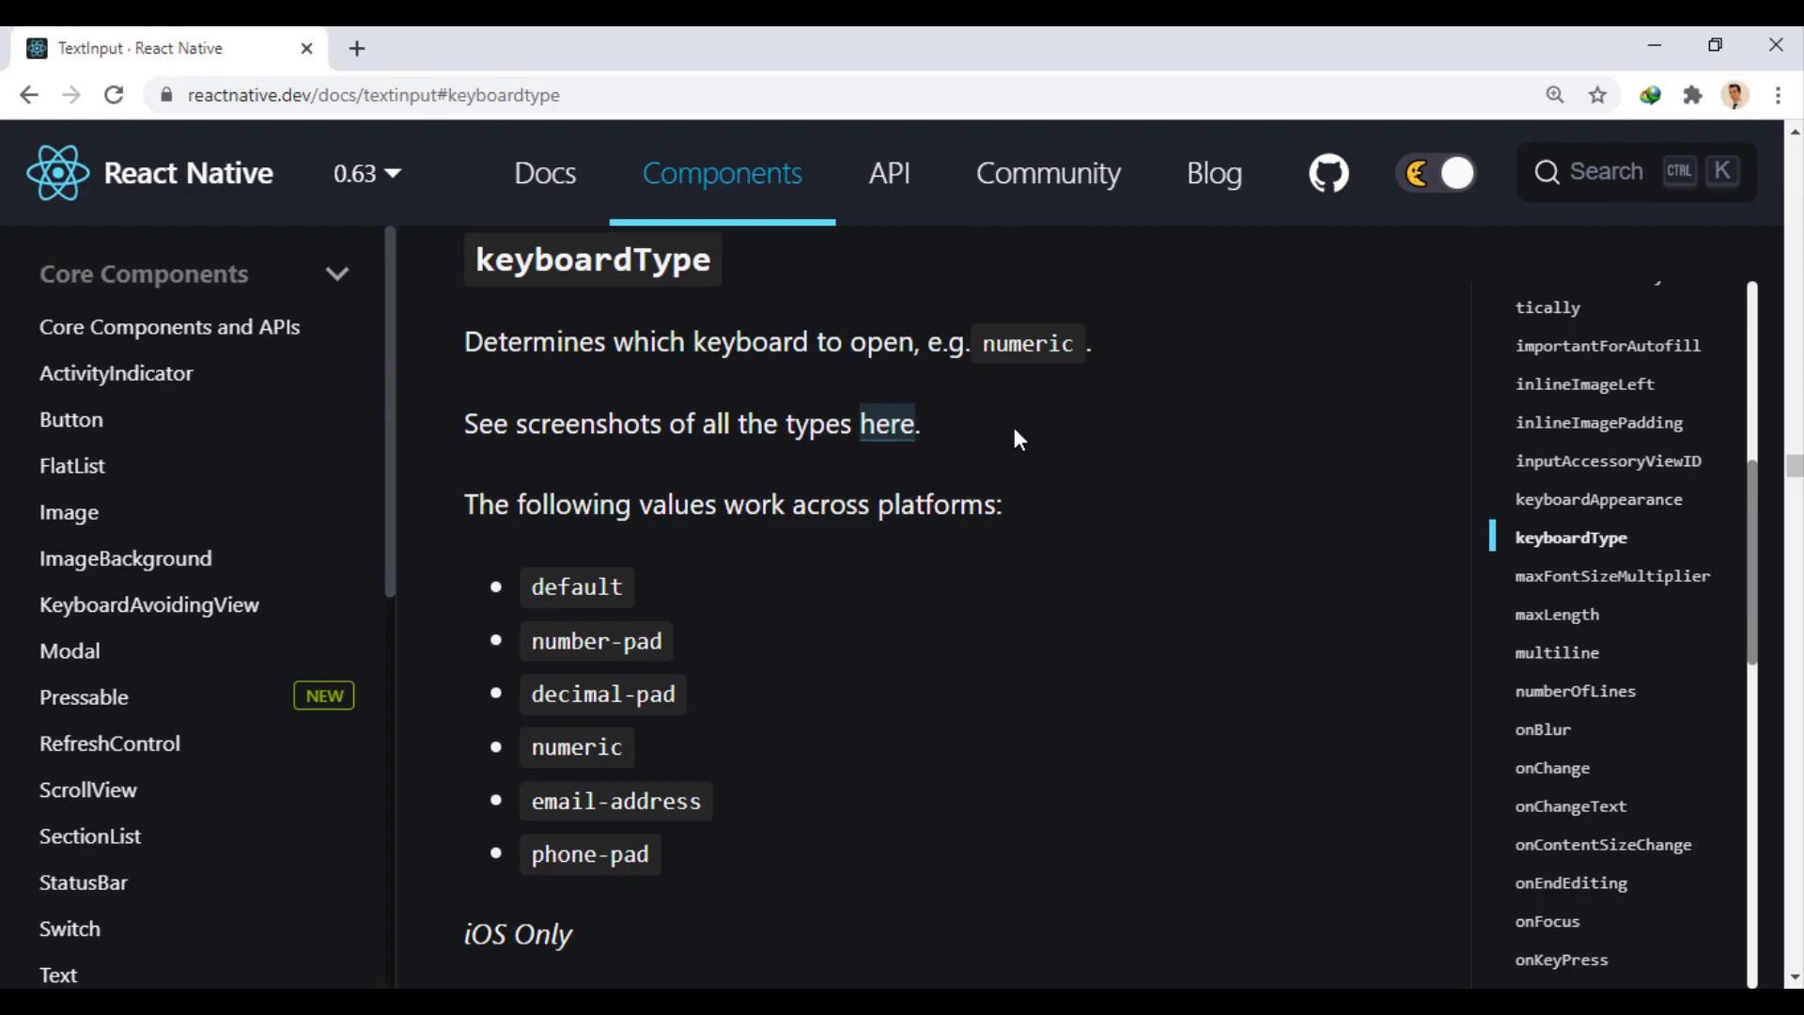
Open the lefkowitz.me keyboardType screenshot guide and scroll through the iOS and Android keyboards
{"action": "left_click", "coordinate": [887, 424]}
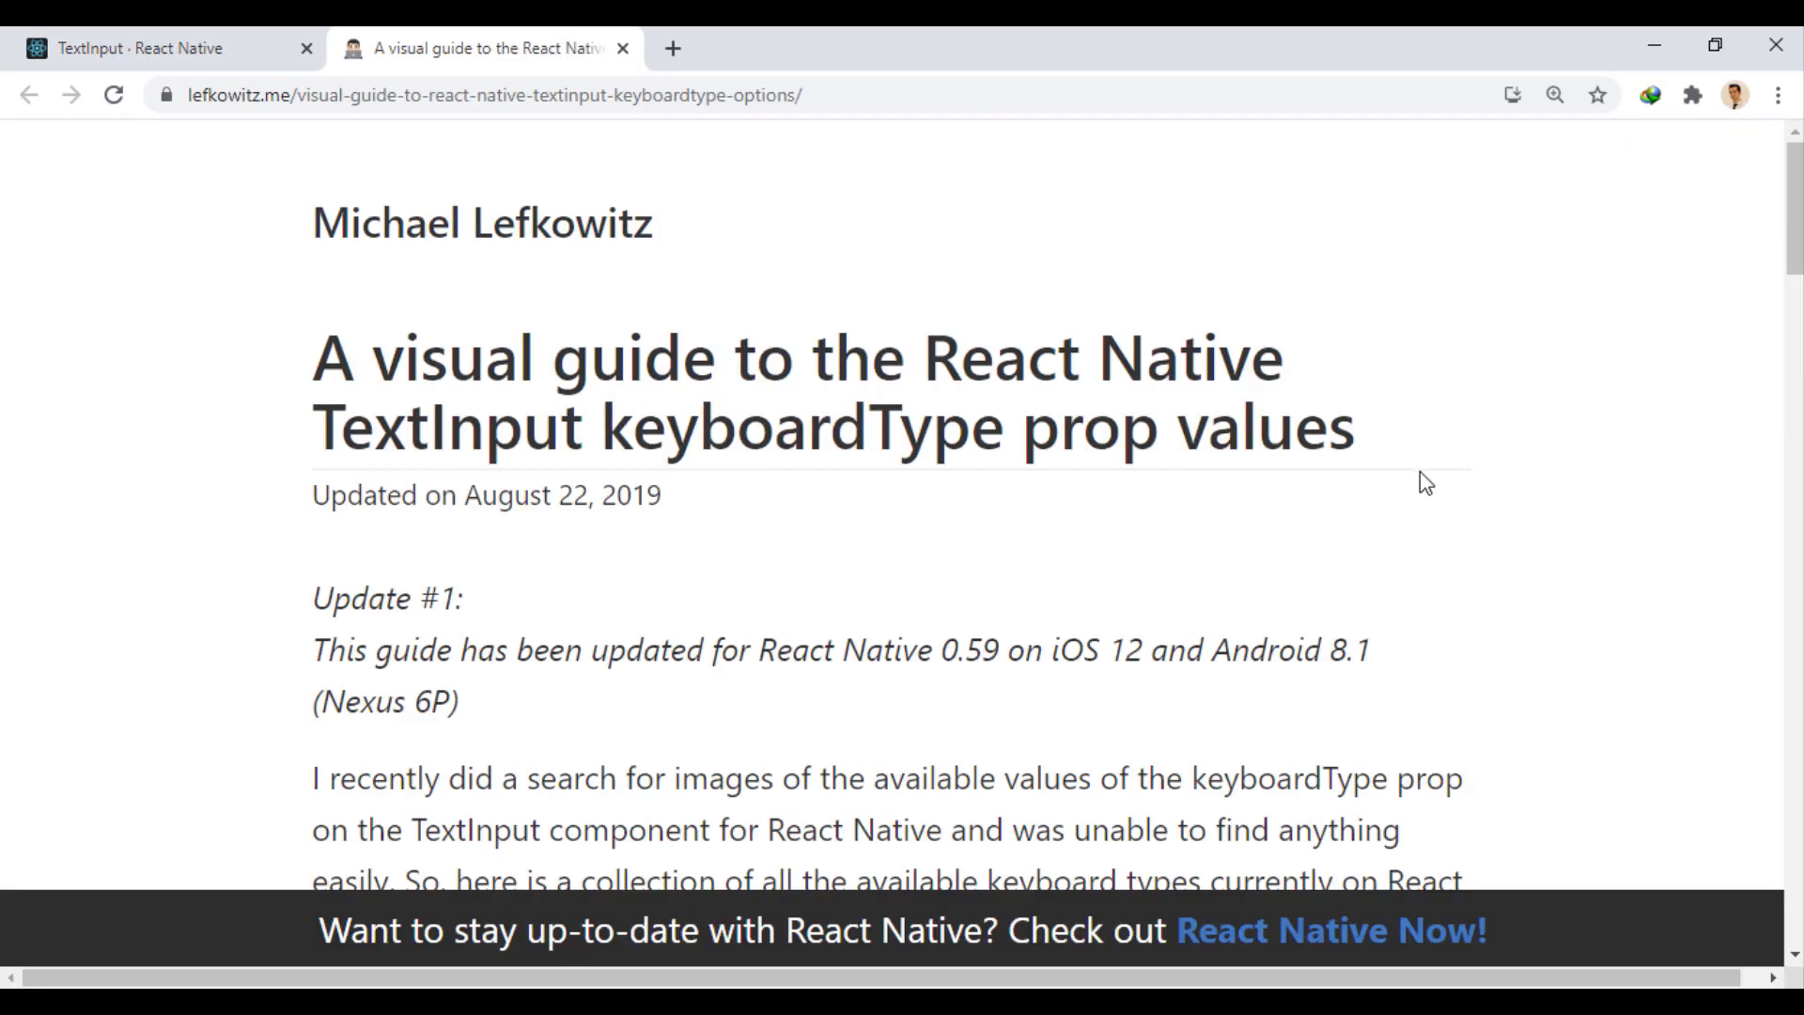
{"action": "scroll", "scroll_direction": "down", "scroll_amount": 3}
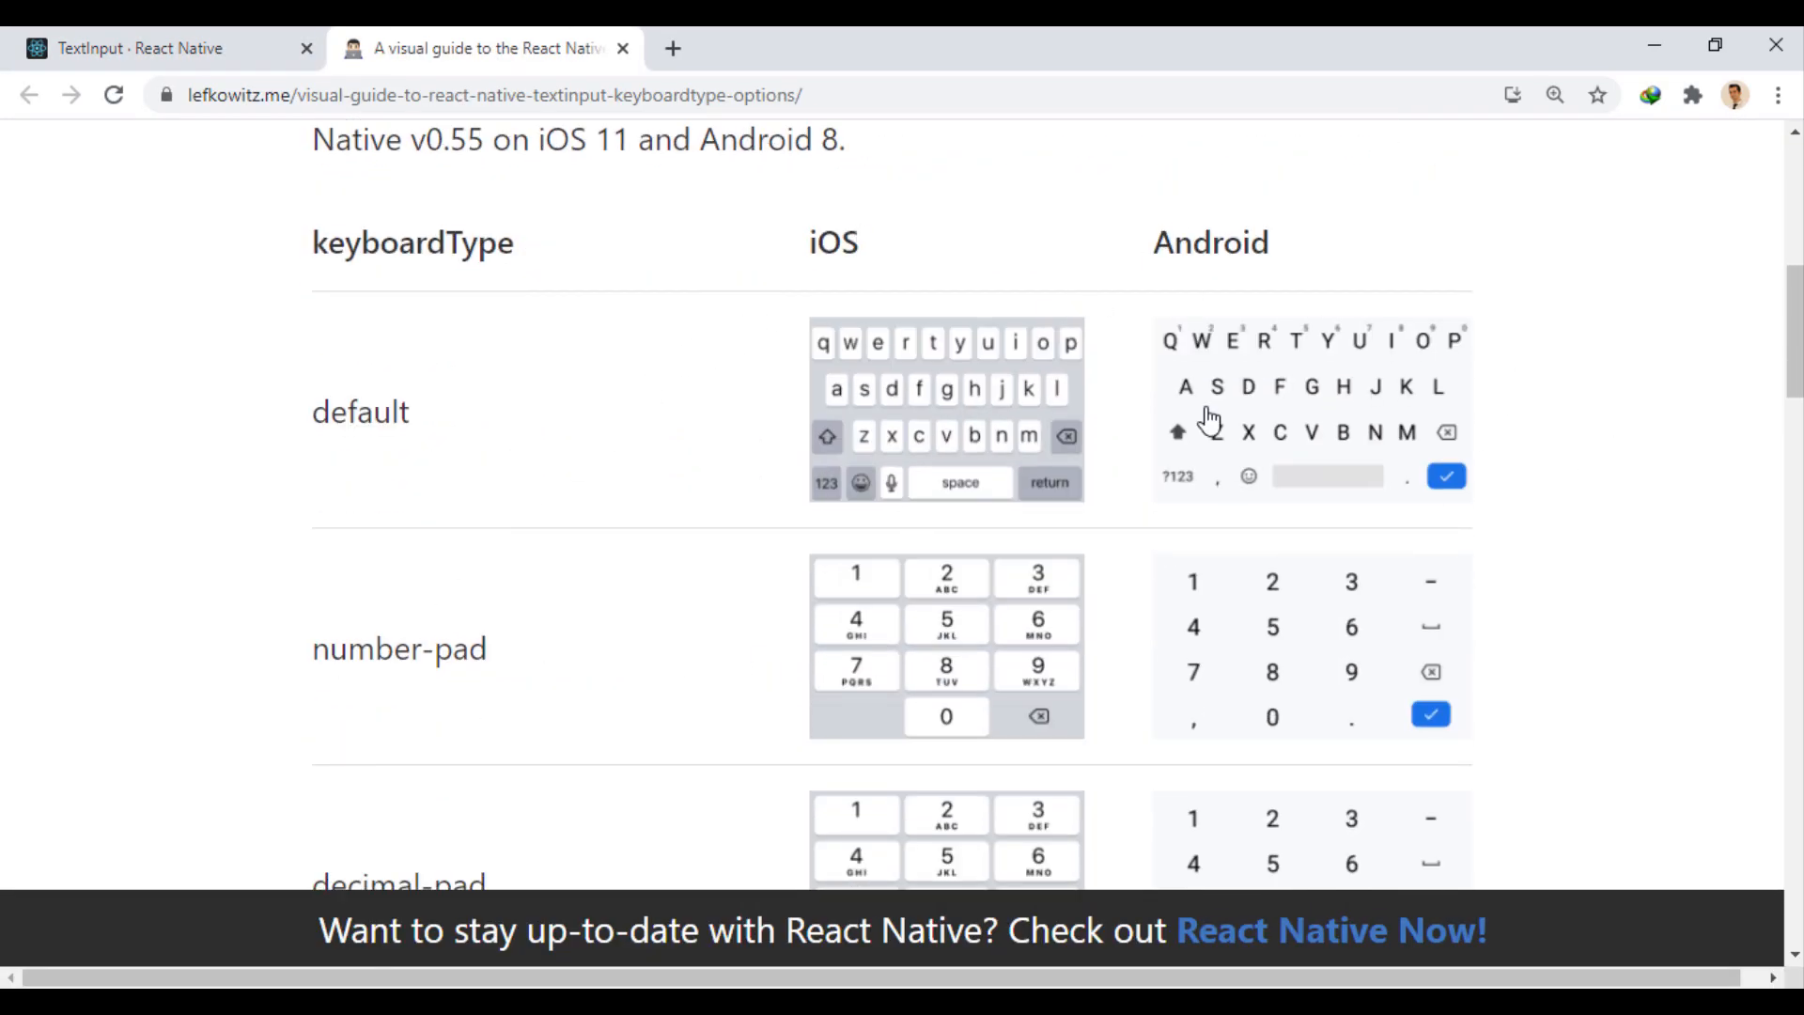
{"action": "scroll", "scroll_direction": "down", "scroll_amount": 3}
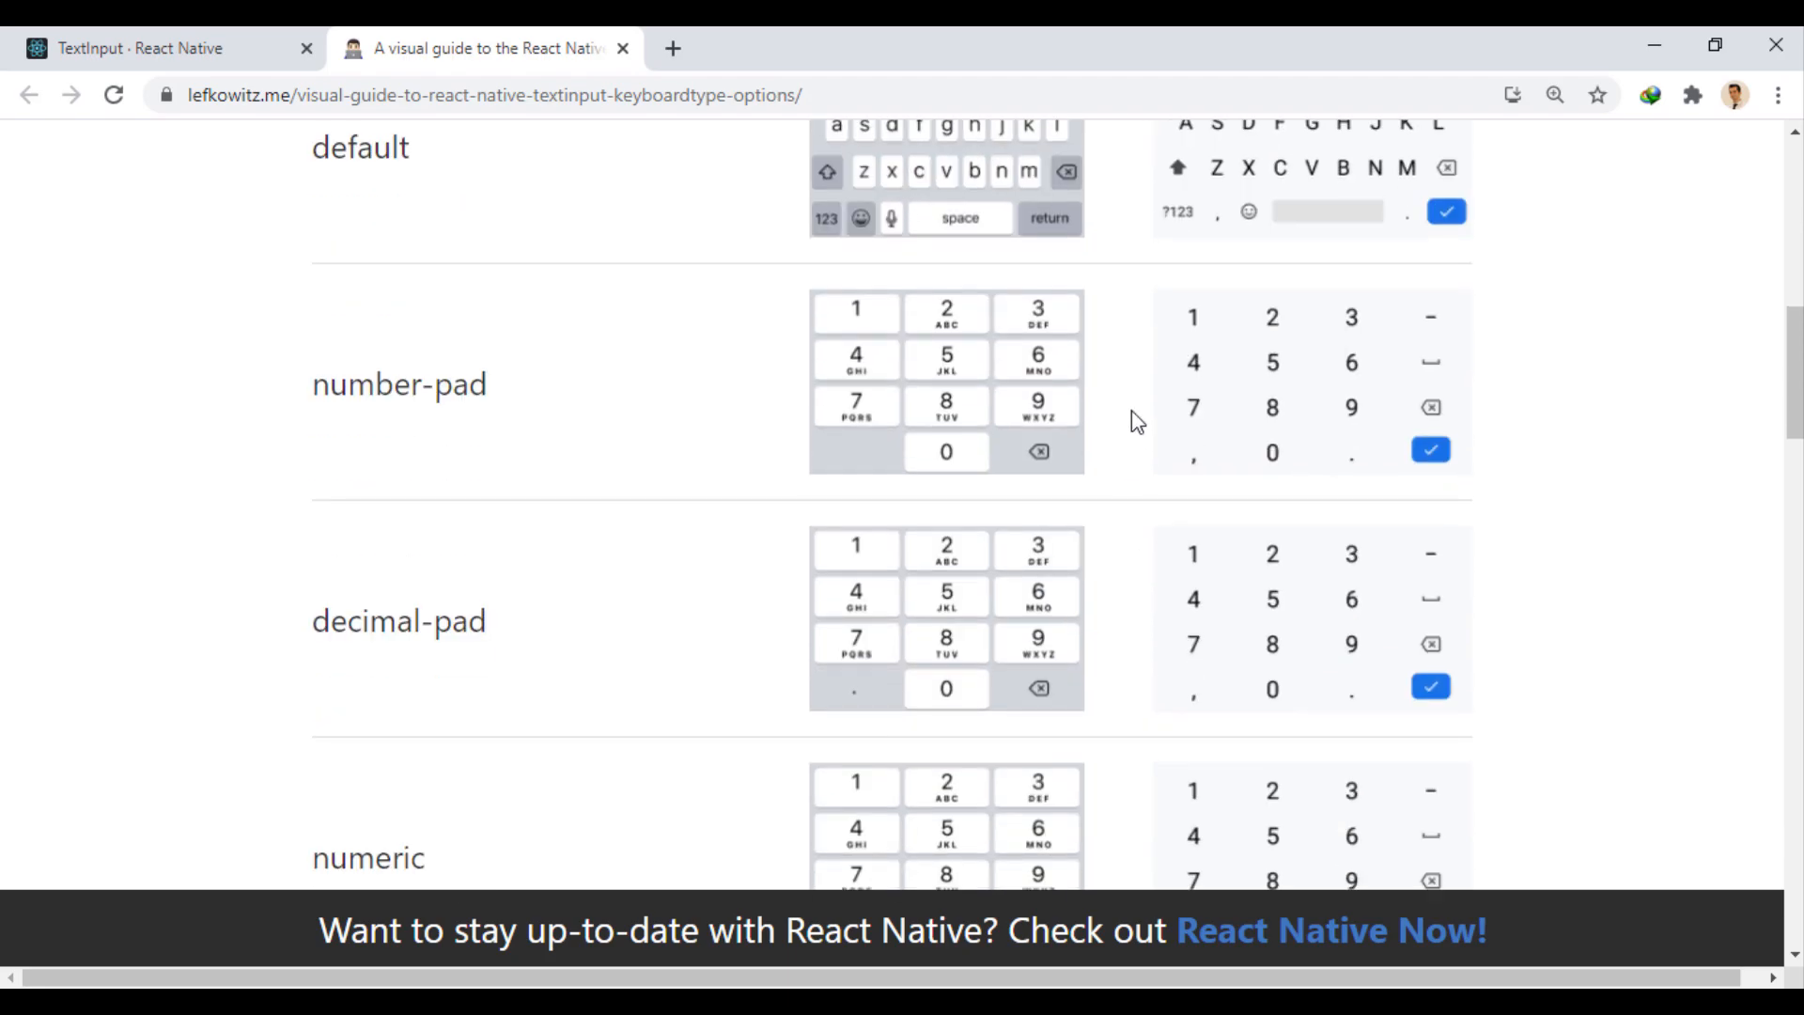
{"action": "scroll", "scroll_direction": "down", "scroll_amount": 3}
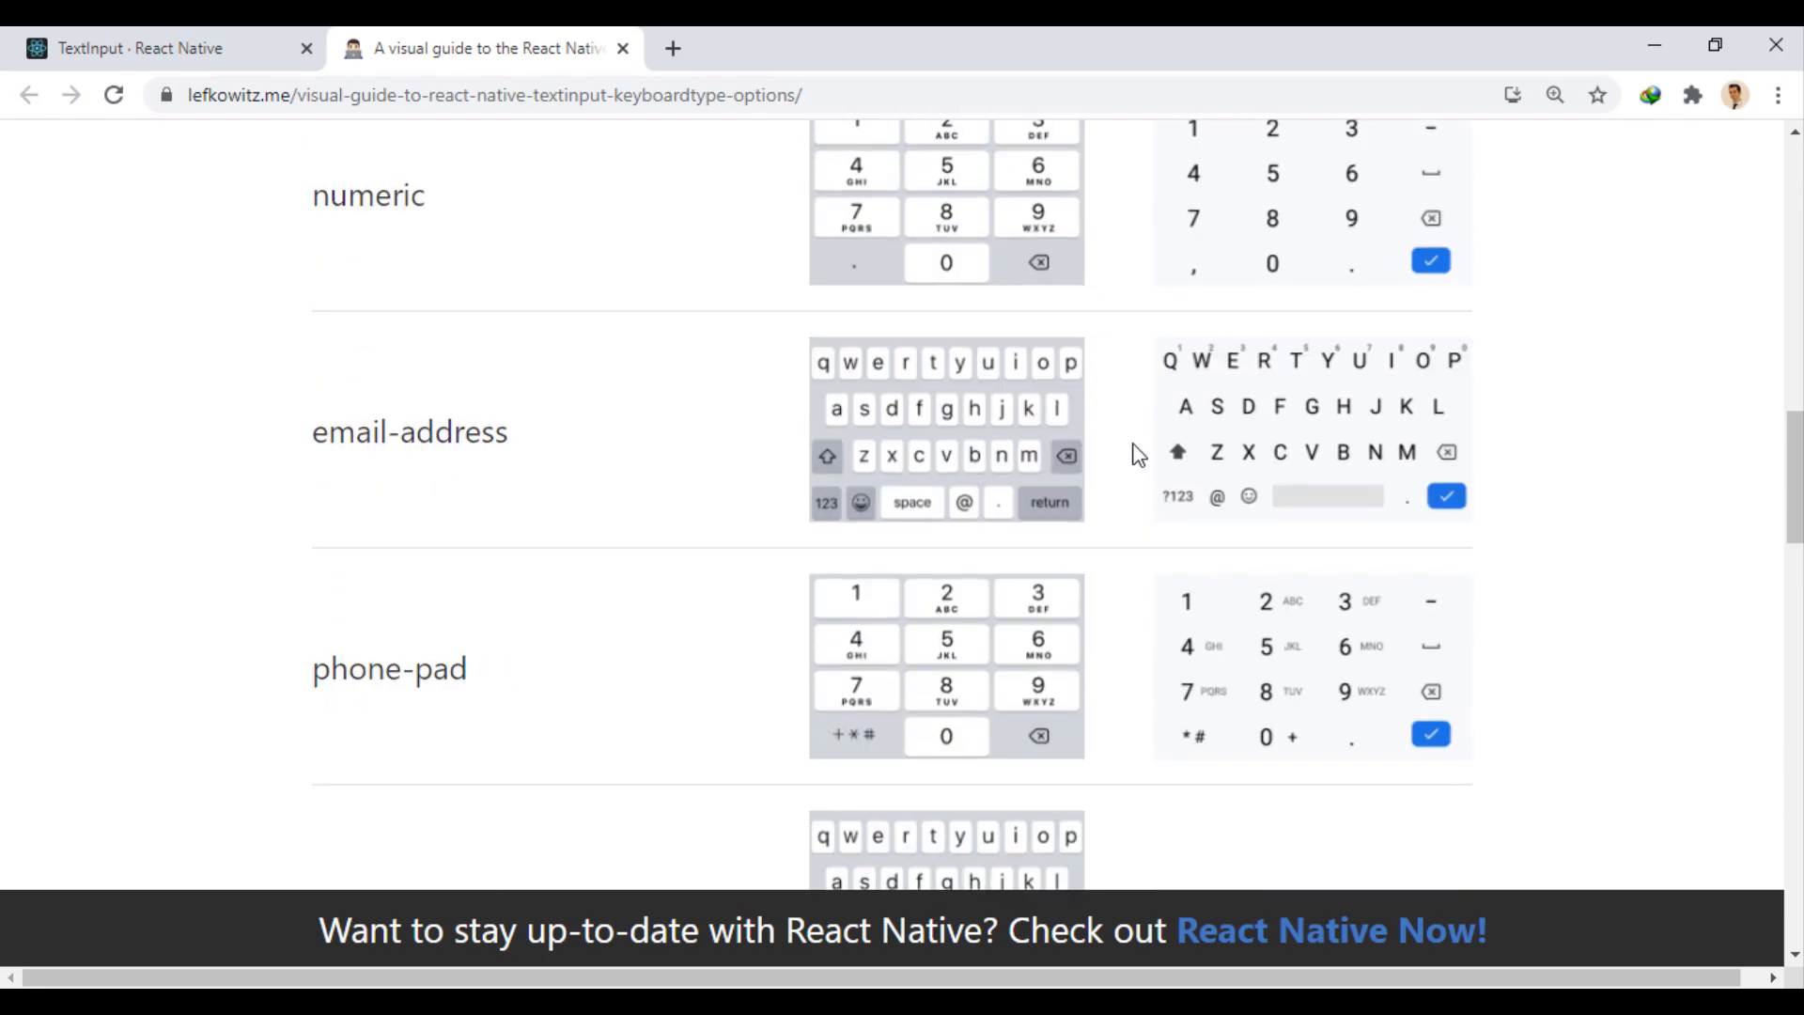
{"action": "scroll", "scroll_direction": "down", "scroll_amount": 3}
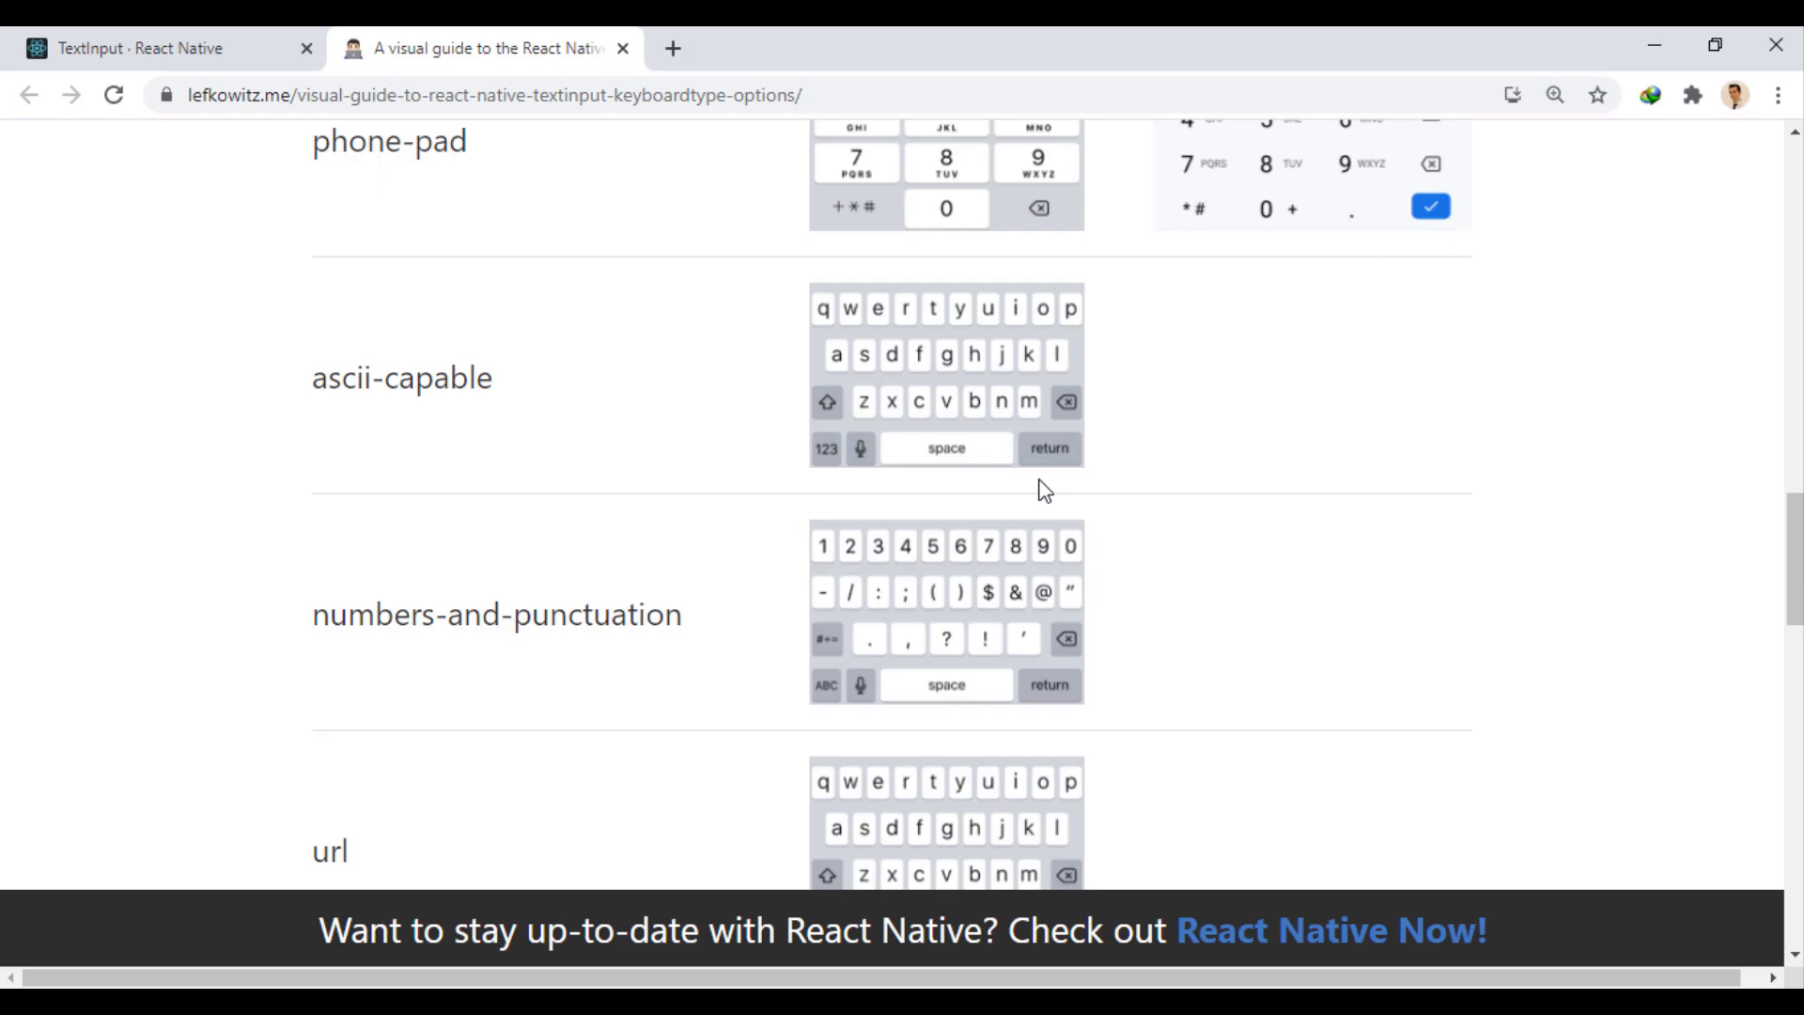
{"action": "scroll", "scroll_direction": "down", "scroll_amount": 3}
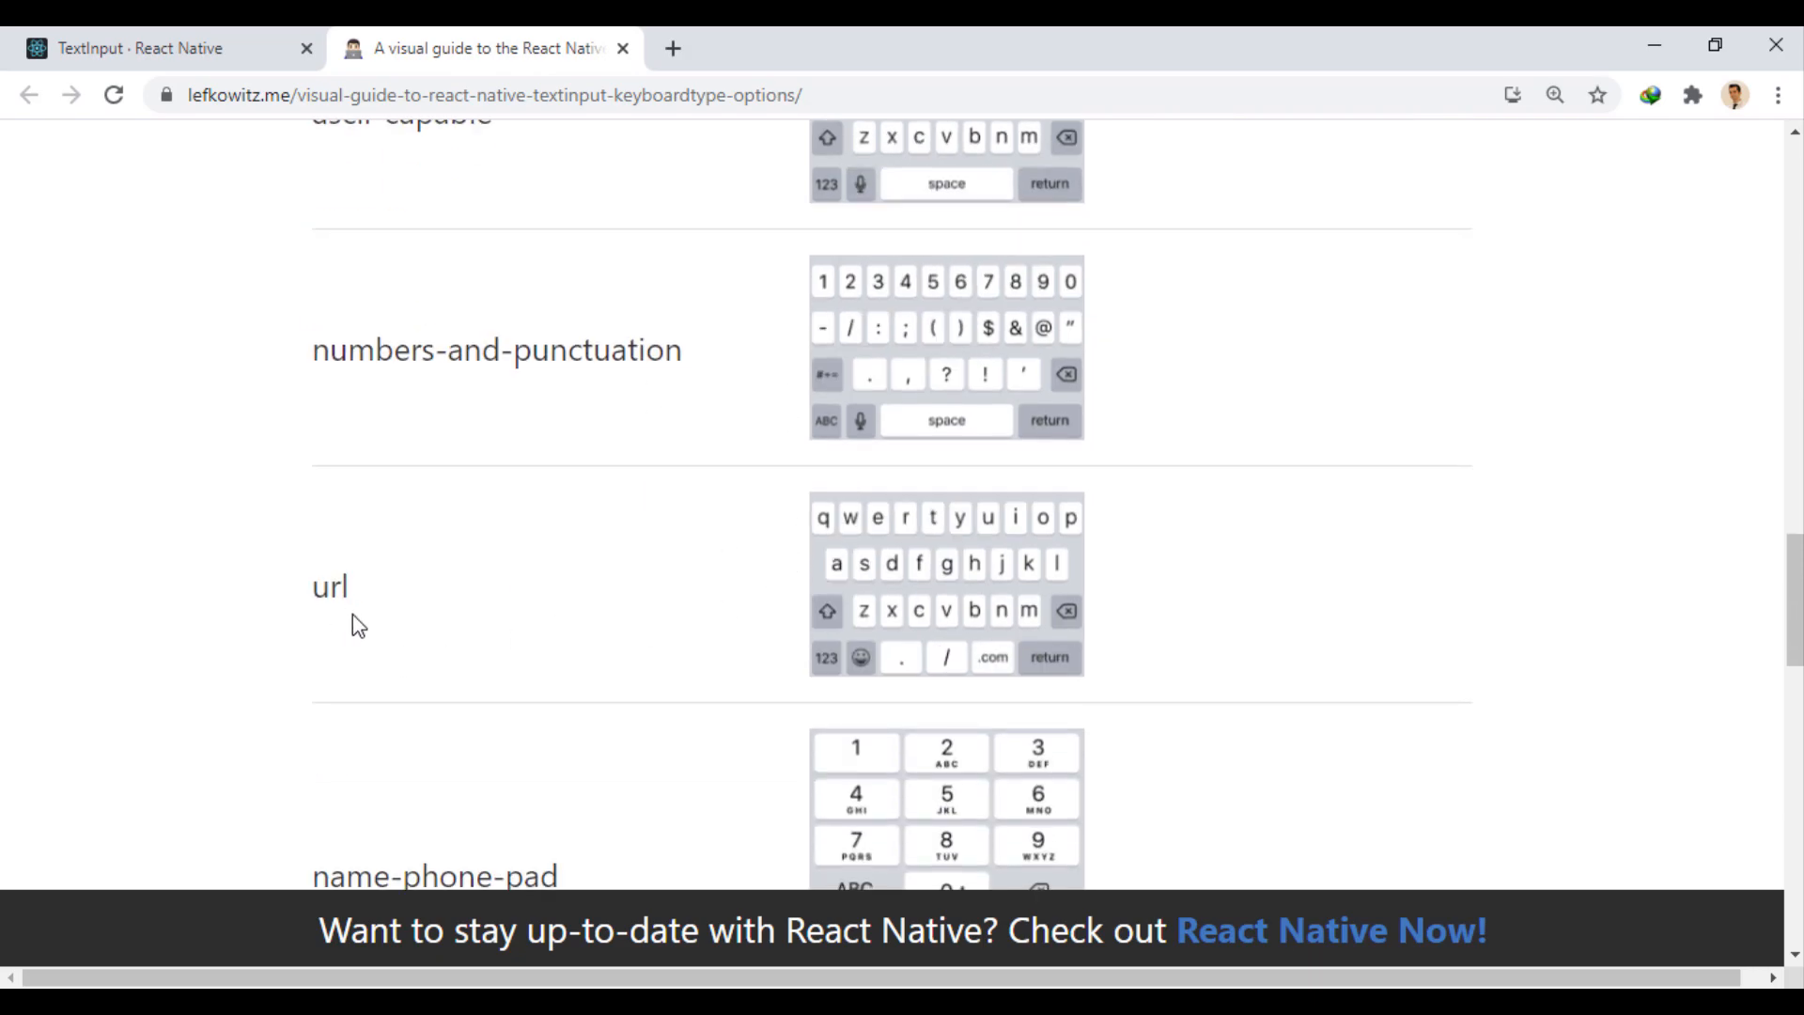
{"action": "scroll", "scroll_direction": "down", "scroll_amount": 3}
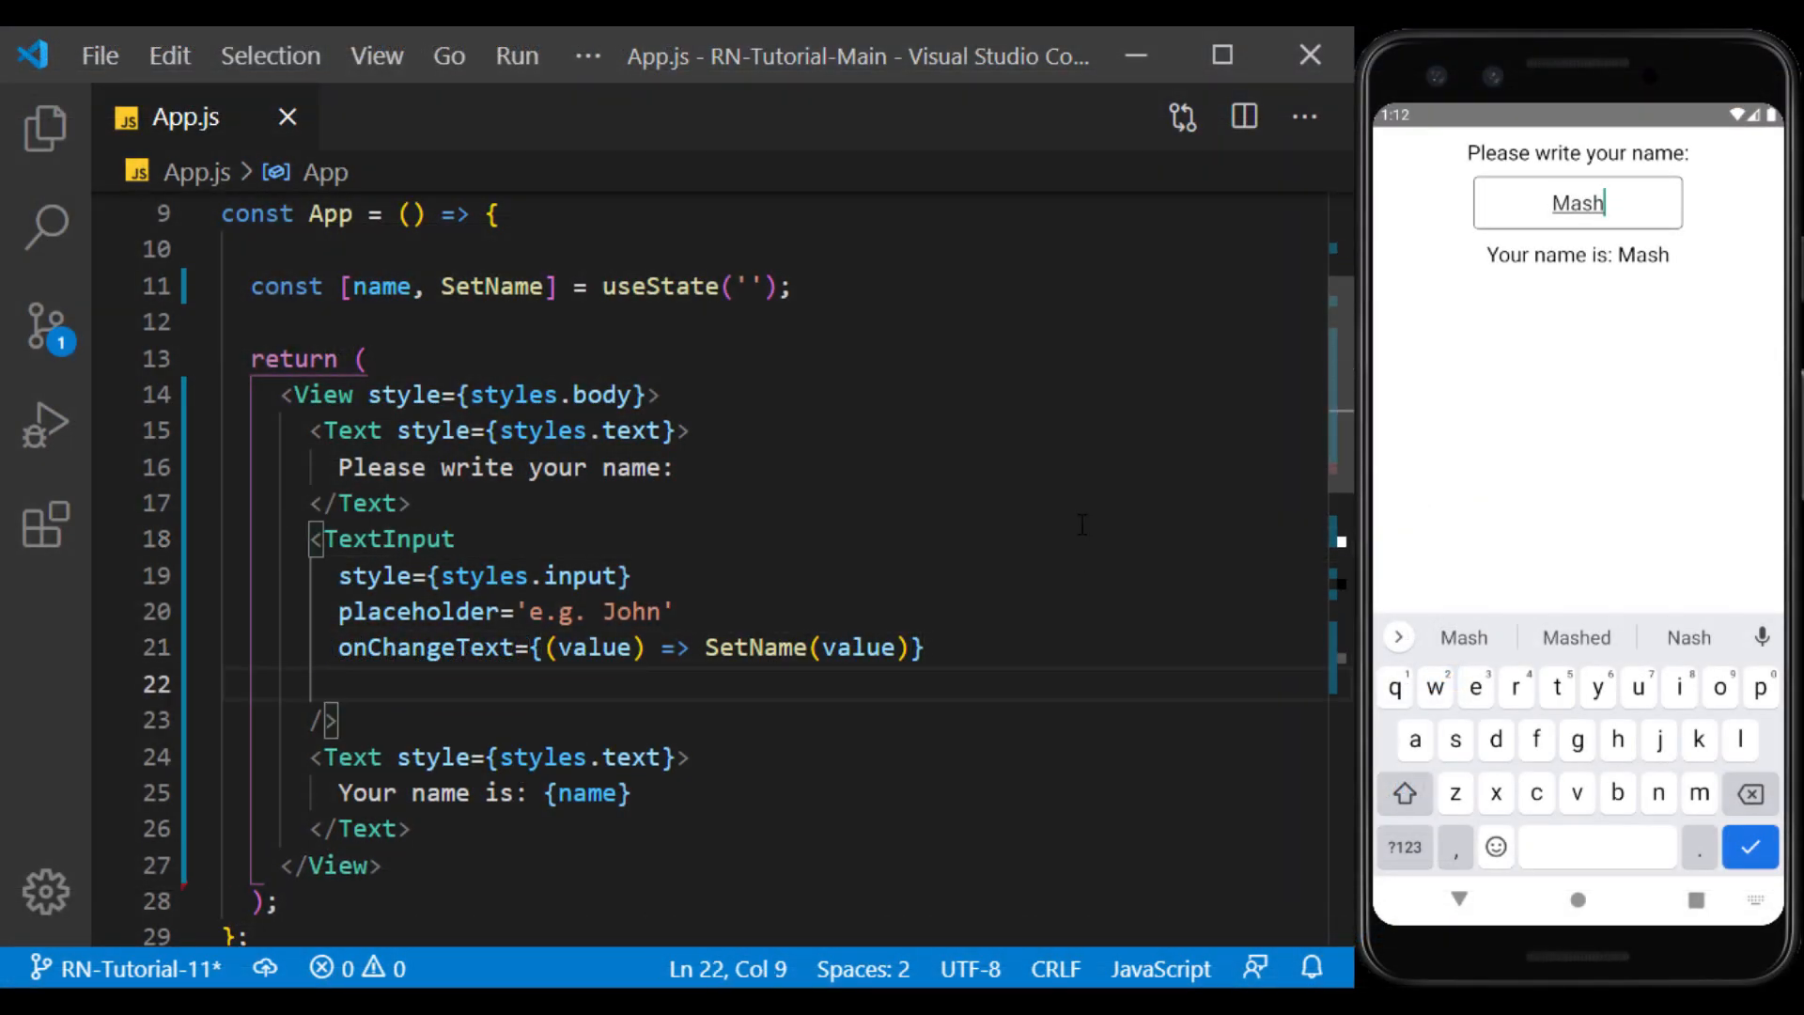
Set keyboardType to 'numeric', test the keypad in the emulator, then select the phone-pad value
{"action": "type", "text": "keyboardType="}
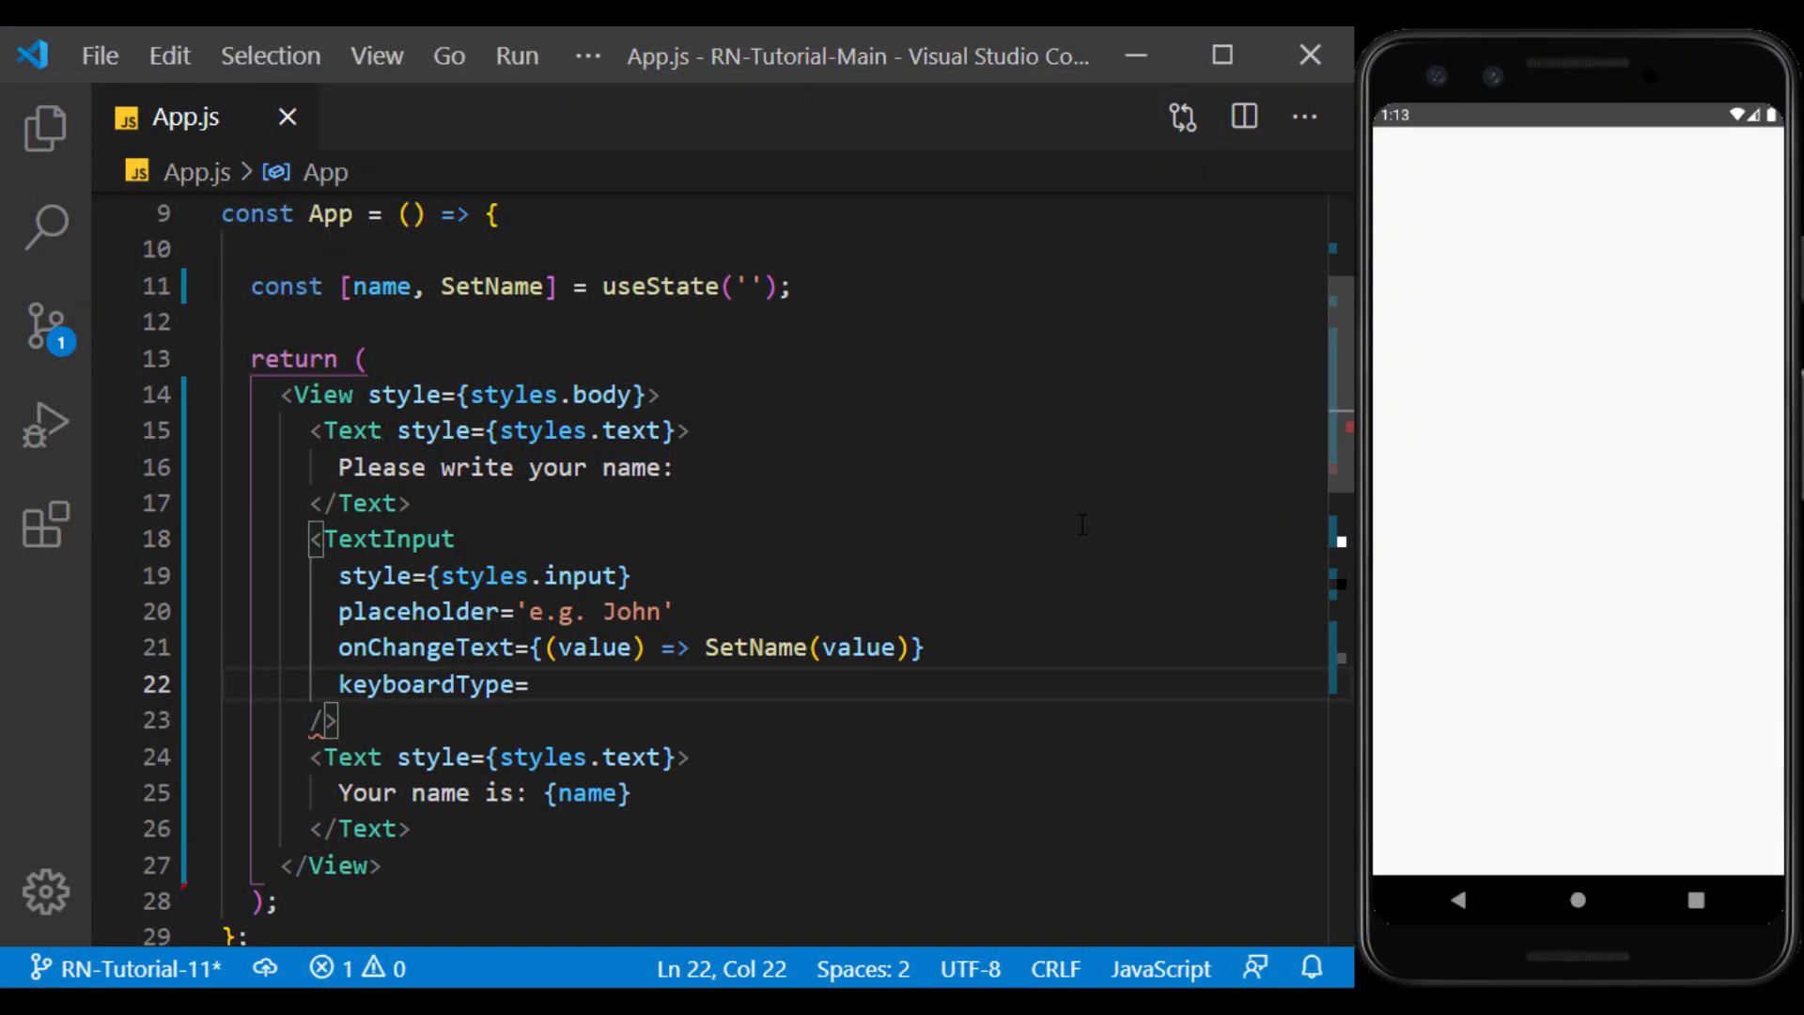
{"action": "type", "text": "'numeric'"}
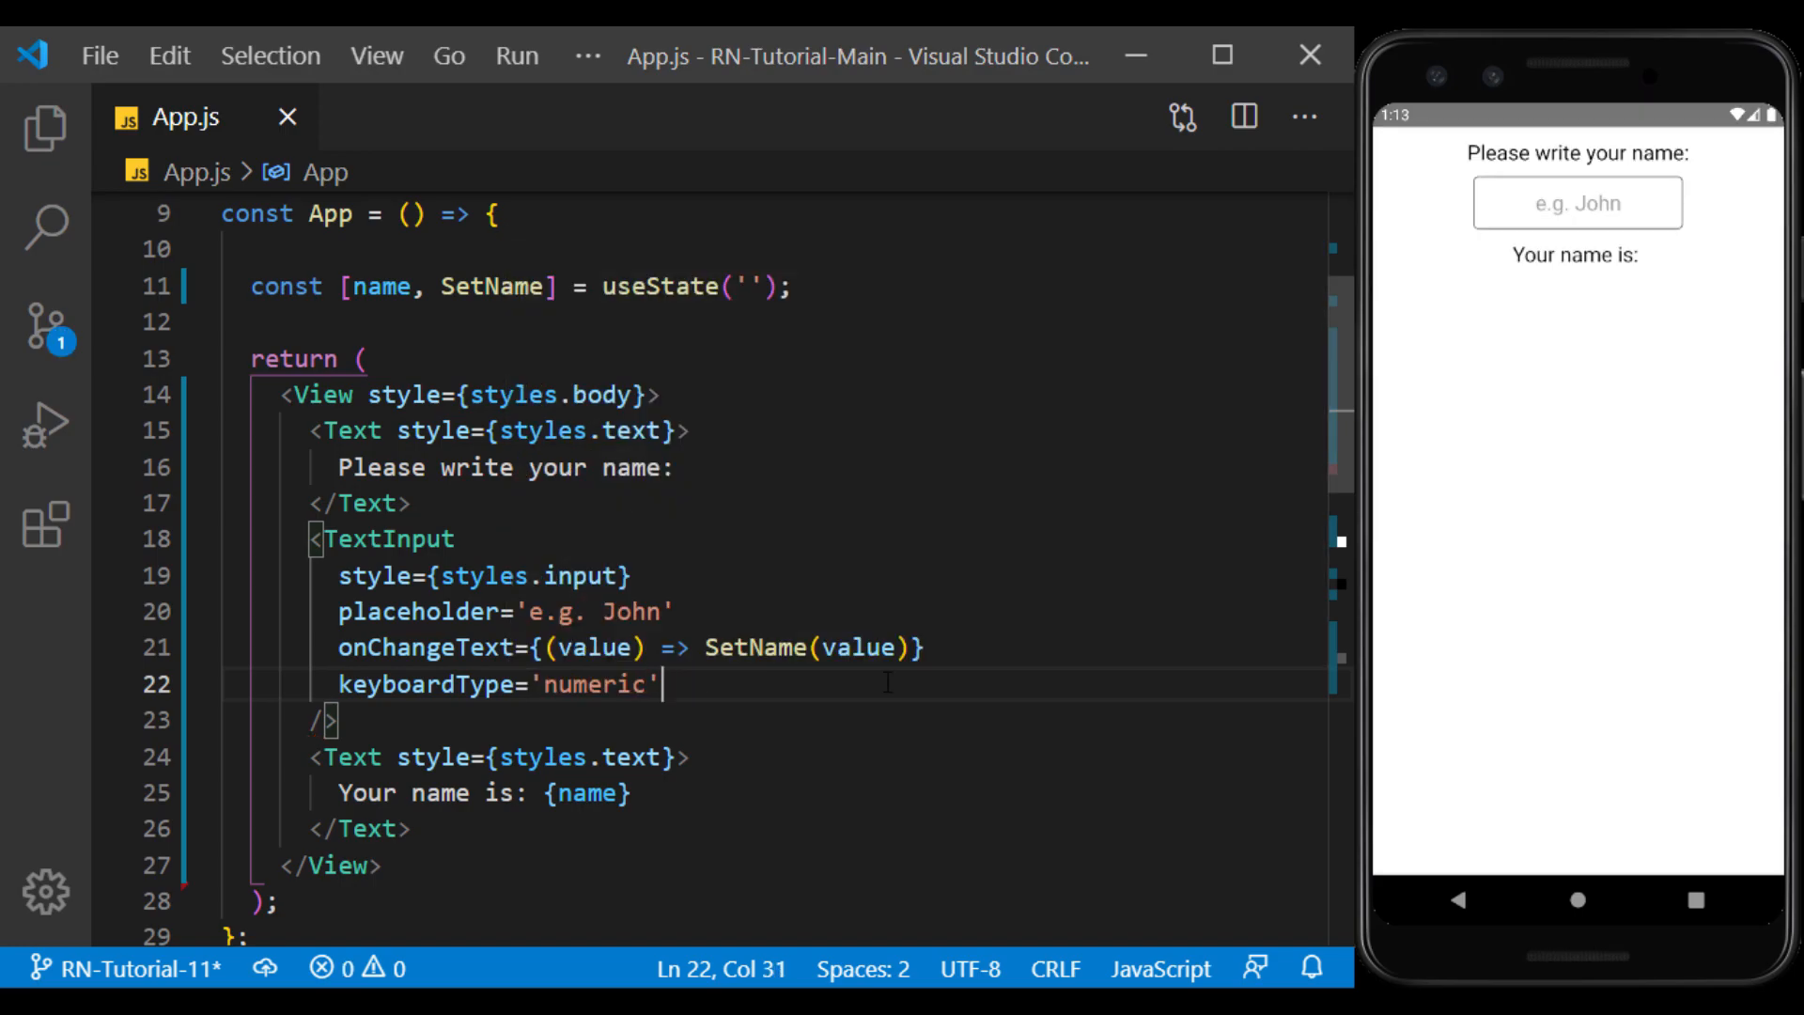
{"action": "left_click", "coordinate": [1576, 203]}
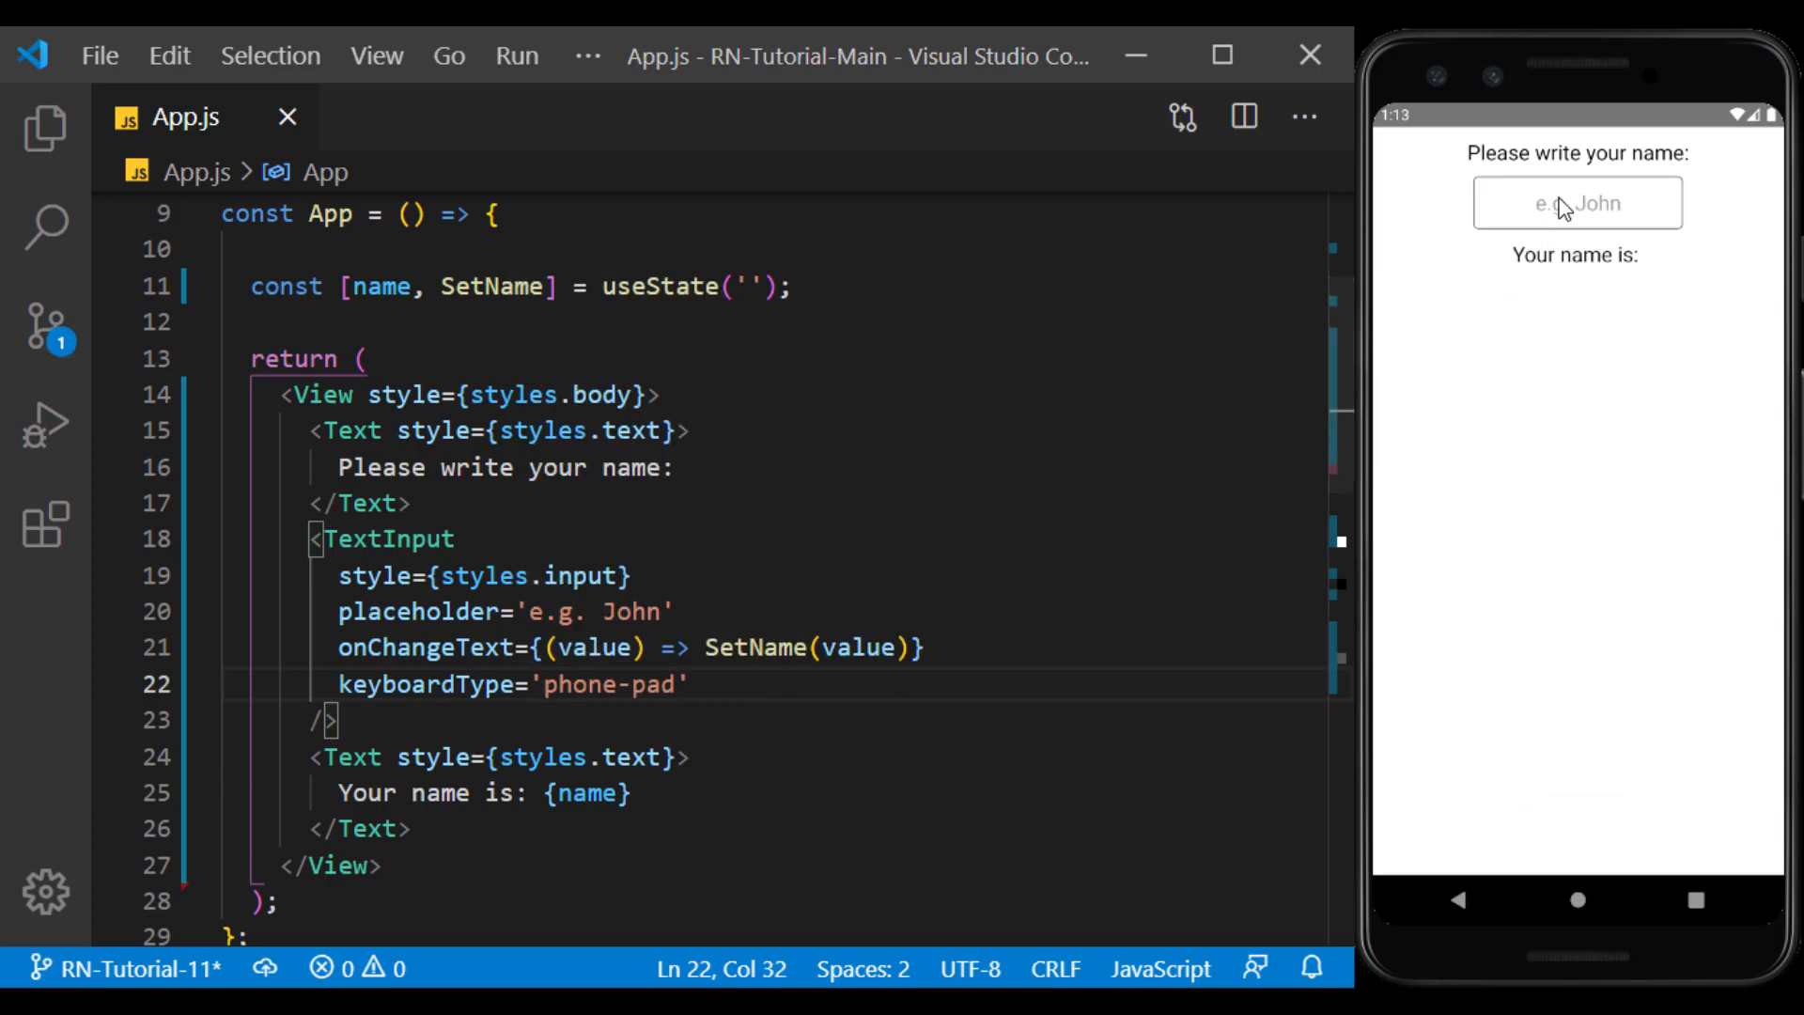
{"action": "left_click", "coordinate": [1577, 203]}
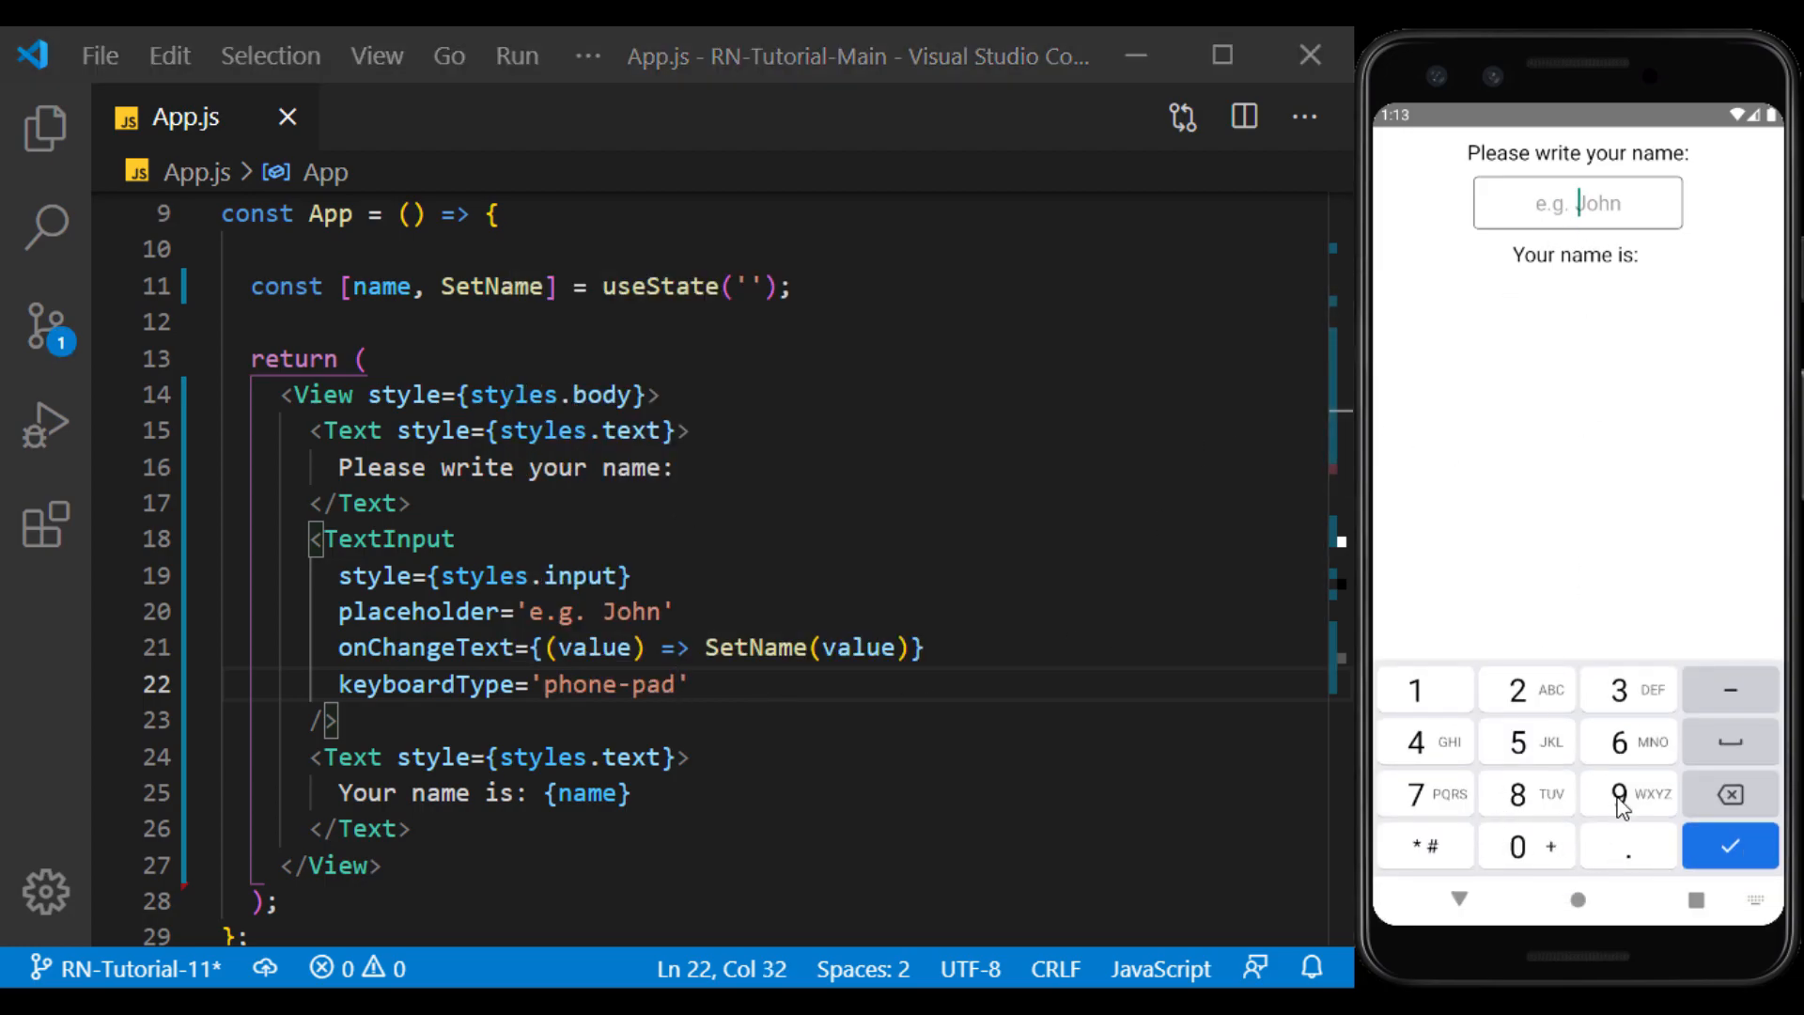
{"action": "double_click", "coordinate": [613, 683]}
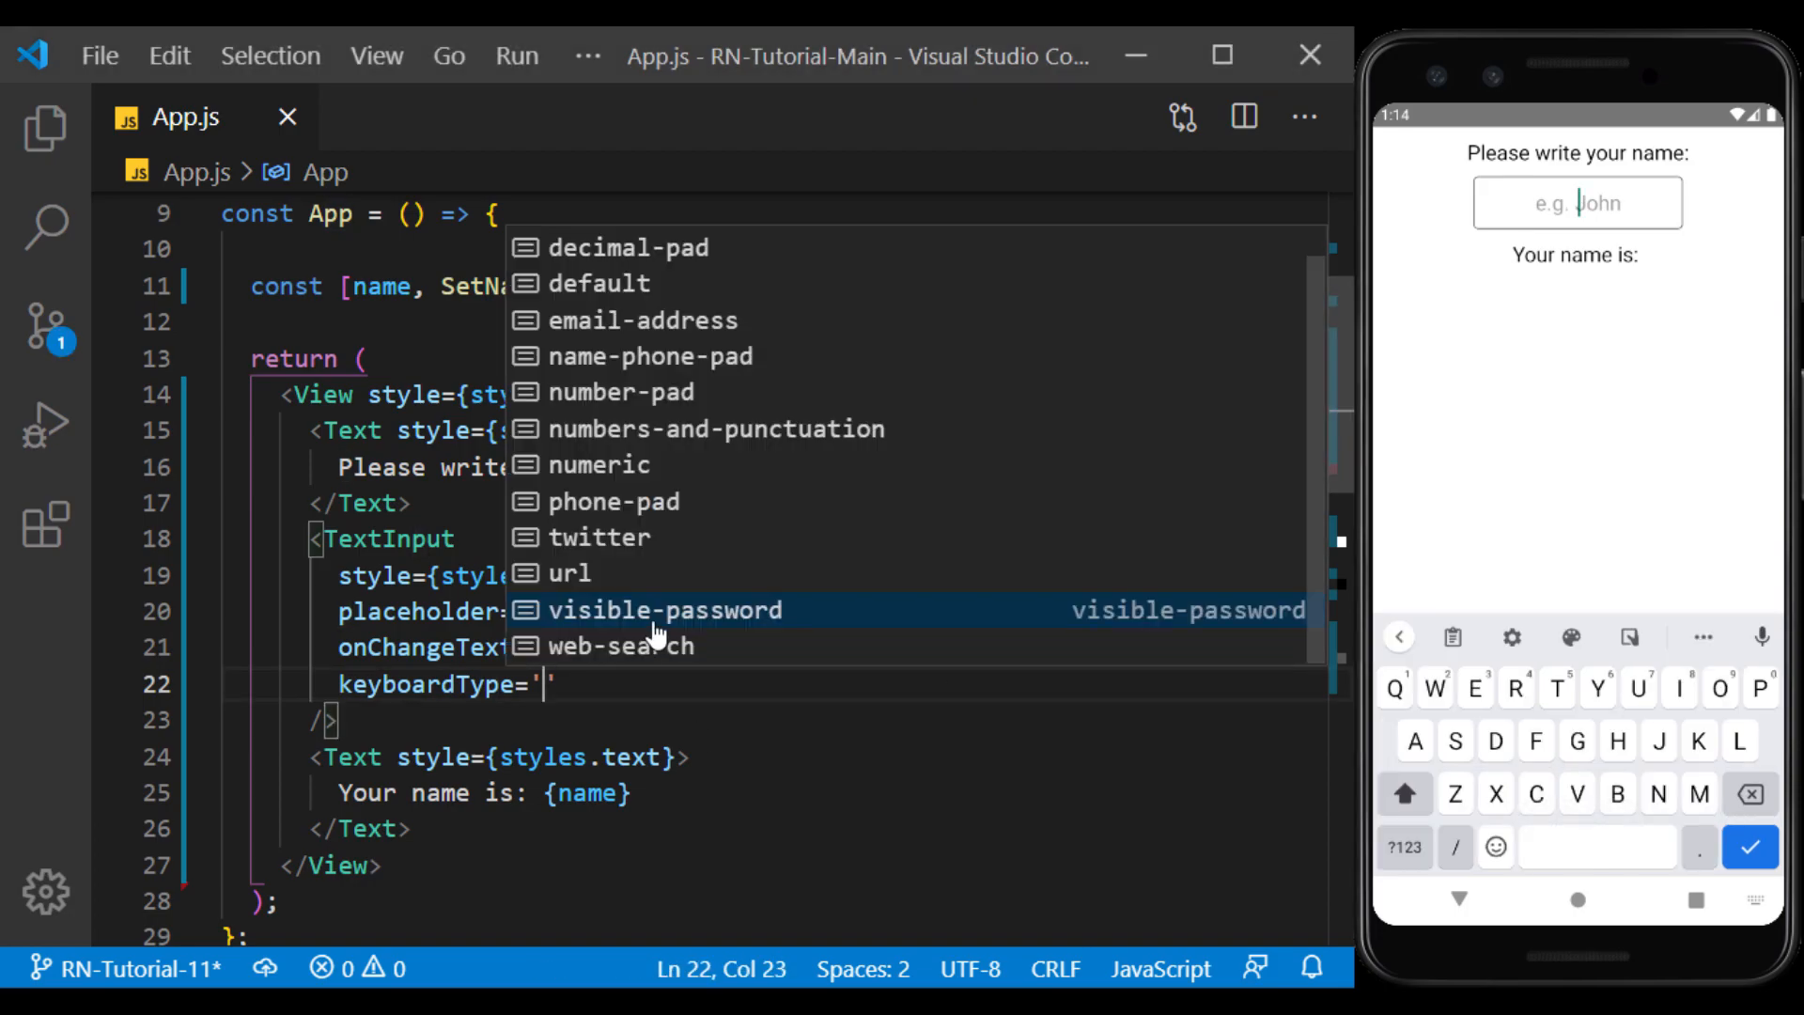
{"action": "mouse_move", "coordinate": [627, 320]}
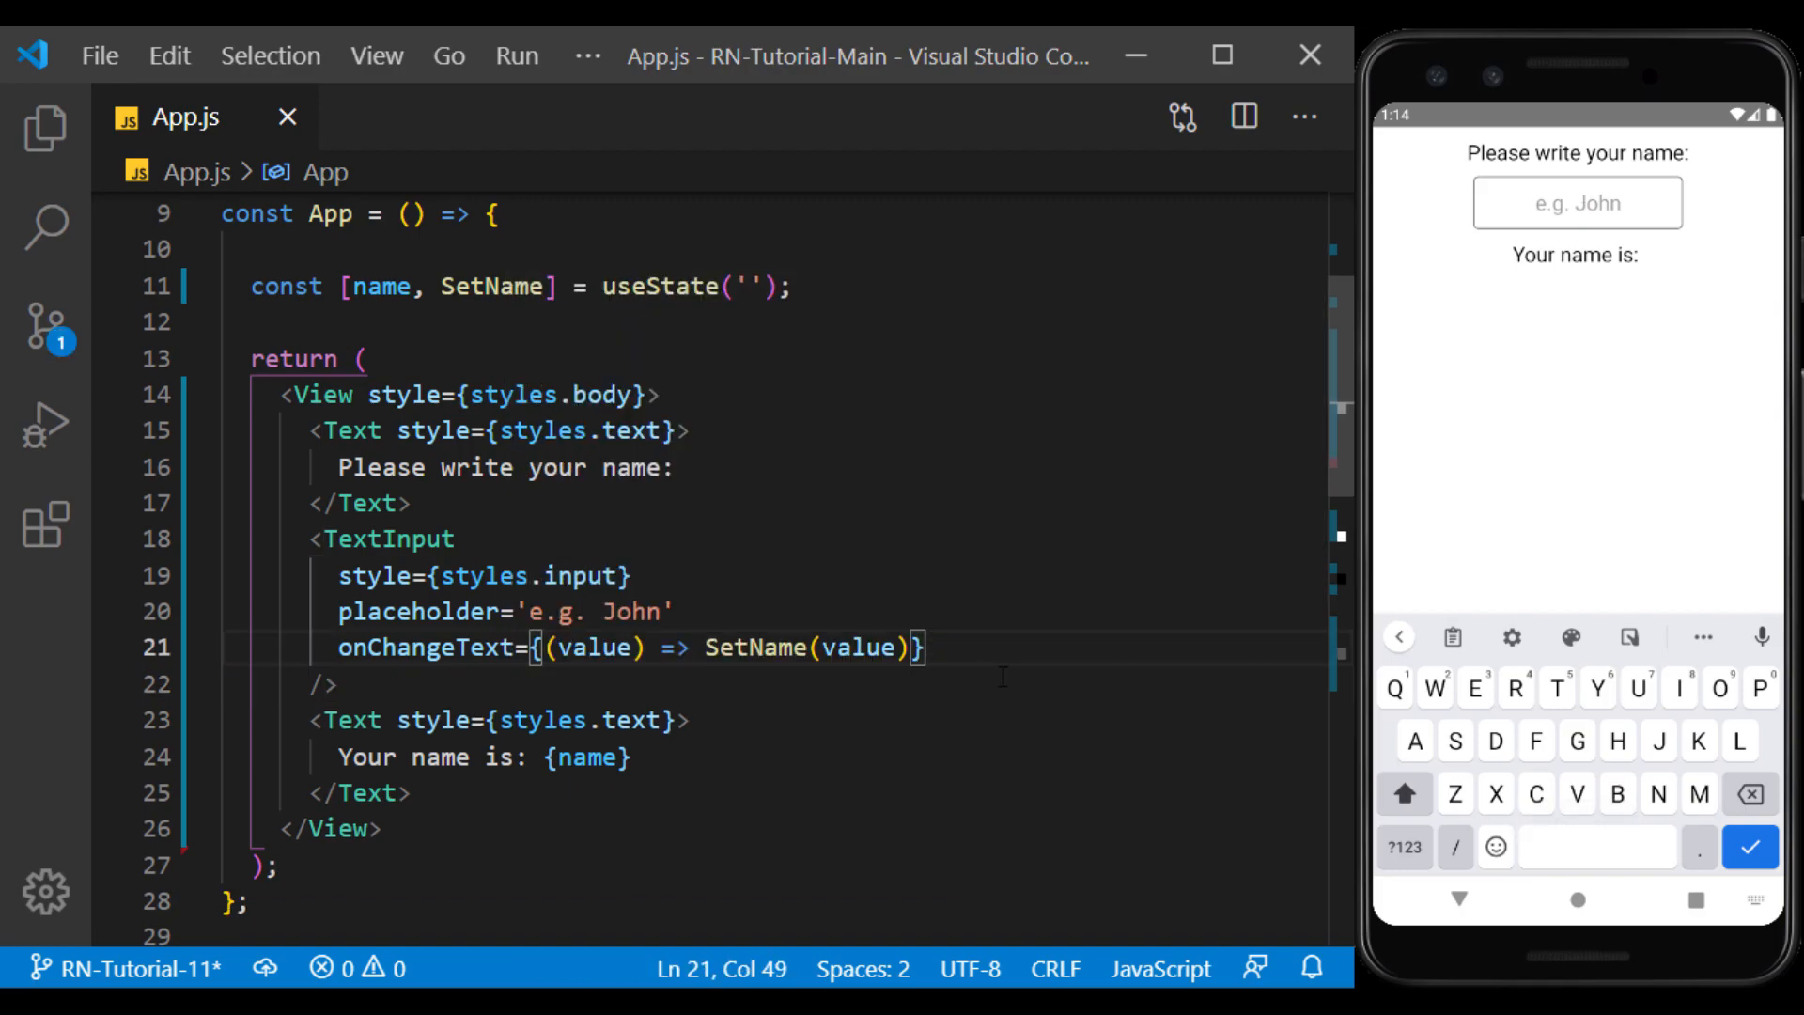
Type Asdfghjkl in the emulator, add maxLength={2} to the TextInput, and retest the field
{"action": "left_click", "coordinate": [1577, 203]}
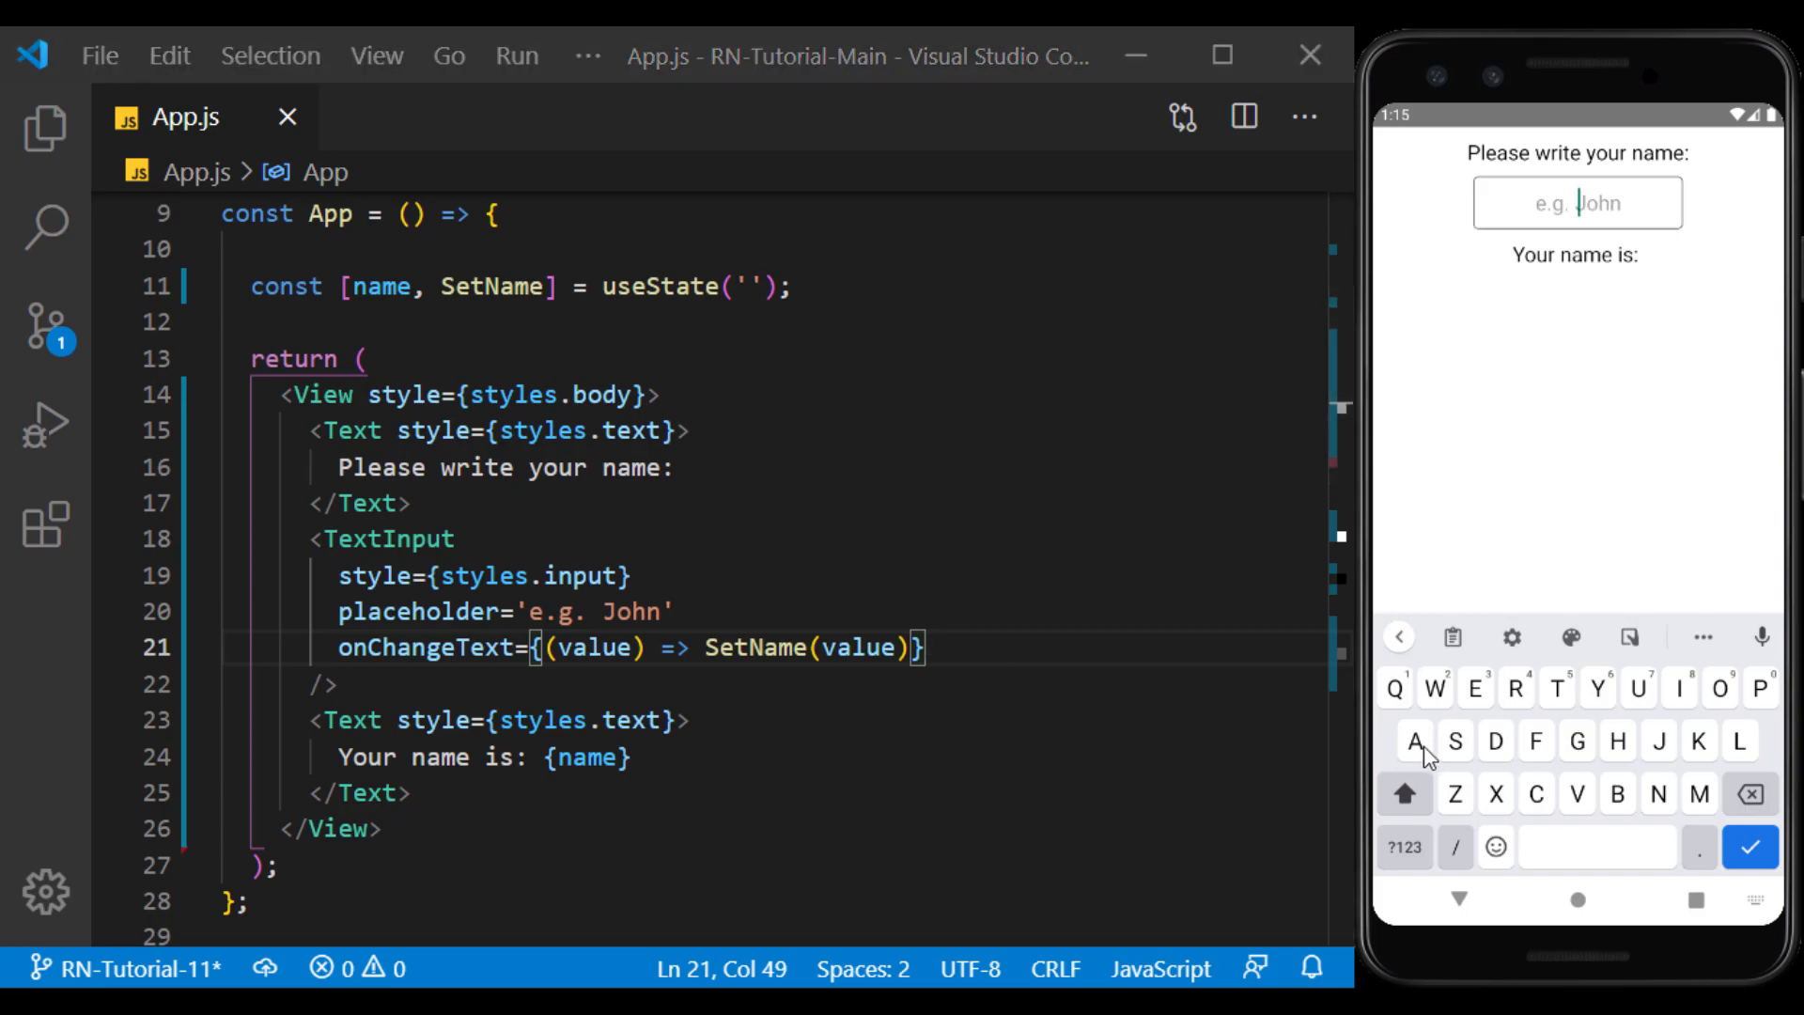
{"action": "type", "text": "Asdfghjkl"}
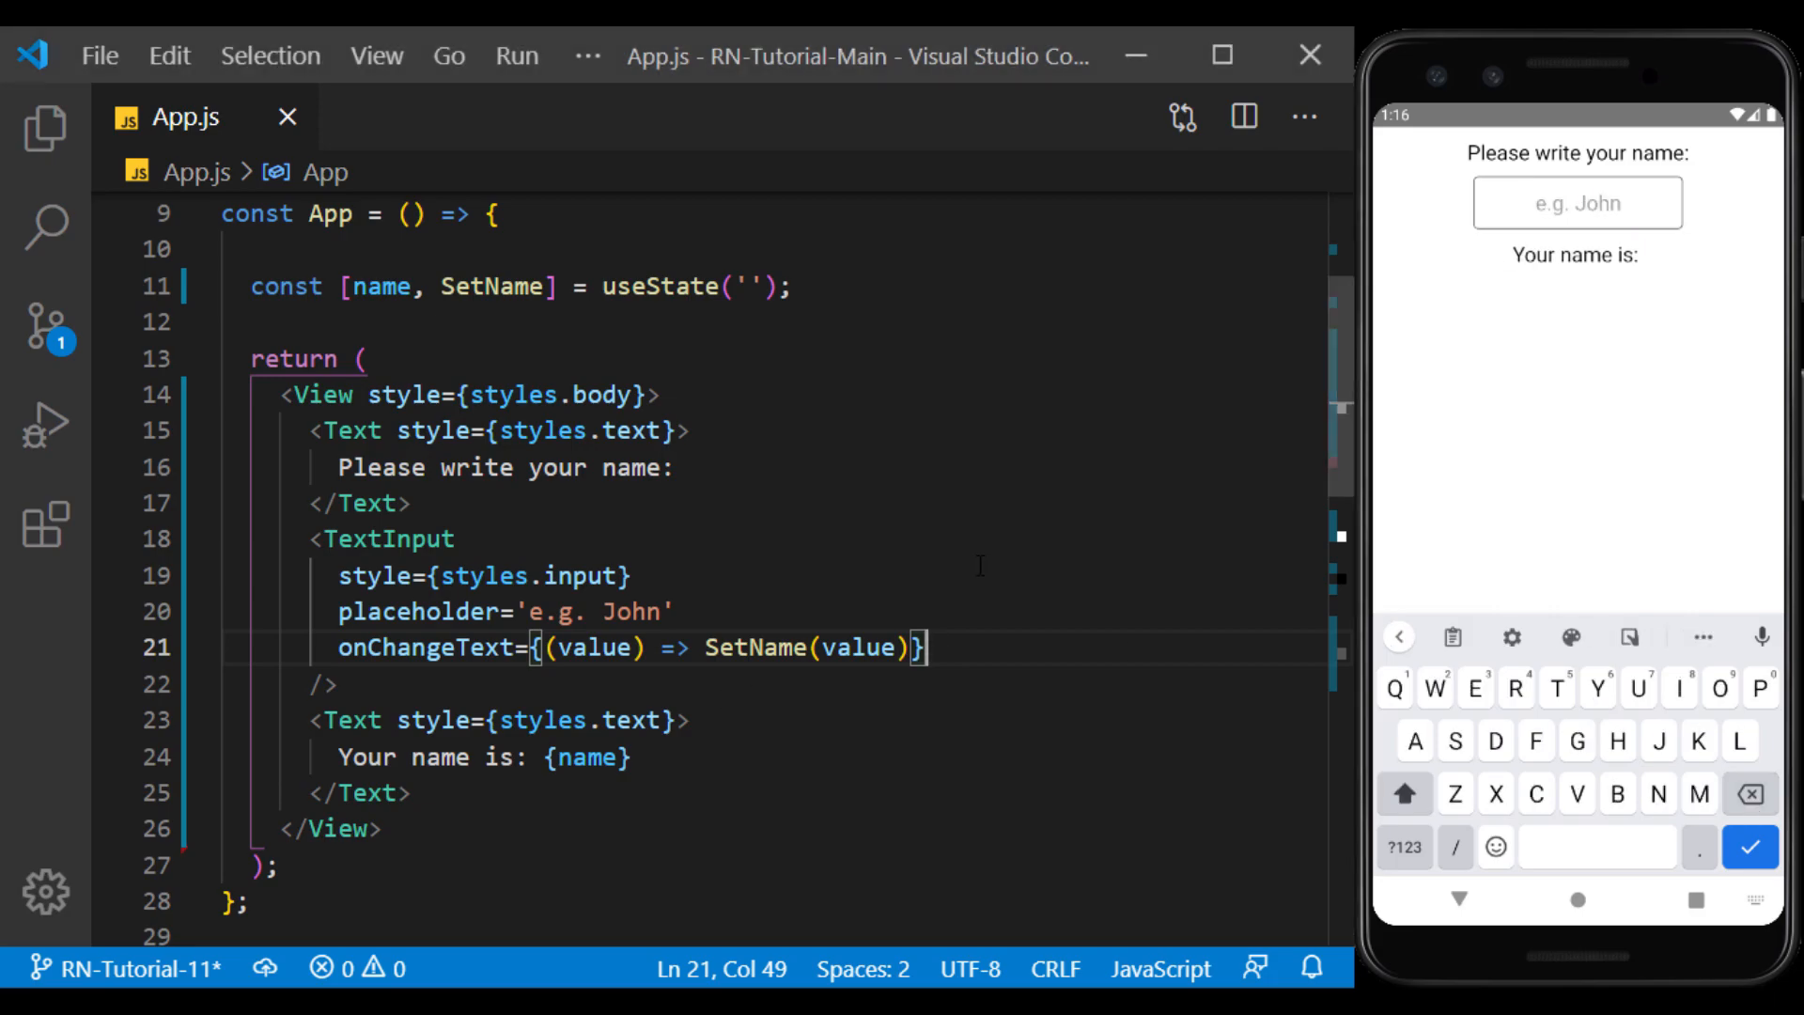
{"action": "type", "text": "maxLength"}
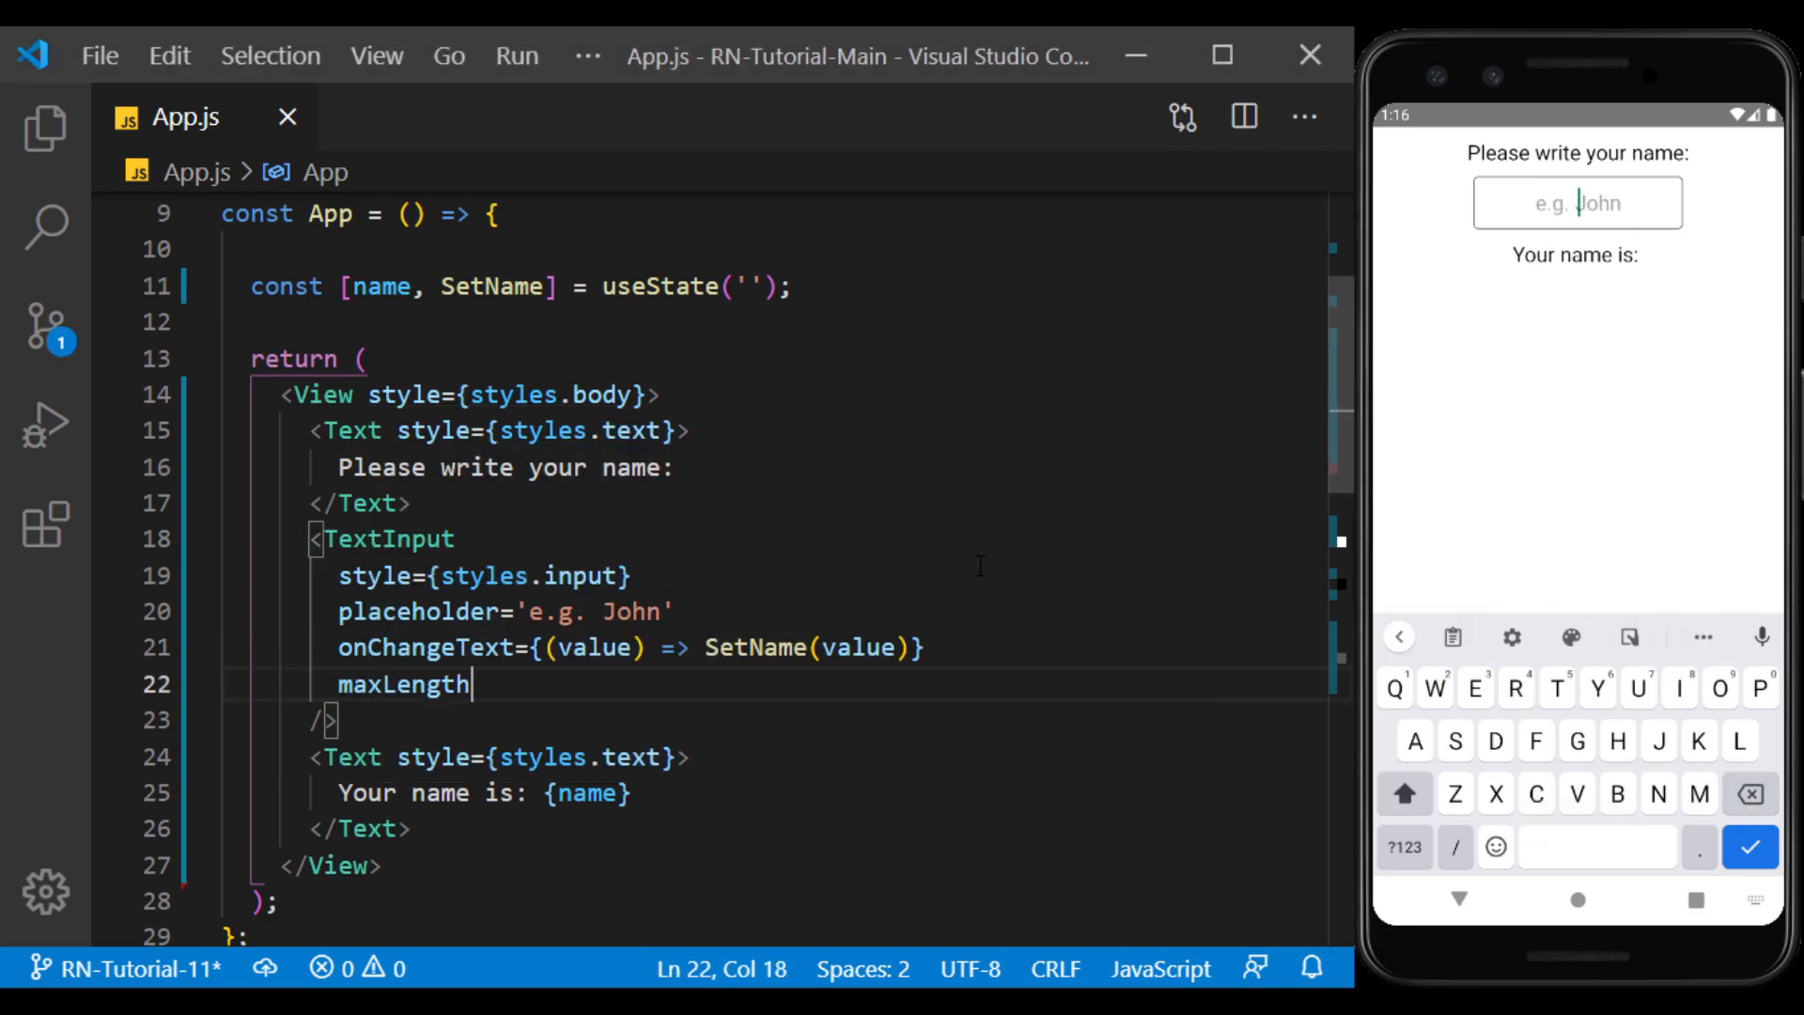
{"action": "type", "text": "="}
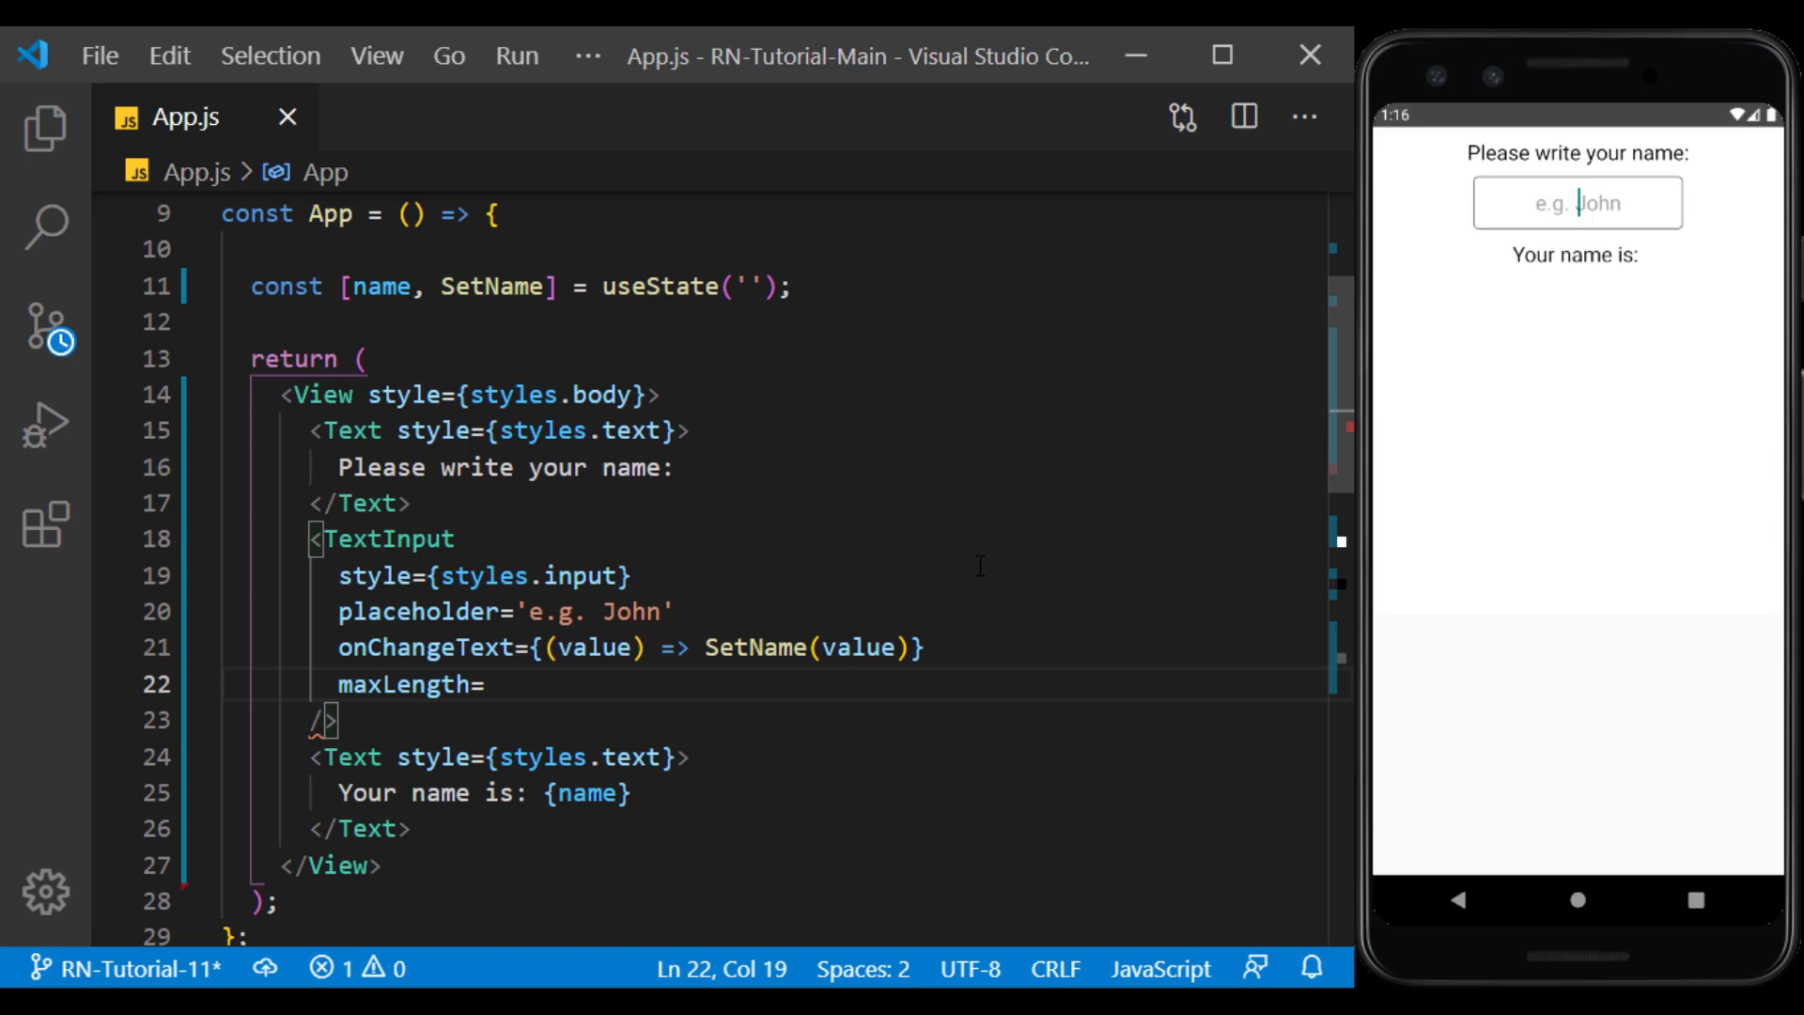
{"action": "type", "text": "{2}"}
{"action": "type", "text": "Ma"}
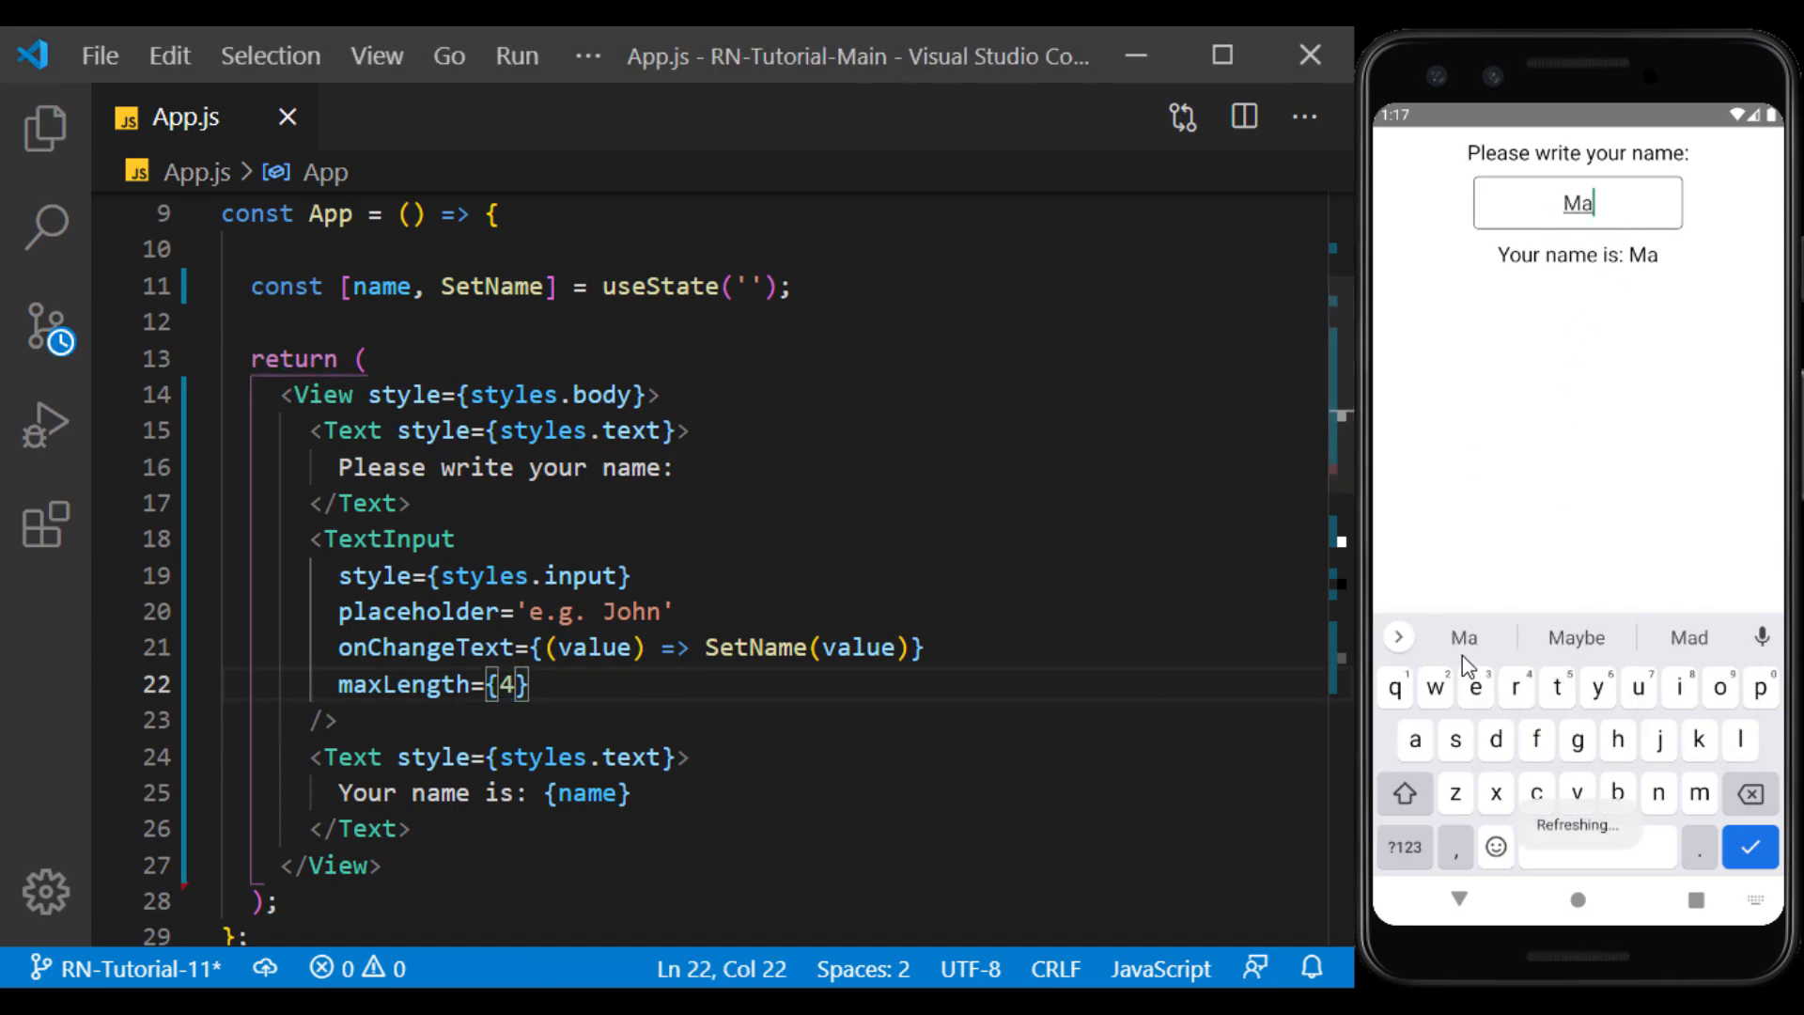
{"action": "type", "text": "sh"}
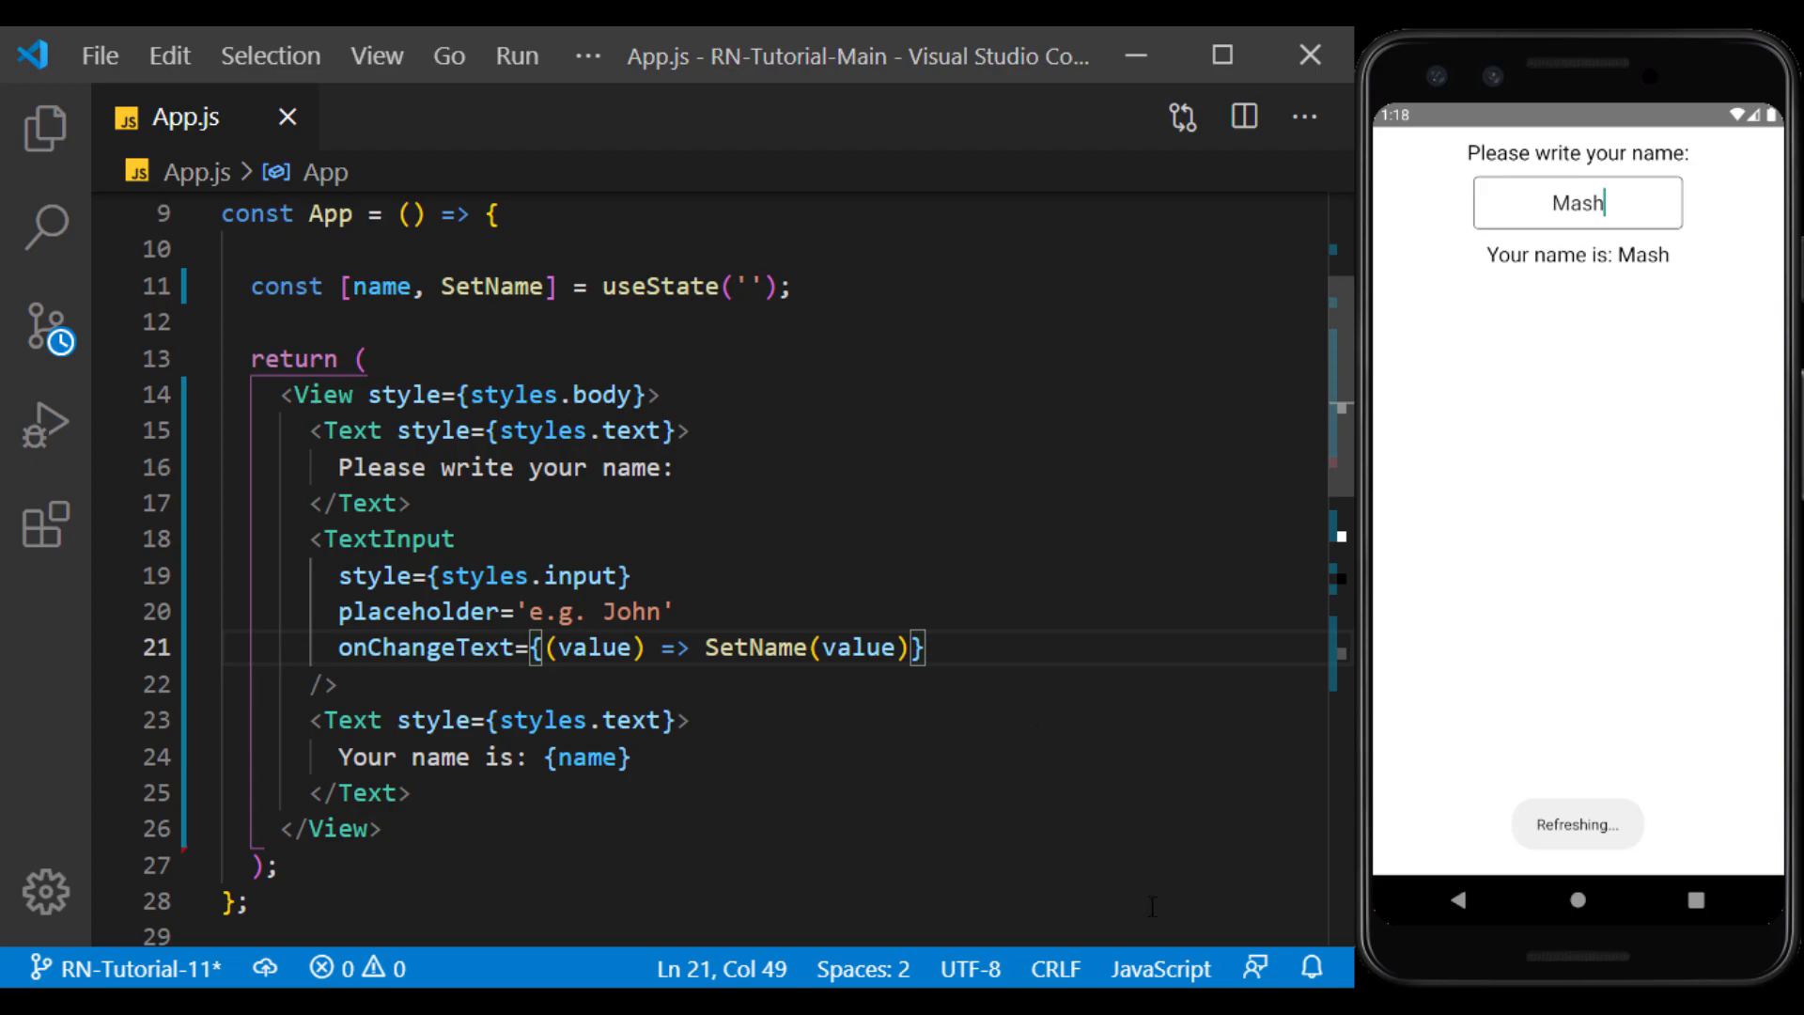
{"action": "left_click", "coordinate": [1578, 203]}
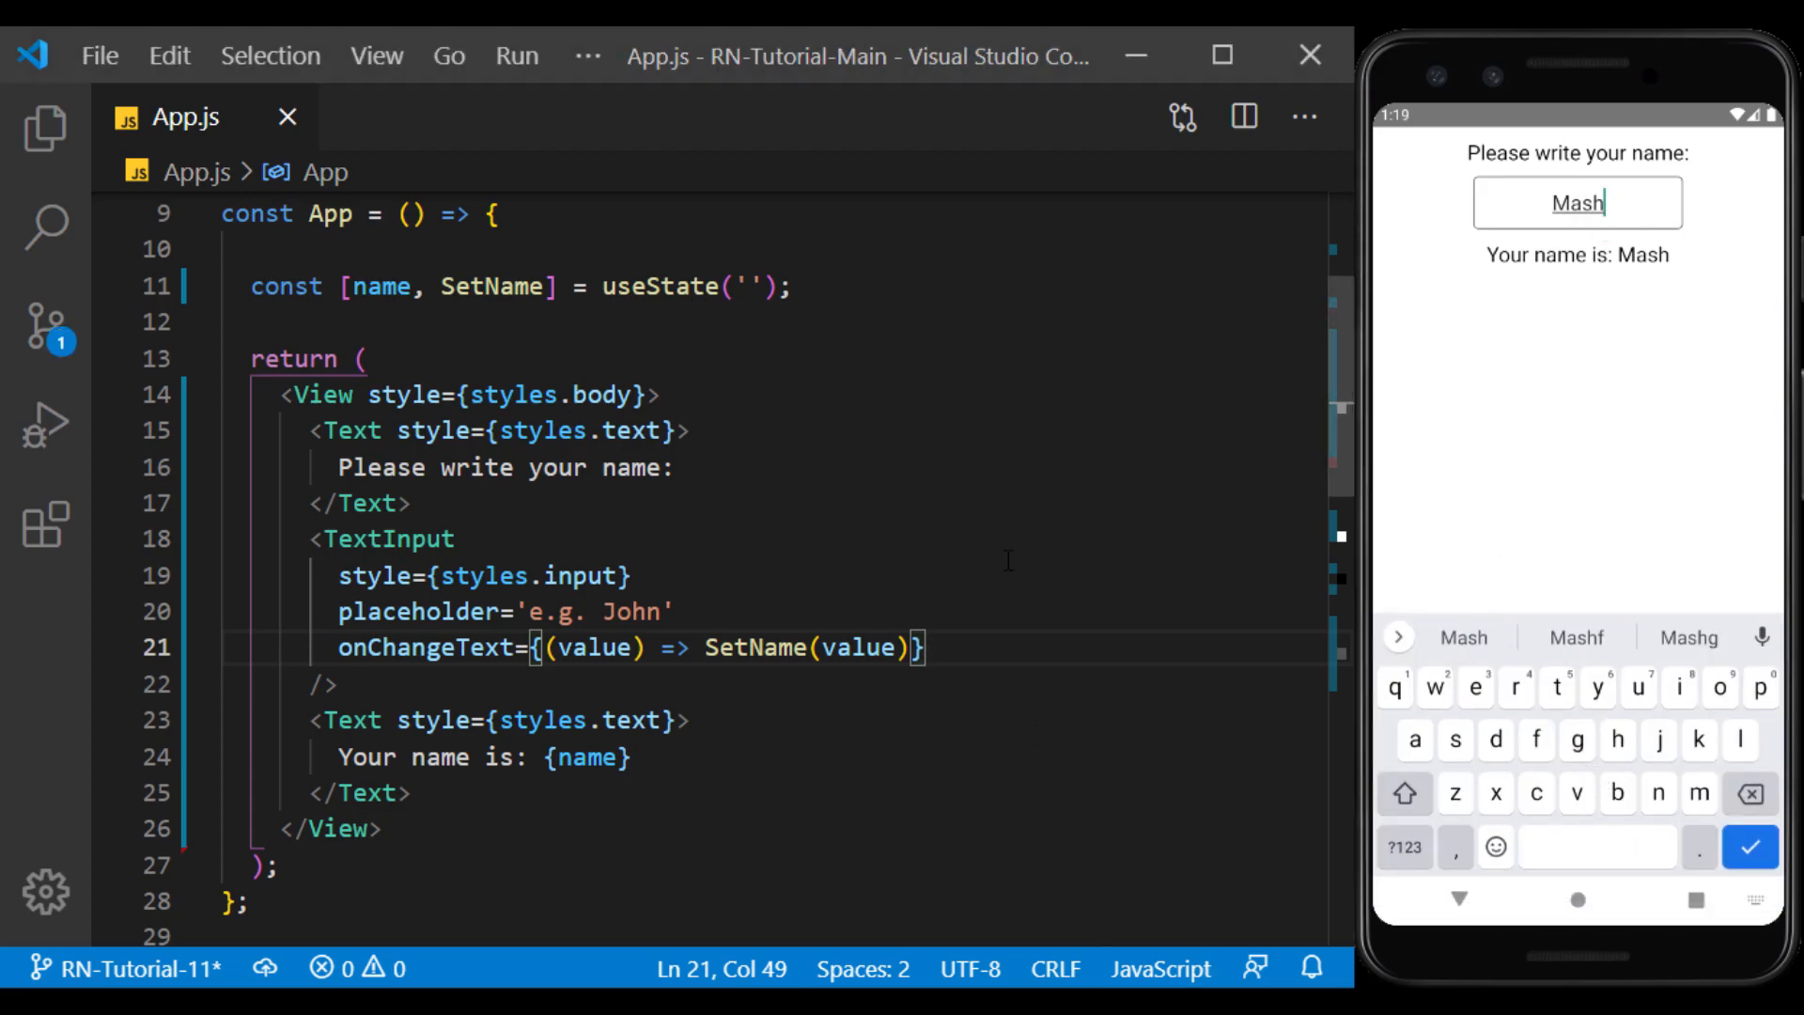
Add editable={false} to the name TextInput
{"action": "type", "text": "editable"}
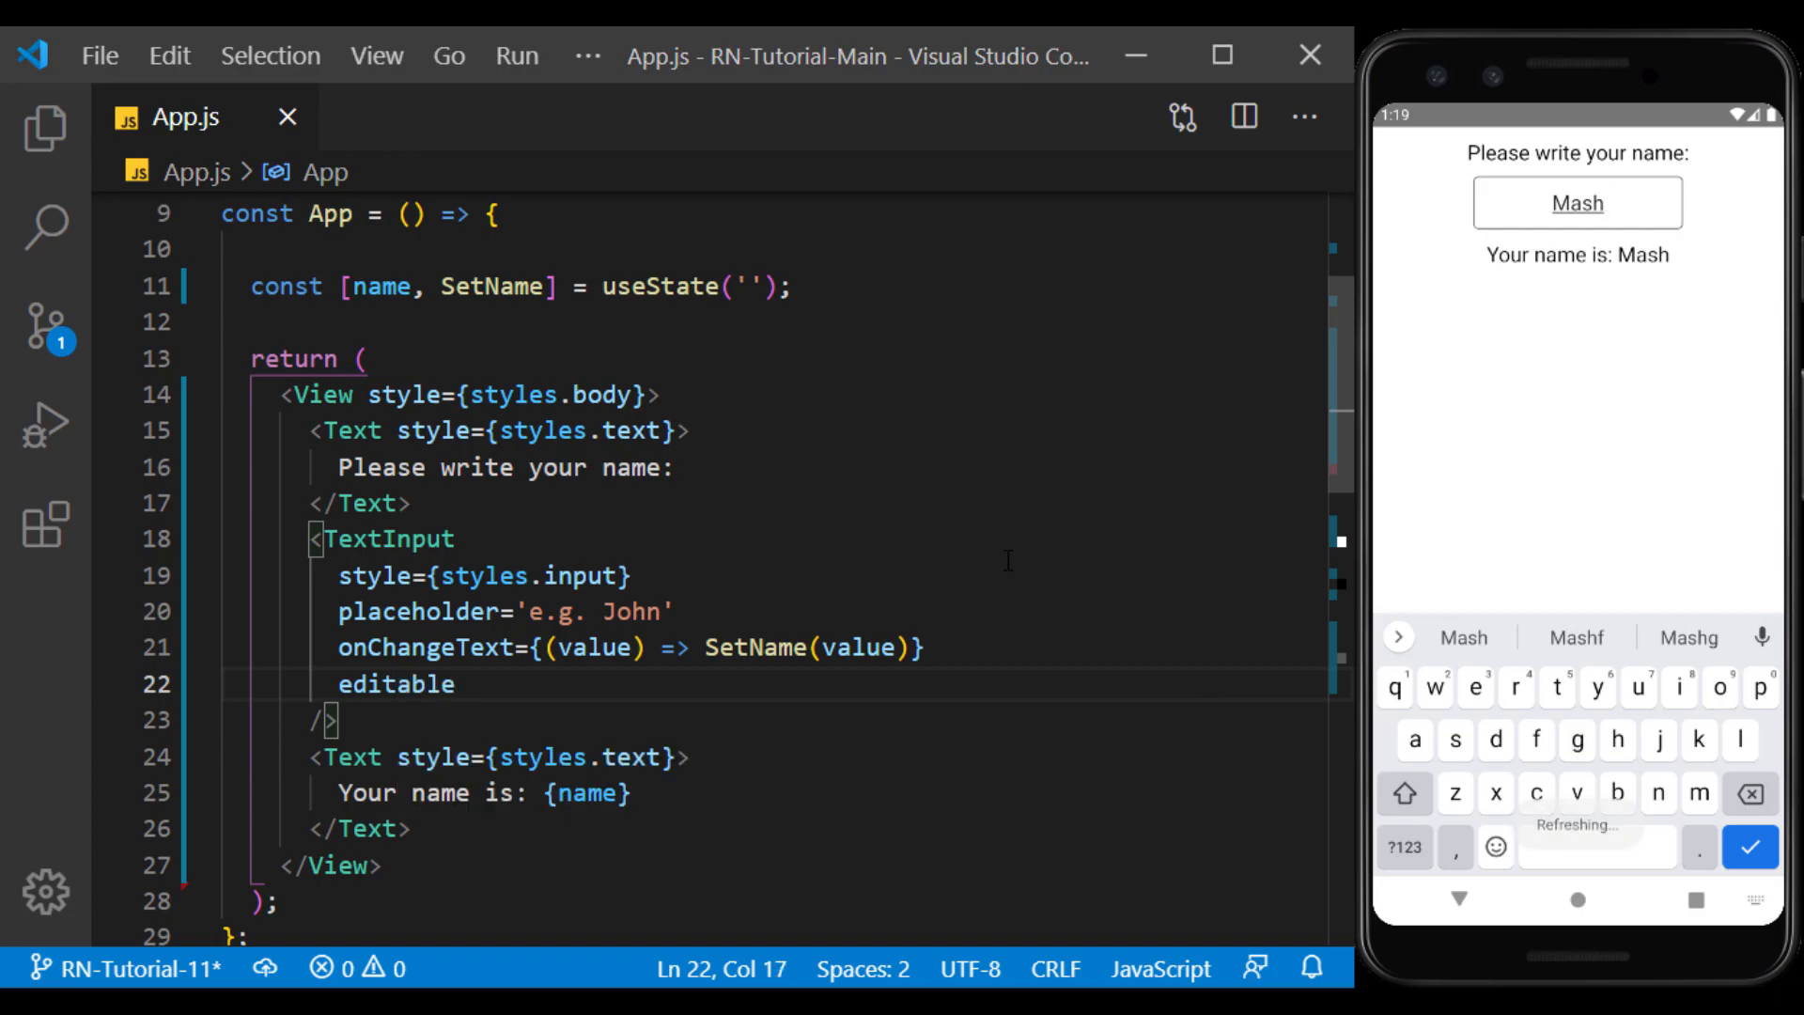
{"action": "type", "text": "={f}"}
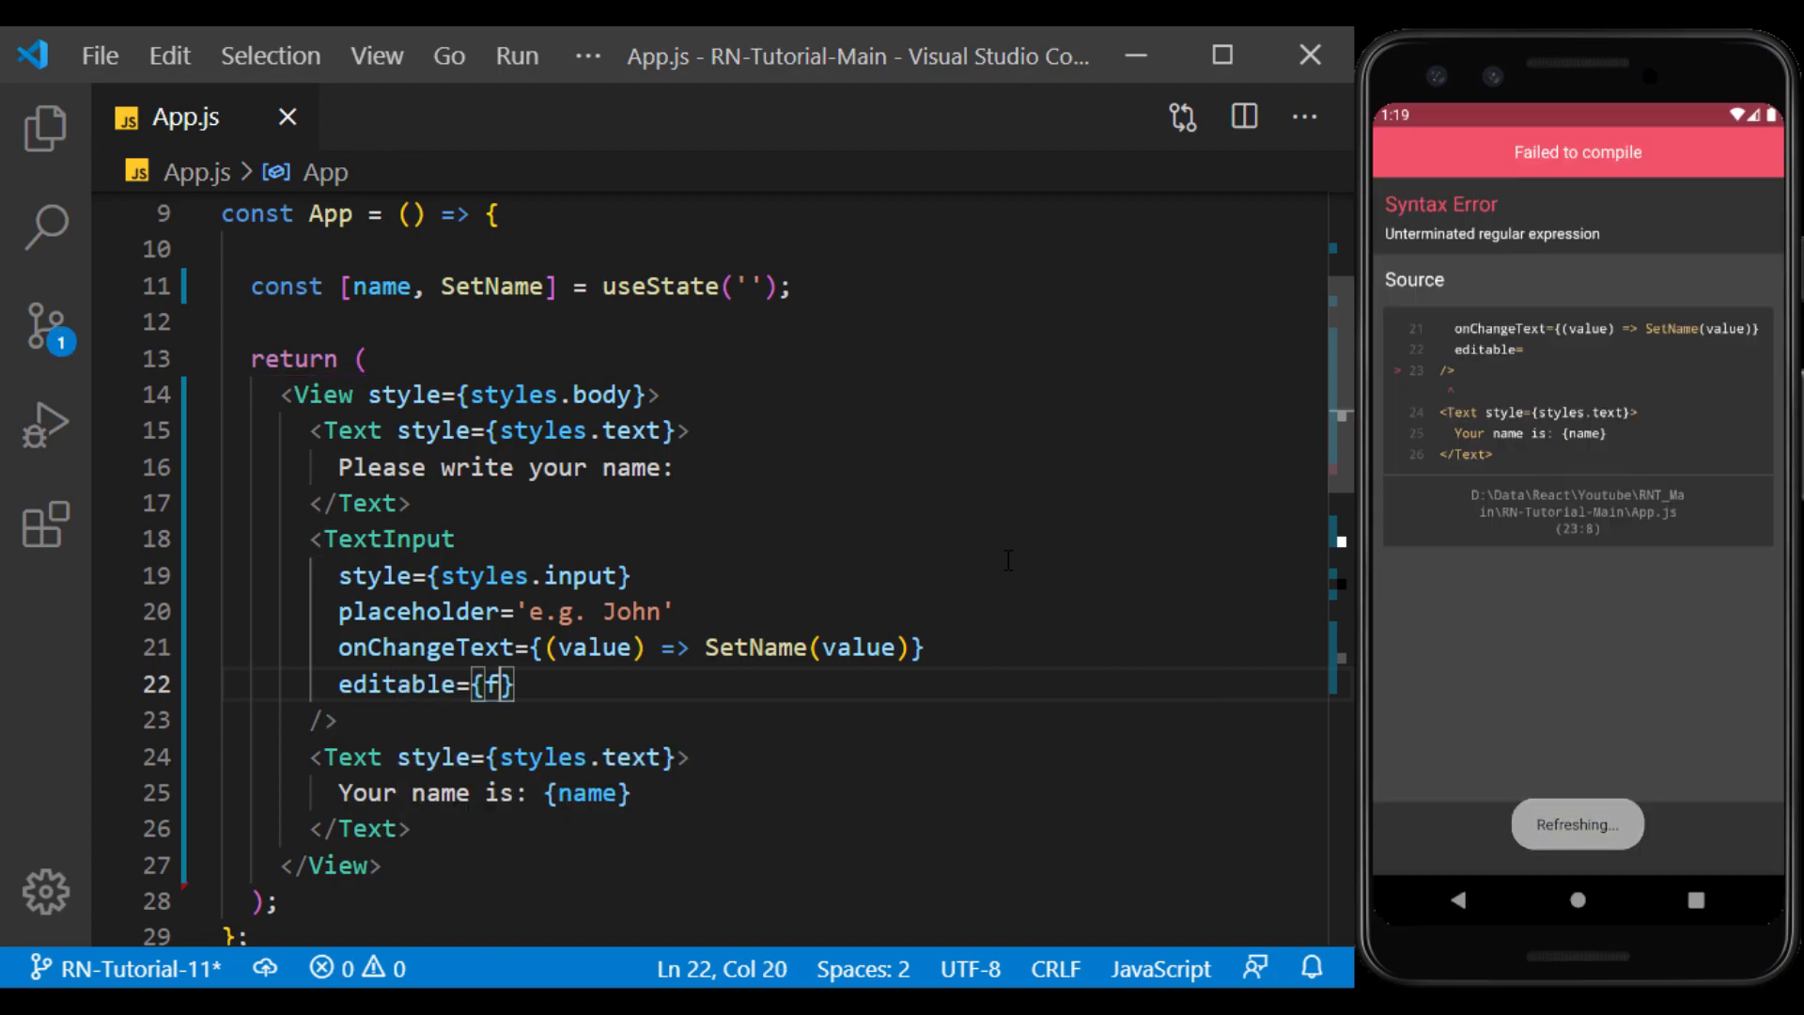
{"action": "type", "text": "alse"}
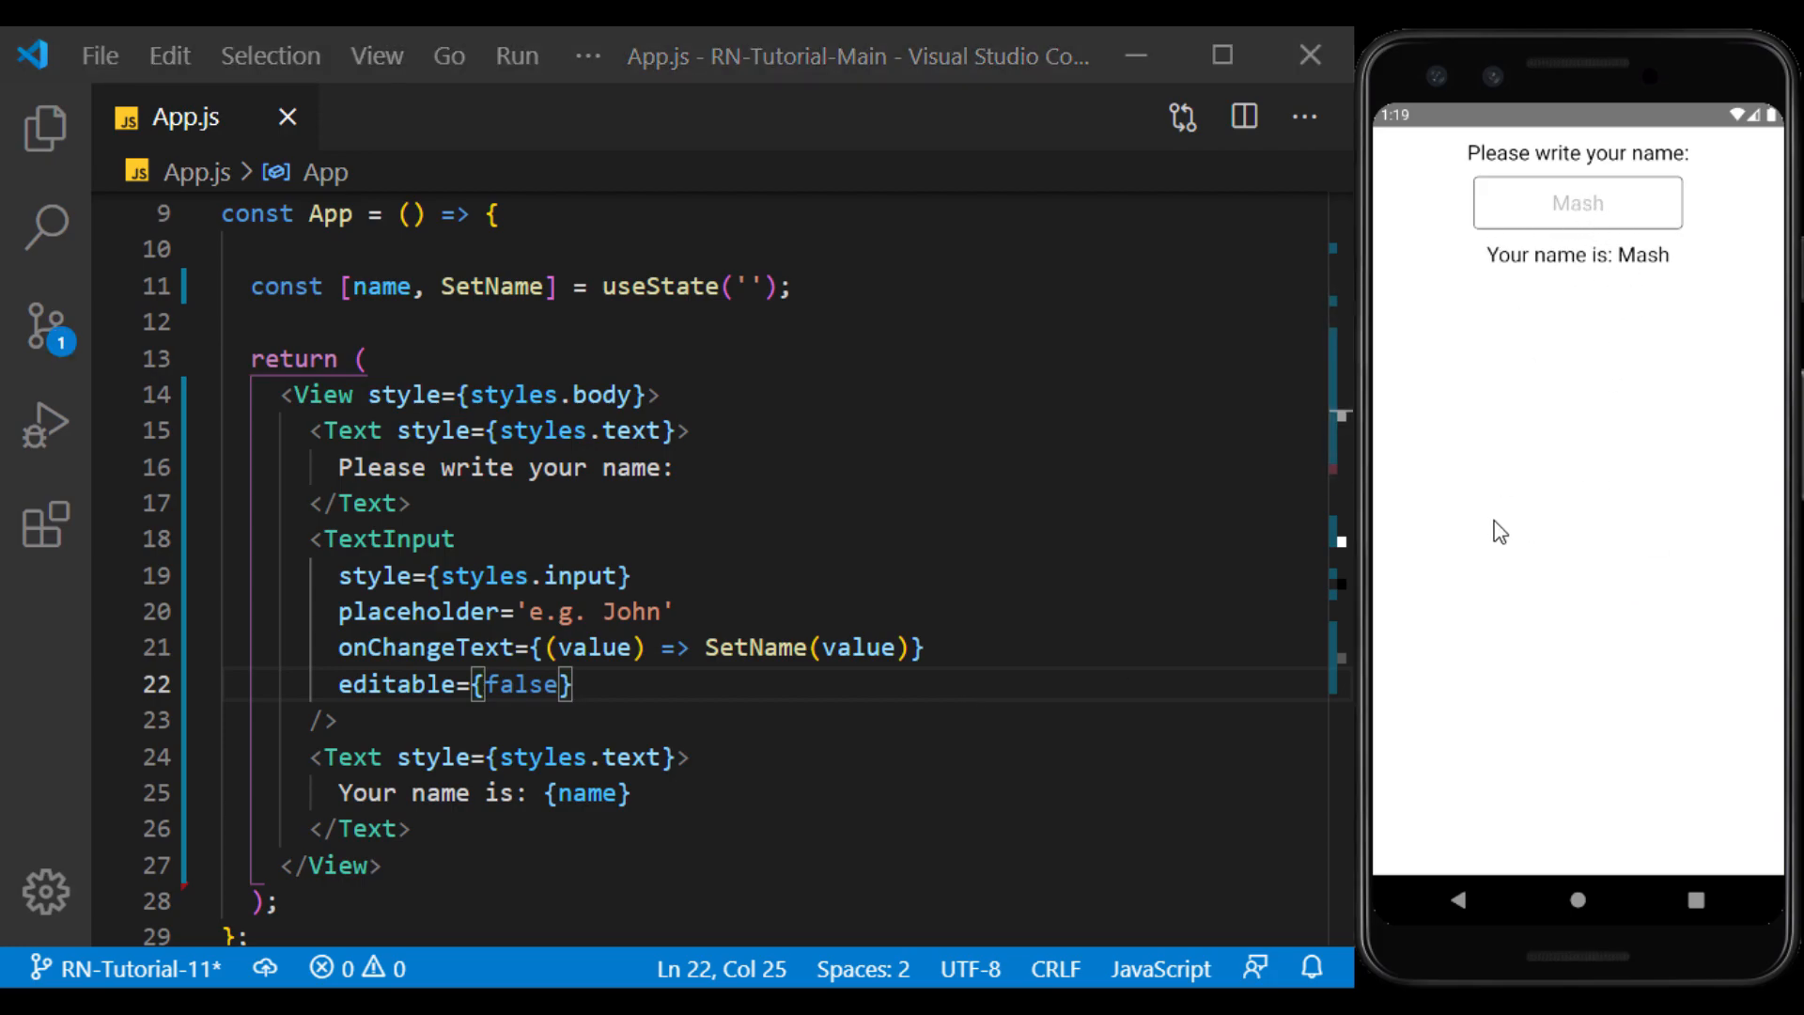
{"action": "mouse_move", "coordinate": [1545, 689]}
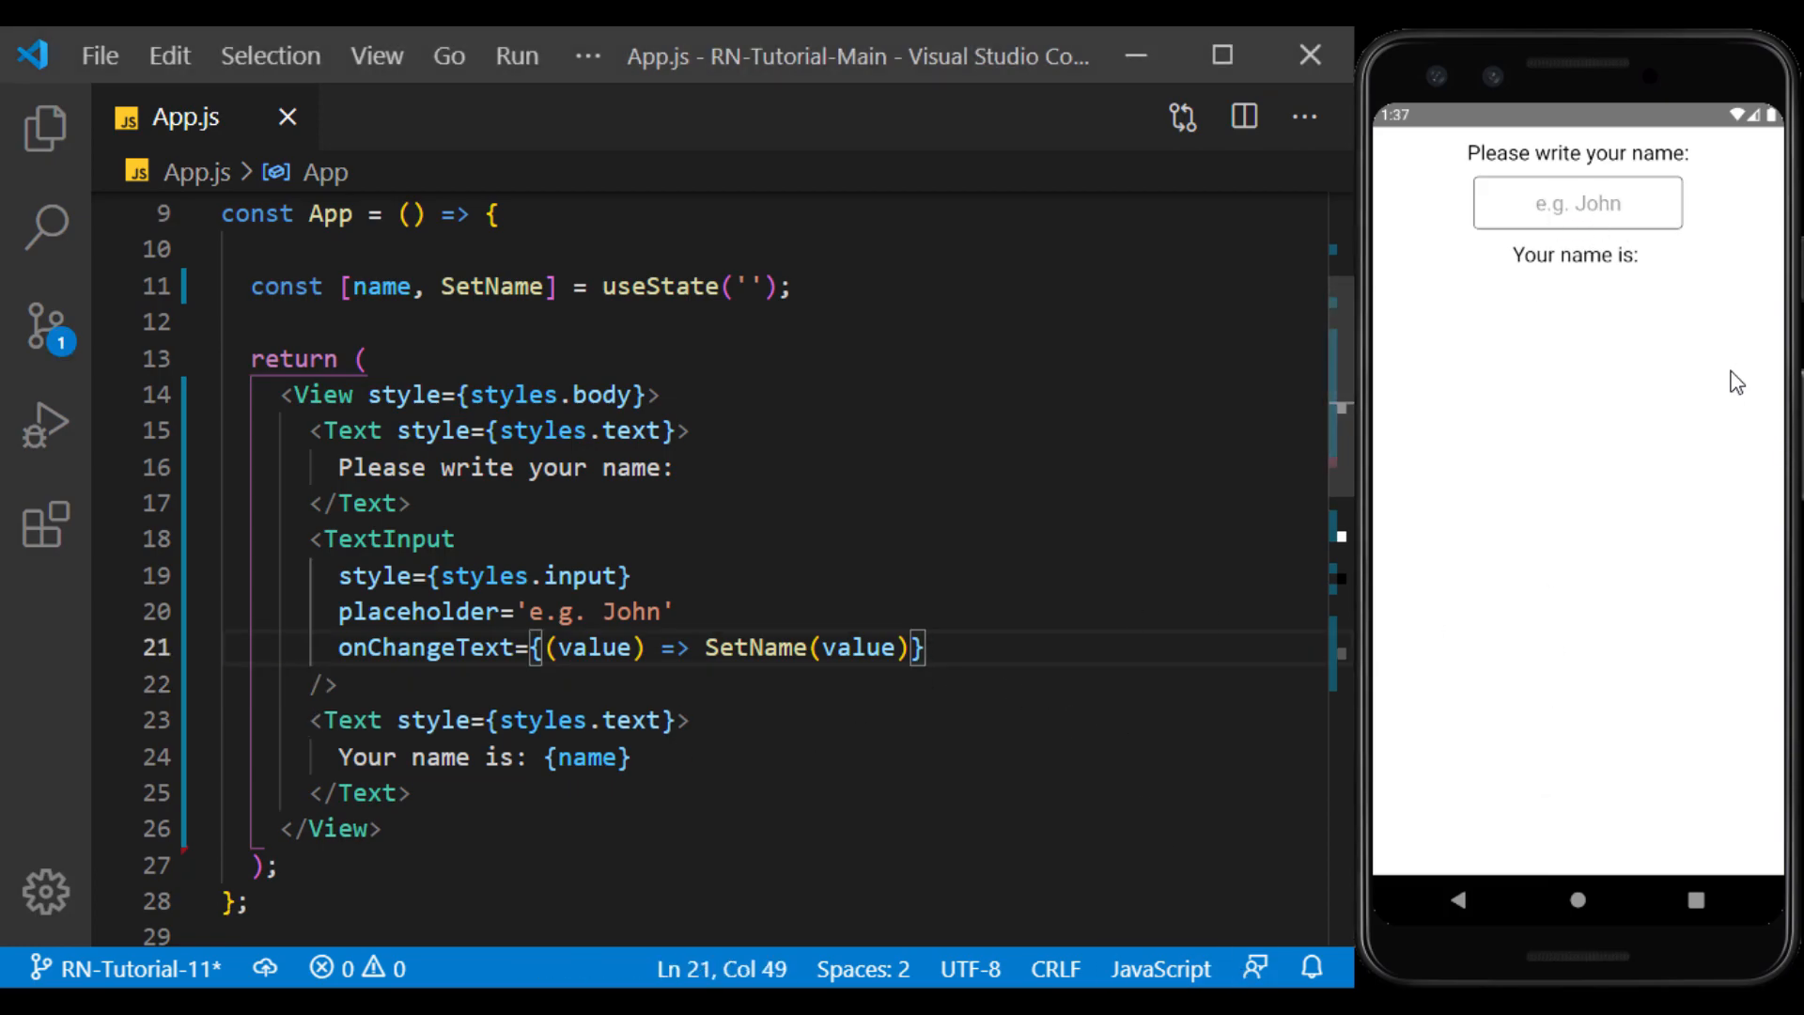
Clear the emulator name field with backspace and add secureTextEntry to the TextInput
{"action": "left_click", "coordinate": [1574, 203]}
{"action": "type", "text": "Fff"}
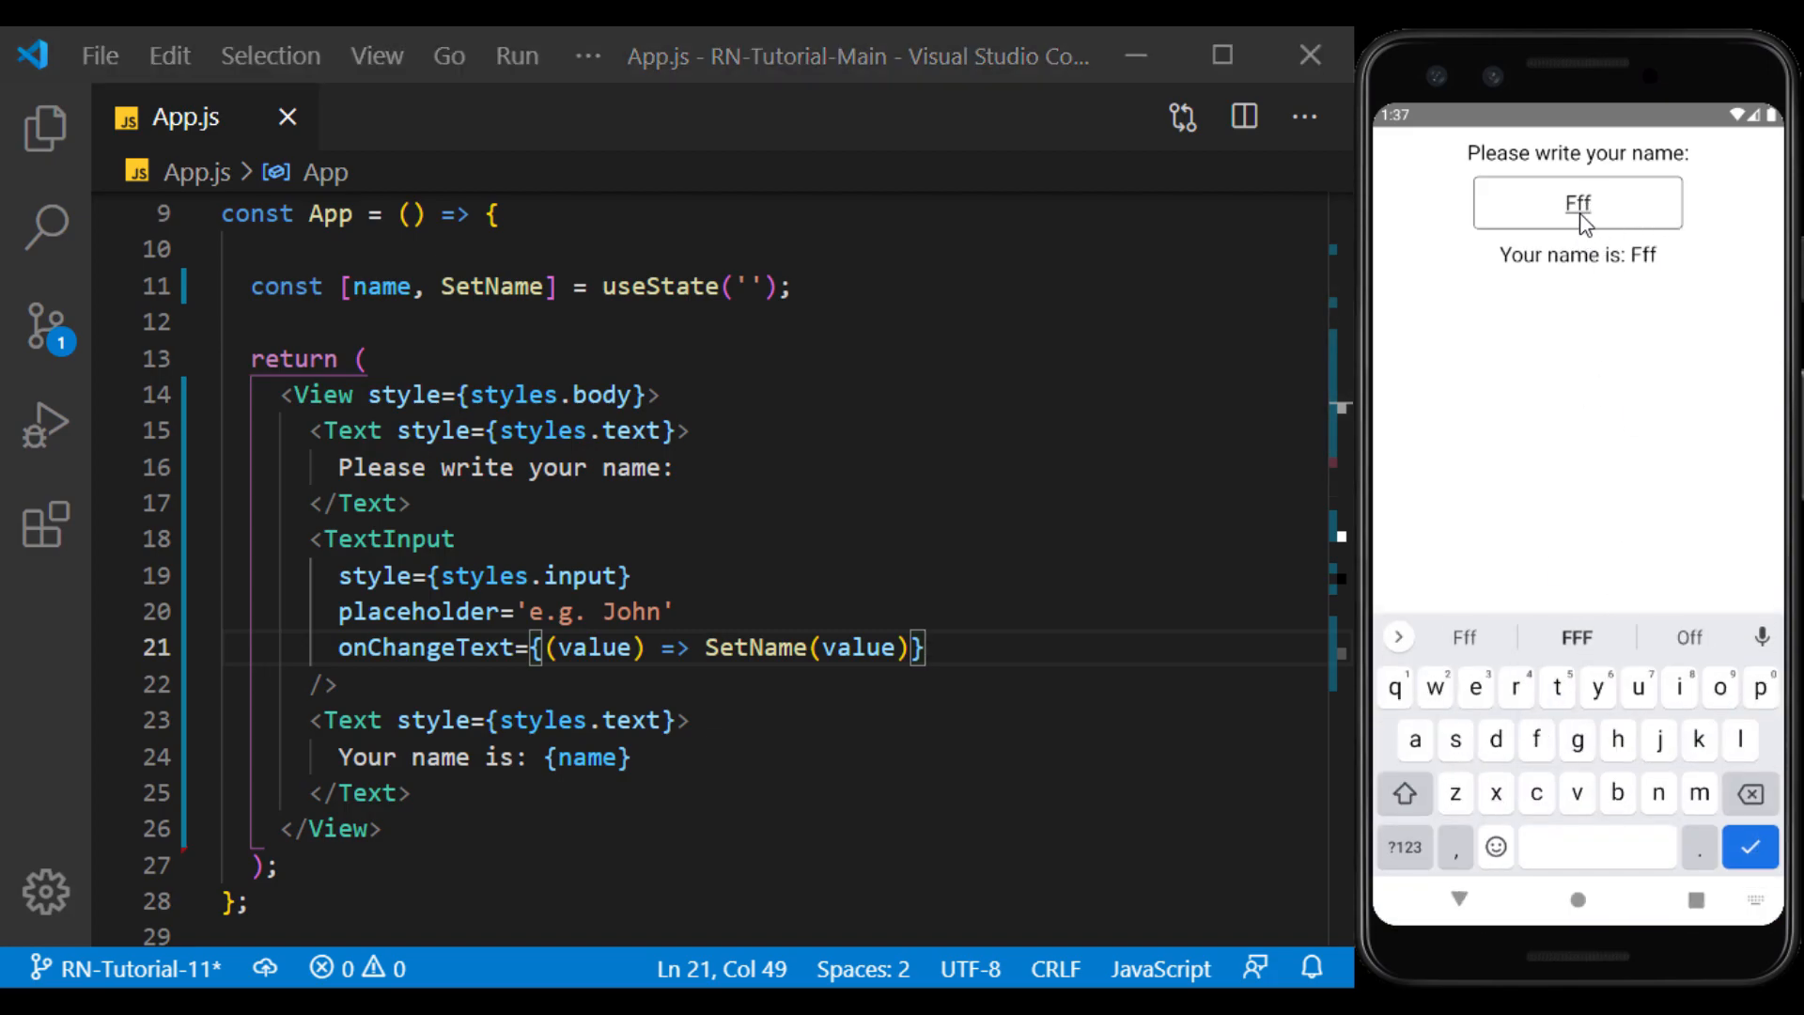
{"action": "left_click", "coordinate": [1748, 794]}
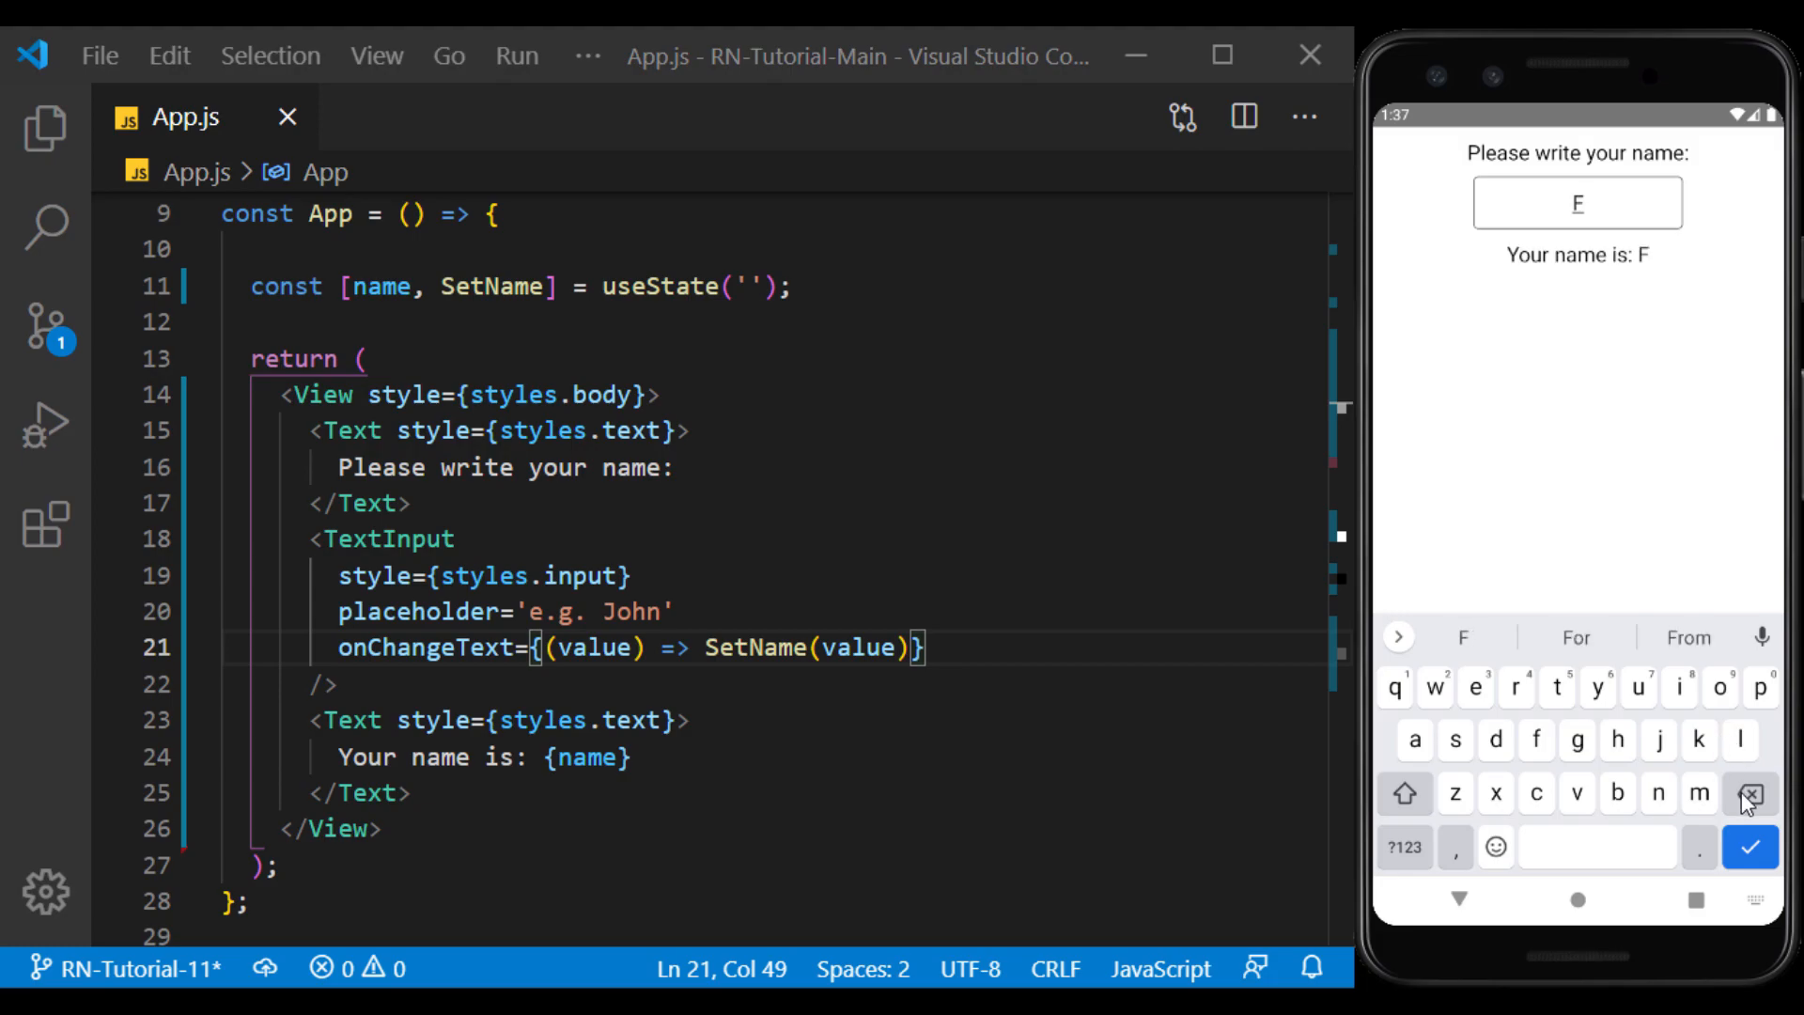
{"action": "left_click", "coordinate": [1748, 794]}
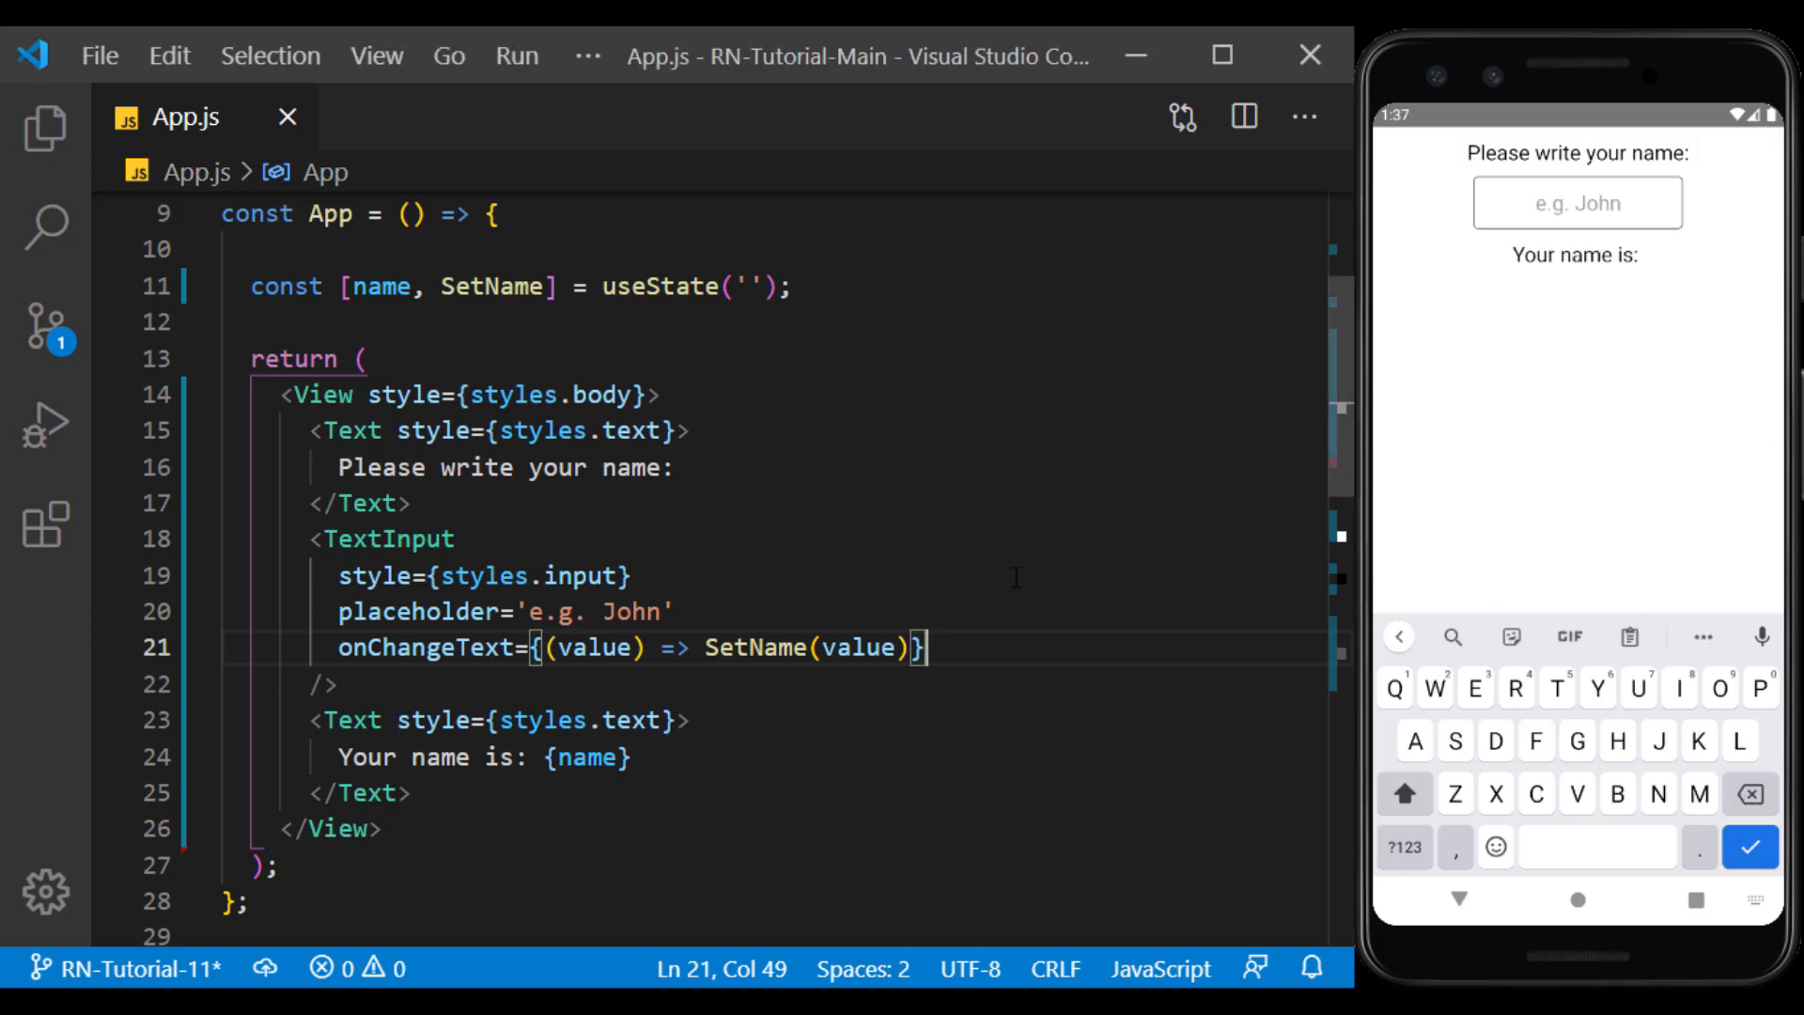
{"action": "type", "text": "secureTextEntry"}
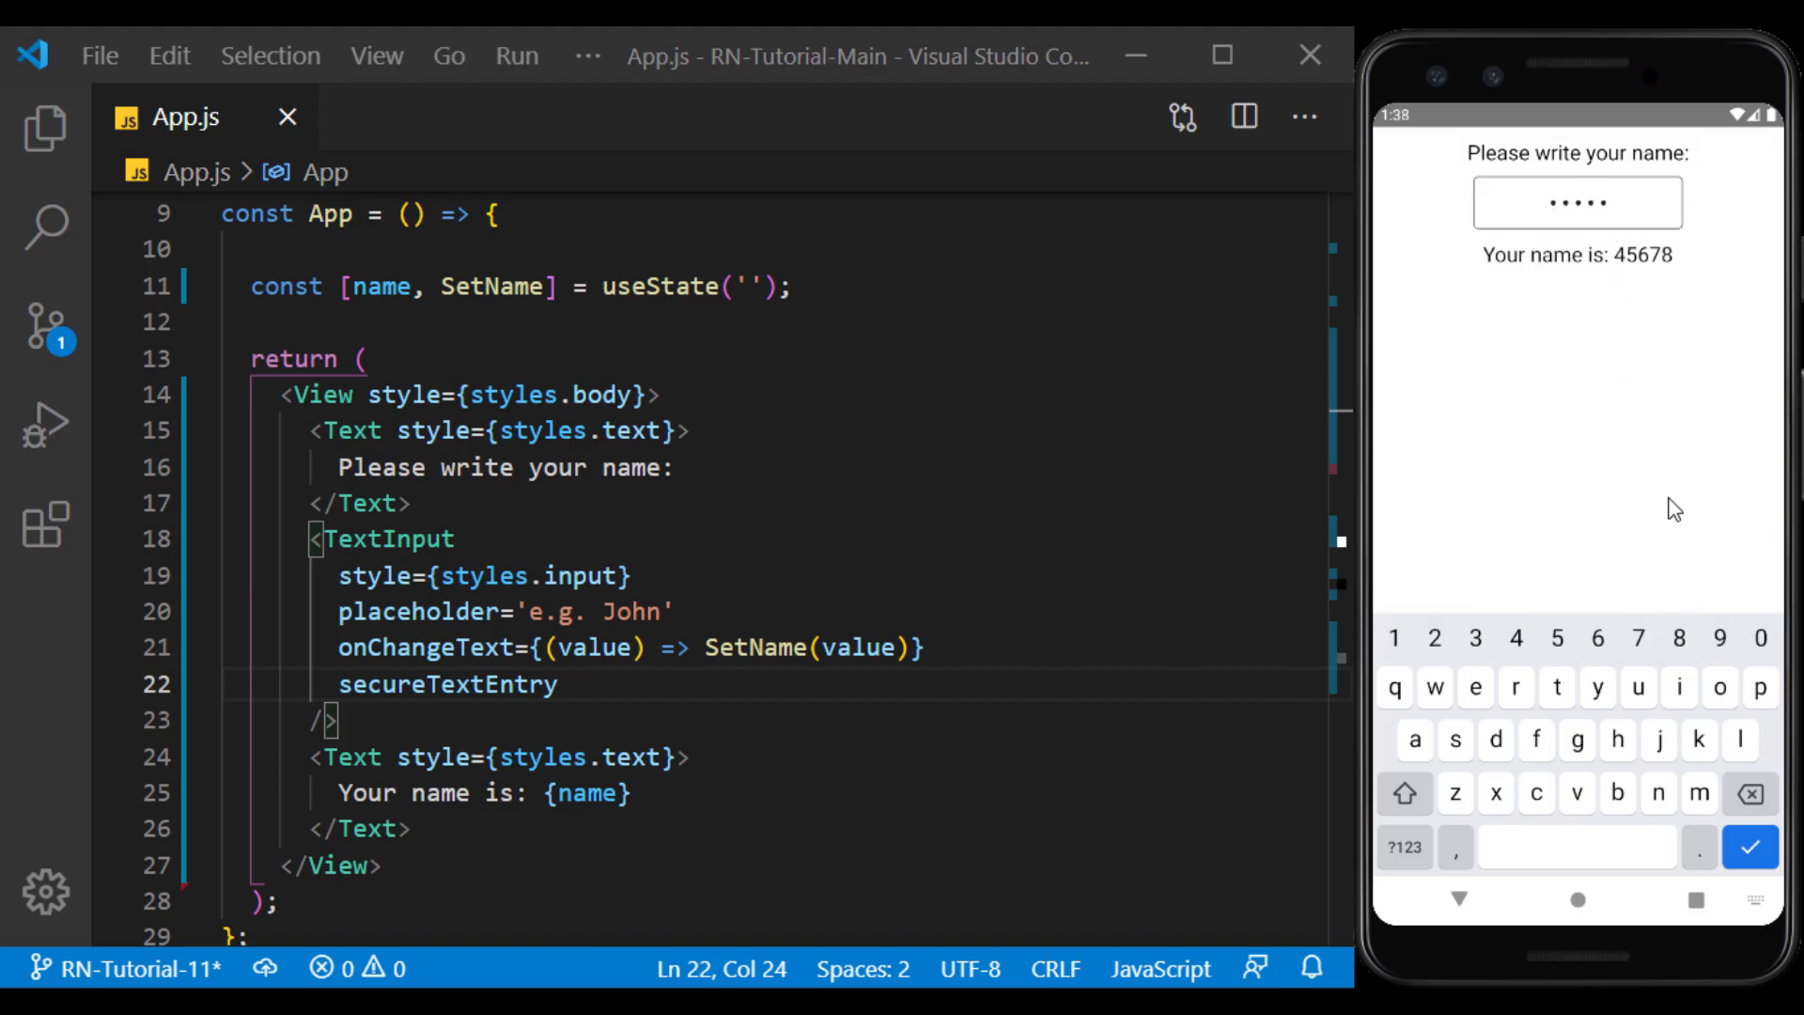
{"action": "left_click", "coordinate": [1749, 794]}
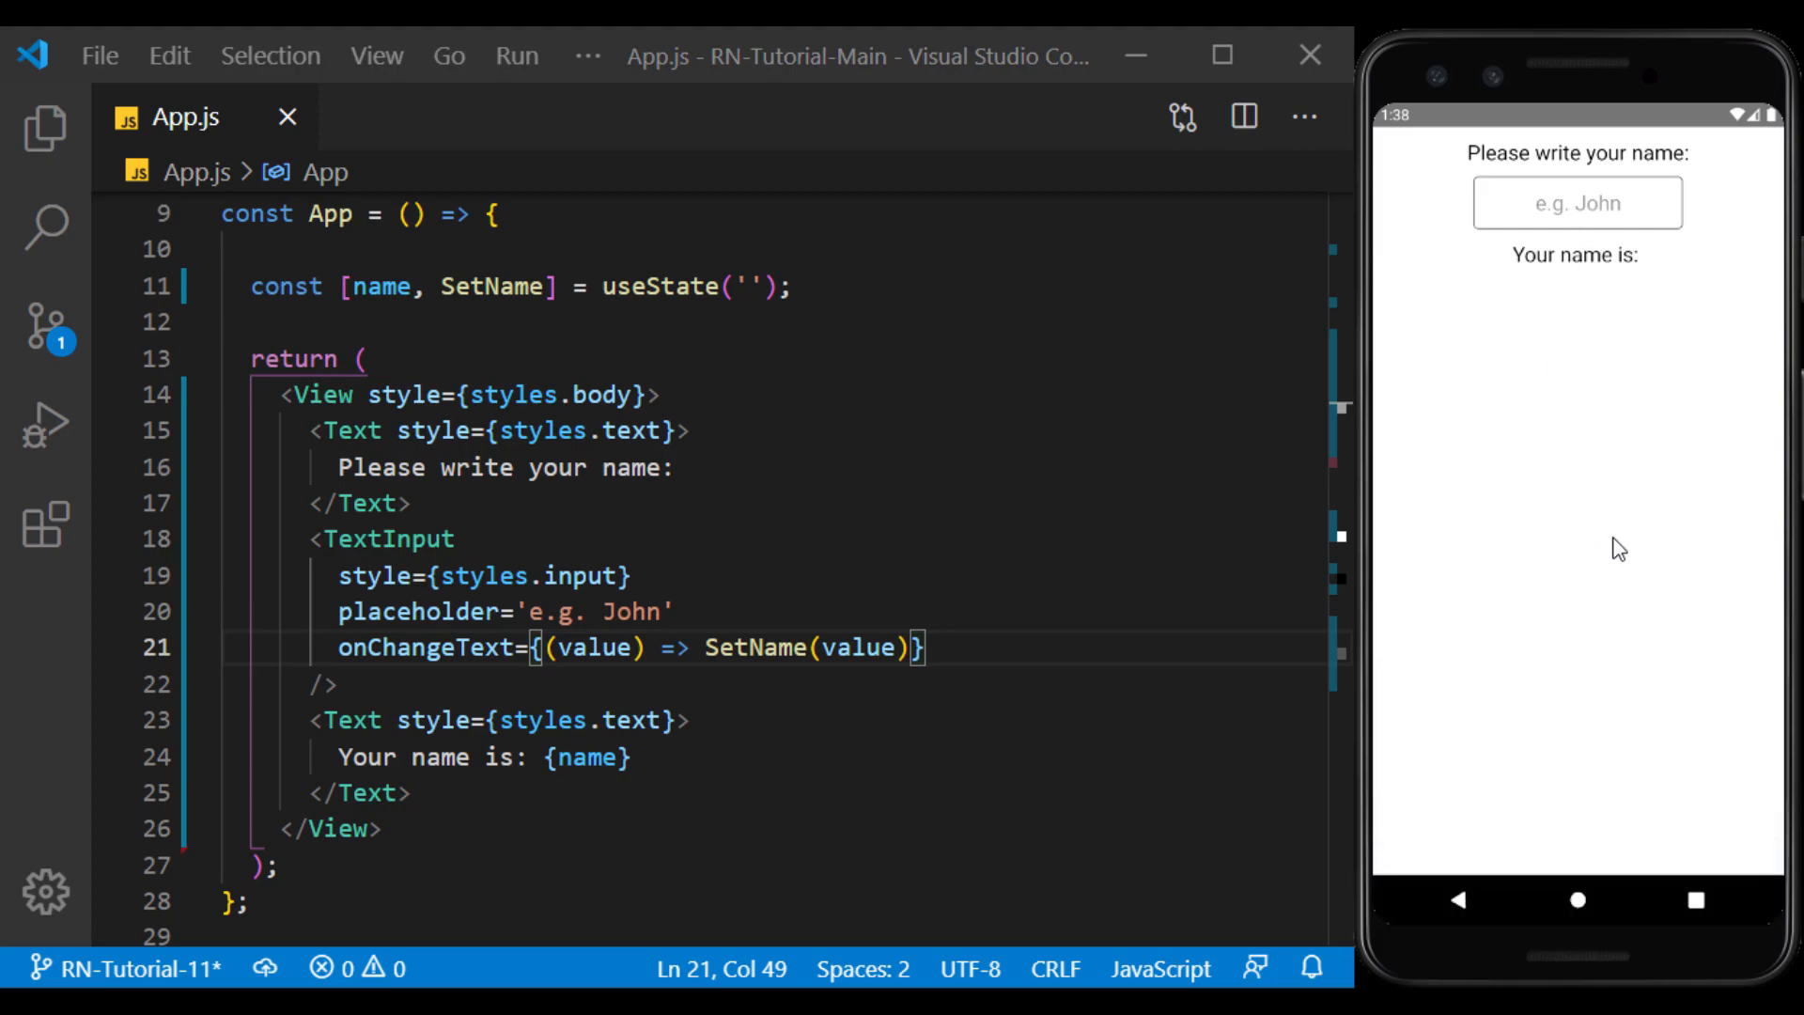
{"action": "left_click", "coordinate": [1577, 203]}
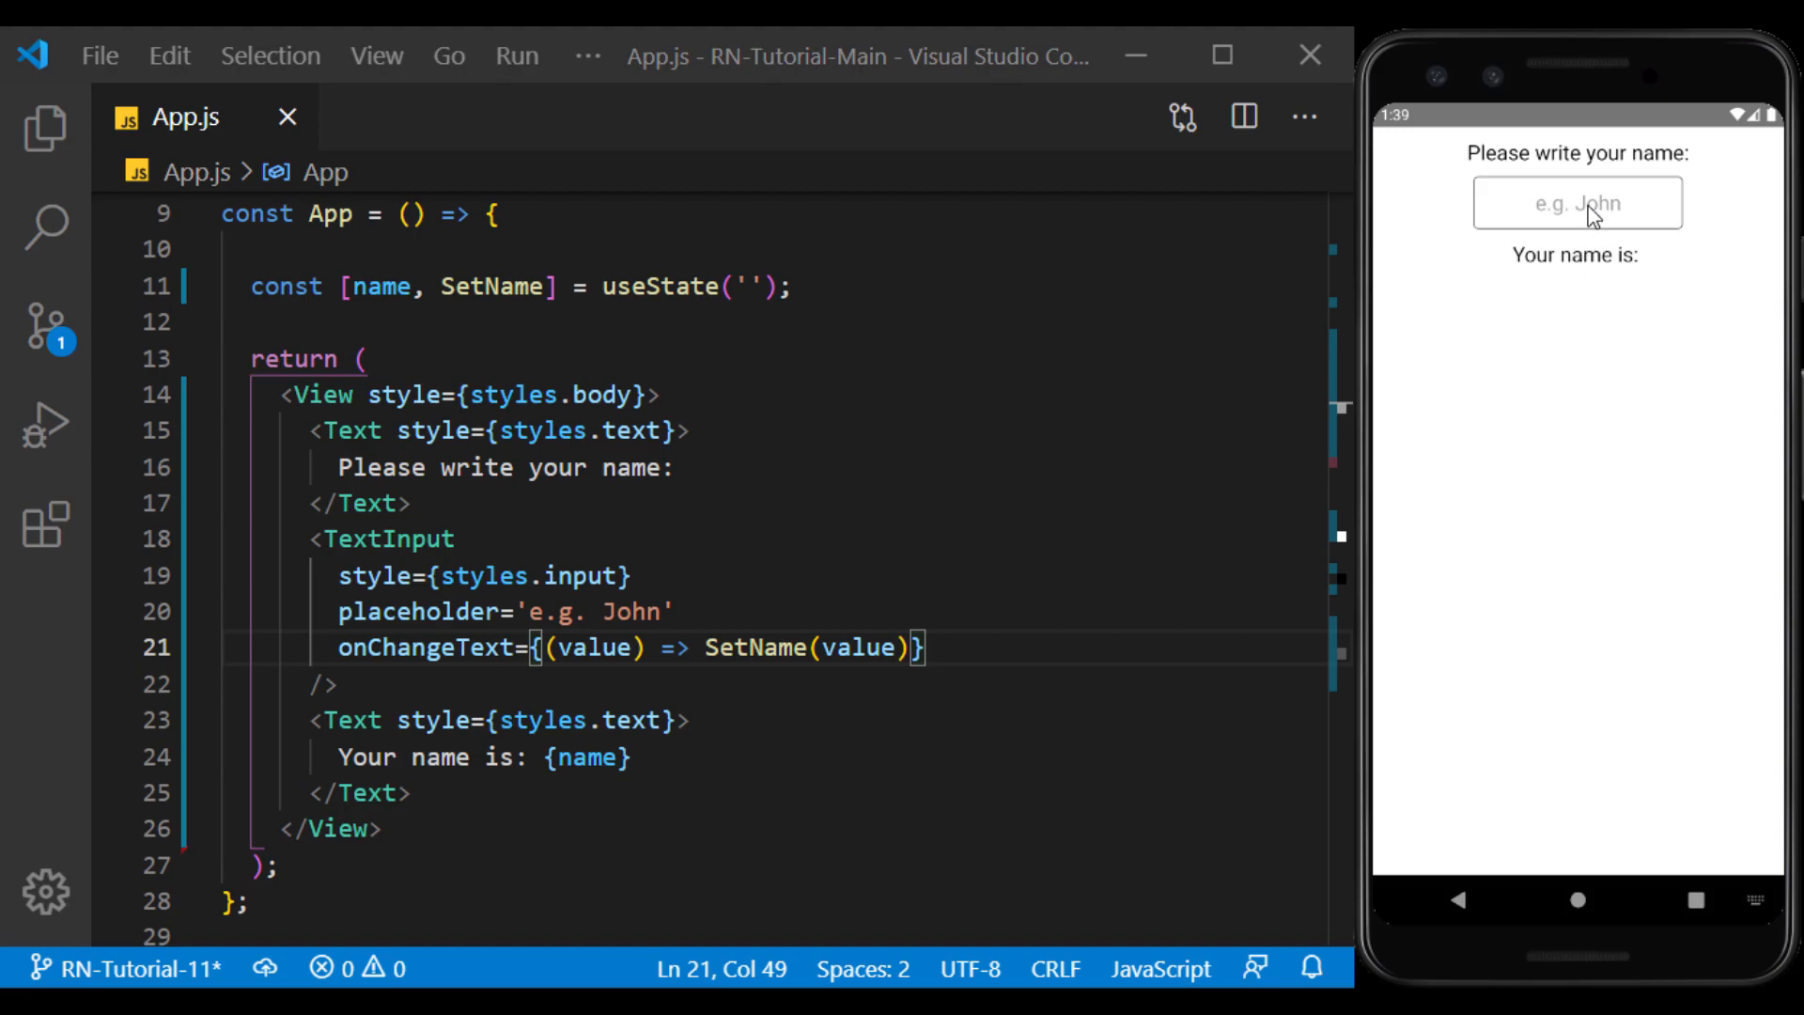
{"action": "left_click", "coordinate": [1578, 203]}
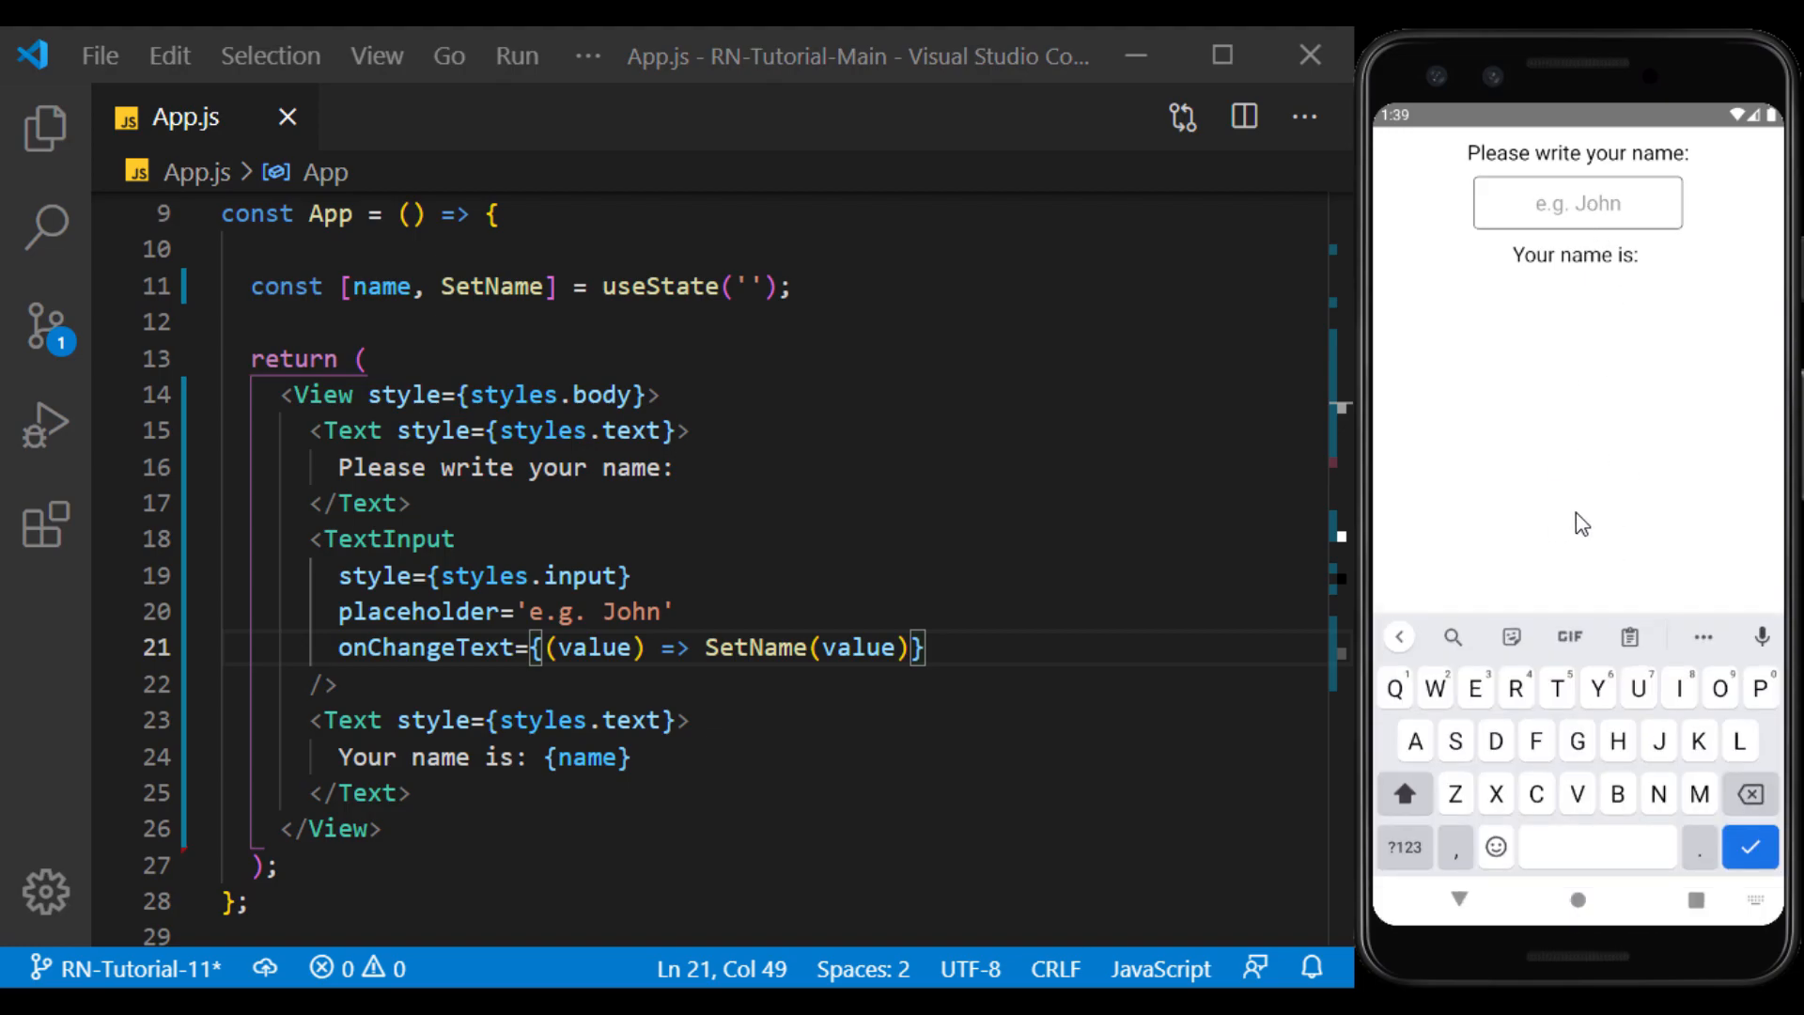
{"action": "mouse_move", "coordinate": [1673, 65]}
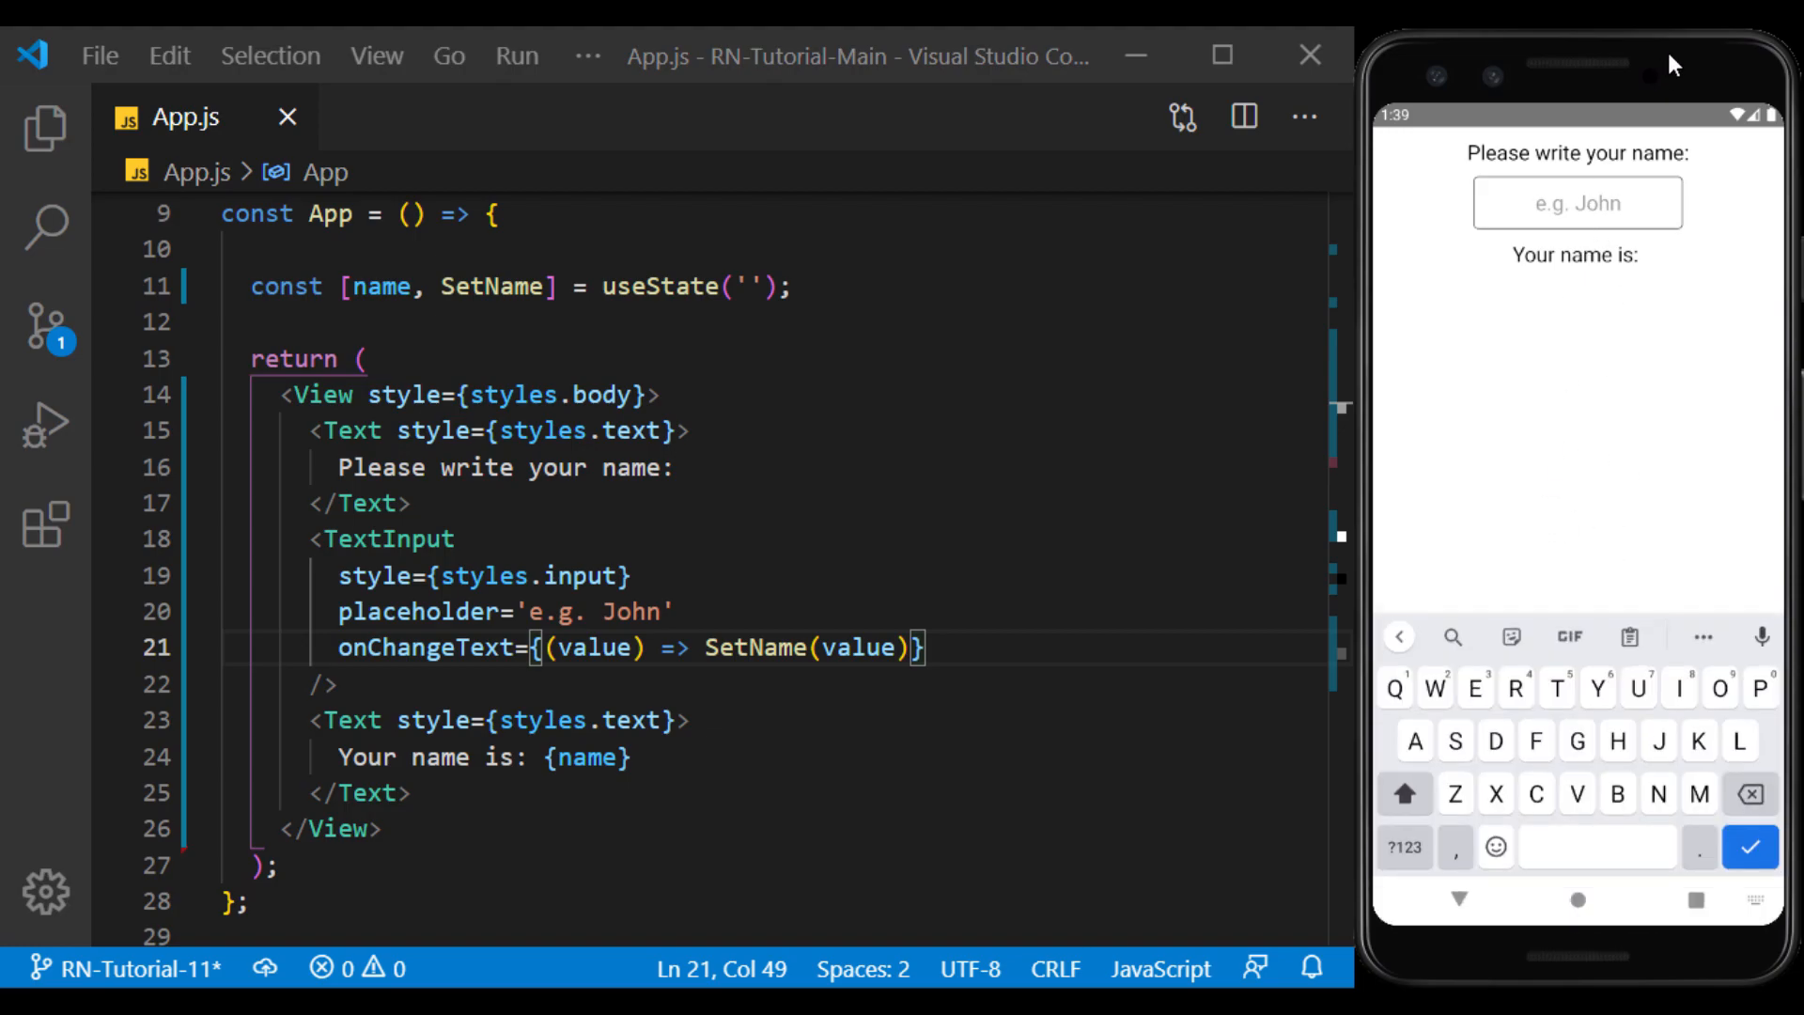
{"action": "mouse_move", "coordinate": [1585, 534]}
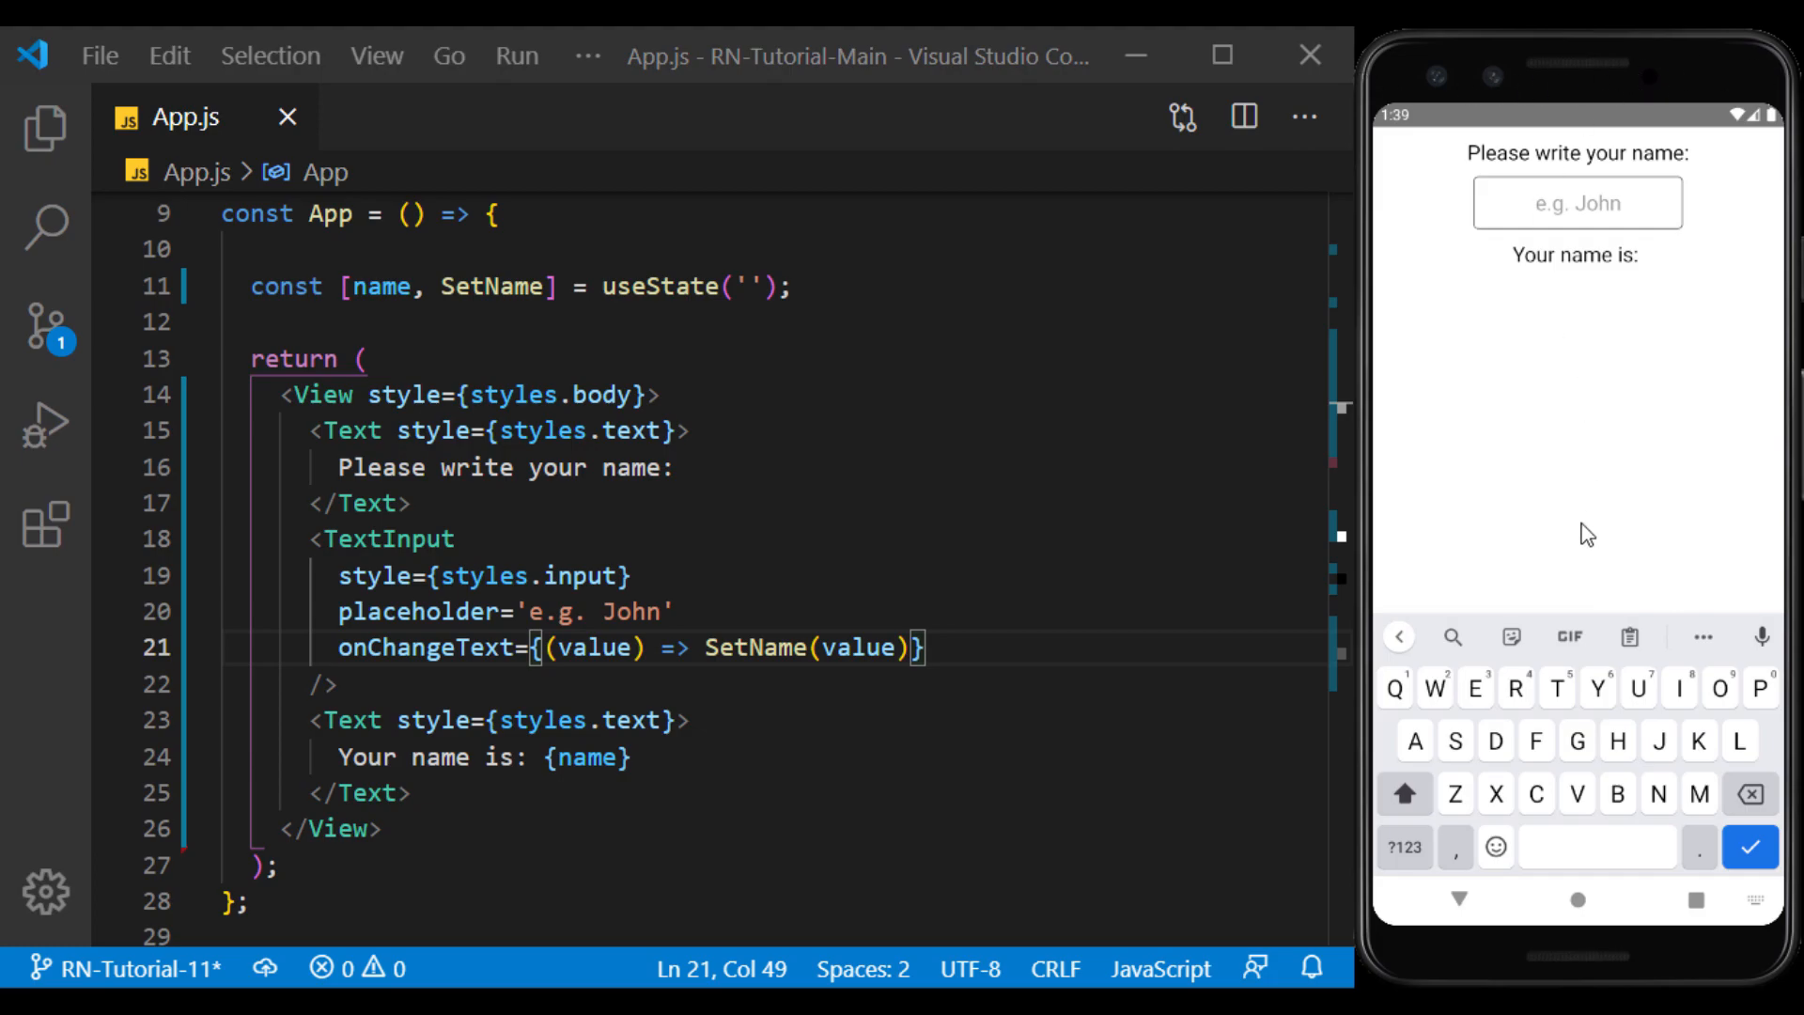
{"action": "mouse_move", "coordinate": [1582, 534]}
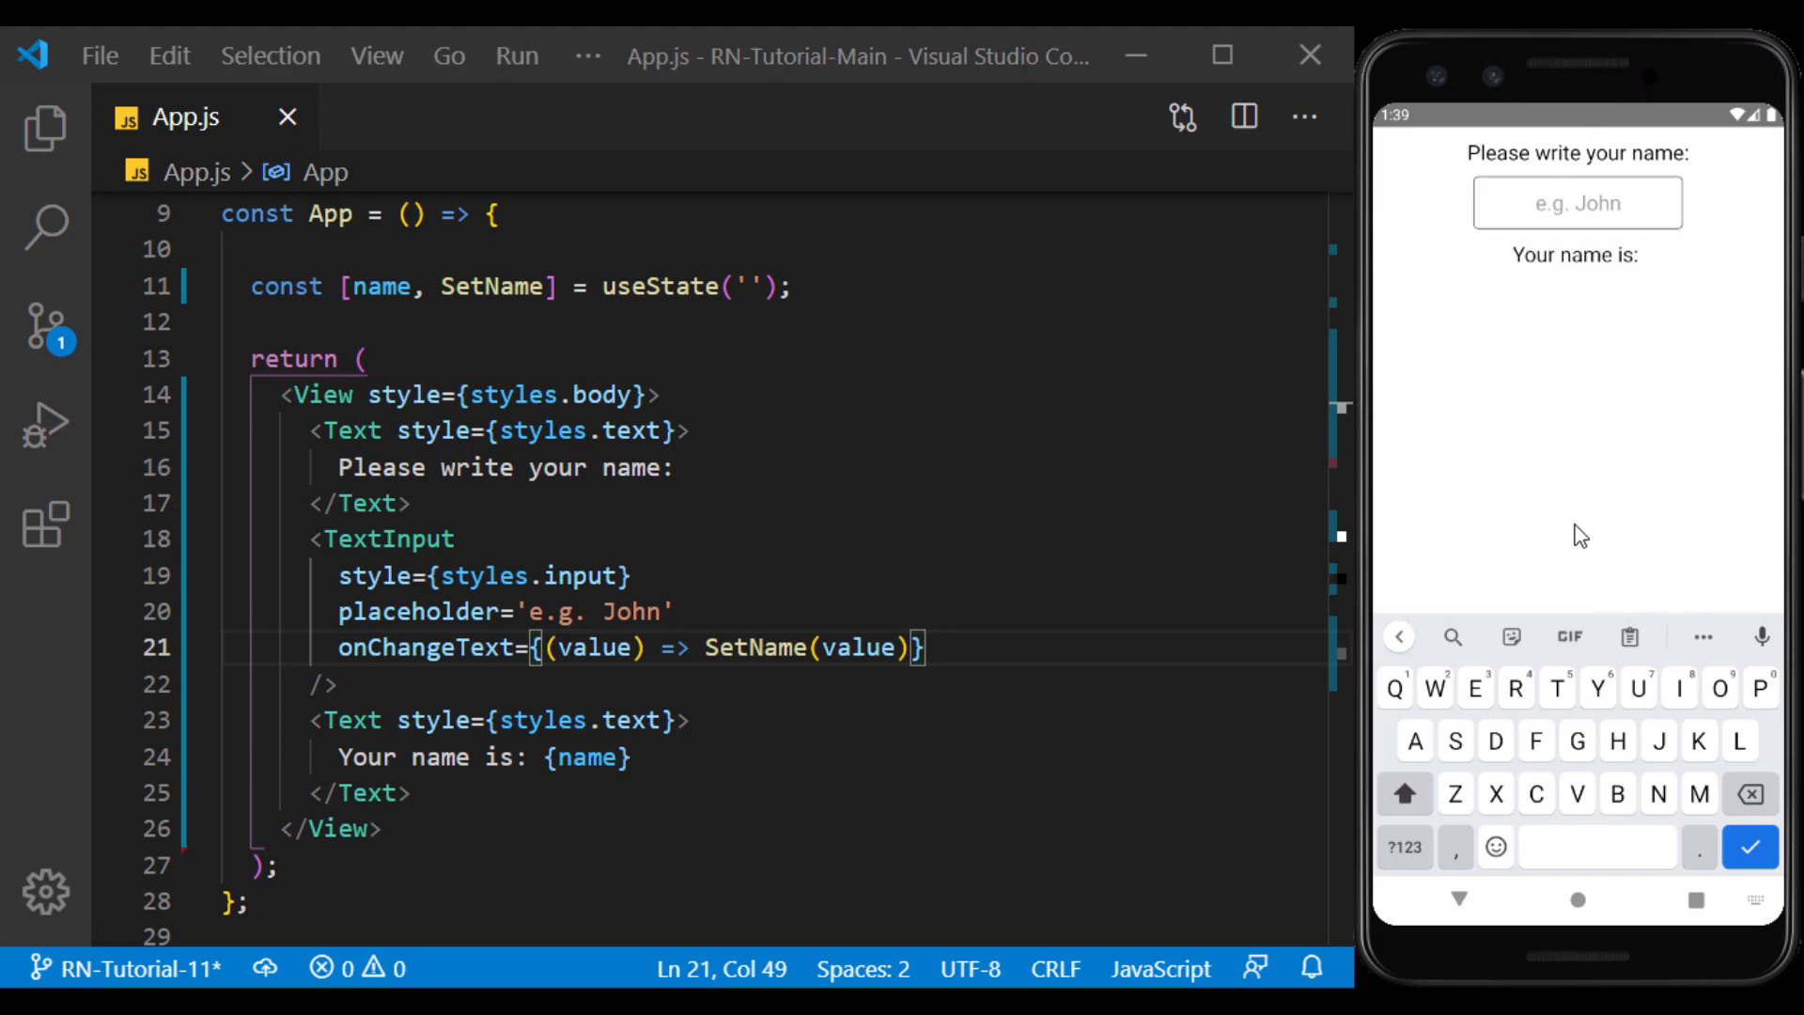